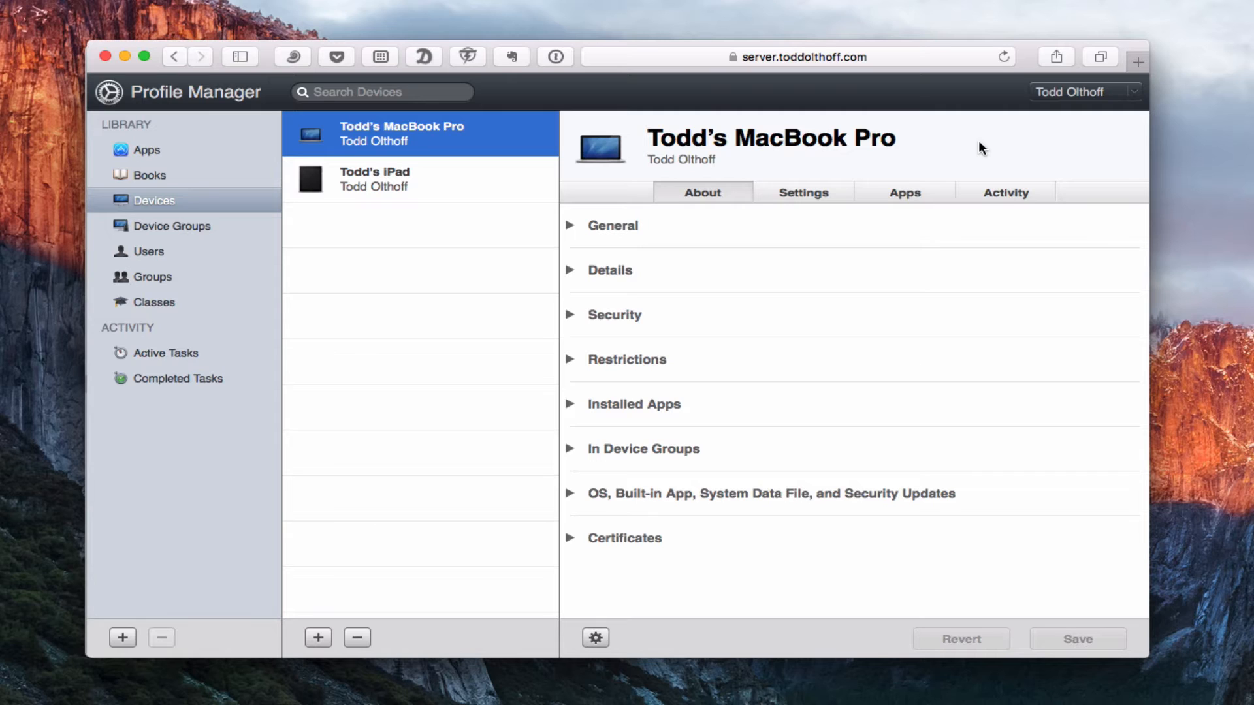
mouse_move(547, 202)
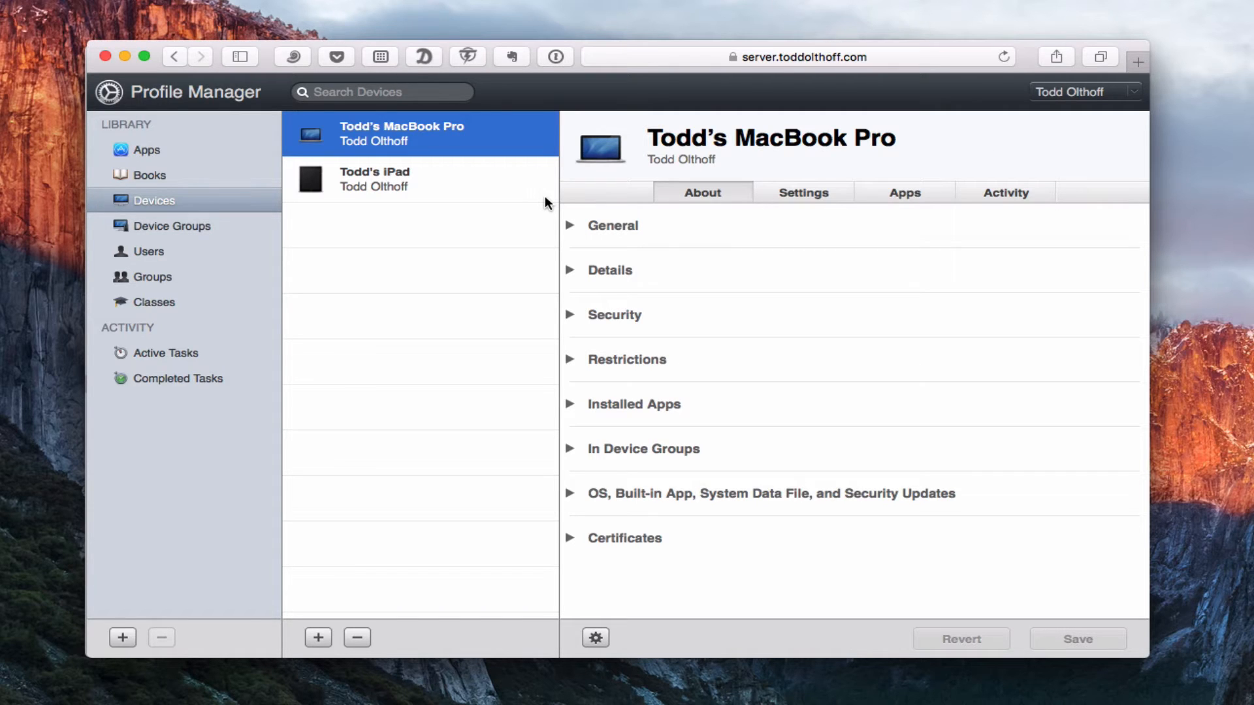
mouse_move(405, 210)
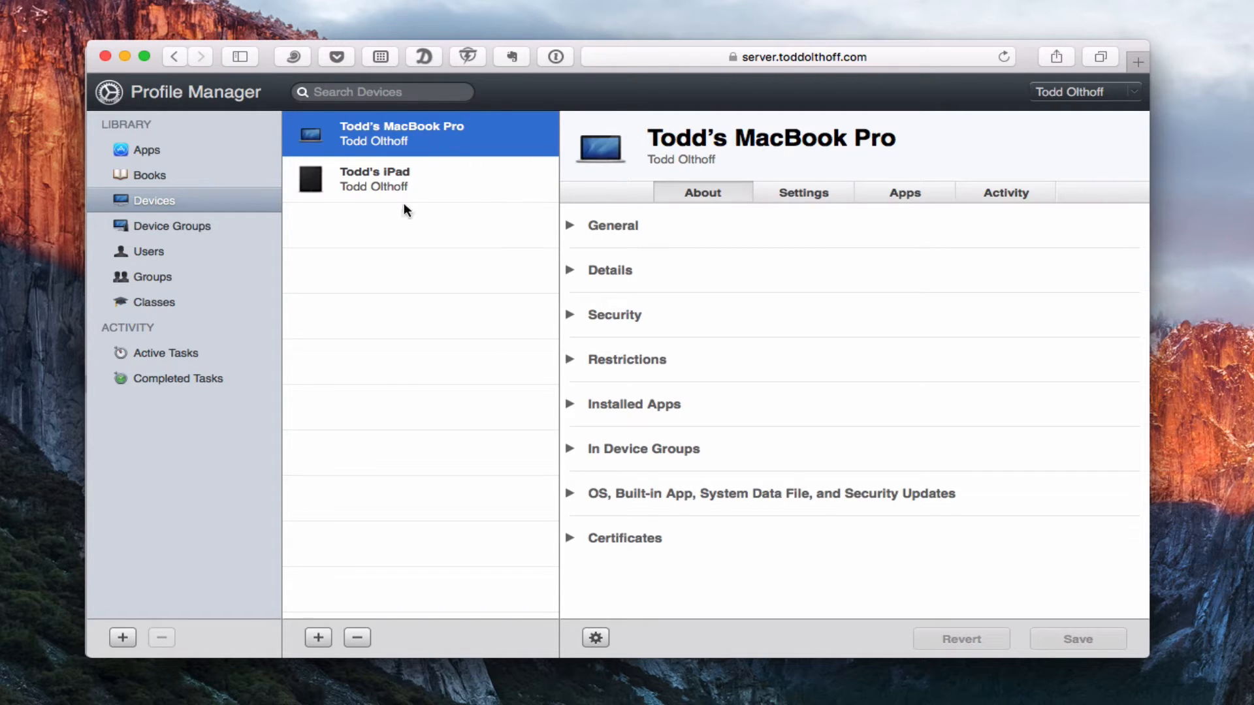
mouse_move(431, 149)
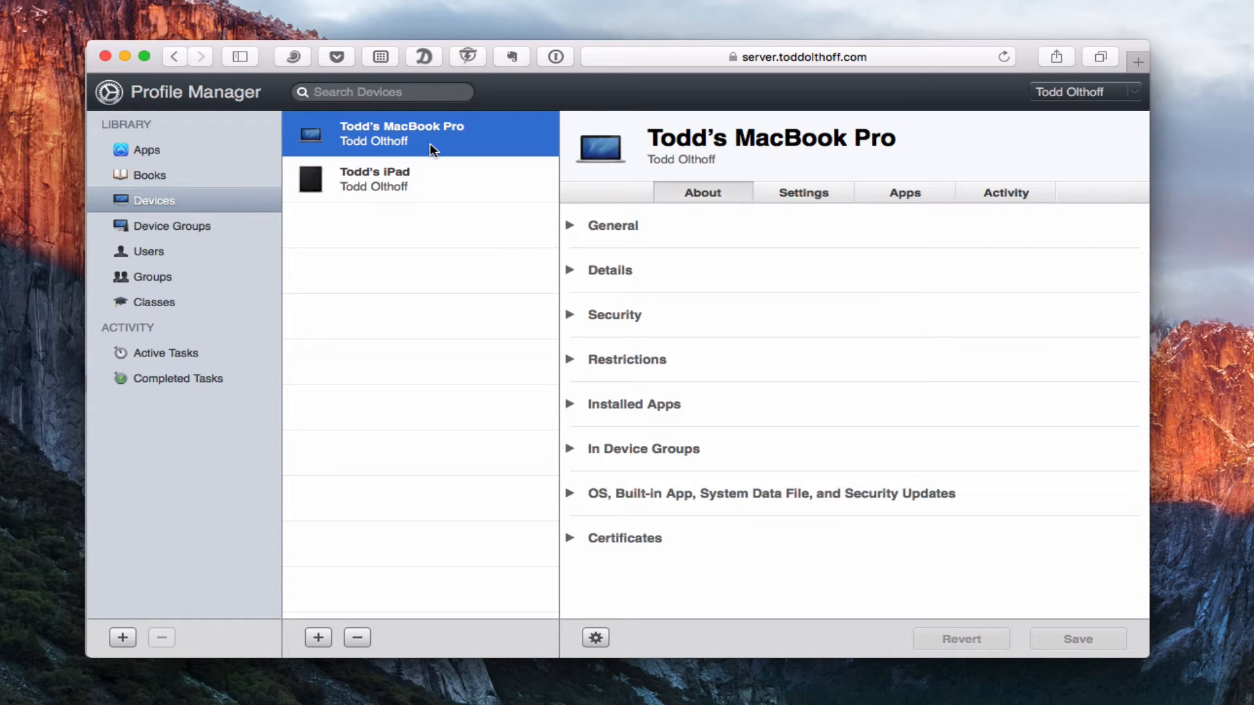
mouse_move(562, 191)
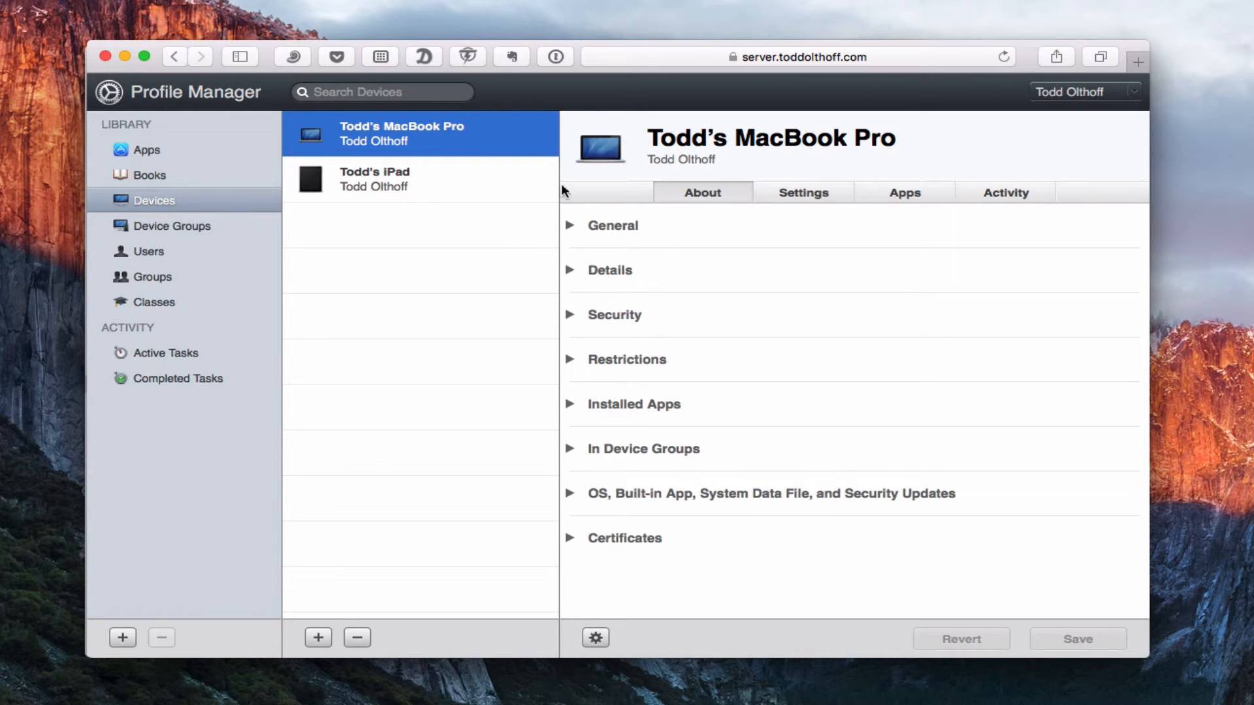
mouse_move(998, 231)
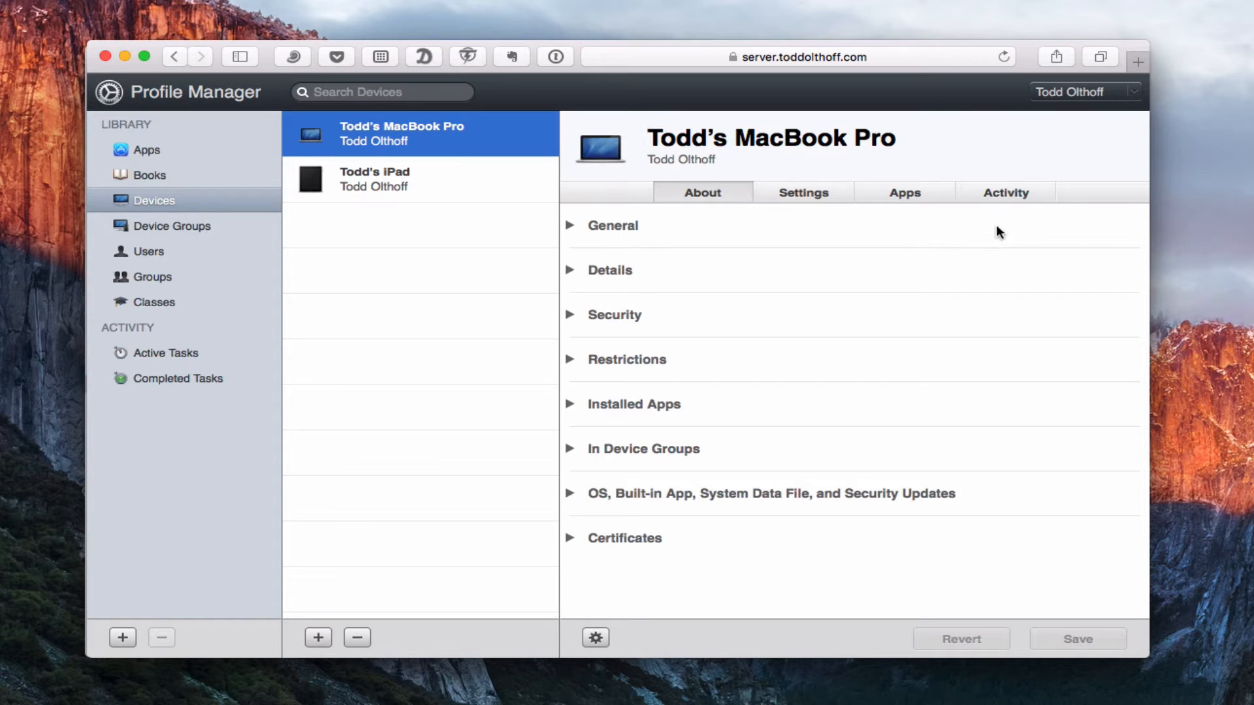
mouse_move(964, 203)
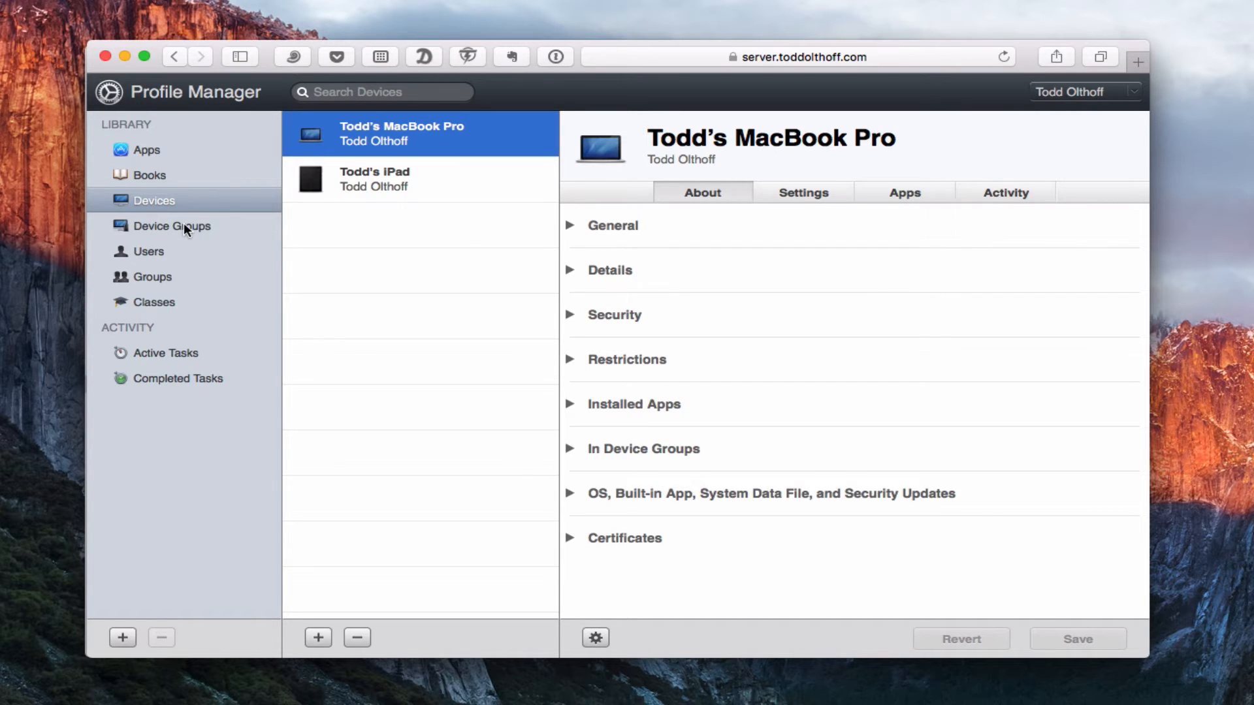
- Show Device Groups to list the empty iOS and Mac groups and iOS Group settings
left_click(171, 226)
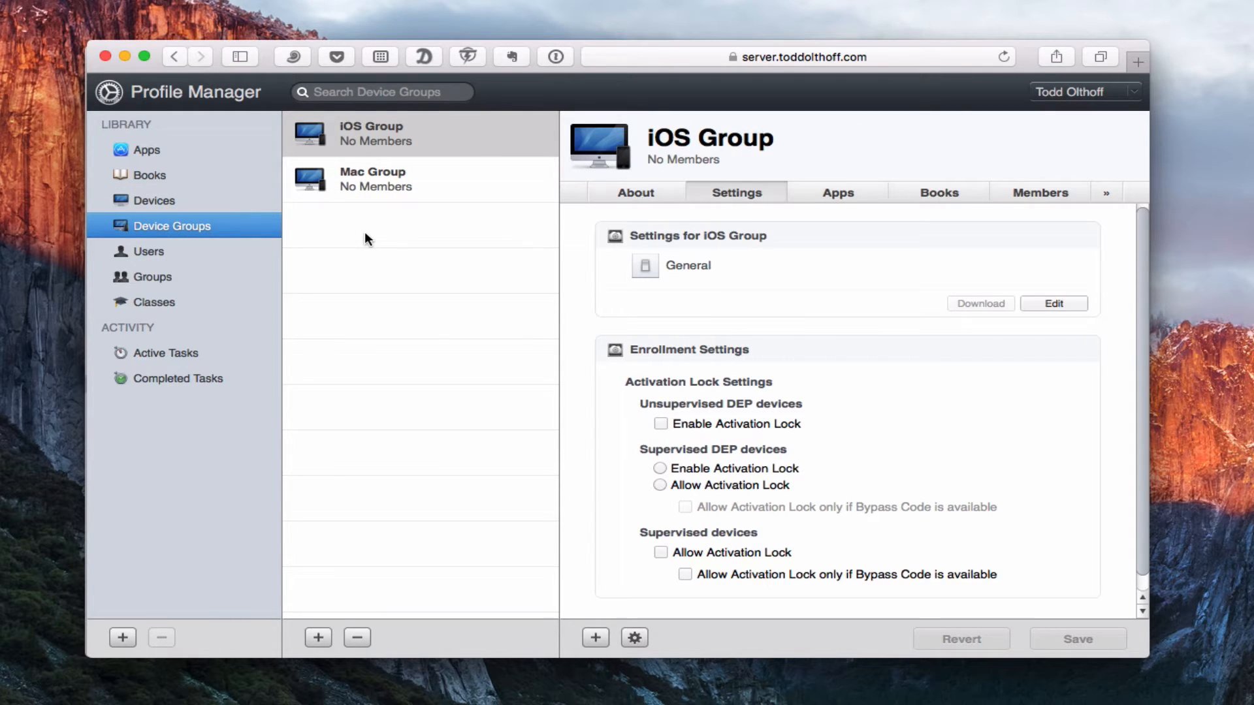
mouse_move(386, 141)
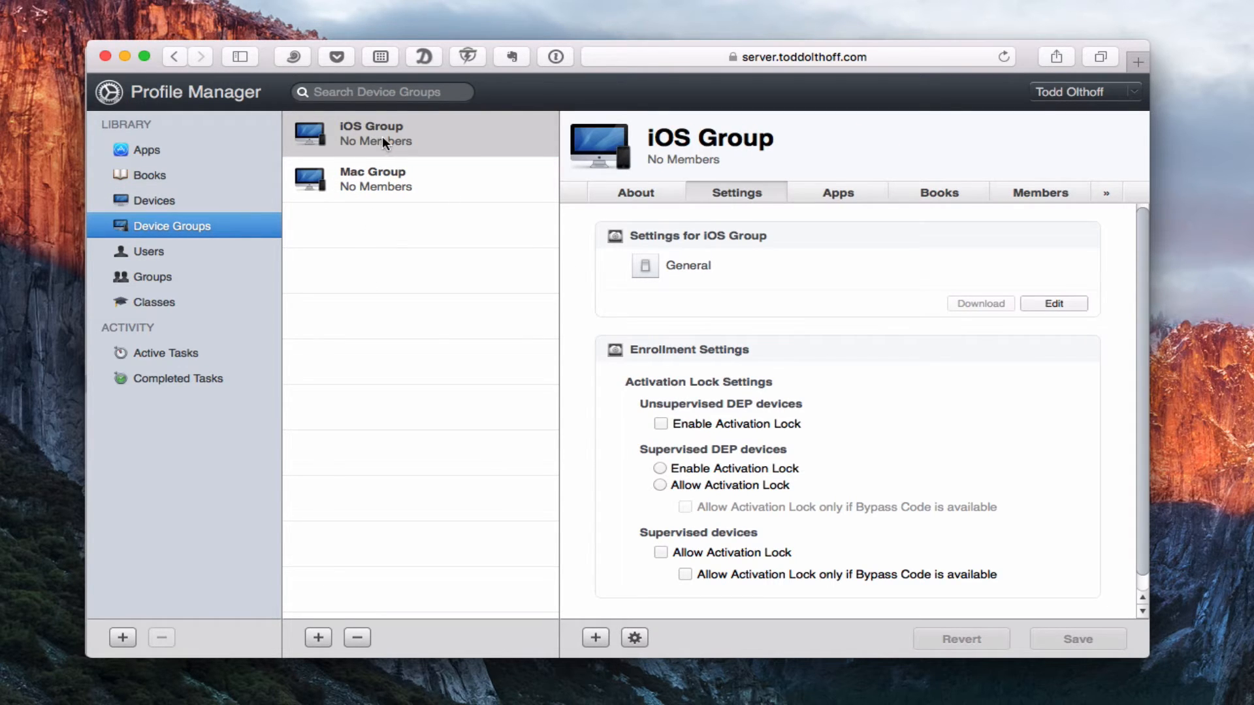
mouse_move(393, 193)
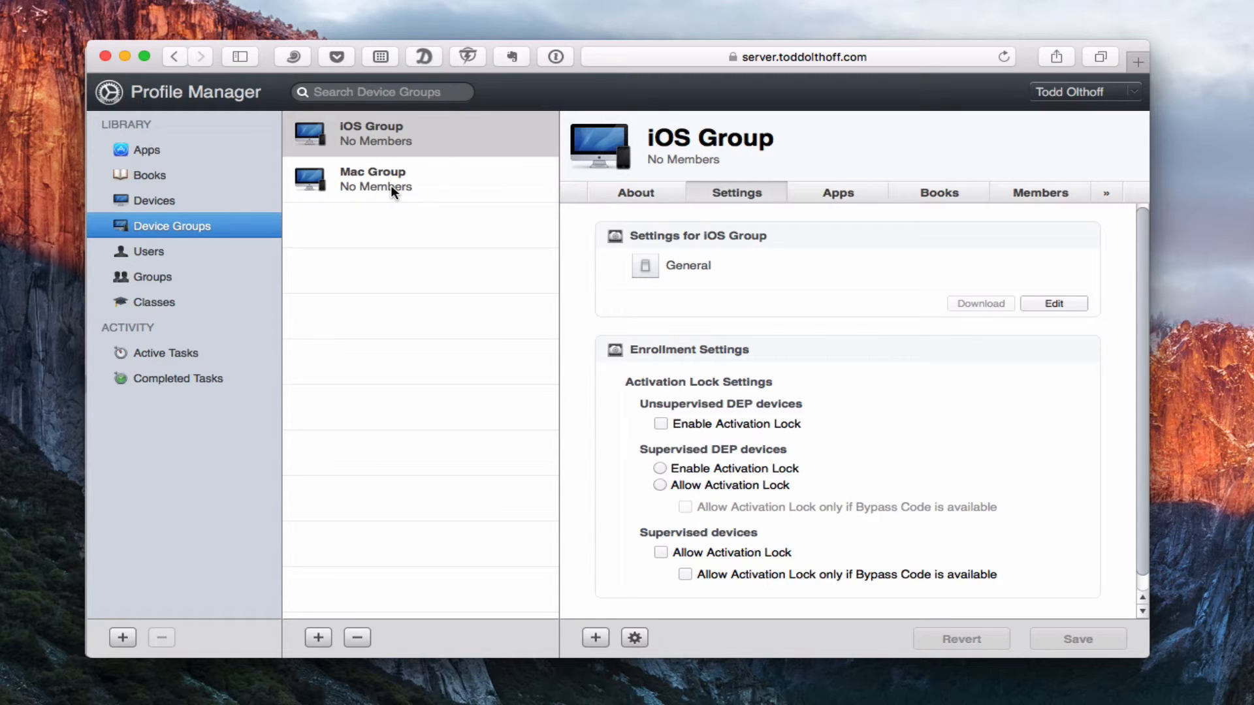
mouse_move(1023, 215)
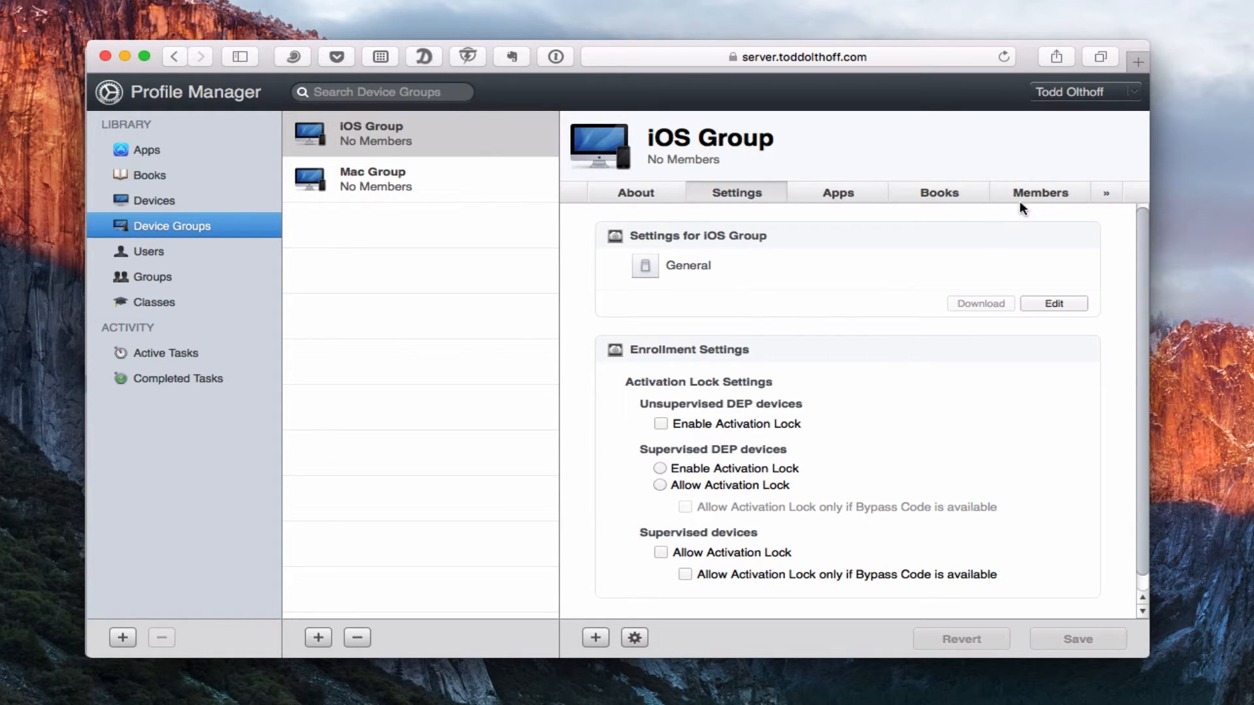
- Add the iPad as the iOS Group's only member, then select Mac Group
left_click(1039, 192)
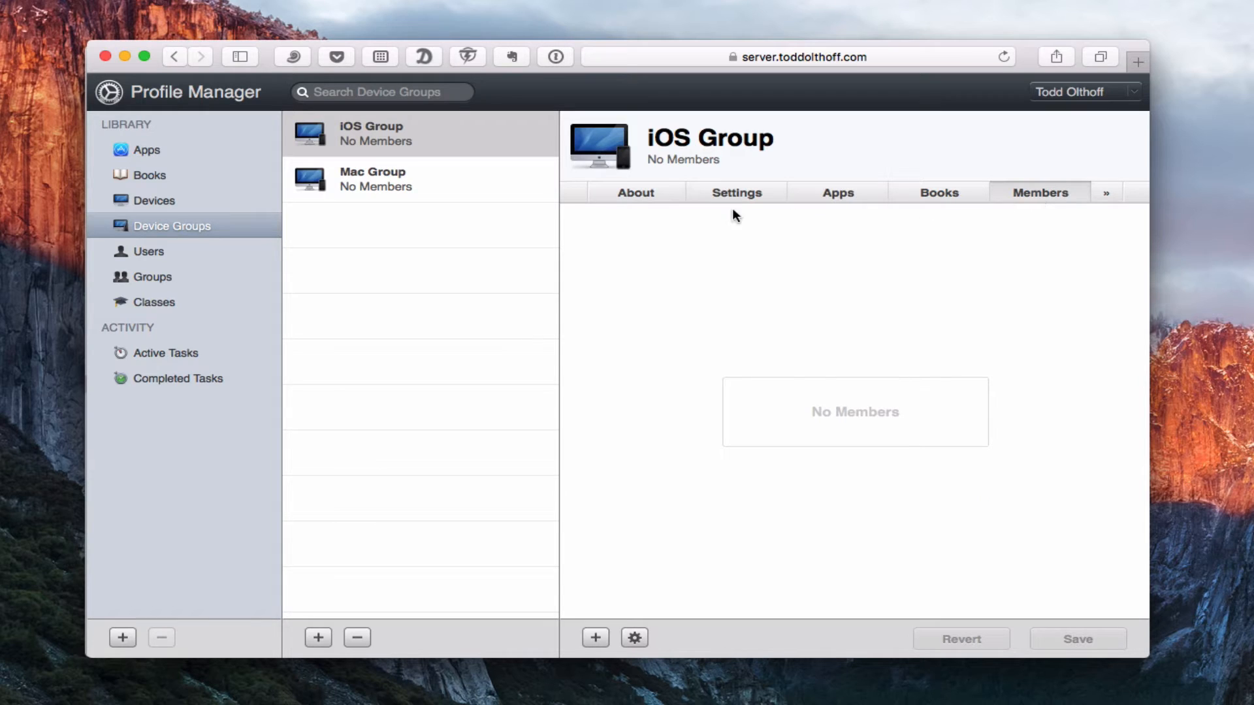
left_click(595, 656)
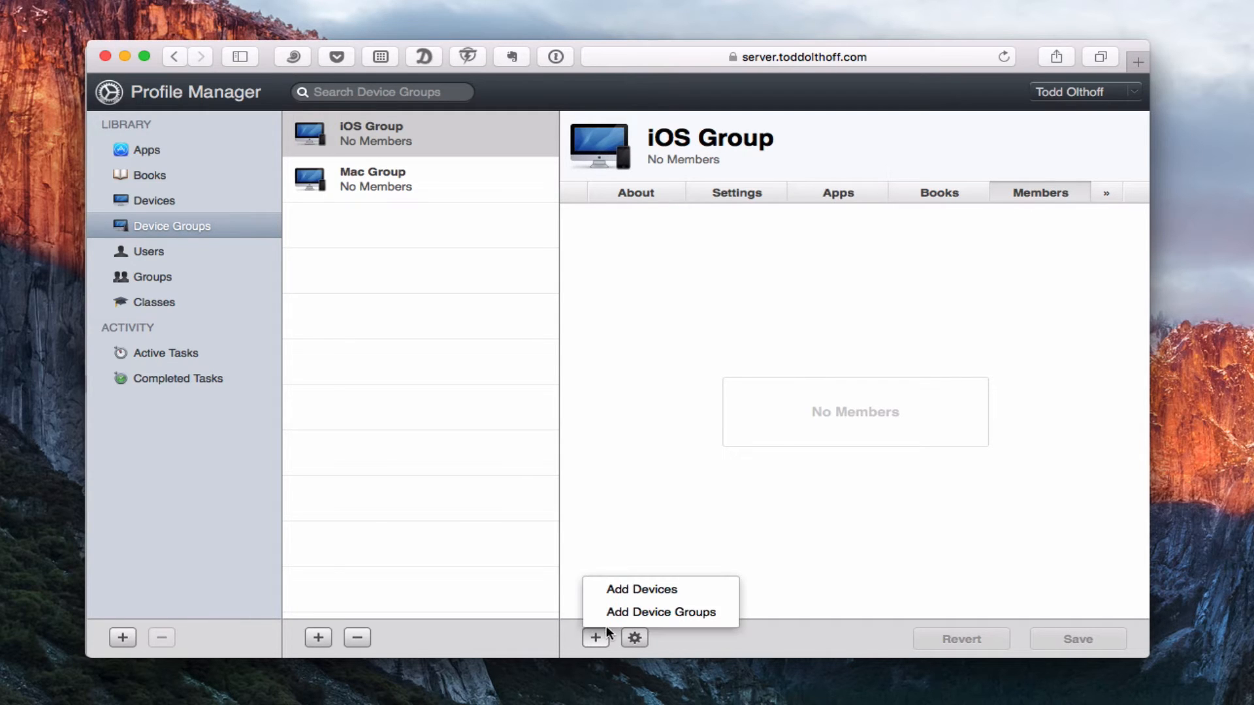
left_click(641, 590)
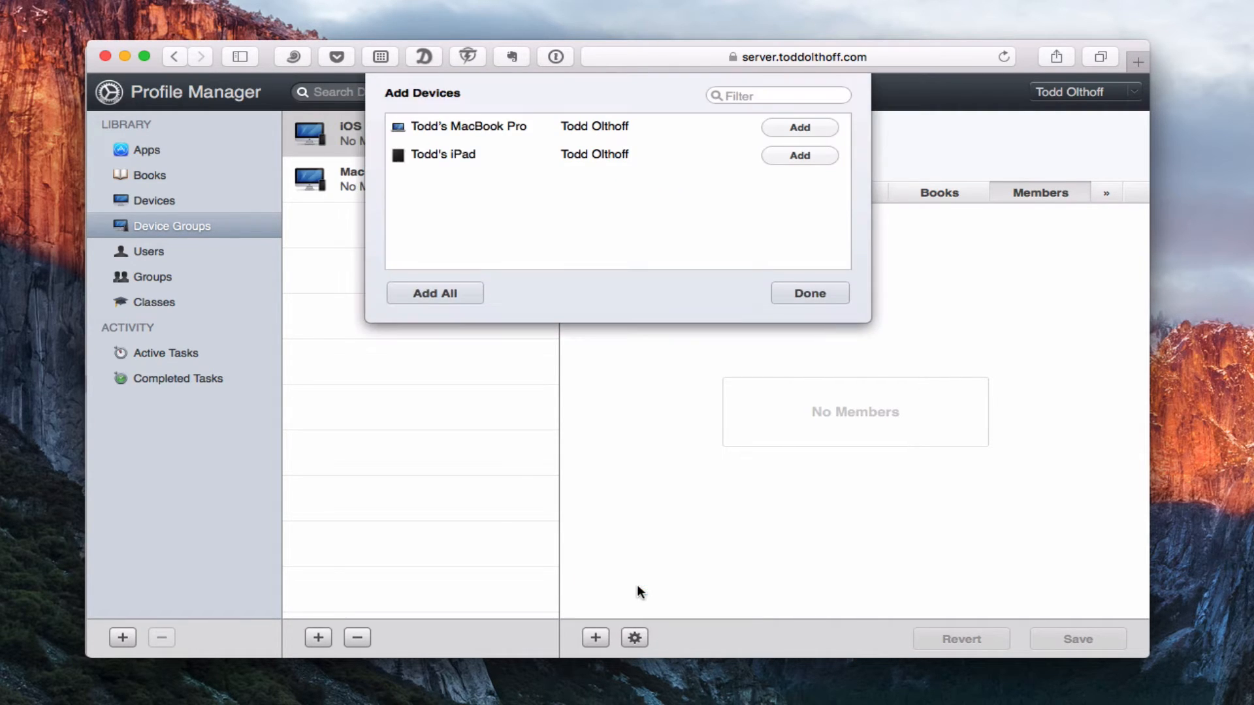
left_click(799, 155)
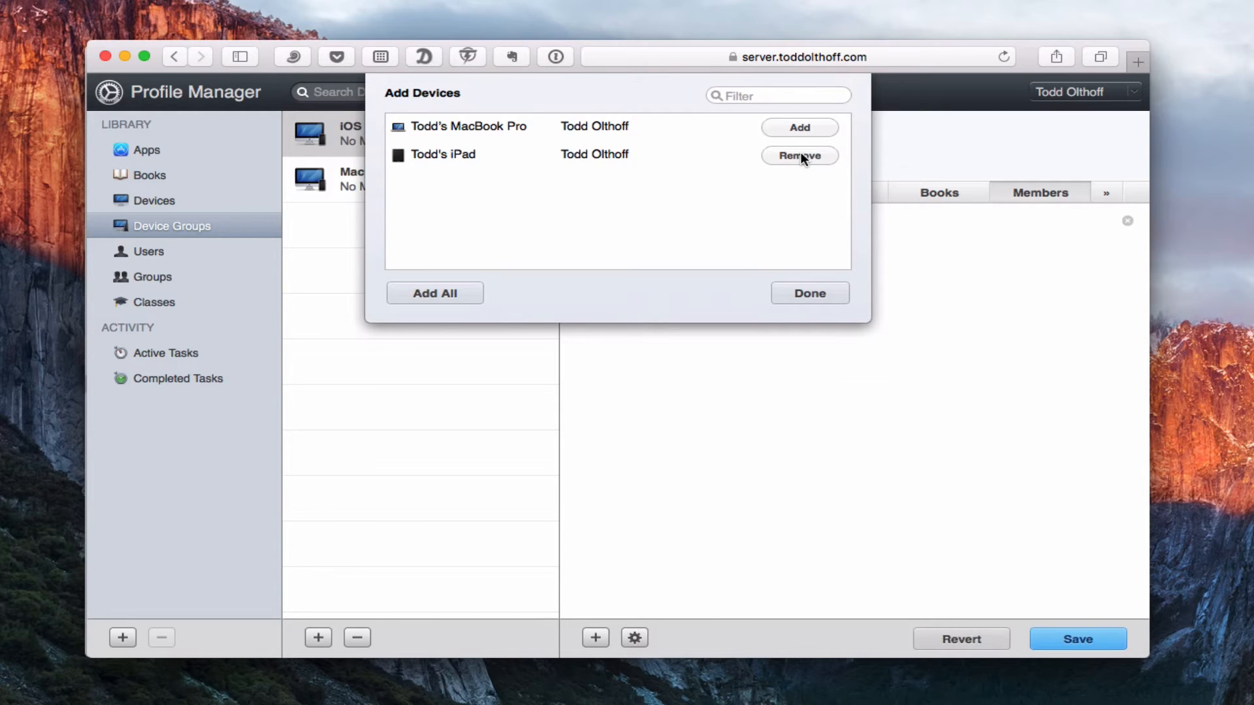
left_click(809, 293)
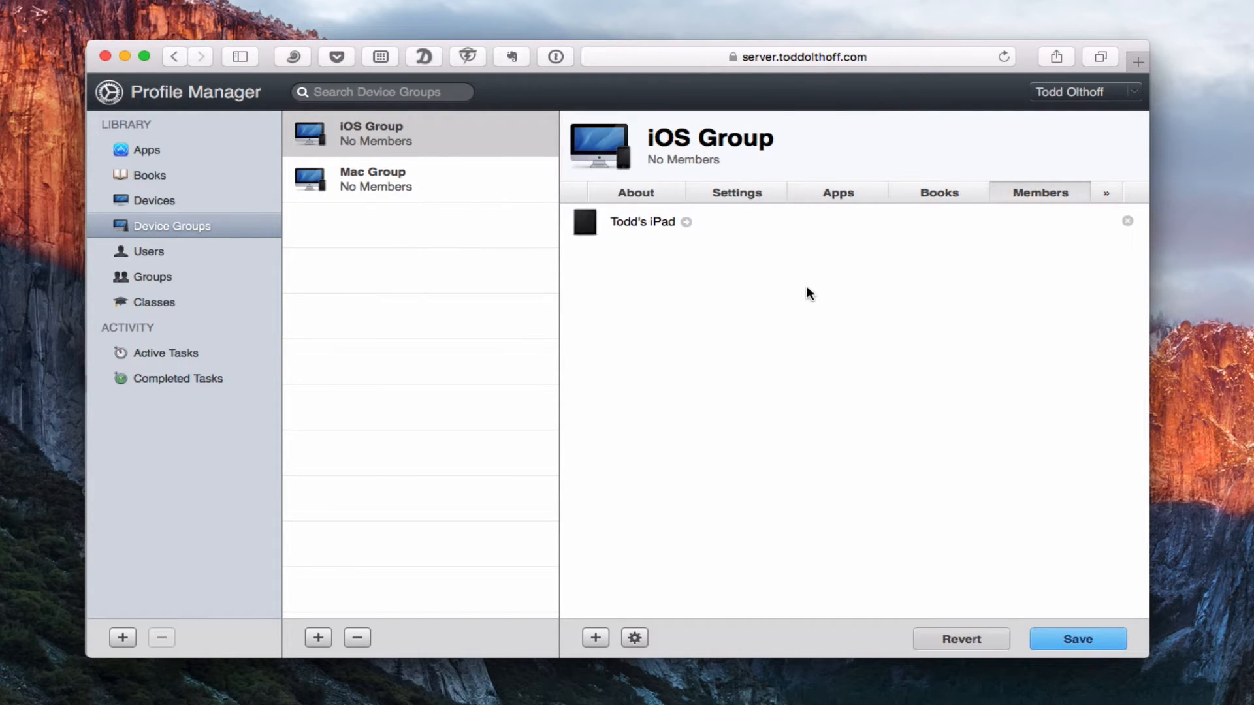
mouse_move(396, 214)
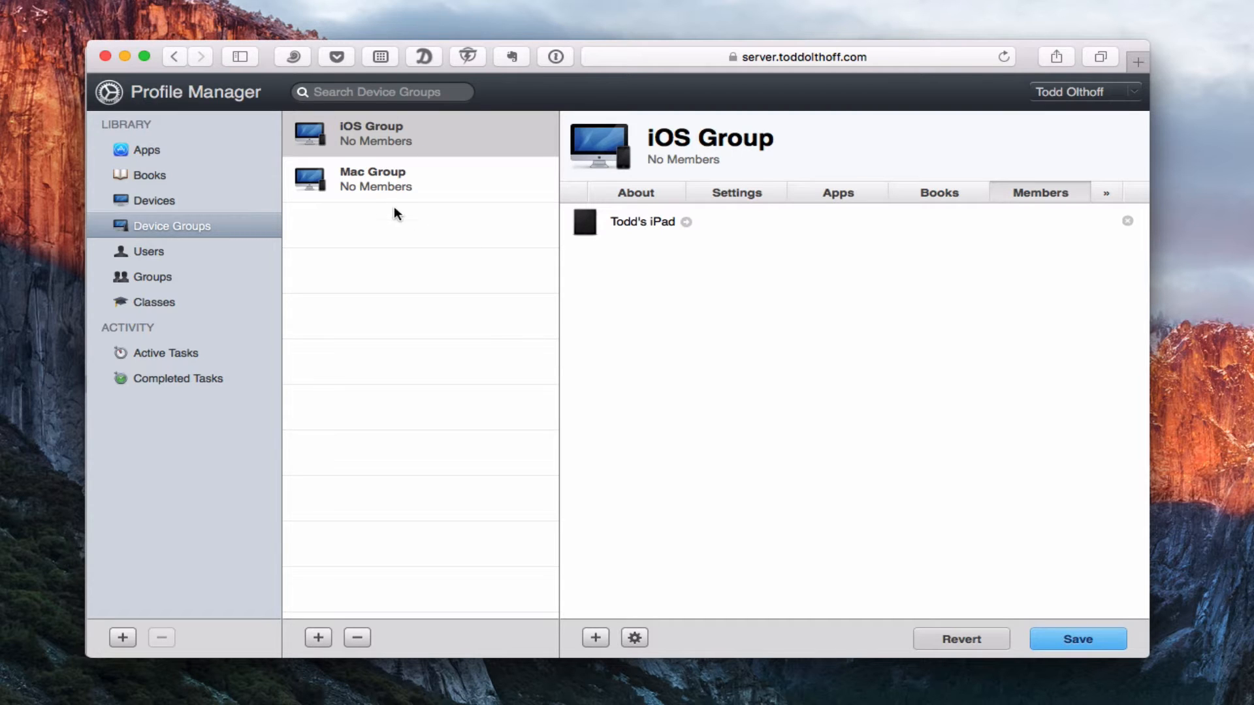
left_click(398, 179)
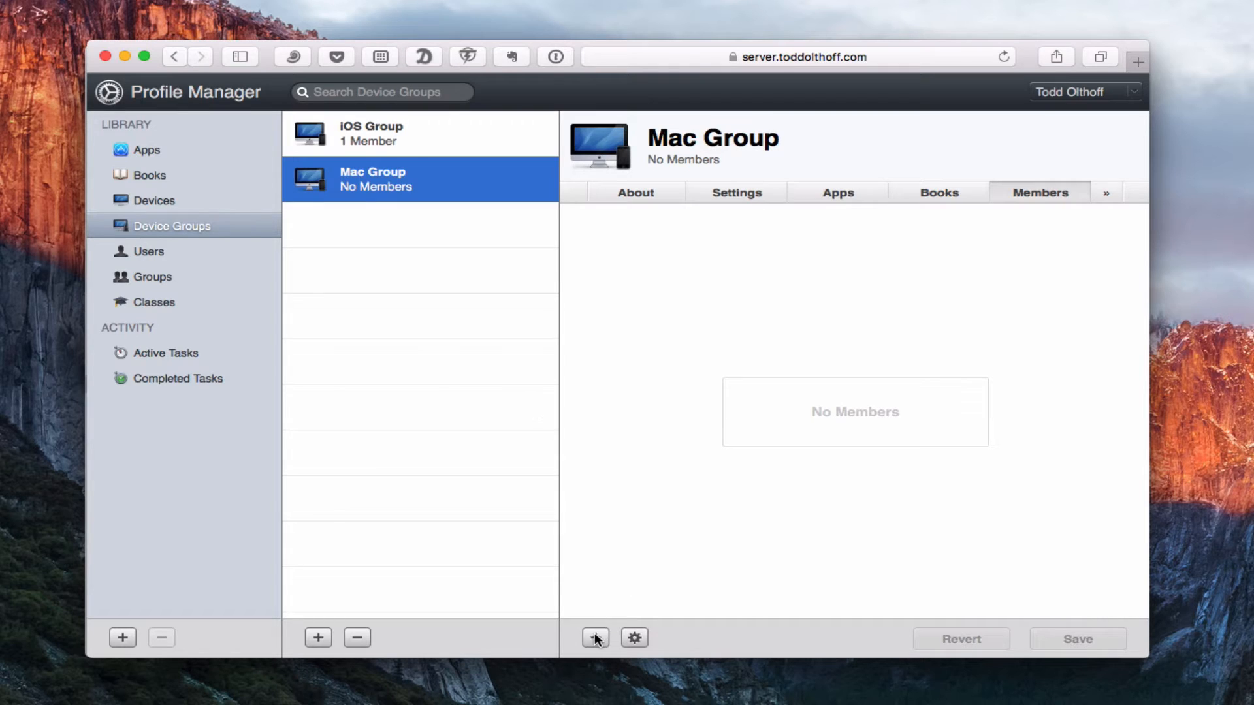
- Add the MacBook Pro to the Mac Group, save, and reselect iOS Group
left_click(595, 638)
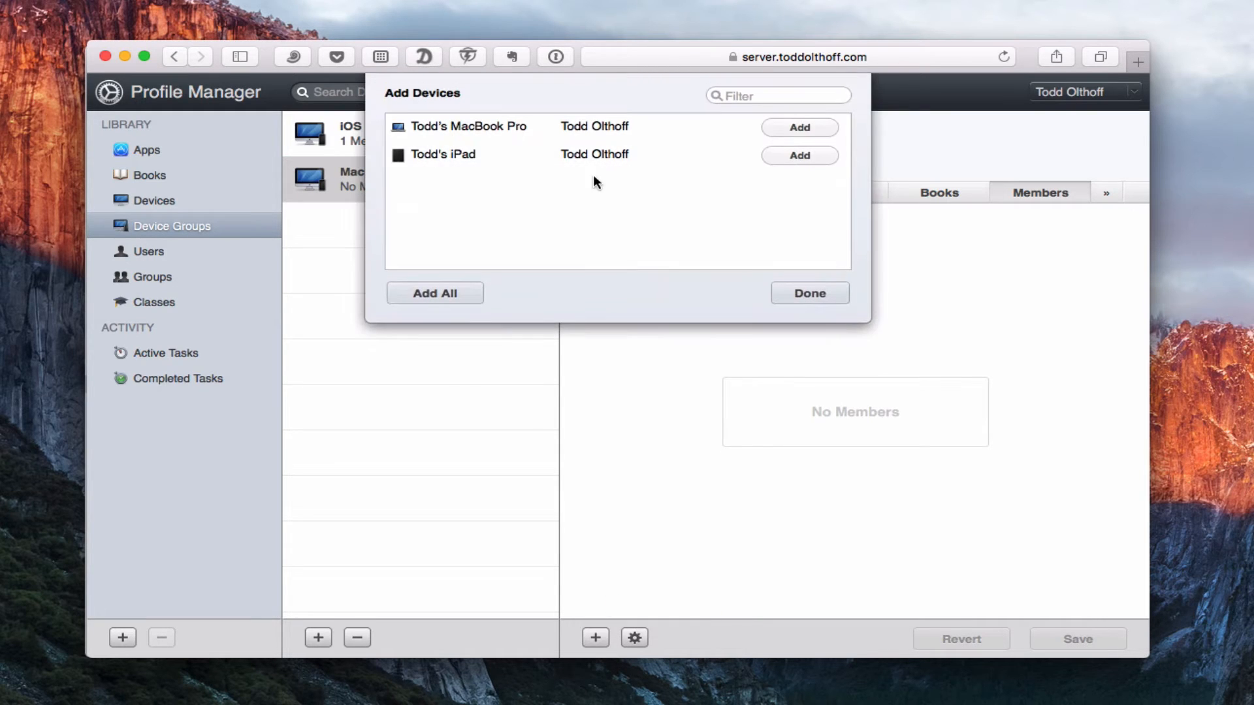
left_click(799, 128)
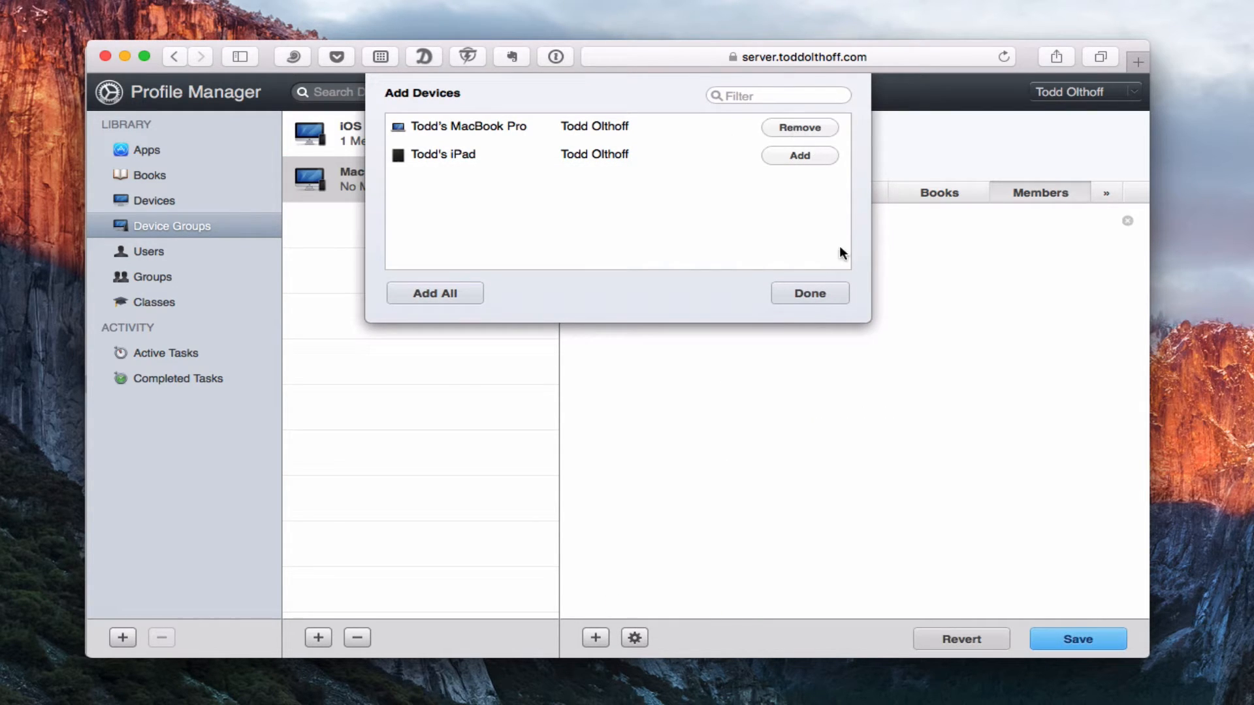
left_click(809, 292)
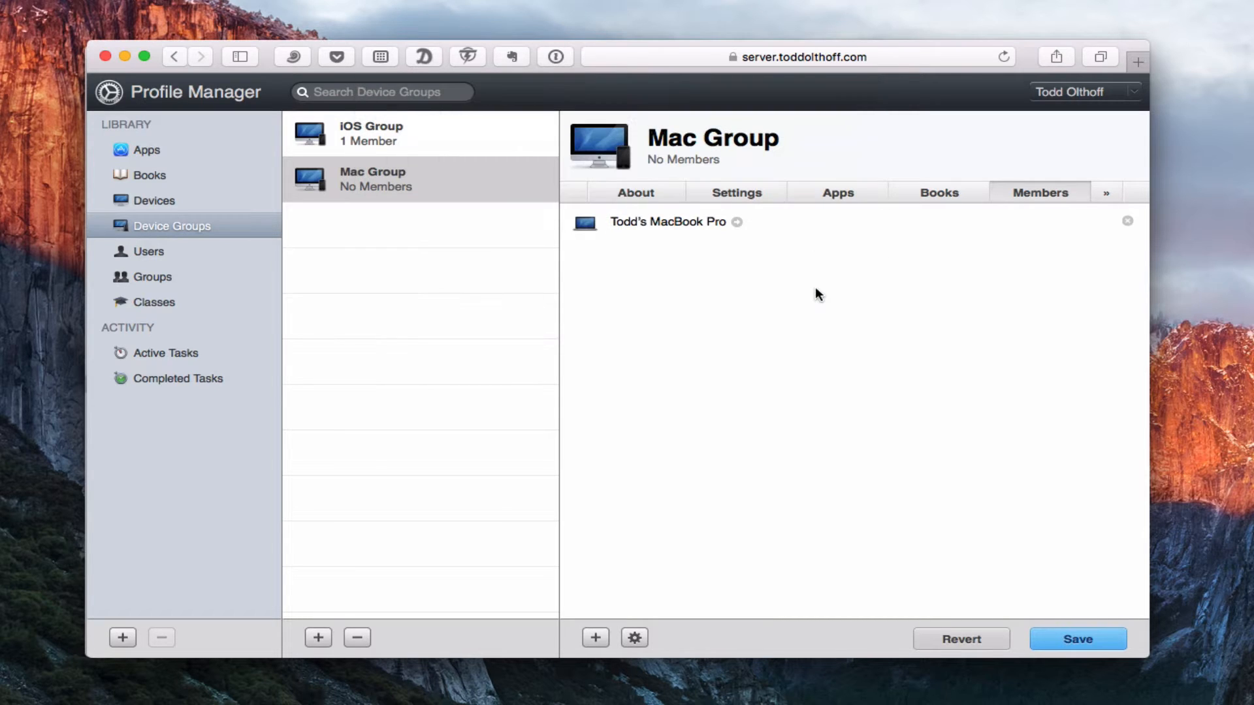
left_click(1078, 639)
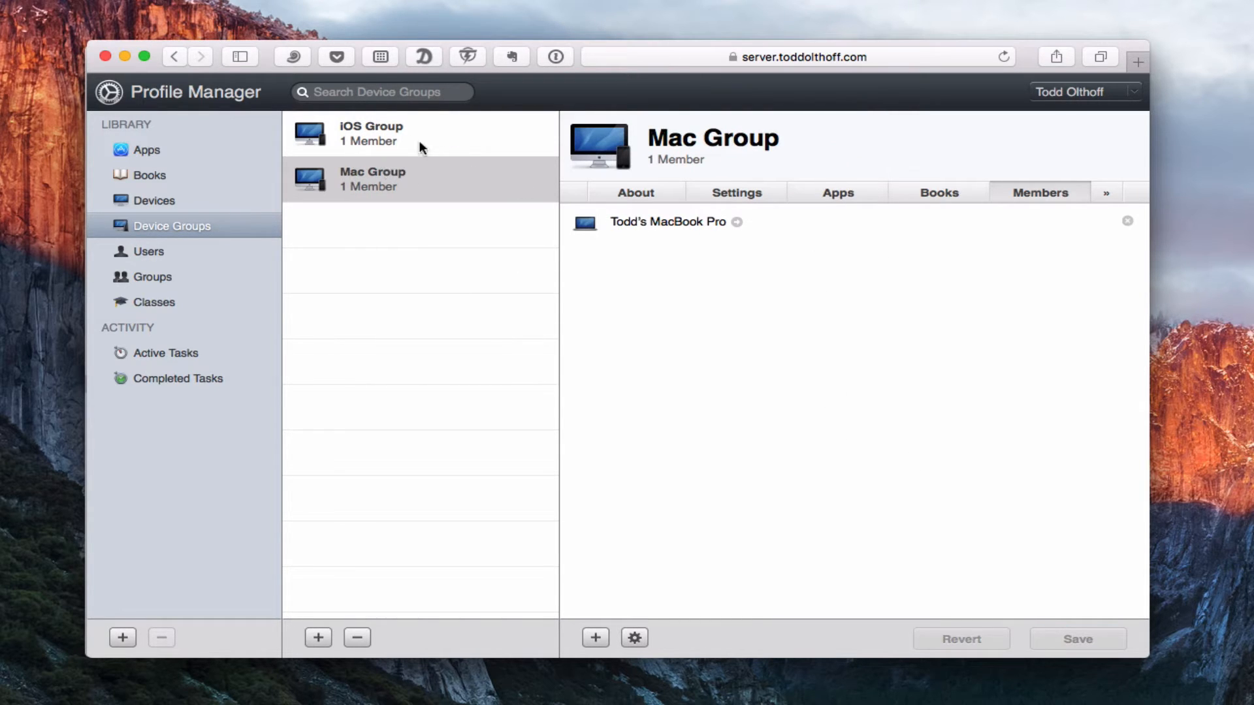
left_click(403, 134)
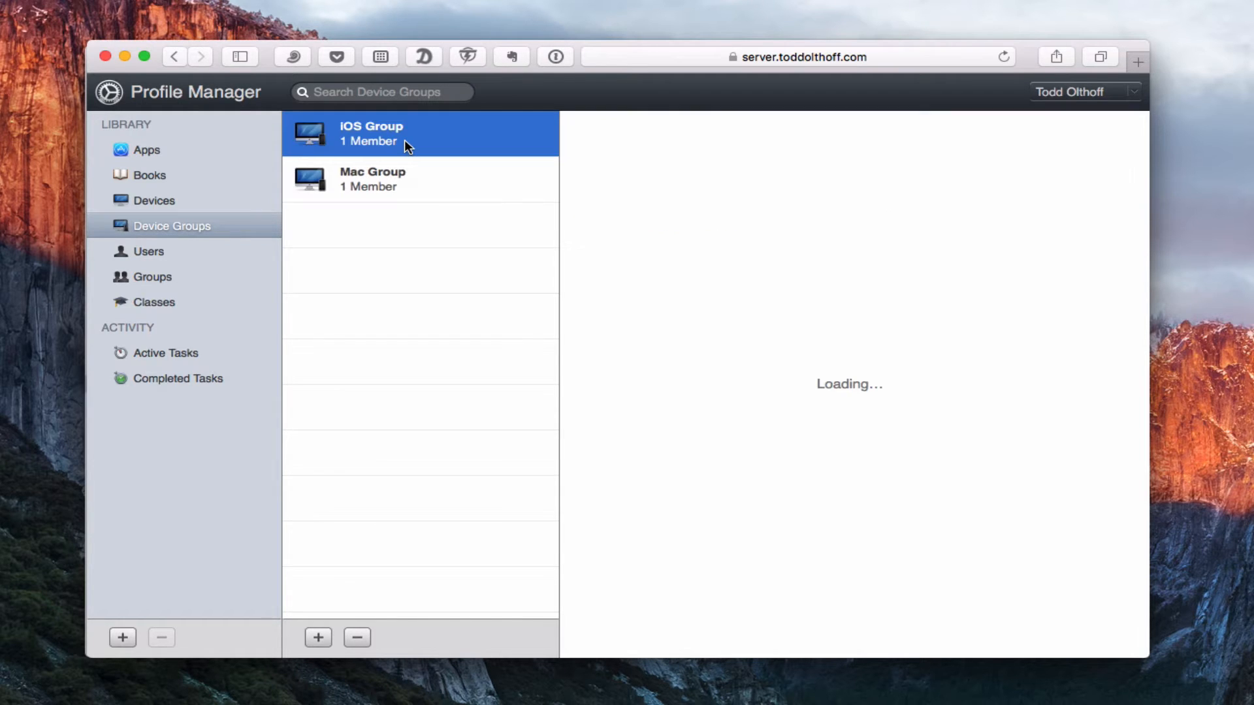
left_click(372, 133)
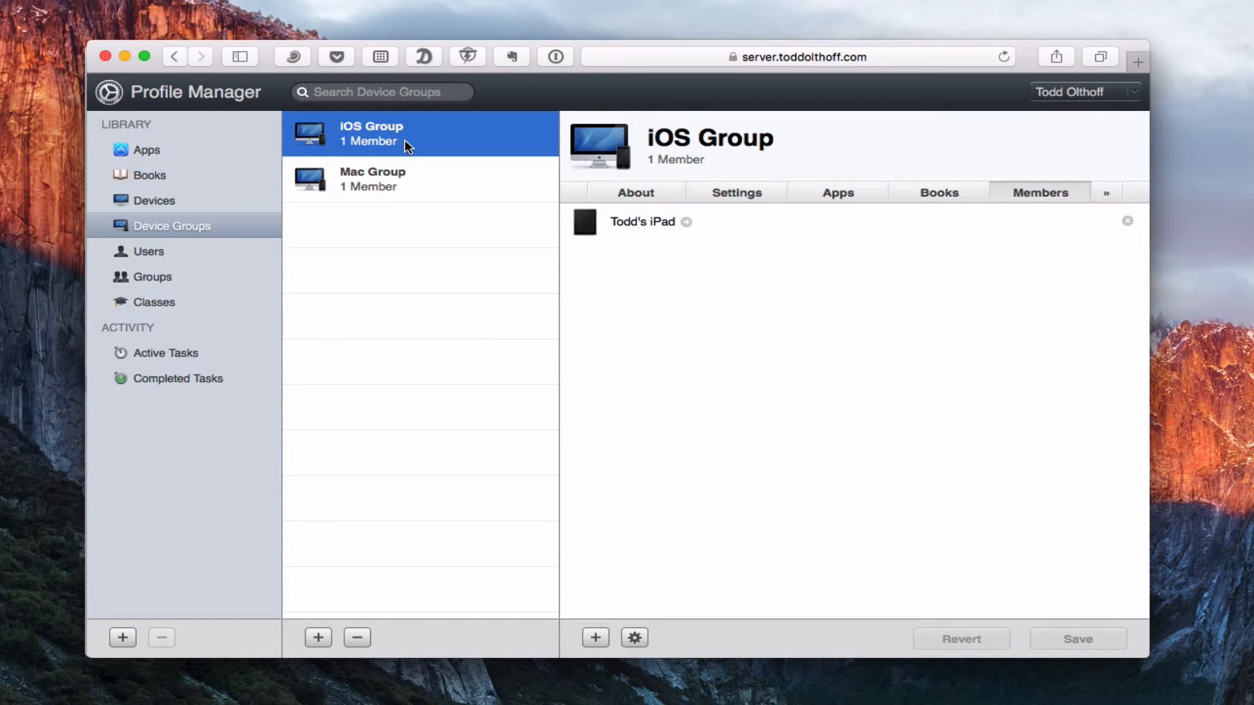
mouse_move(617, 536)
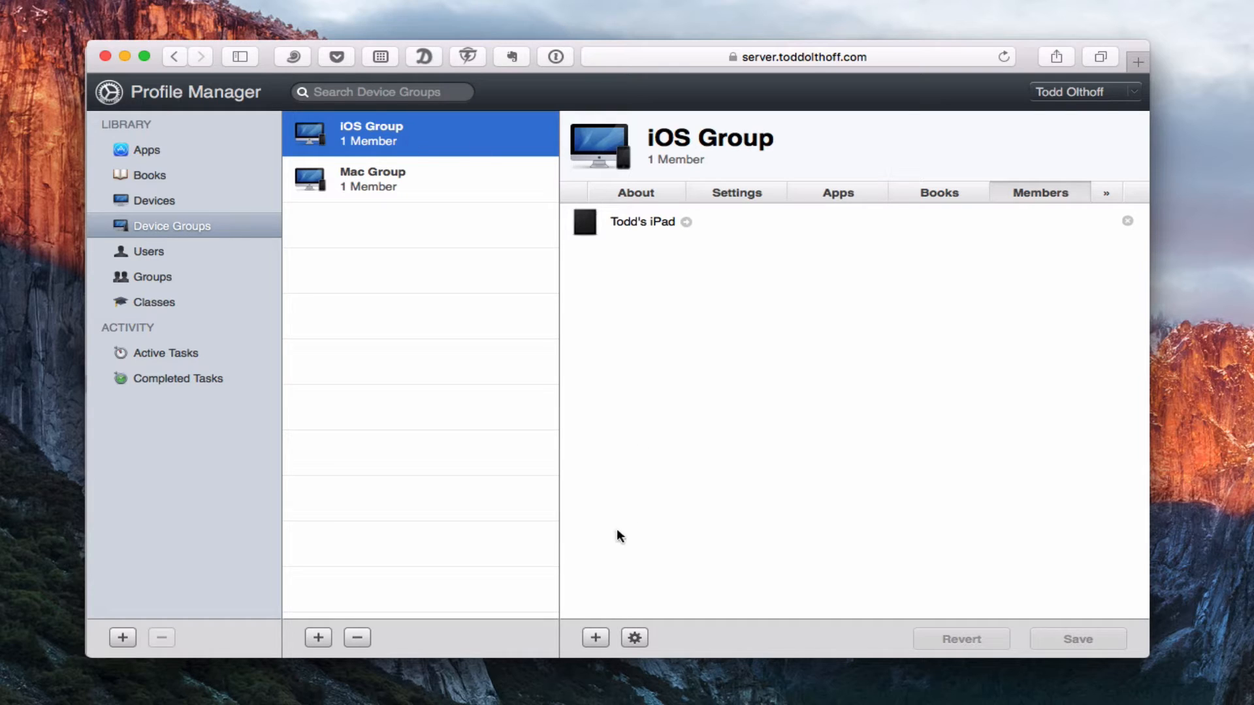
mouse_move(738, 197)
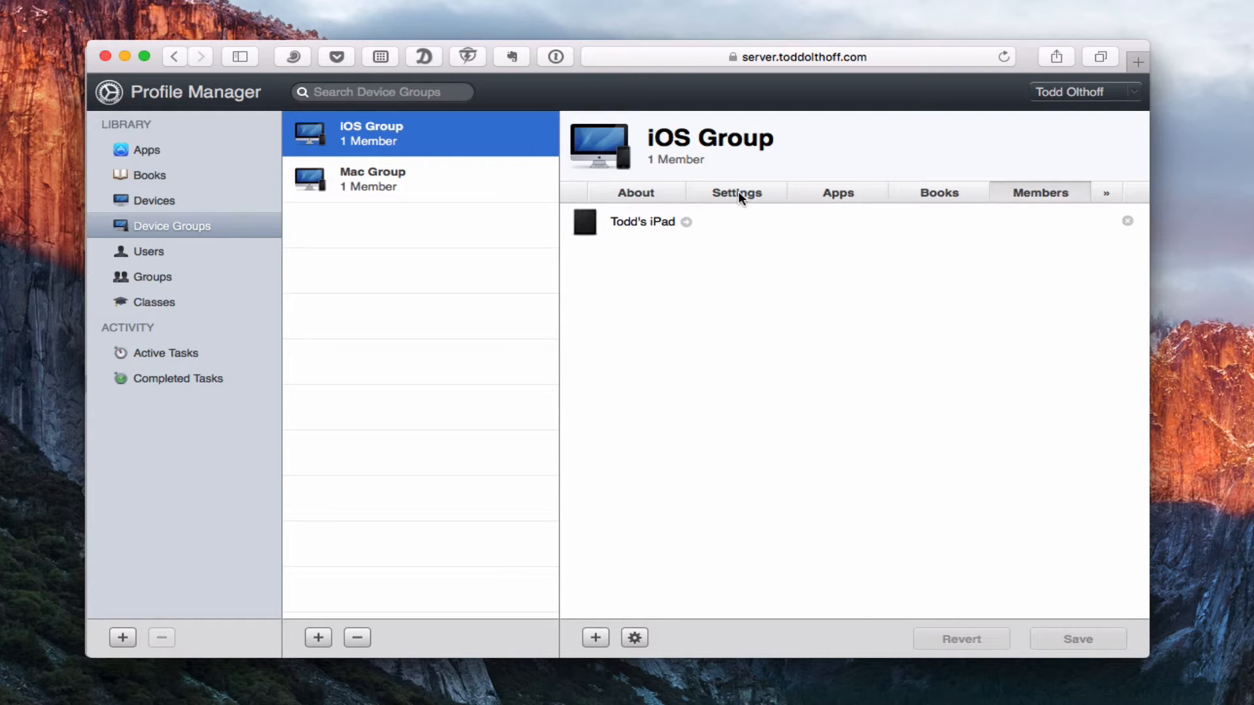
left_click(736, 192)
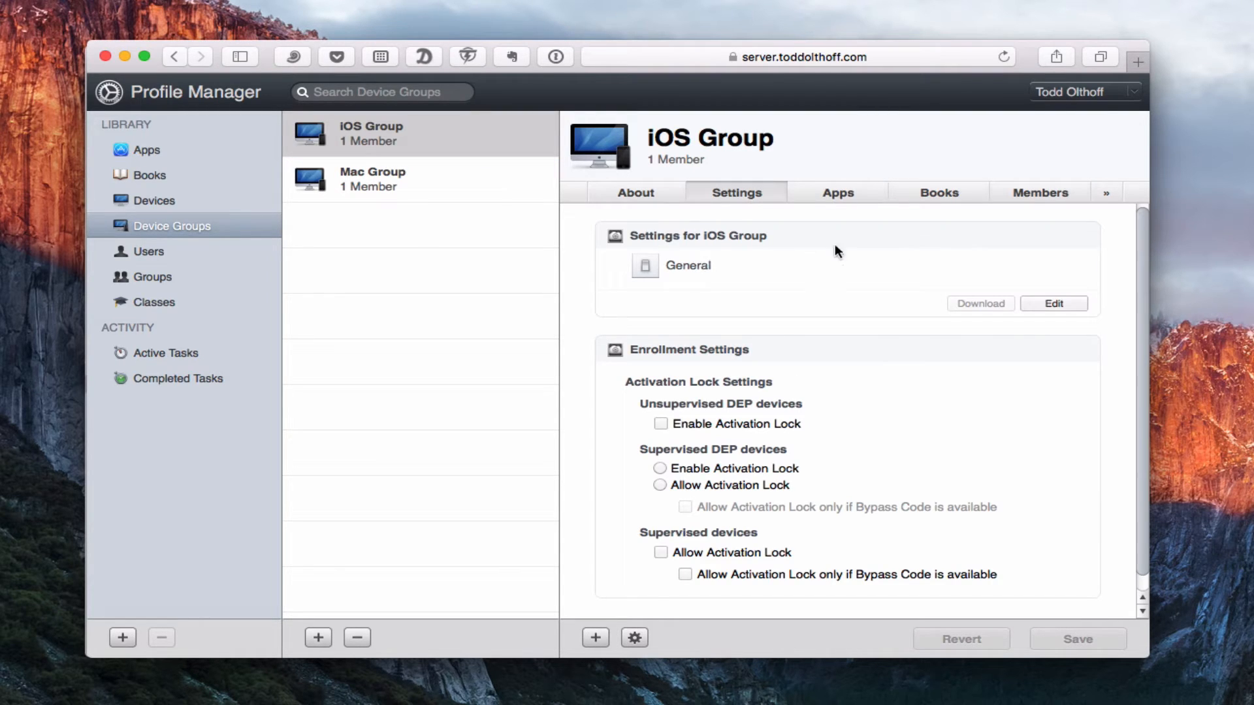
mouse_move(773, 246)
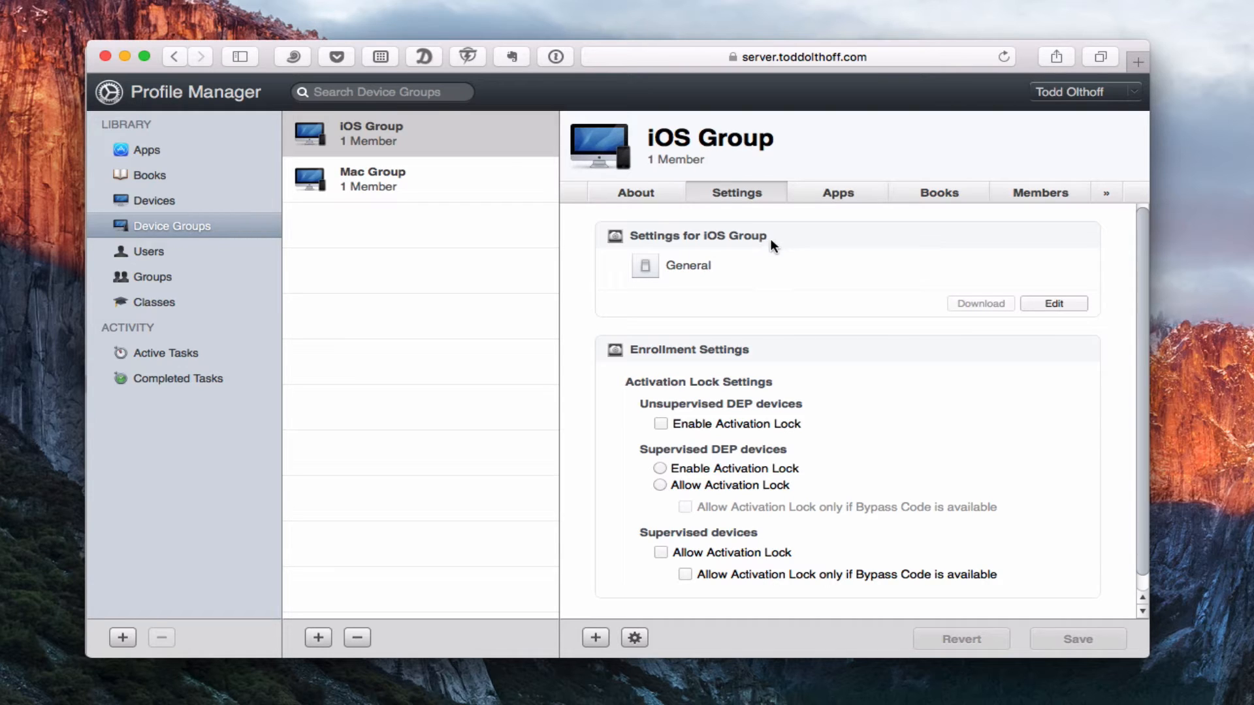
mouse_move(619, 247)
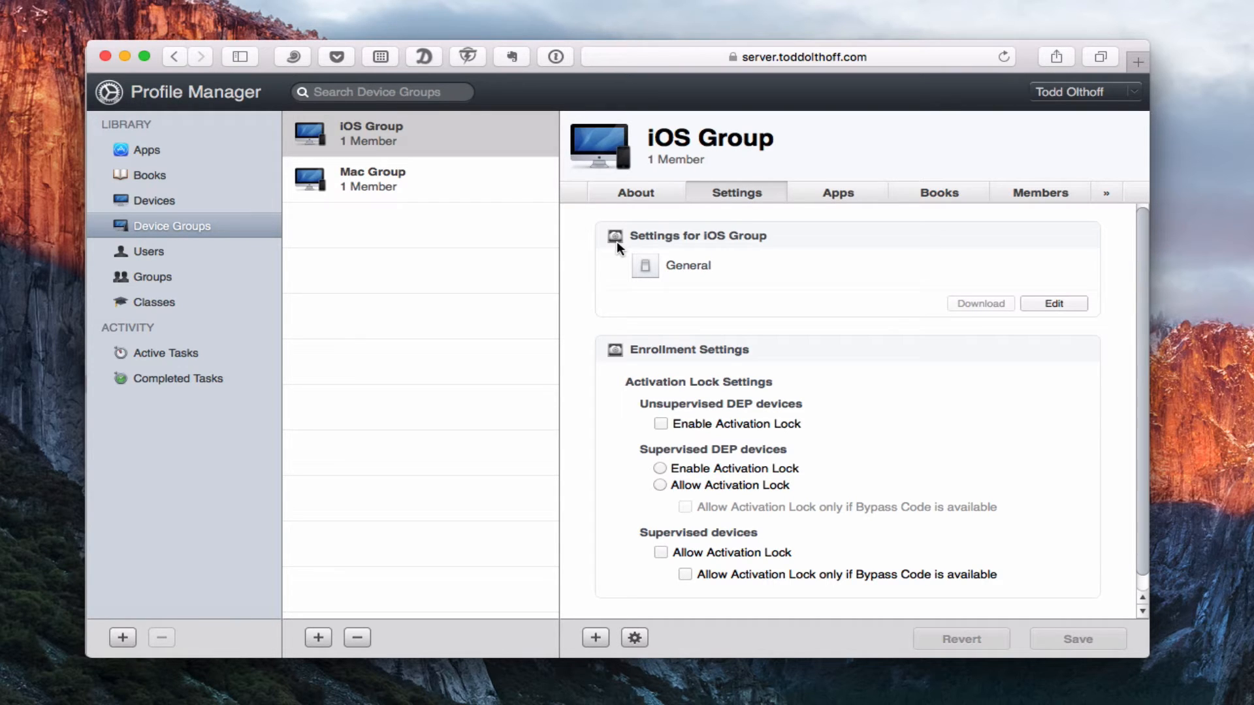
mouse_move(393, 140)
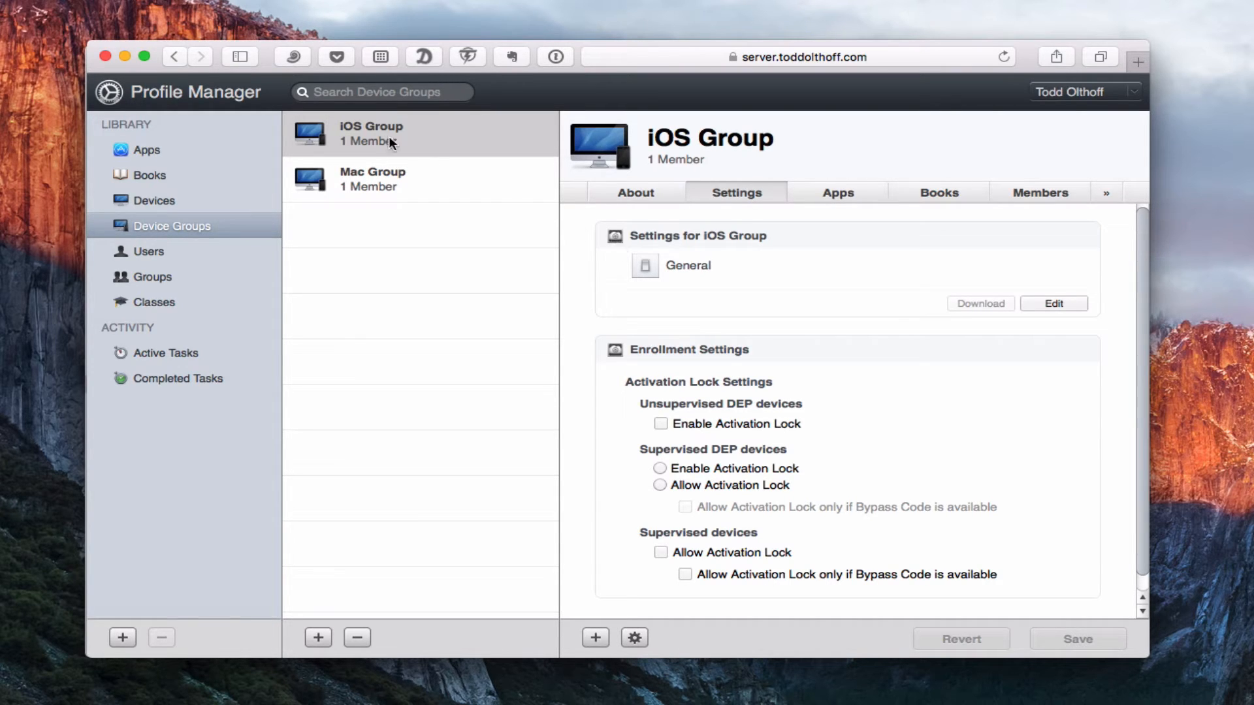
mouse_move(670, 302)
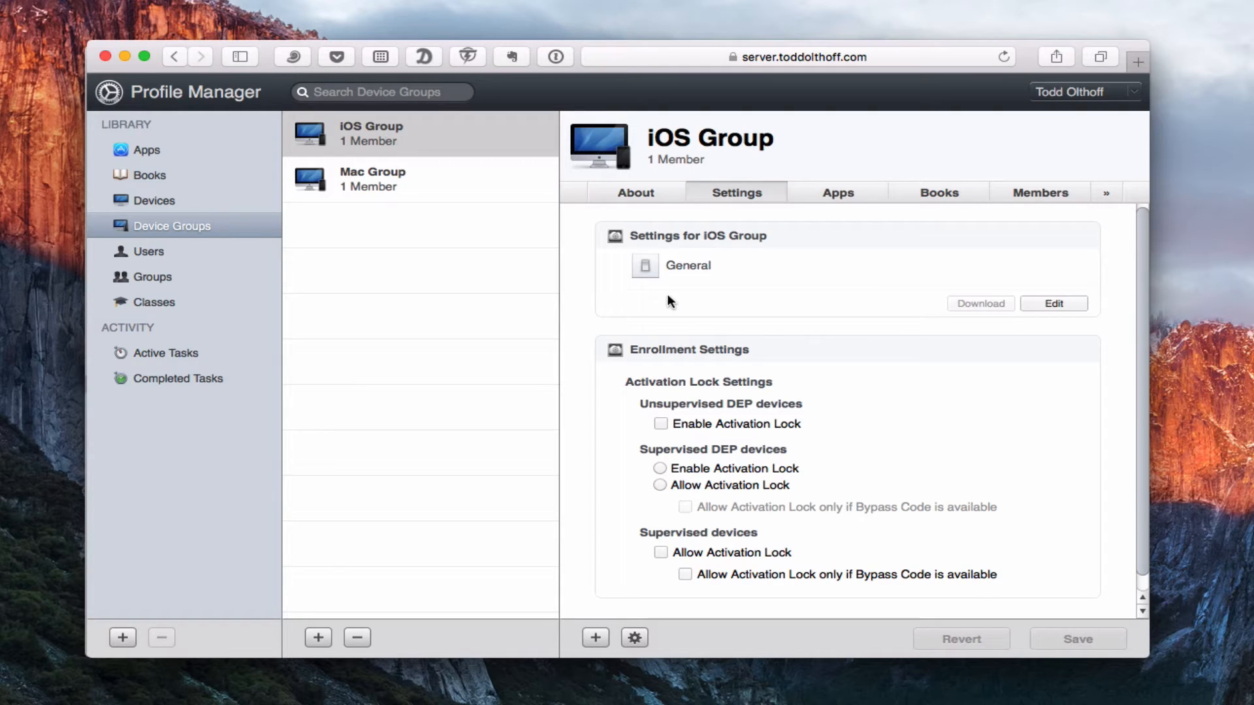
mouse_move(676, 297)
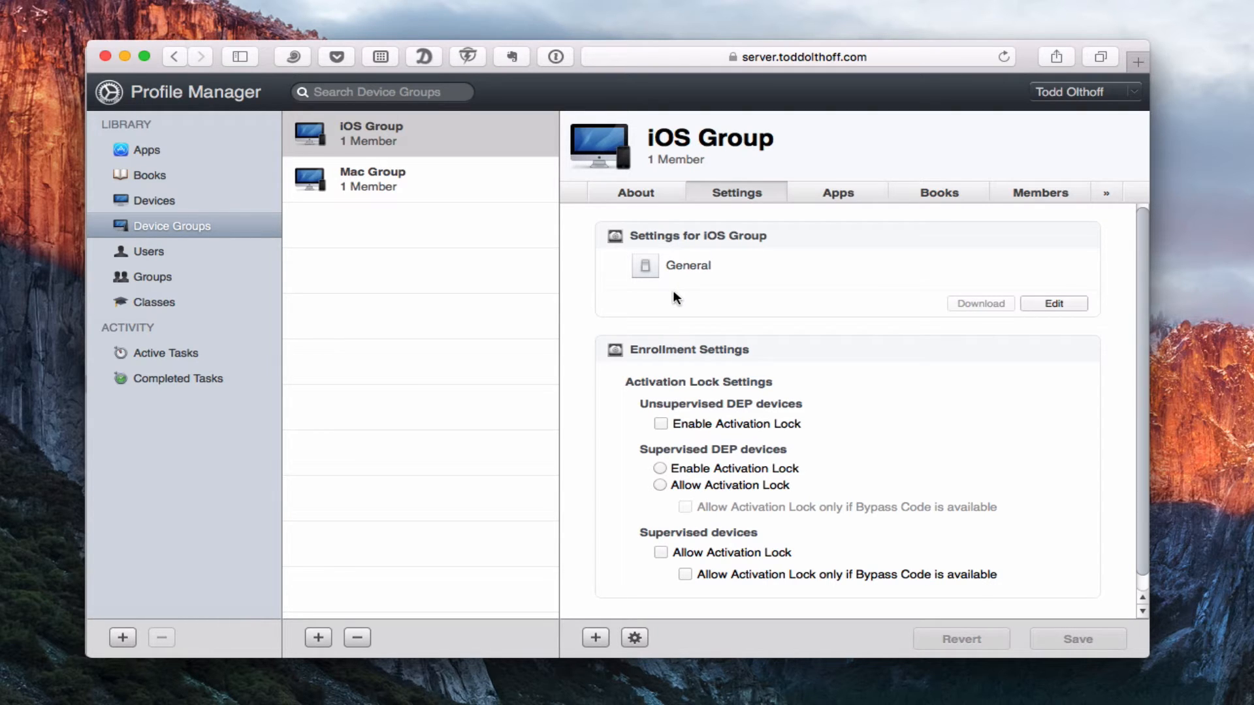
mouse_move(267, 212)
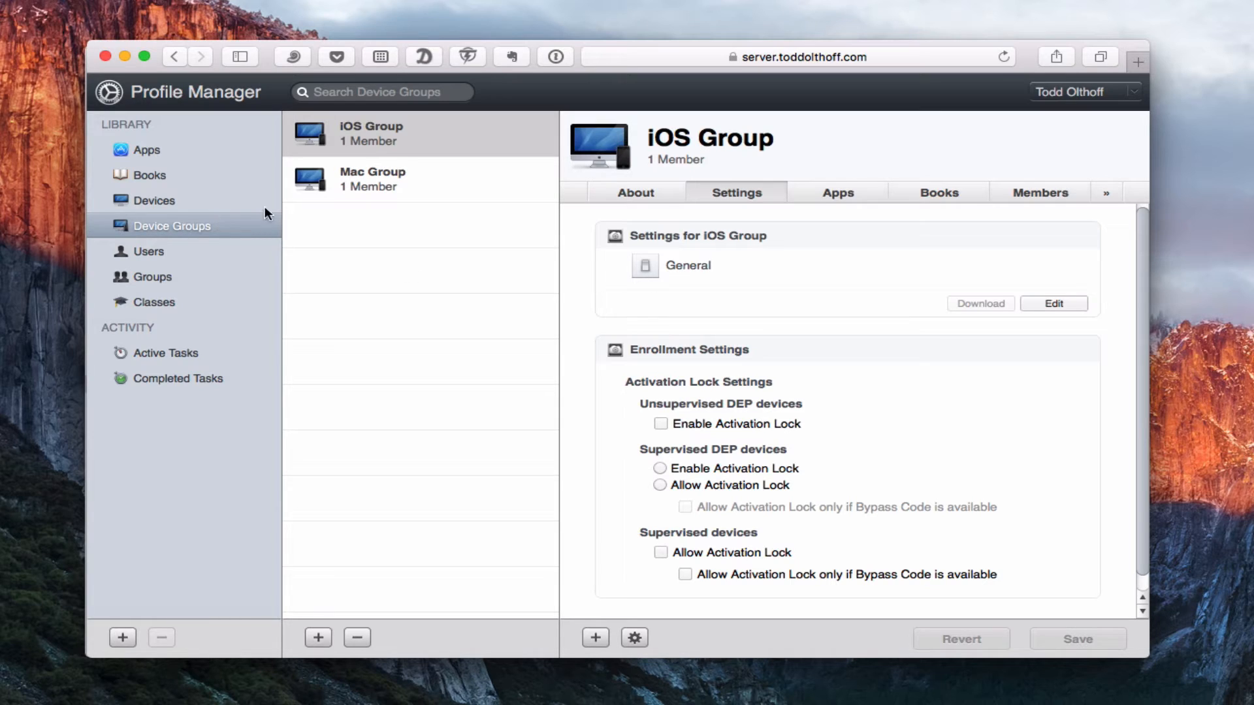
mouse_move(438, 143)
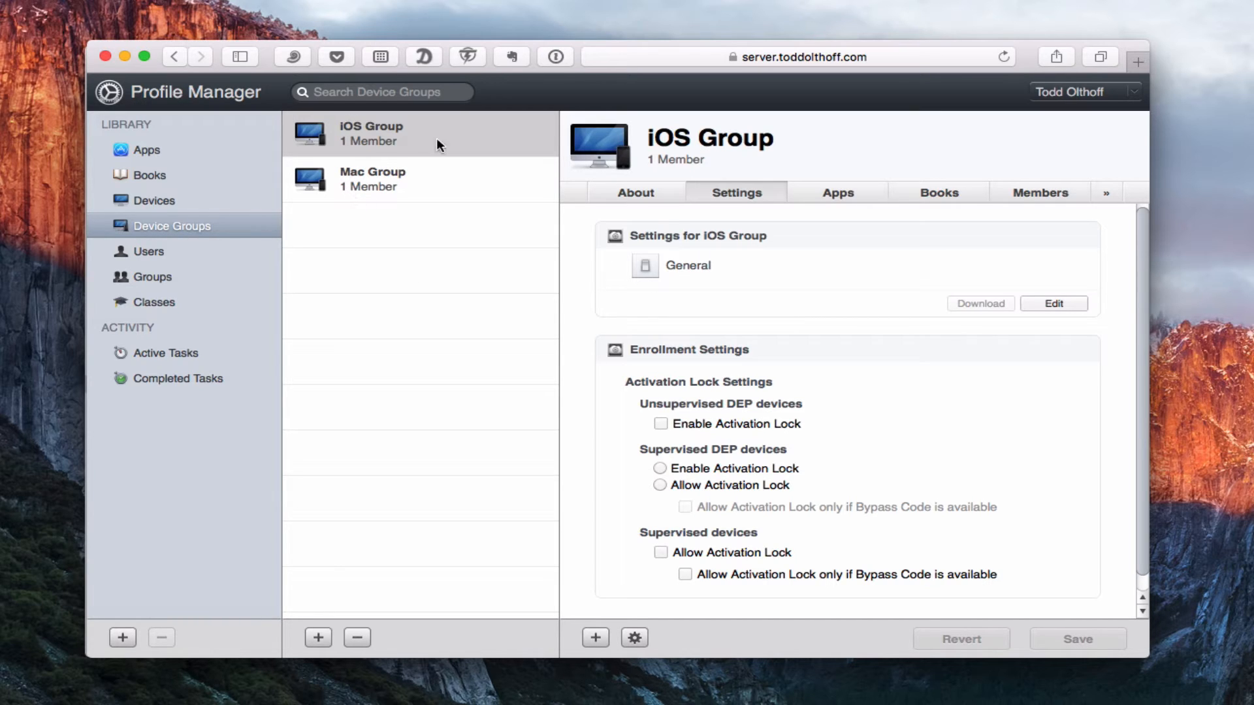
mouse_move(356, 148)
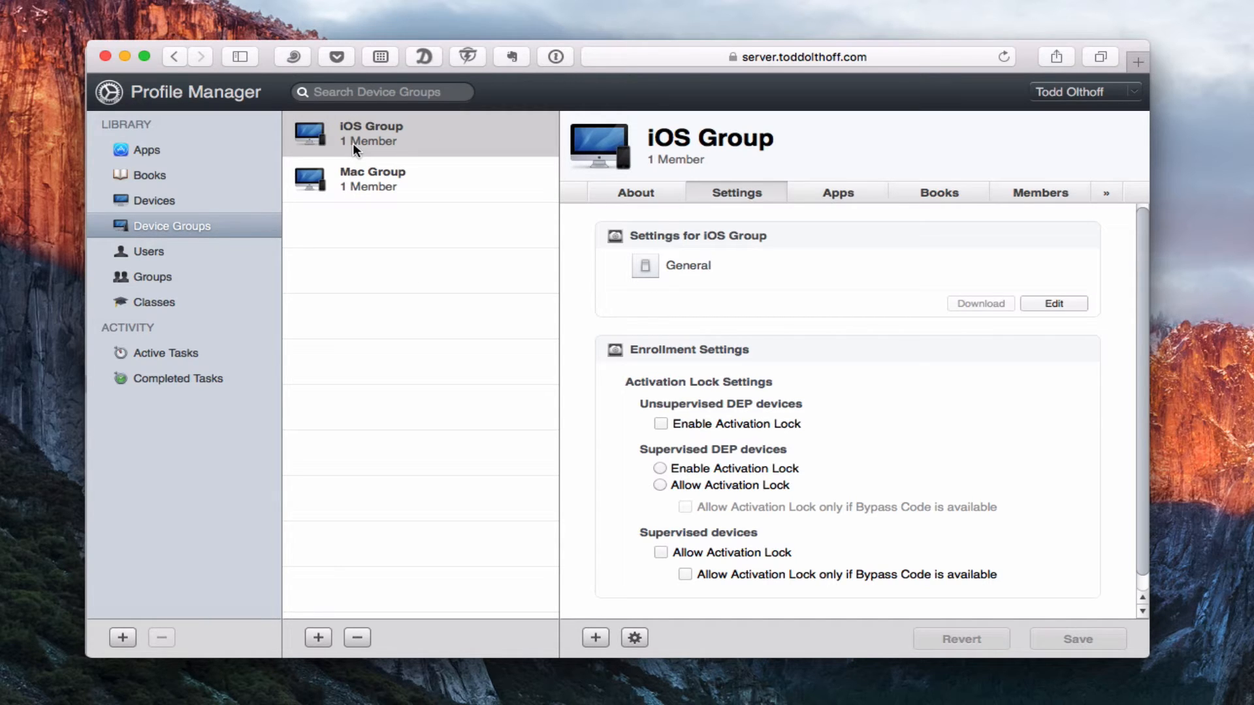
mouse_move(374, 147)
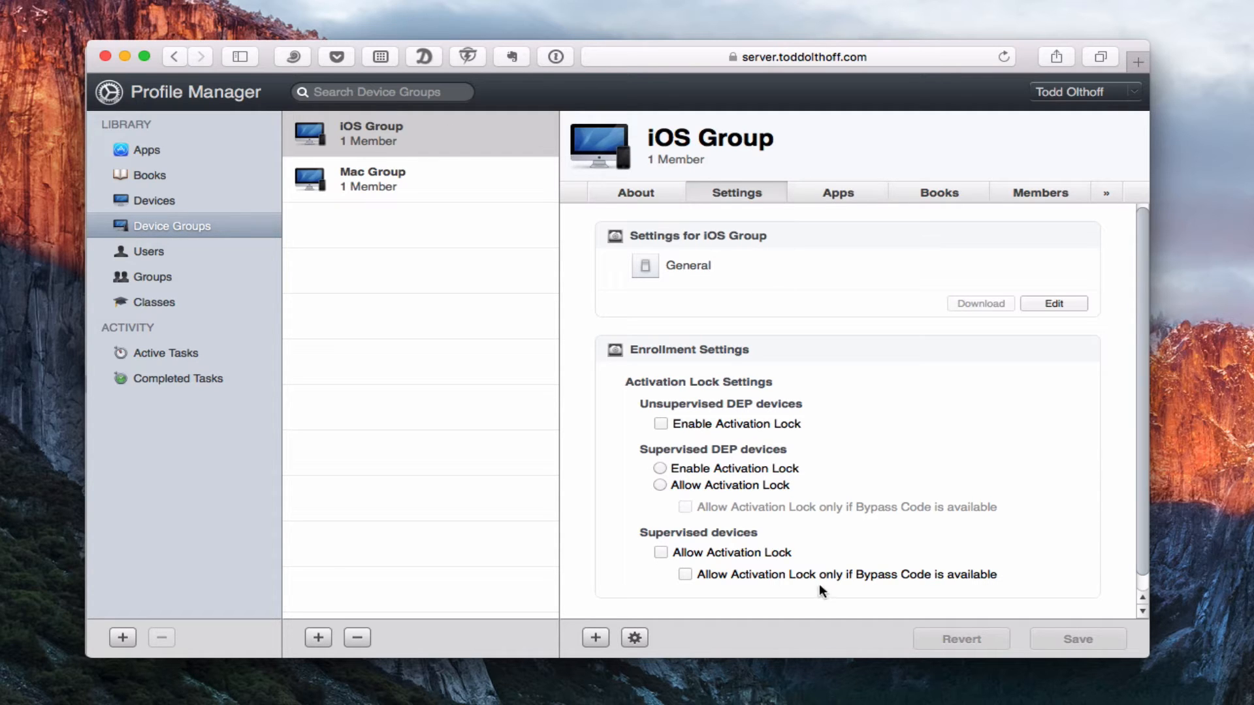
mouse_move(776, 424)
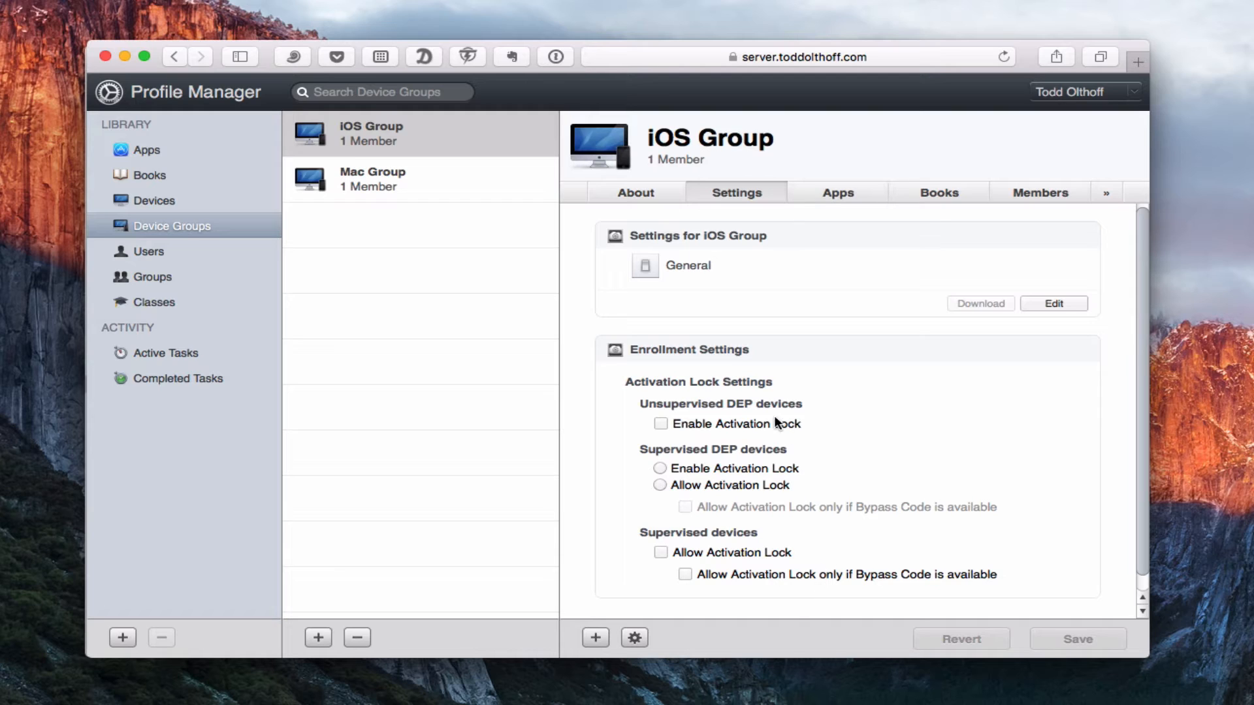
mouse_move(768, 287)
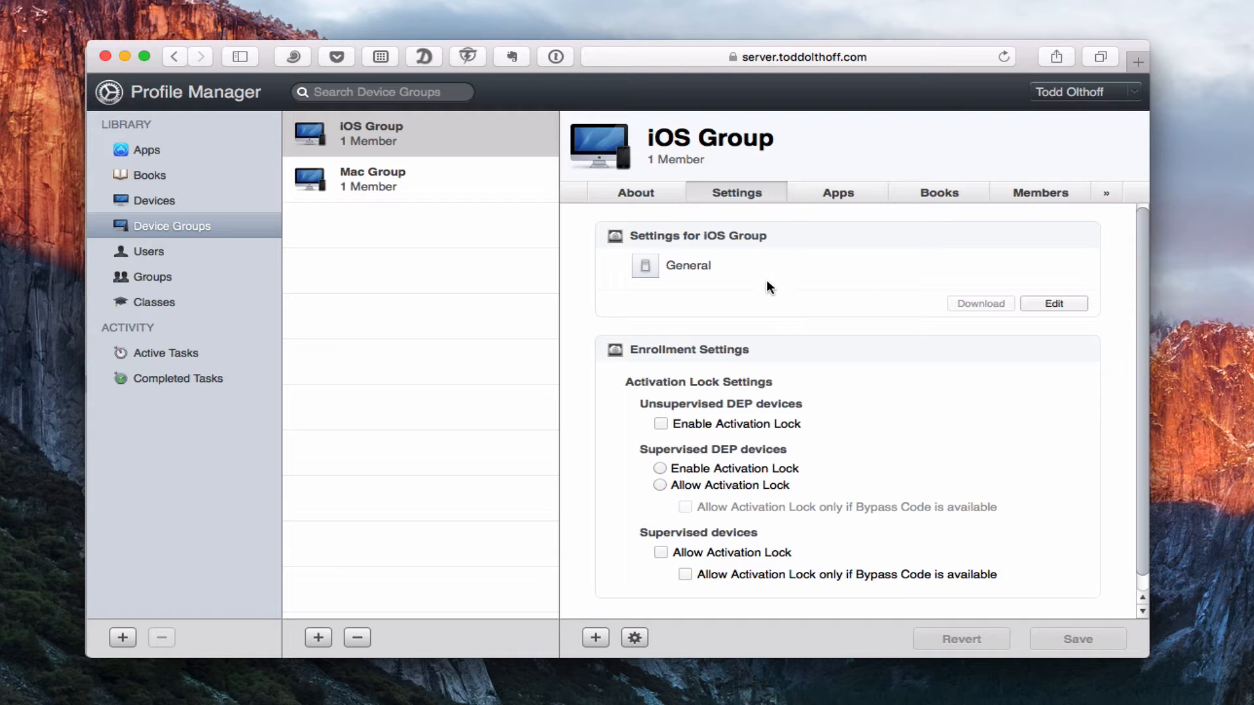
mouse_move(967, 242)
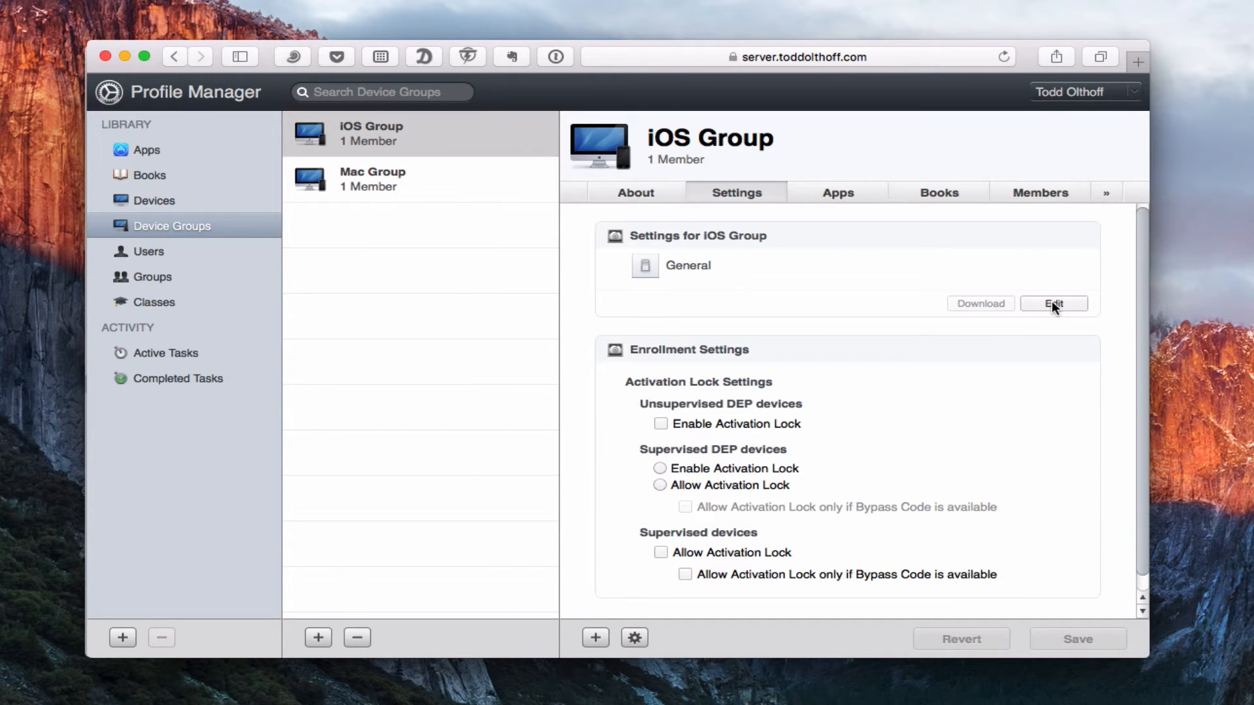
- Open the iOS Group settings editor and browse the OS X and iOS payload list
left_click(1054, 303)
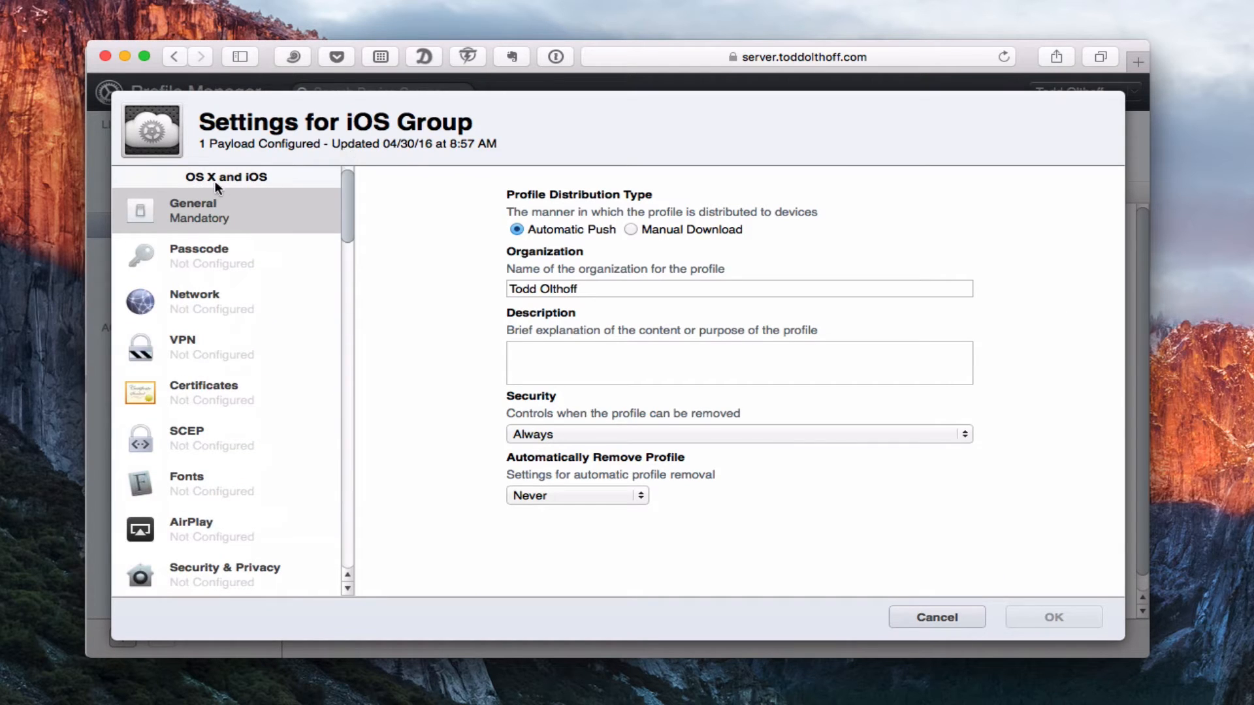
mouse_move(200, 482)
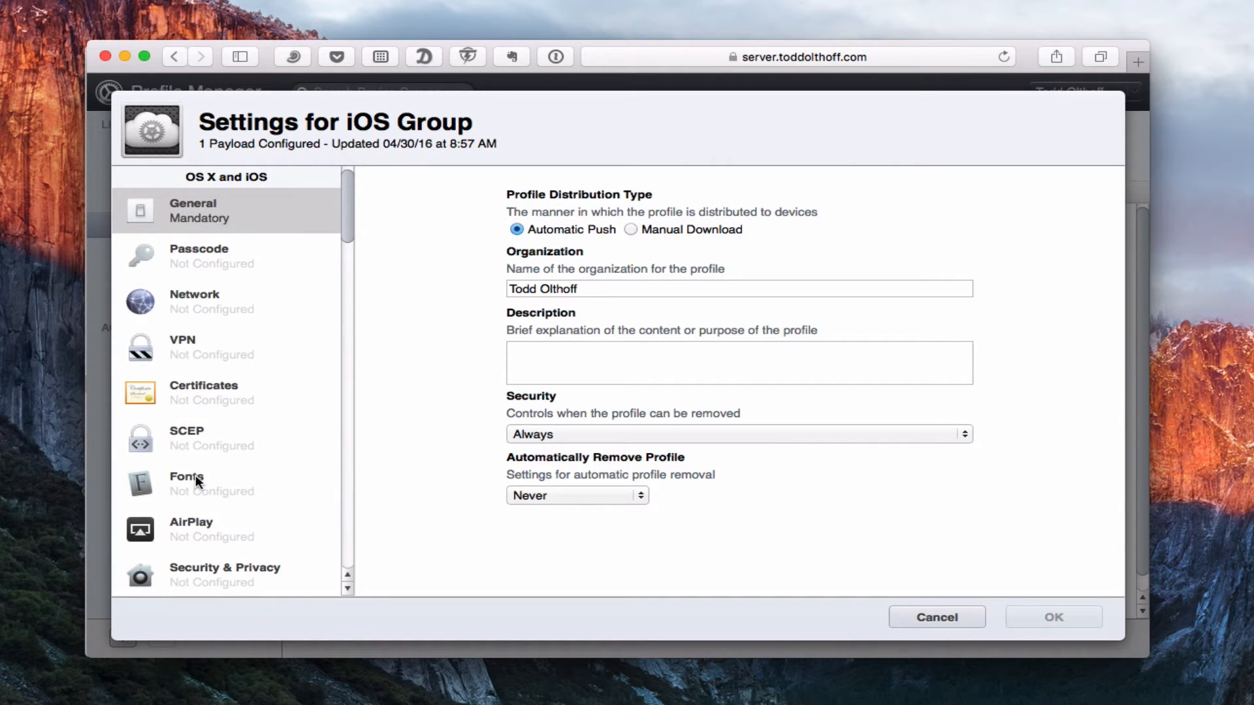
scroll("down", 3)
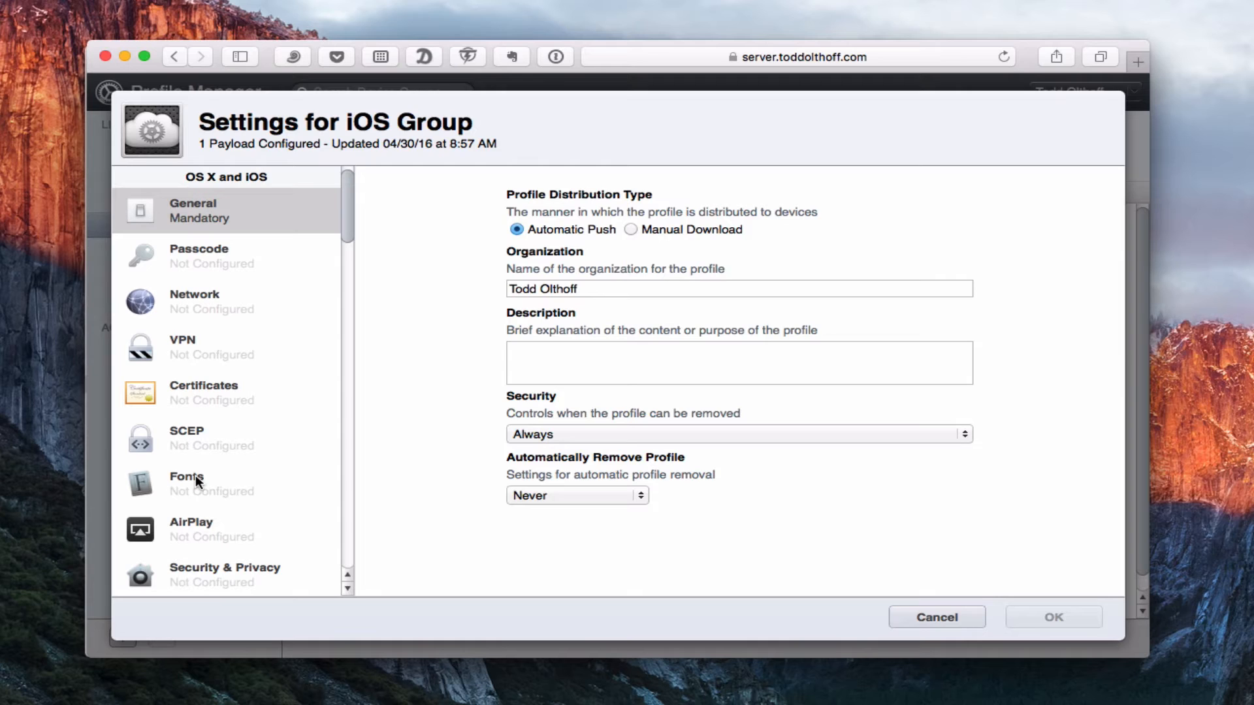
mouse_move(240, 563)
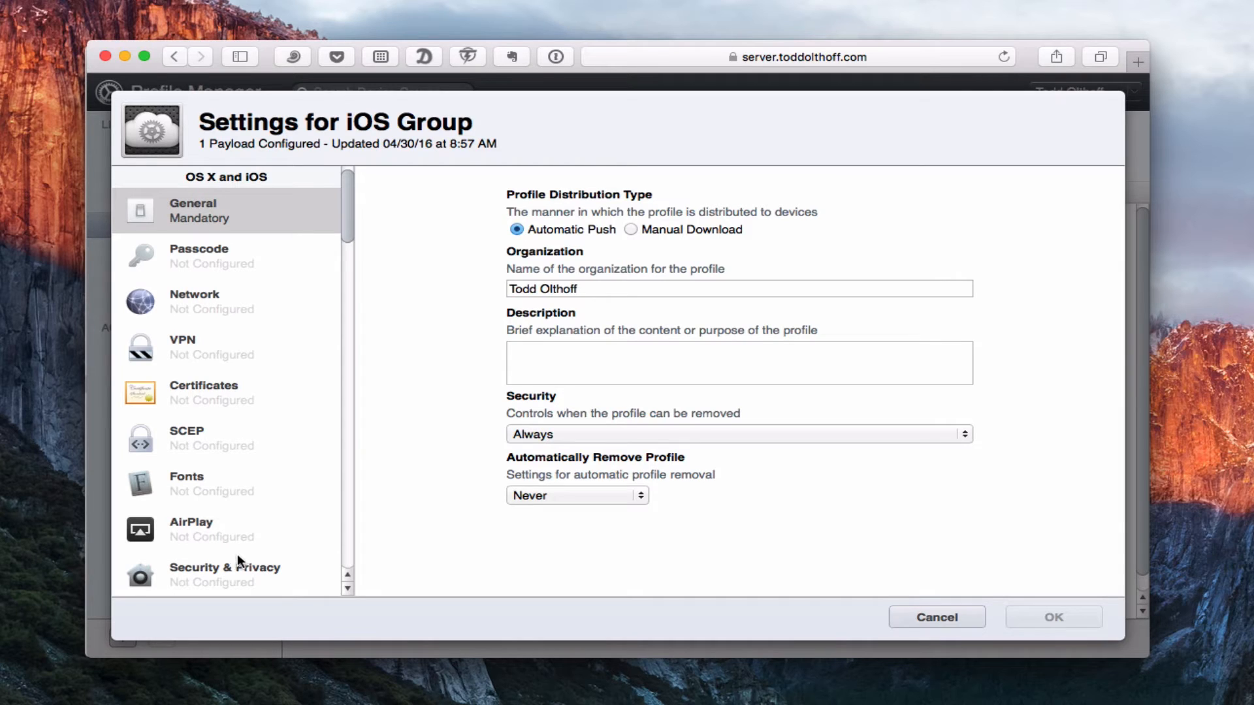
mouse_move(199, 185)
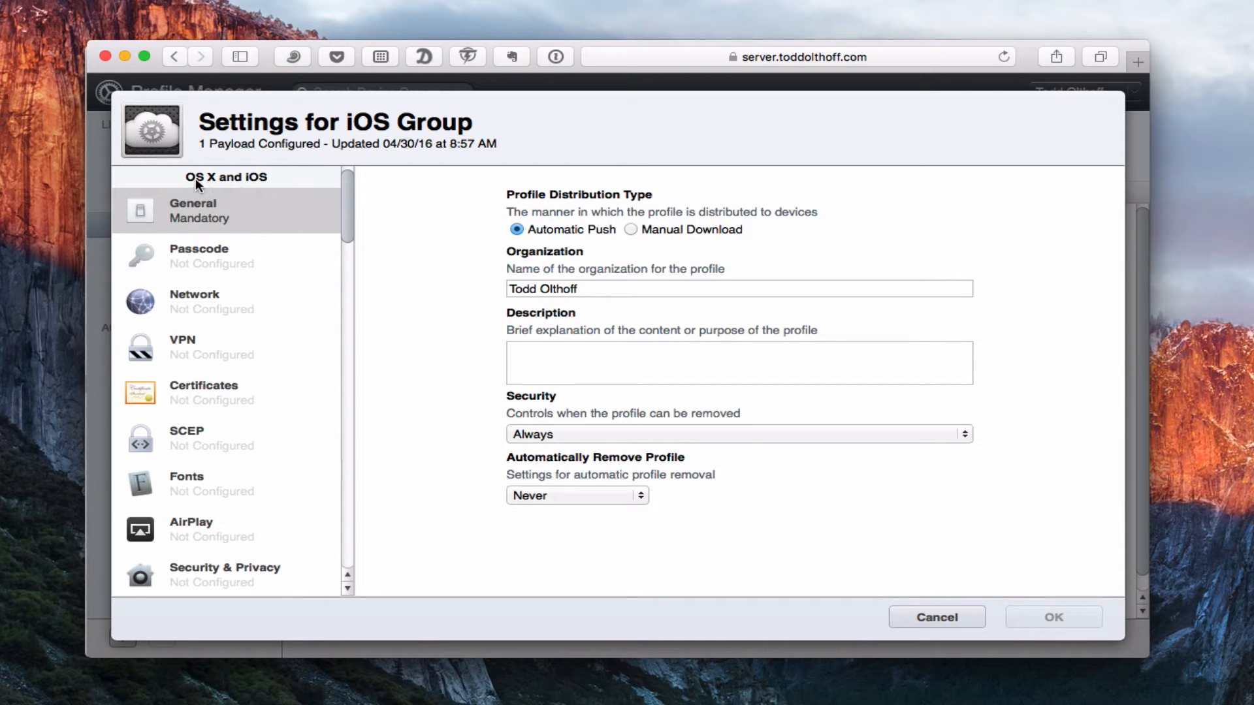
mouse_move(347, 192)
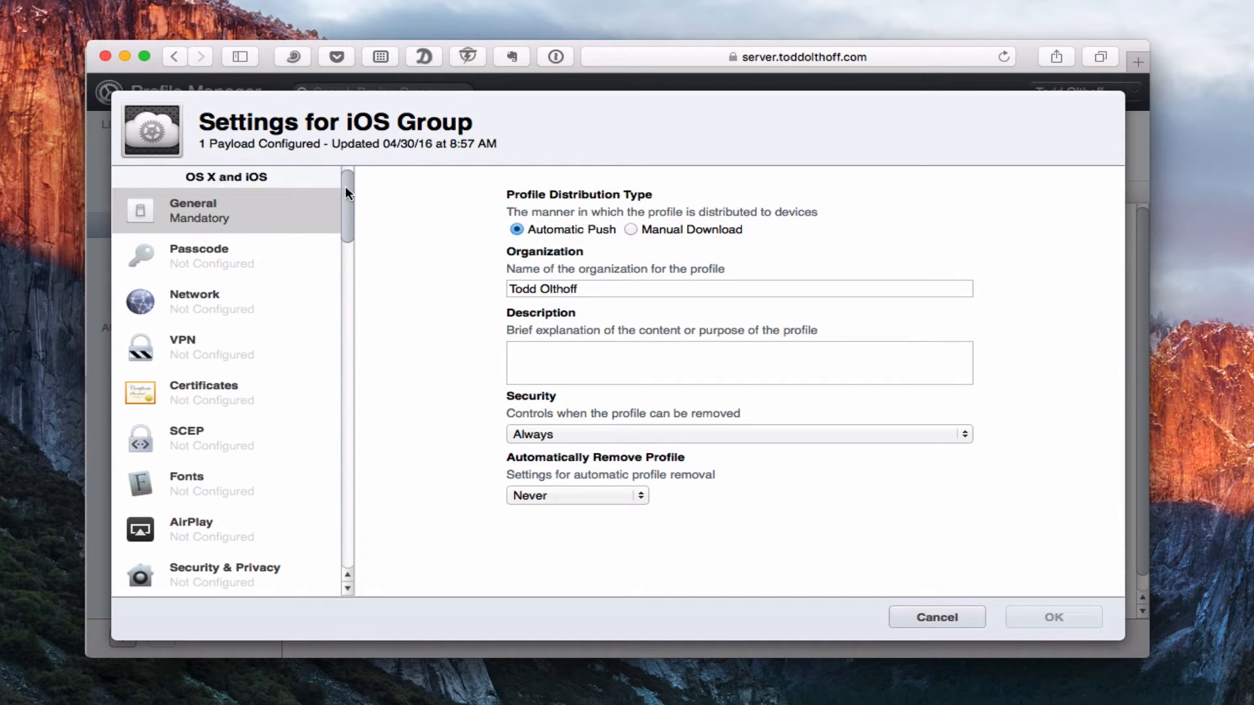
scroll("down", 3)
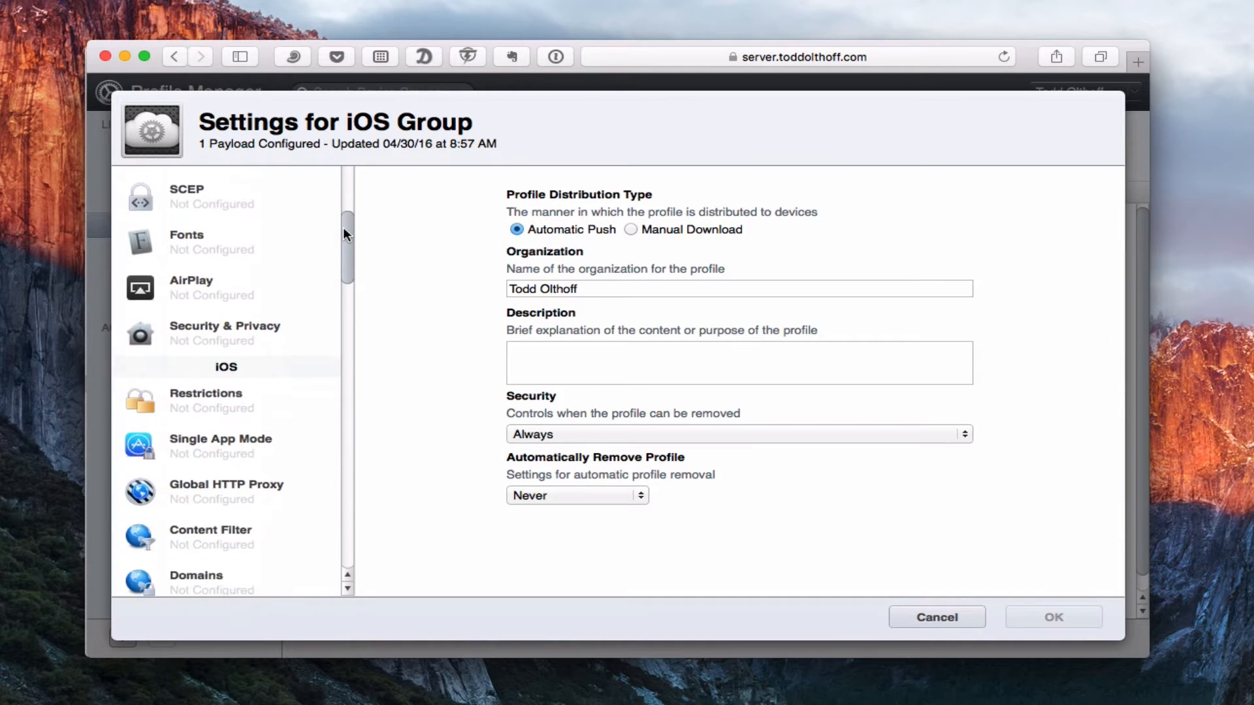
scroll("down", 3)
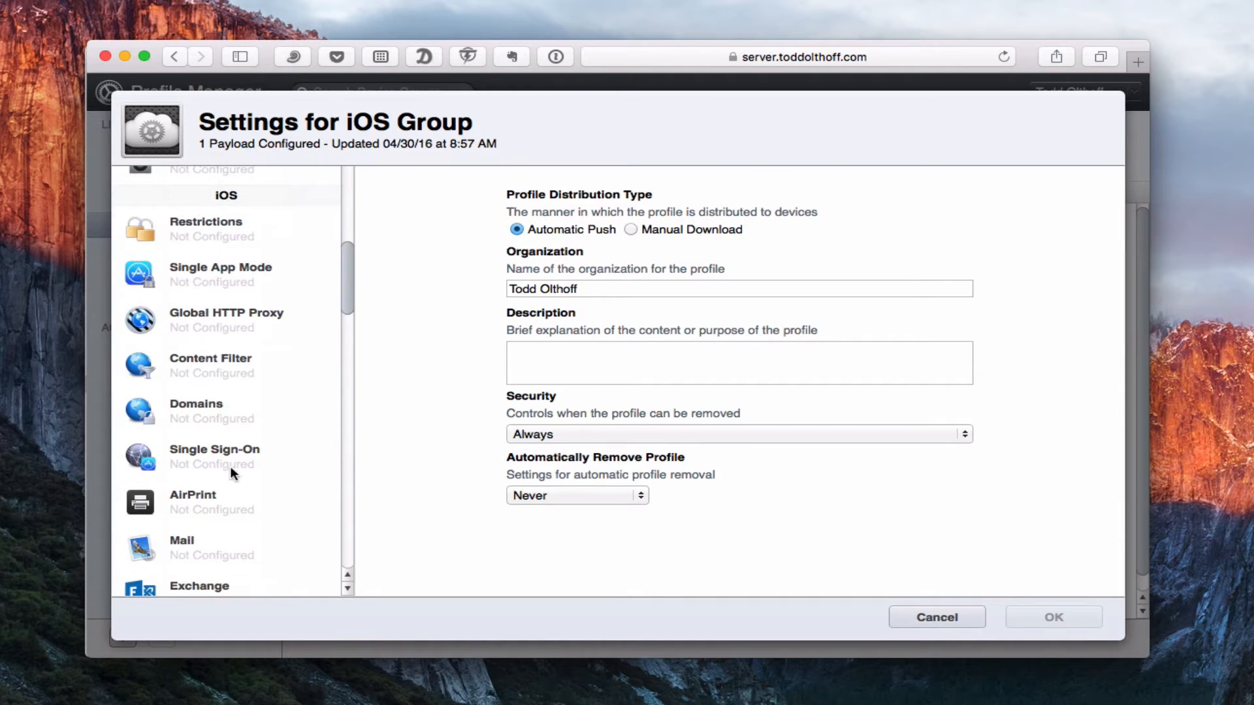
mouse_move(350, 282)
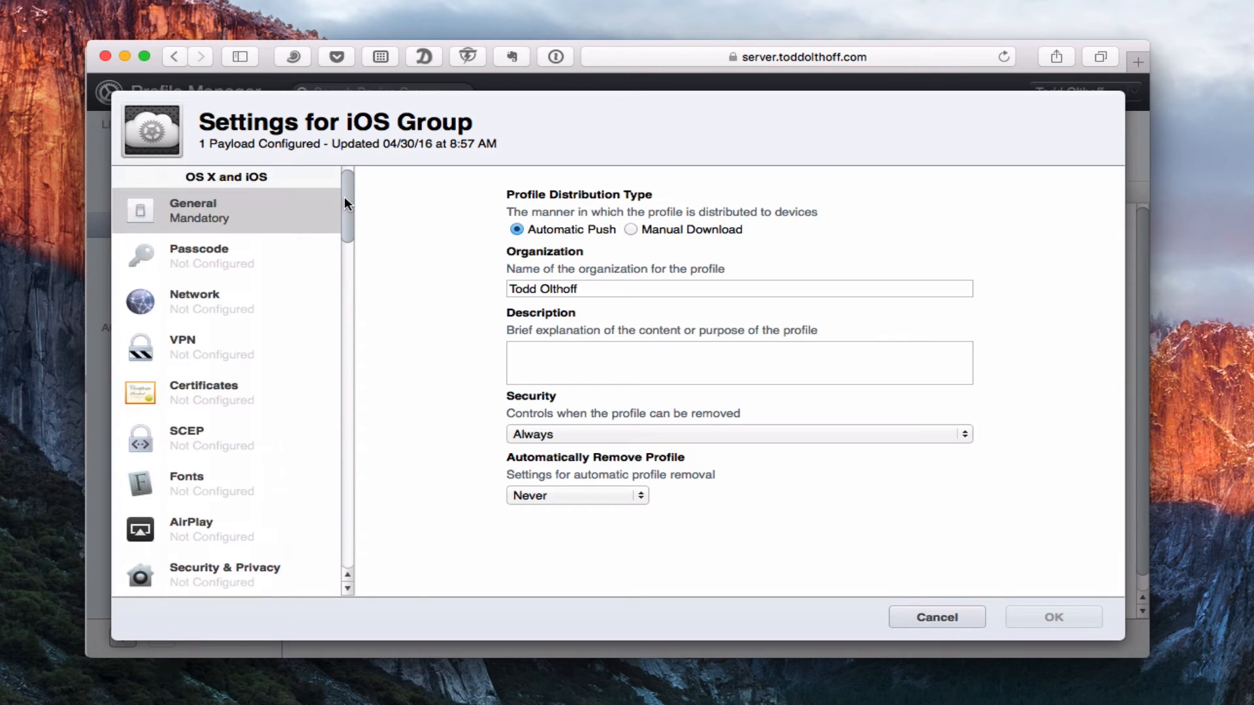
scroll("down", 3)
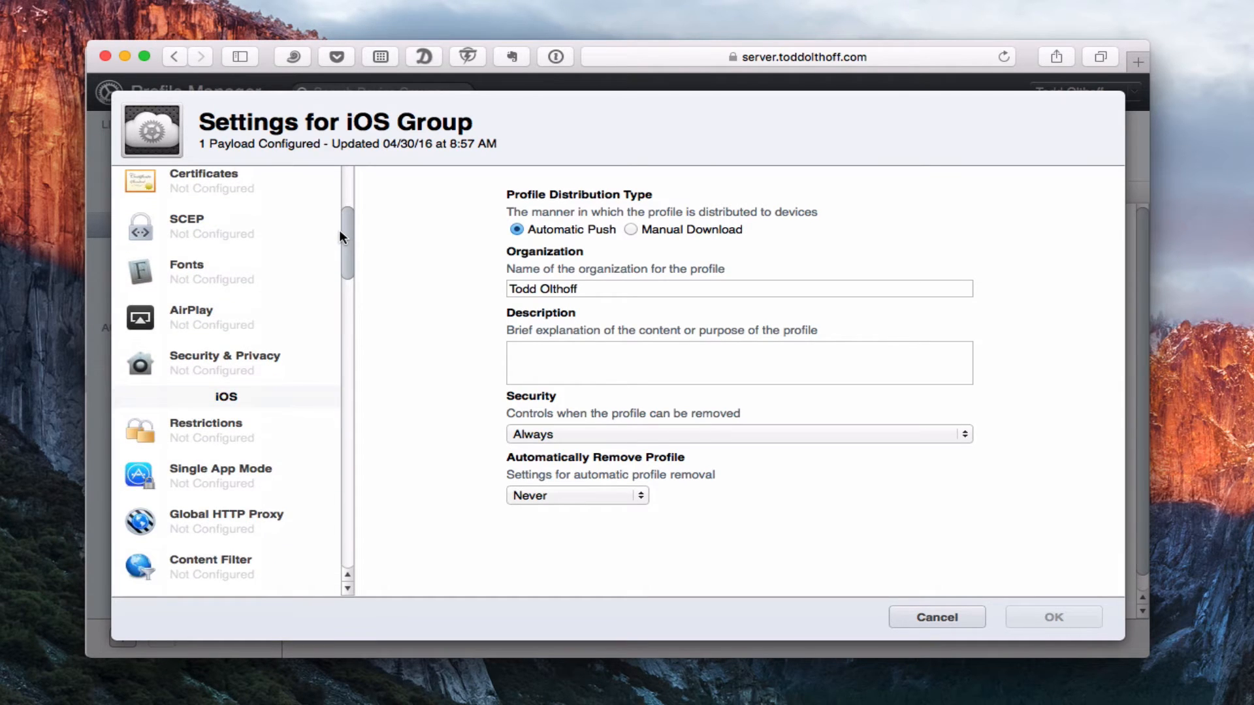
scroll("down", 3)
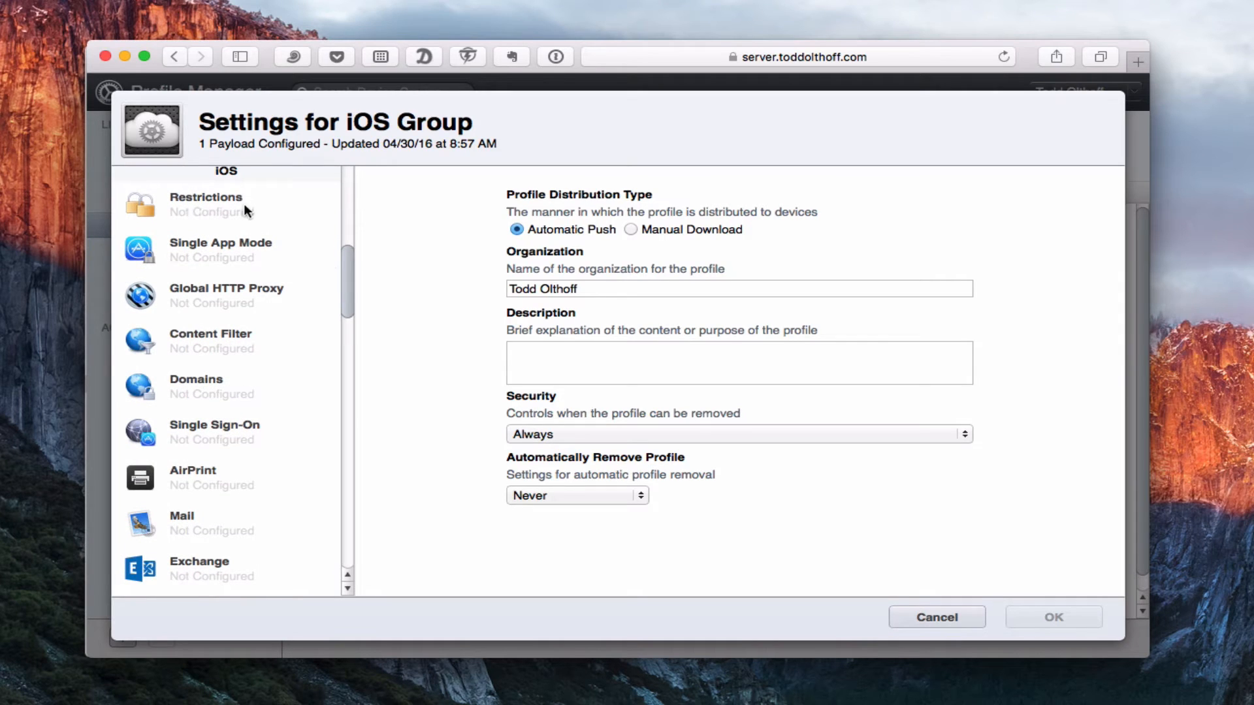
mouse_move(224, 345)
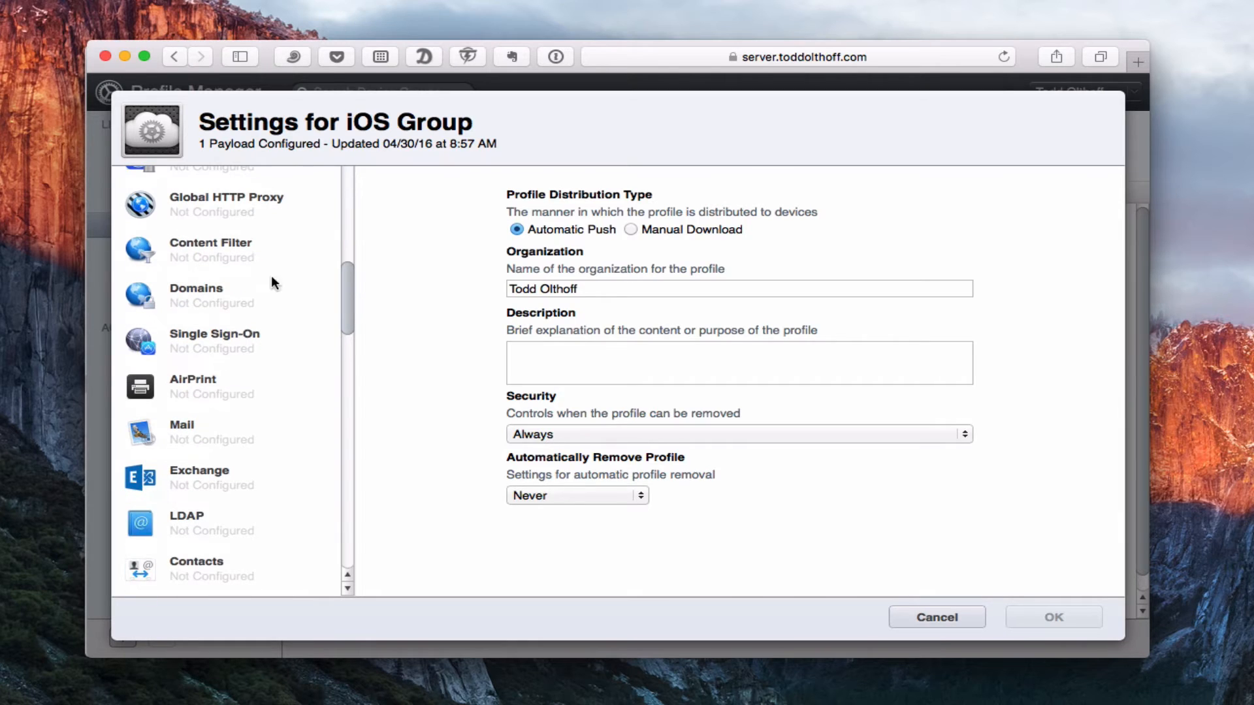
- Add a Content Filter payload using the built-in adult-content limiter with no URL lists
left_click(211, 249)
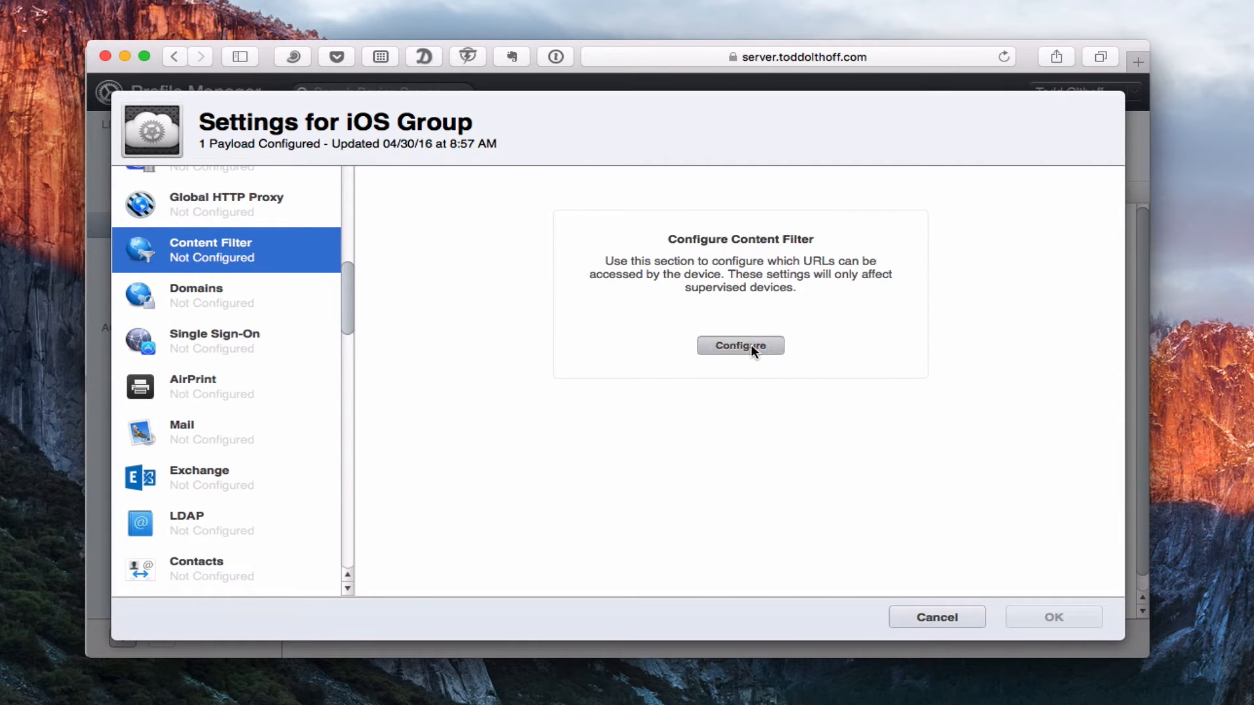
left_click(740, 345)
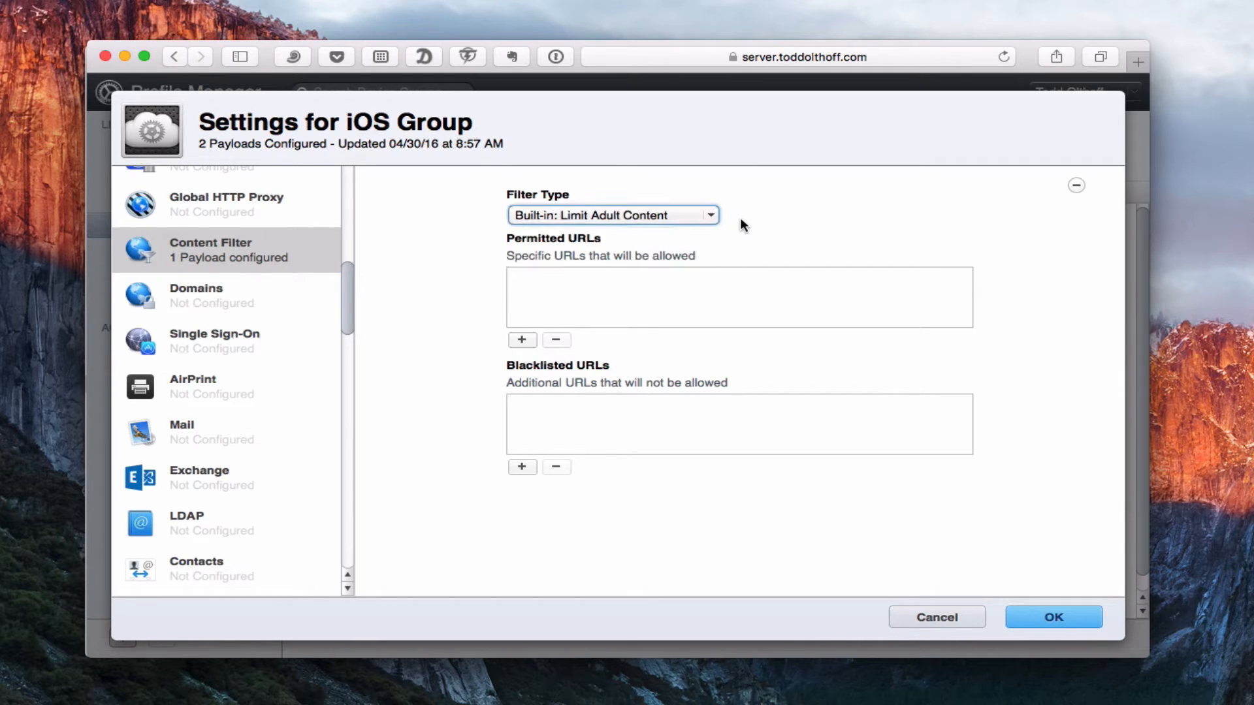
mouse_move(512, 273)
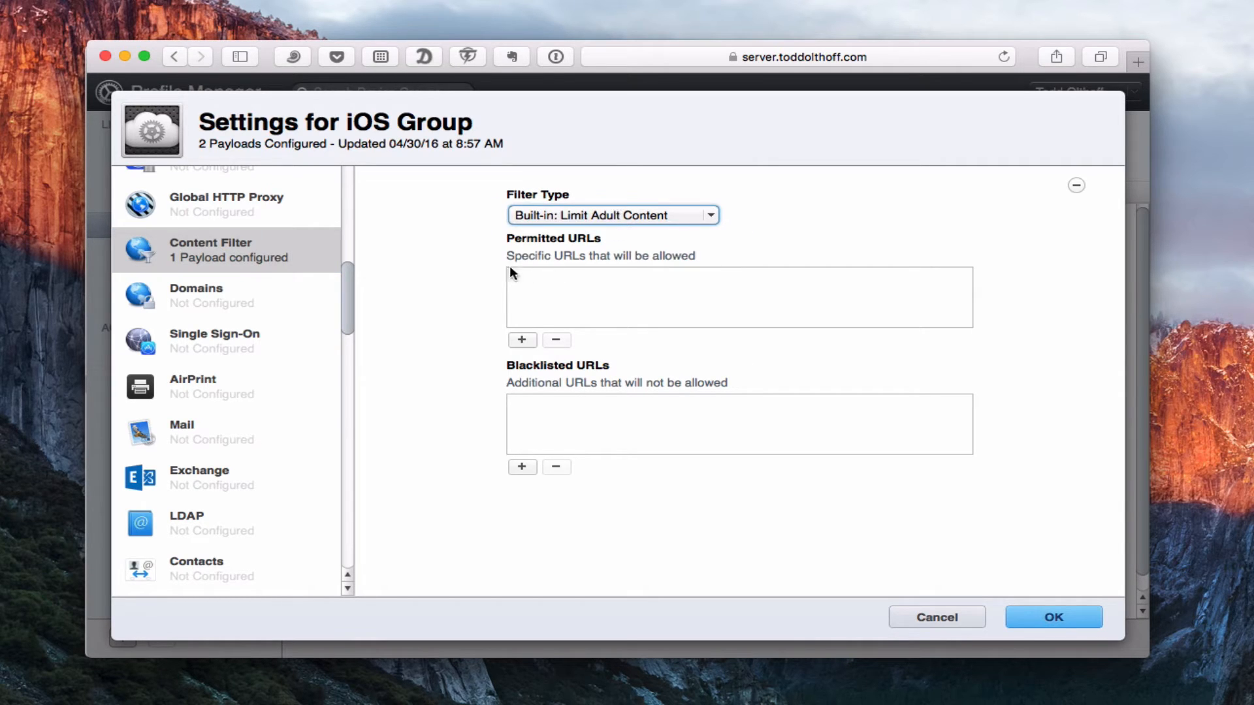
mouse_move(524, 402)
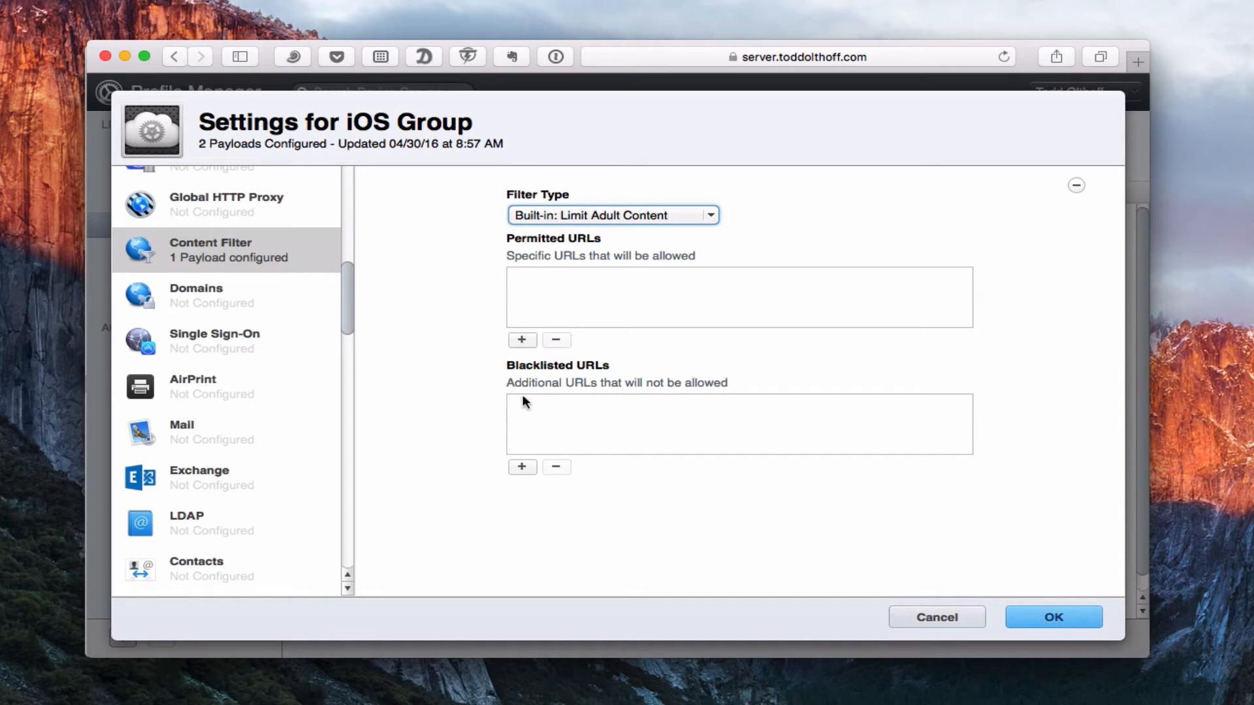
mouse_move(283, 261)
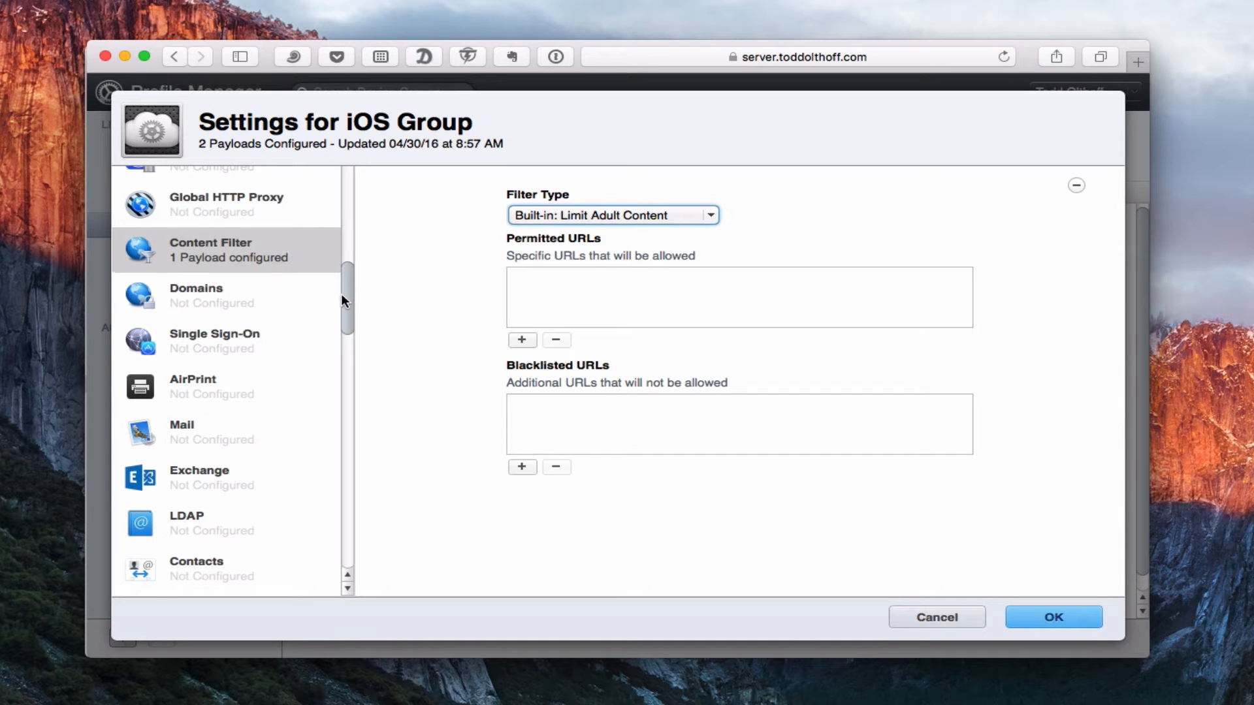
scroll("down", 3)
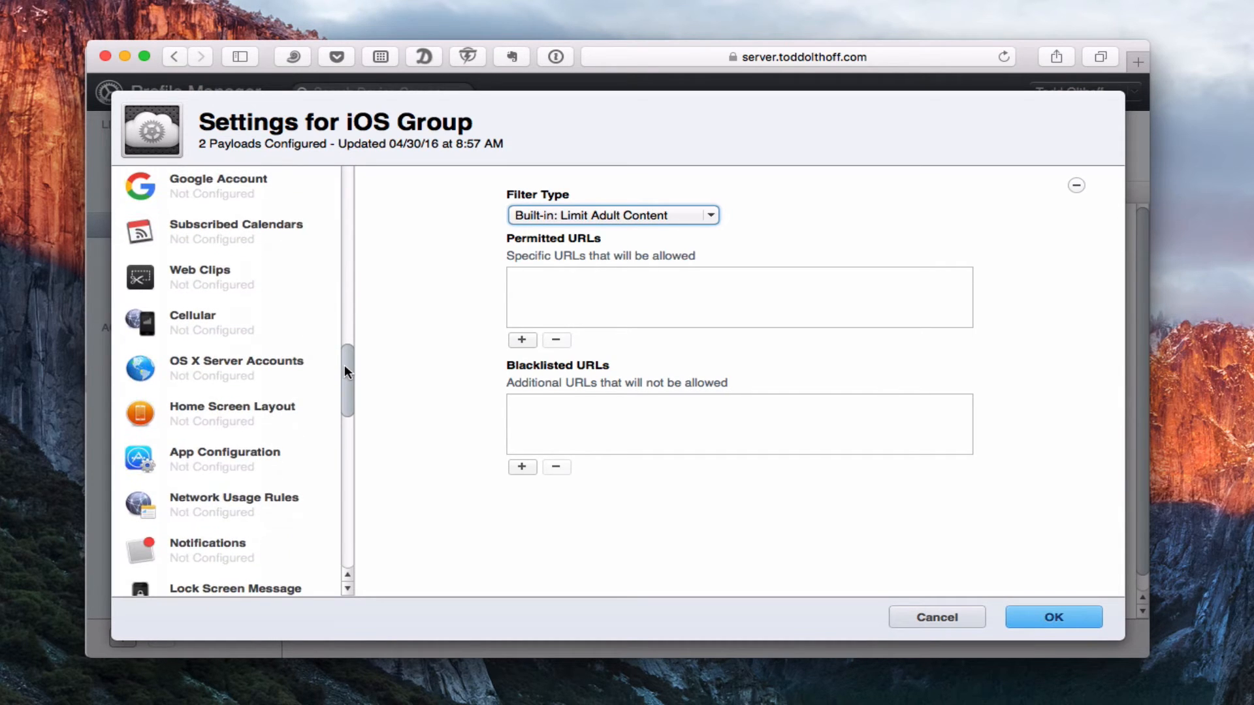
mouse_move(339, 367)
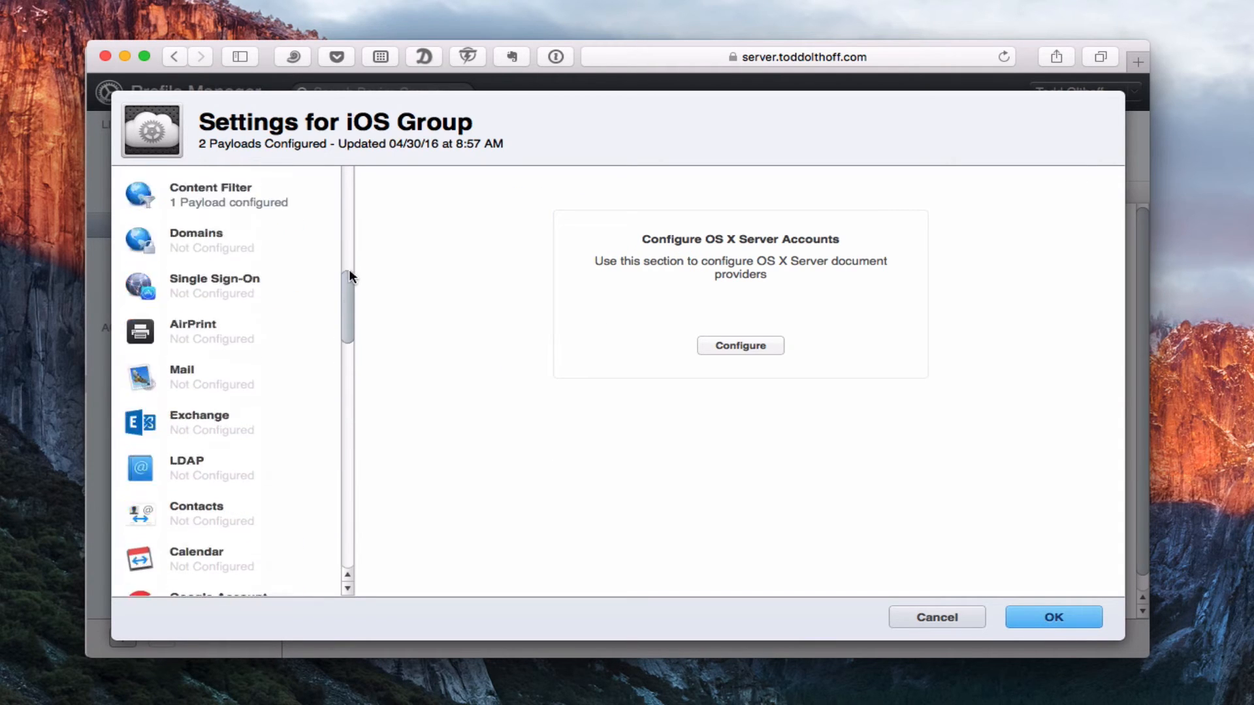
- Add a Google Account payload with empty description, name and email fields
scroll("down", 3)
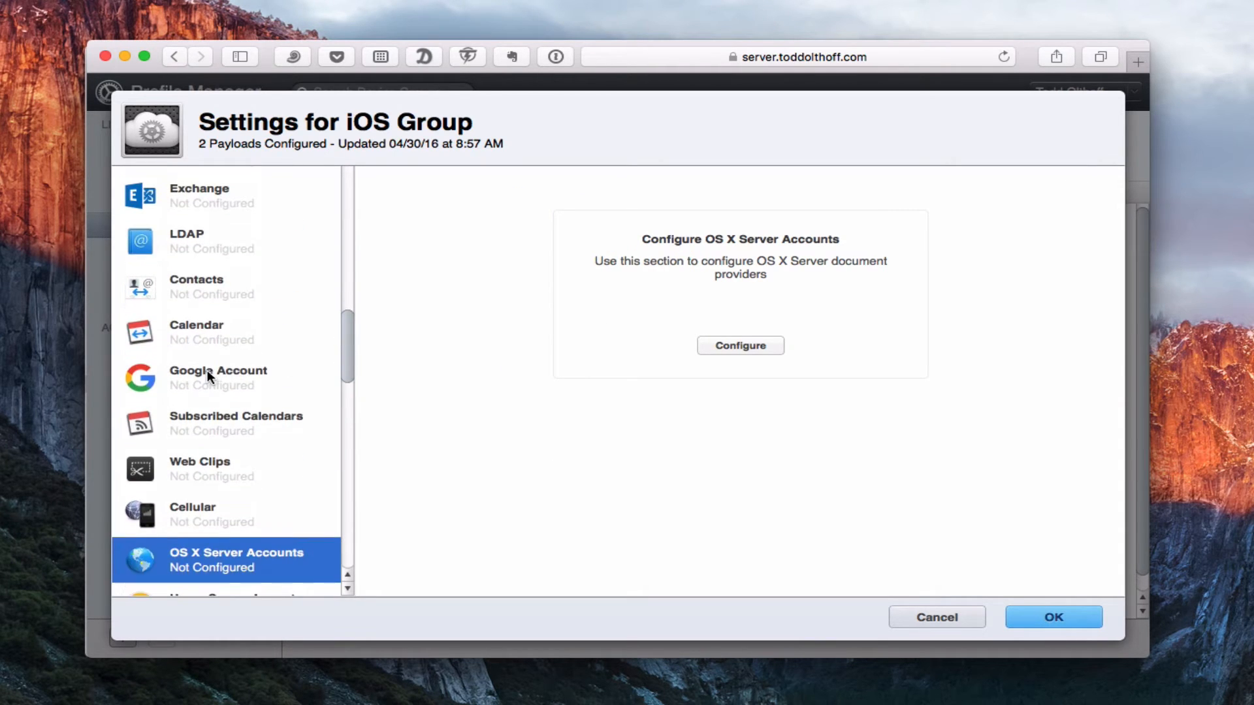
left_click(217, 378)
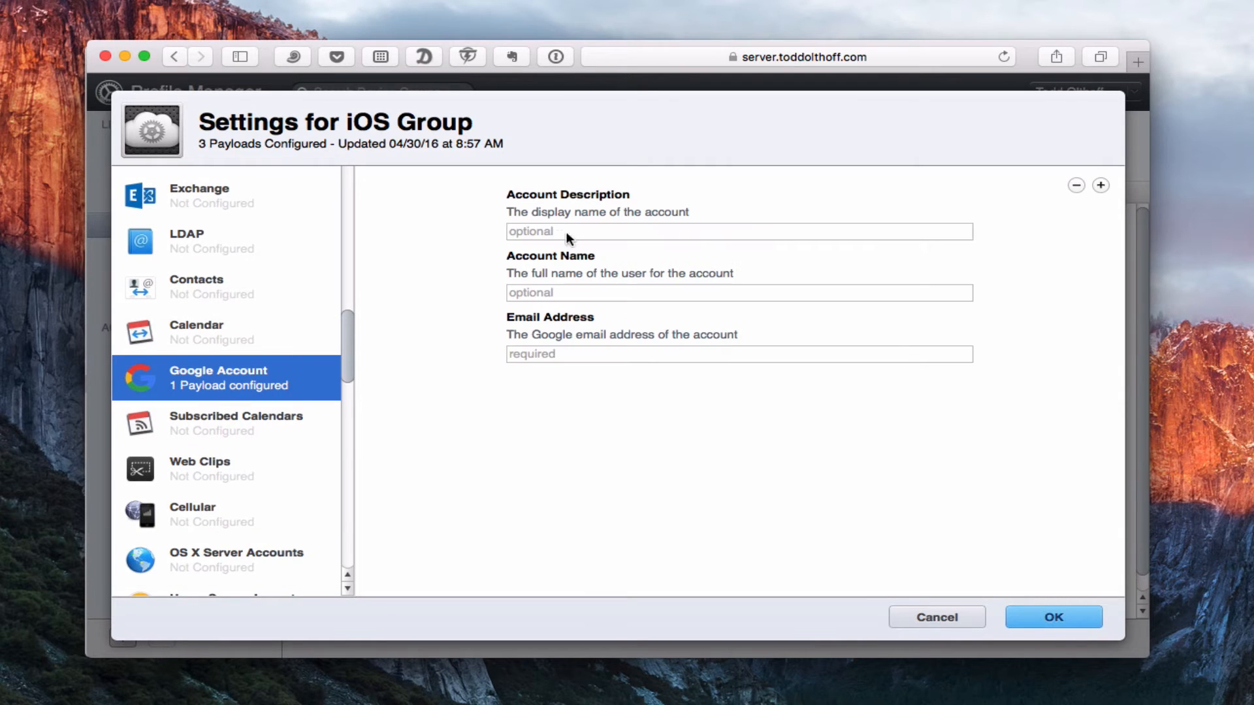
mouse_move(324, 347)
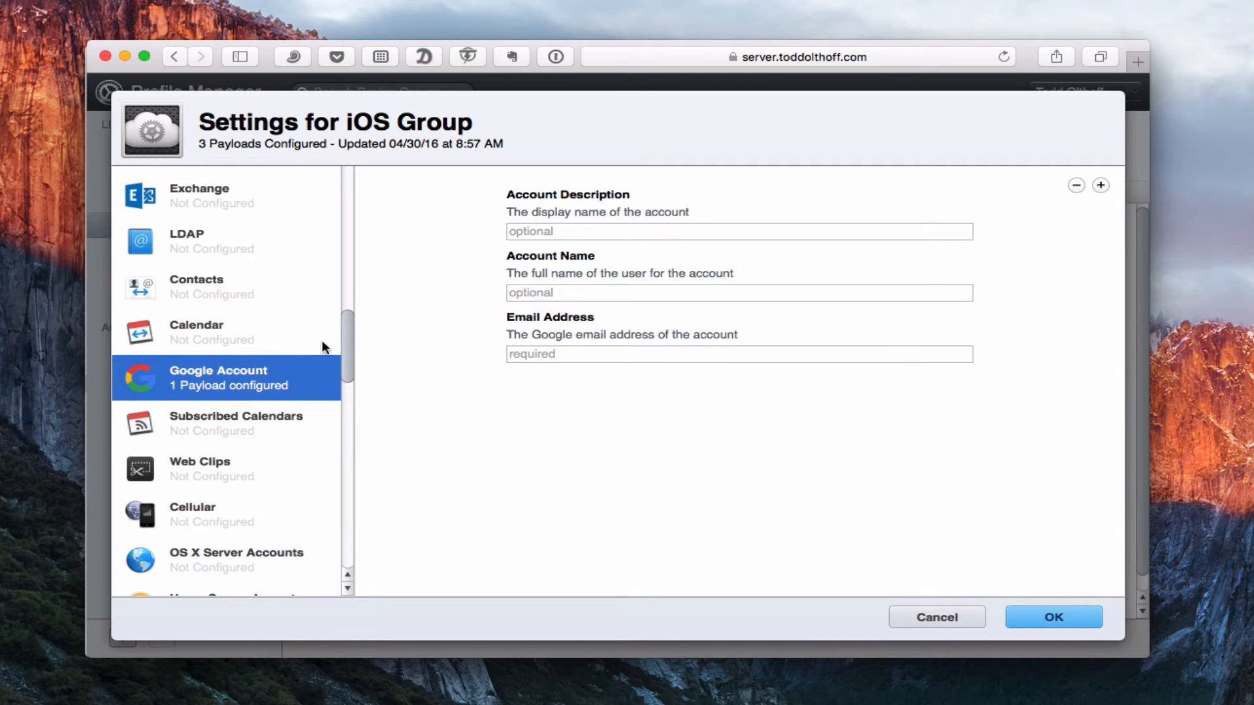
scroll("down", 3)
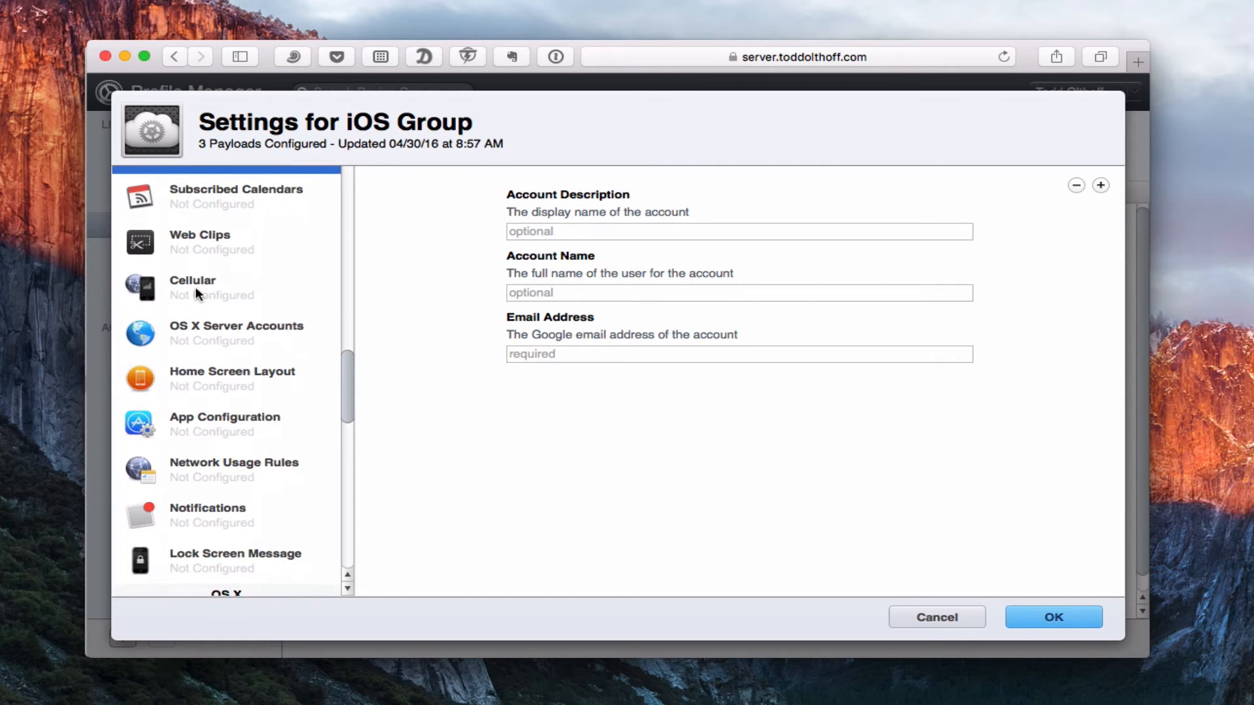
- Add a Cellular payload with Default APN type, empty APN fields and PAP authentication
left_click(193, 287)
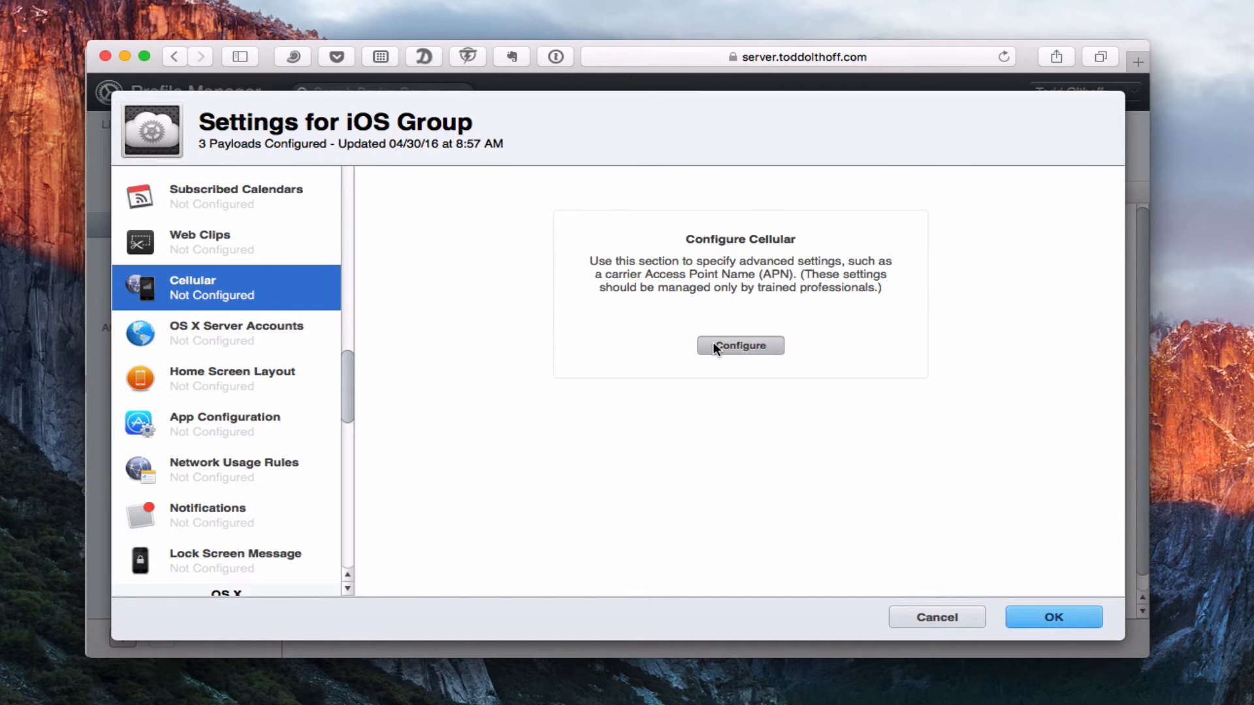
left_click(740, 345)
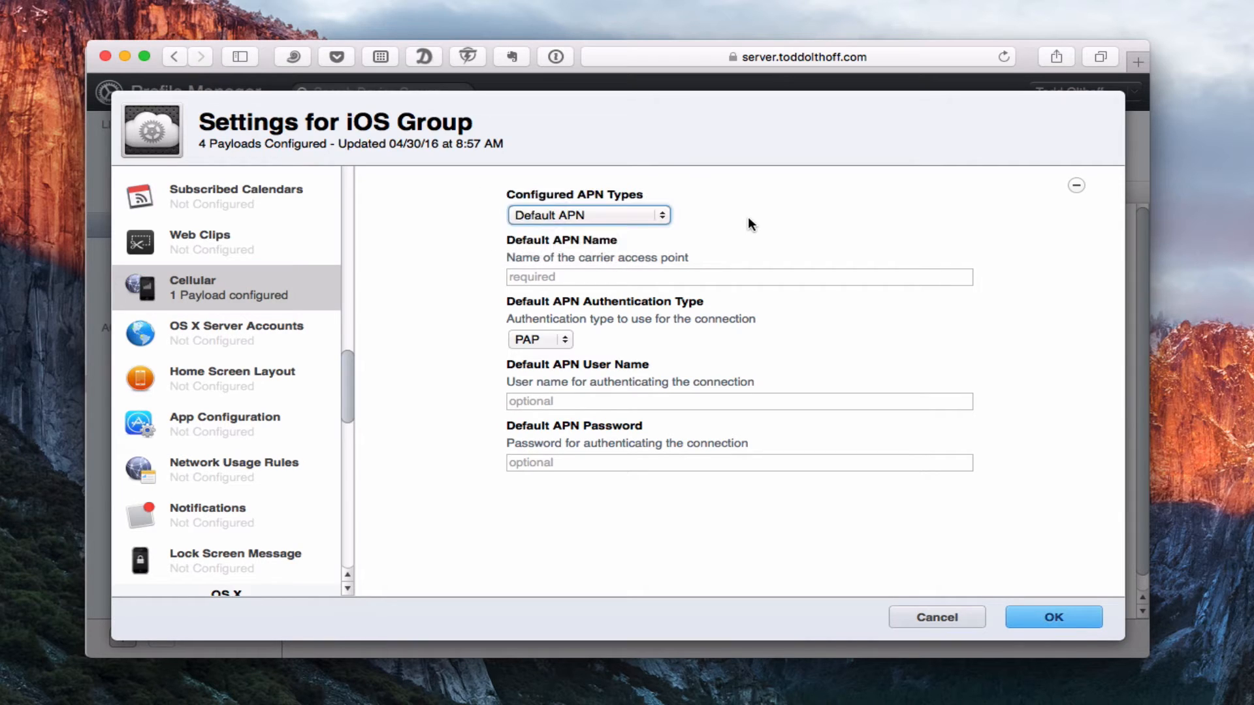
mouse_move(611, 339)
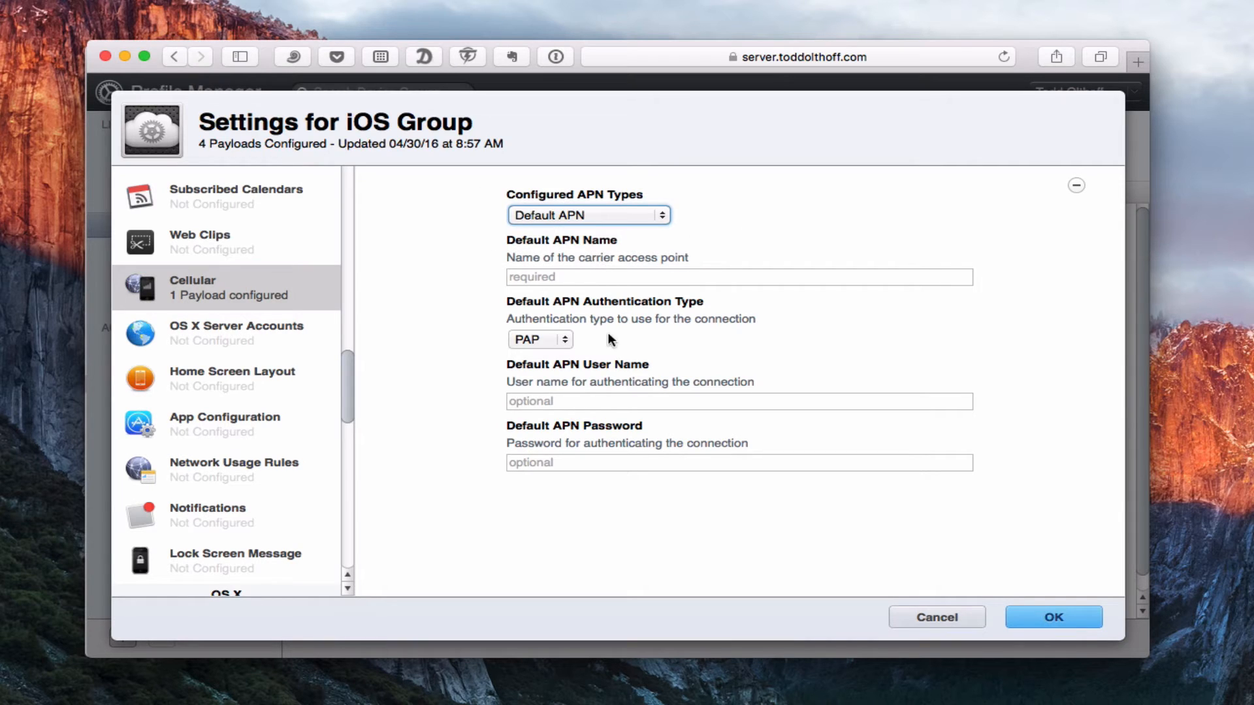
mouse_move(350, 401)
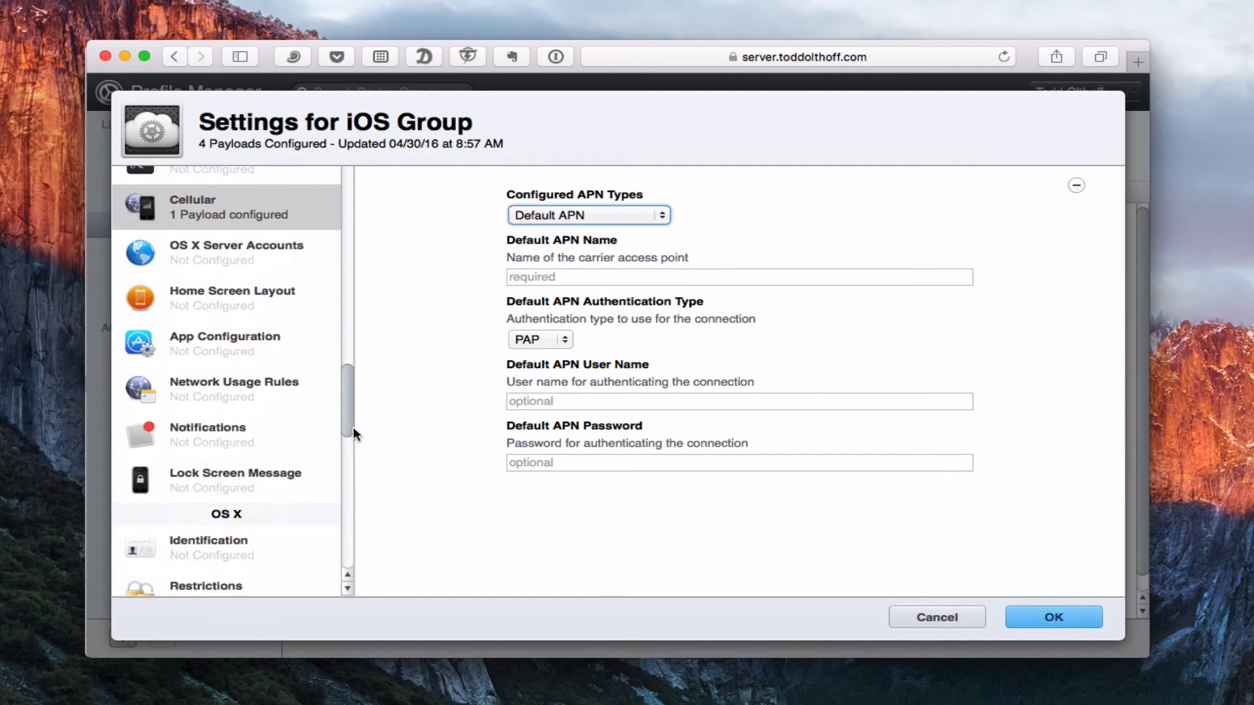
- Add a Lock Screen Message payload with empty message fields, making five payloads
left_click(229, 479)
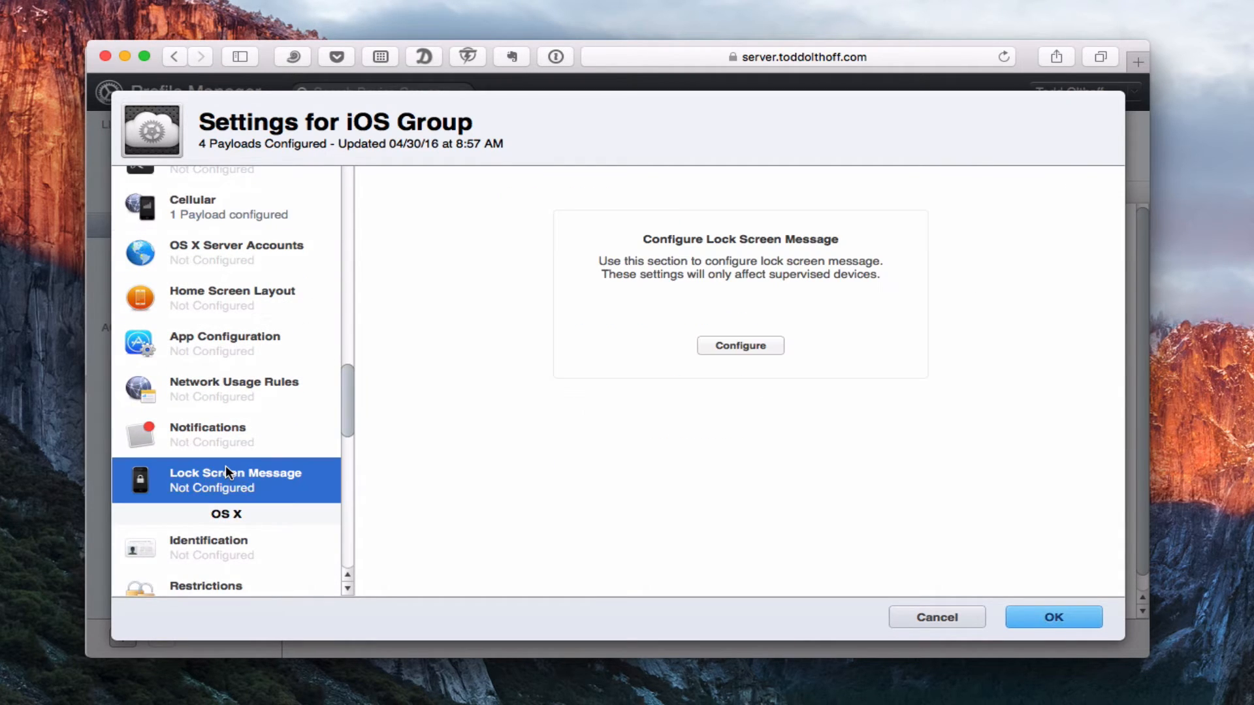
left_click(741, 346)
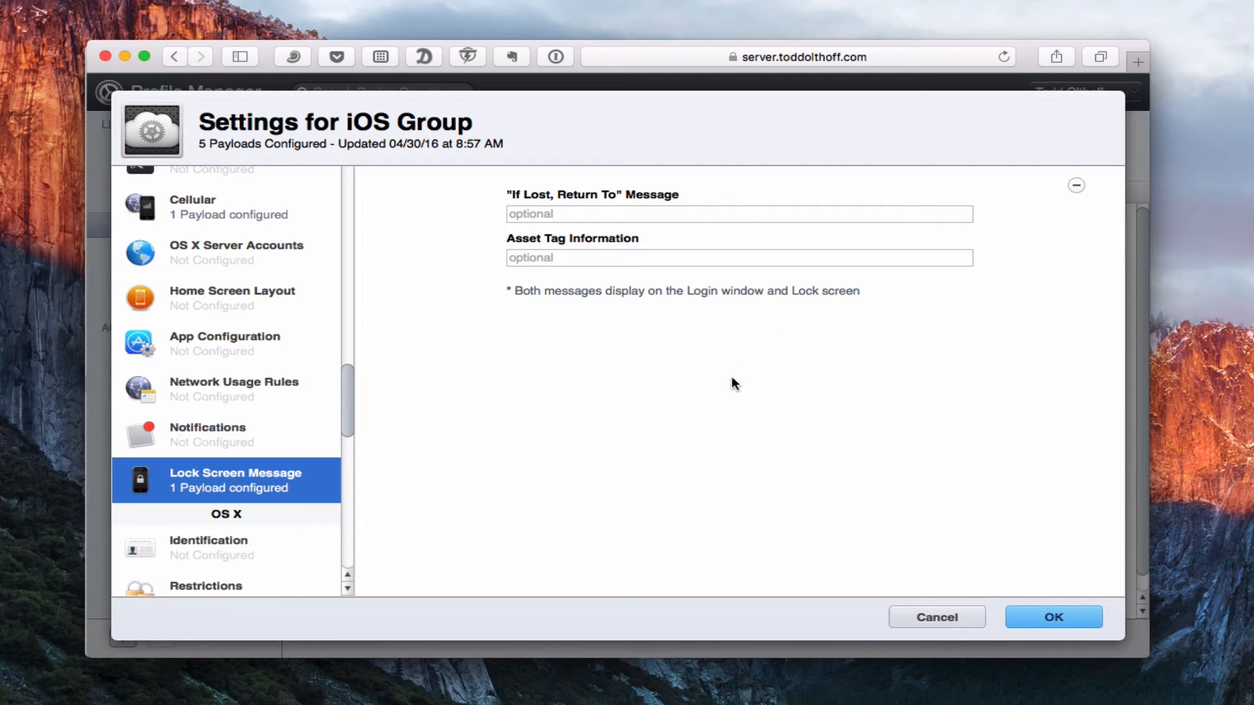
mouse_move(286, 466)
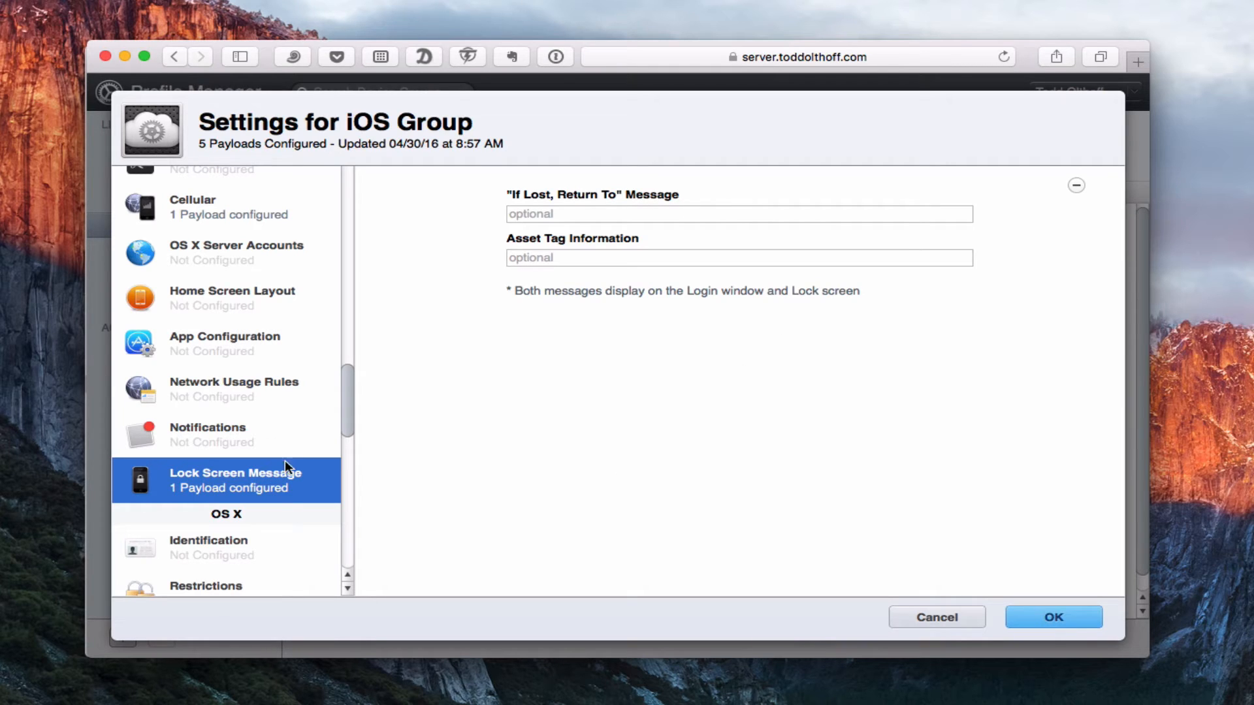
mouse_move(260, 475)
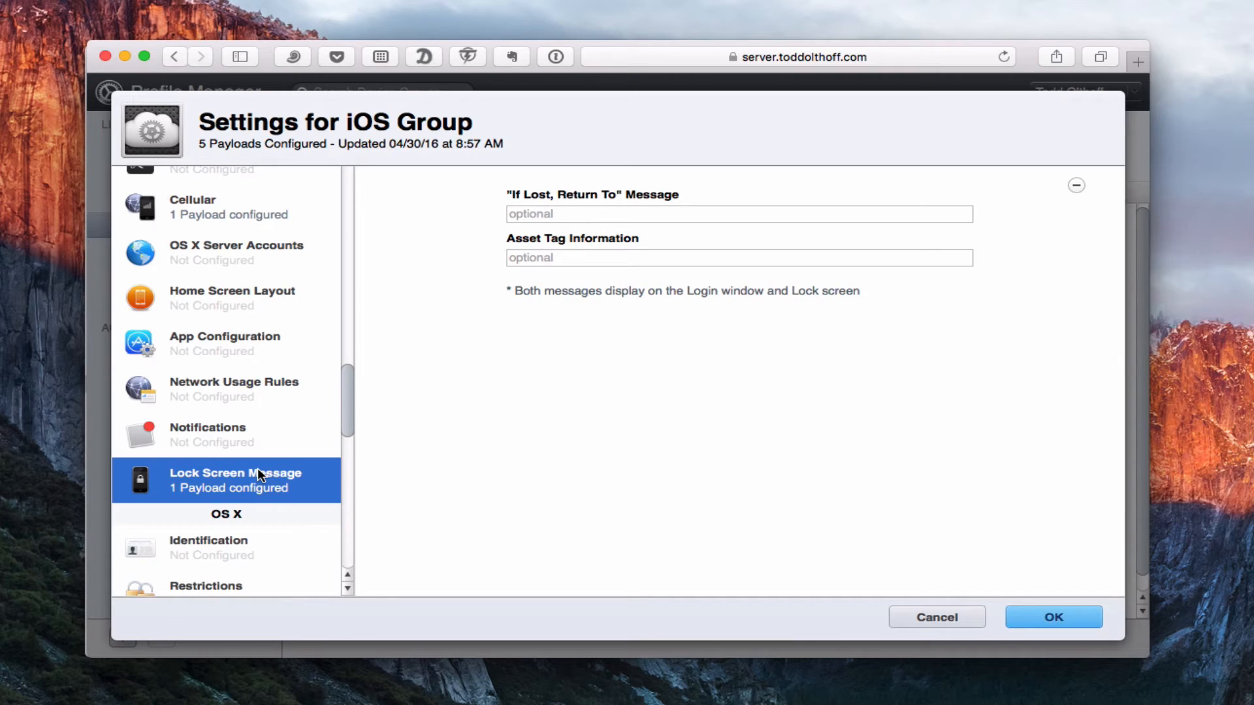
mouse_move(571, 210)
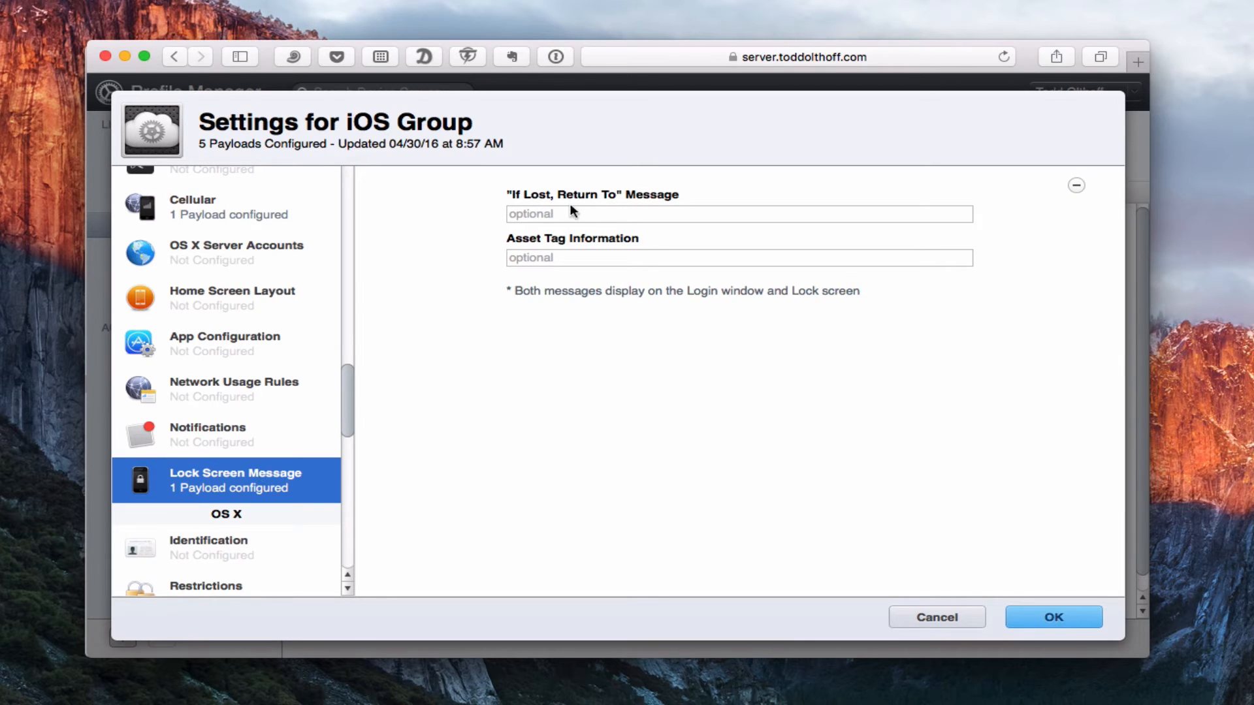
mouse_move(610, 203)
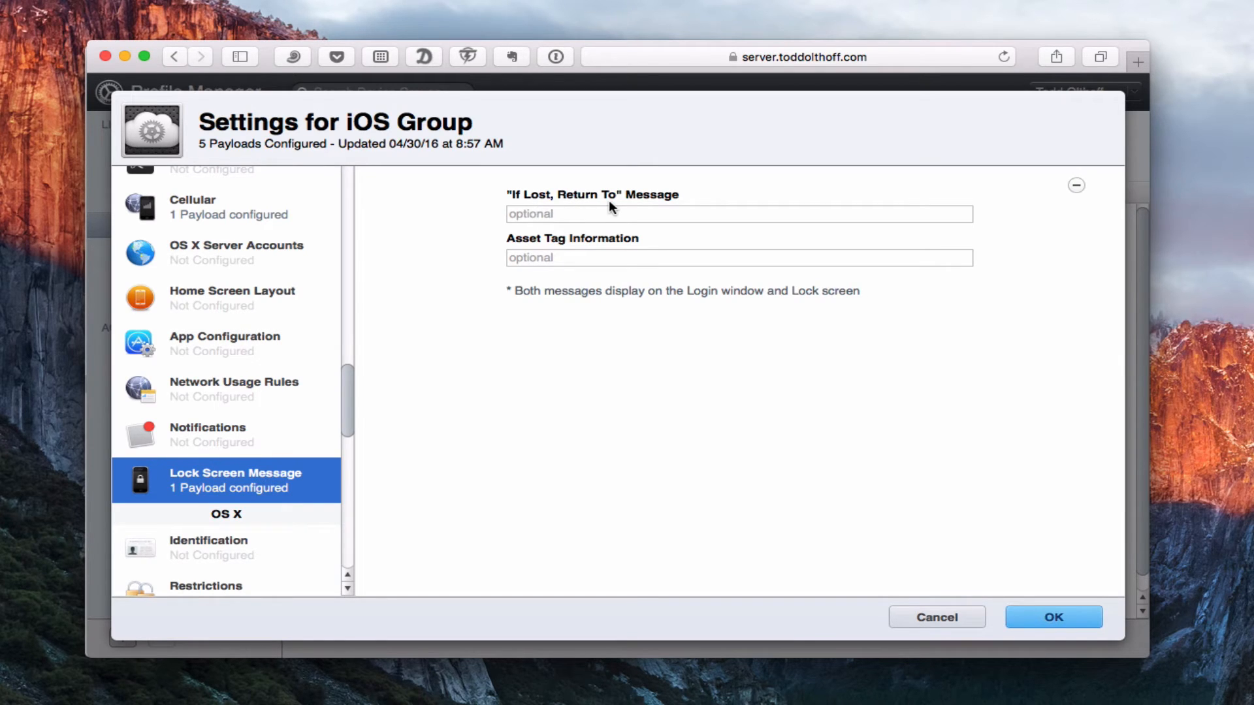
mouse_move(564, 314)
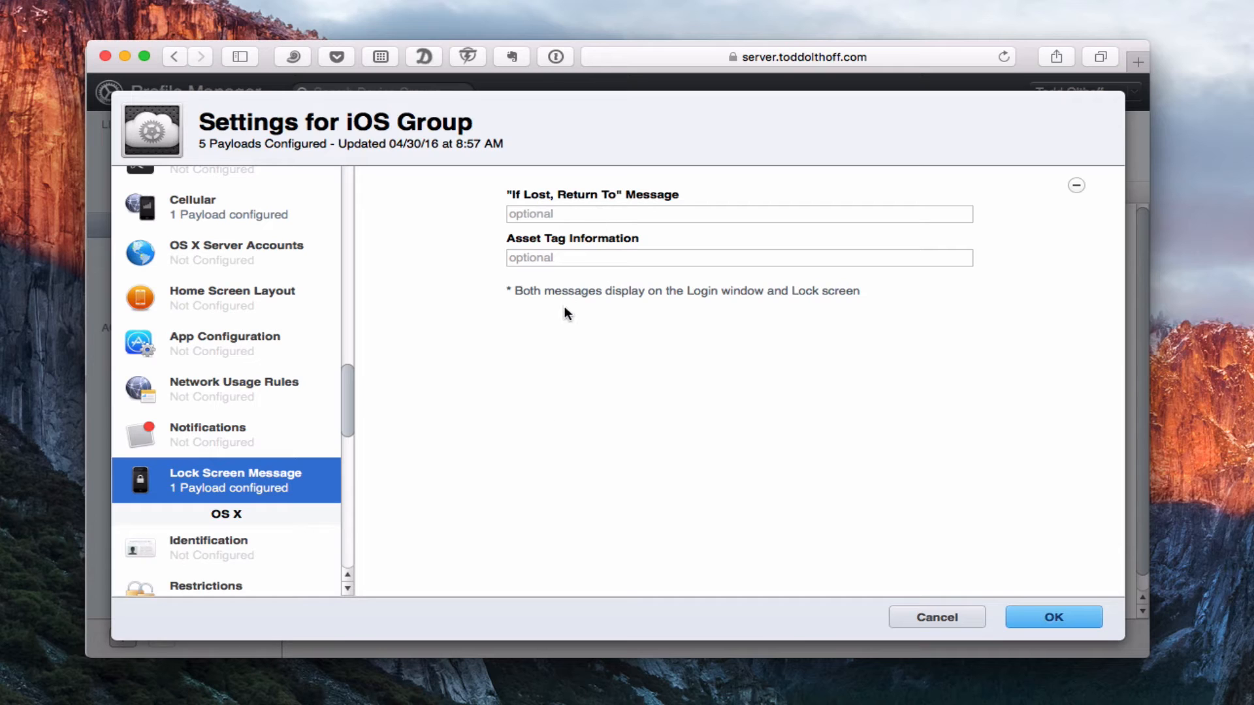
mouse_move(637, 204)
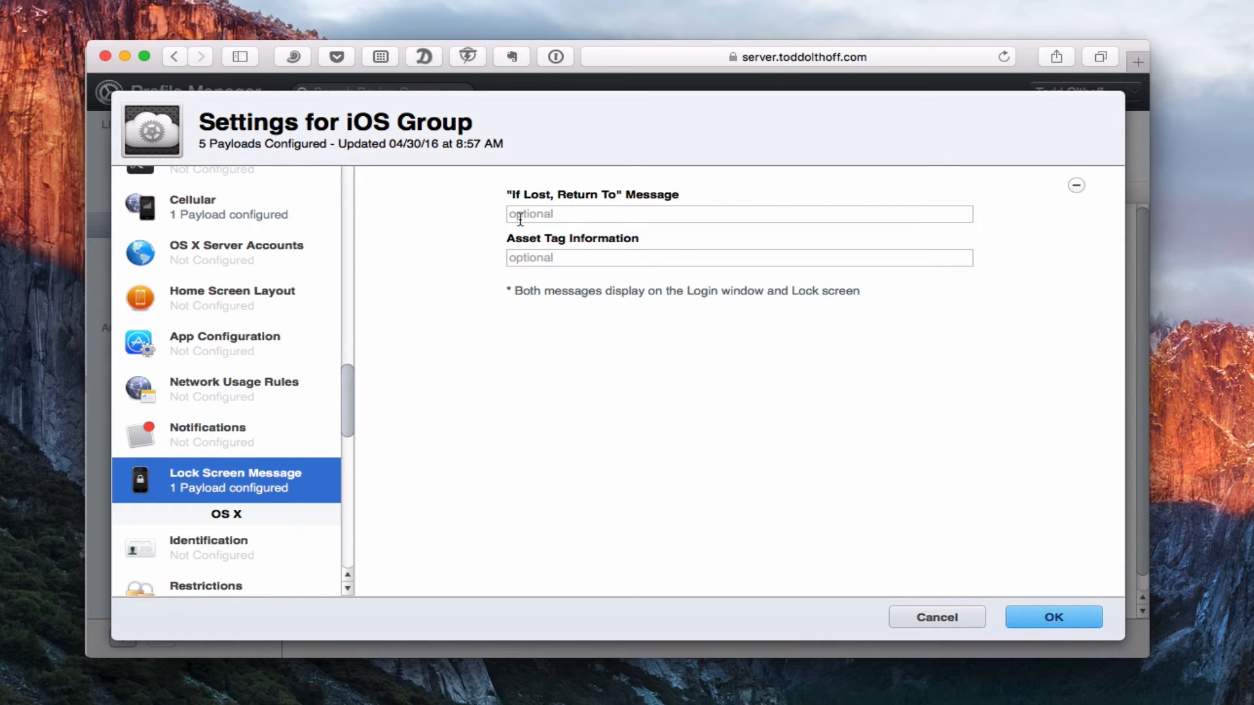
mouse_move(638, 213)
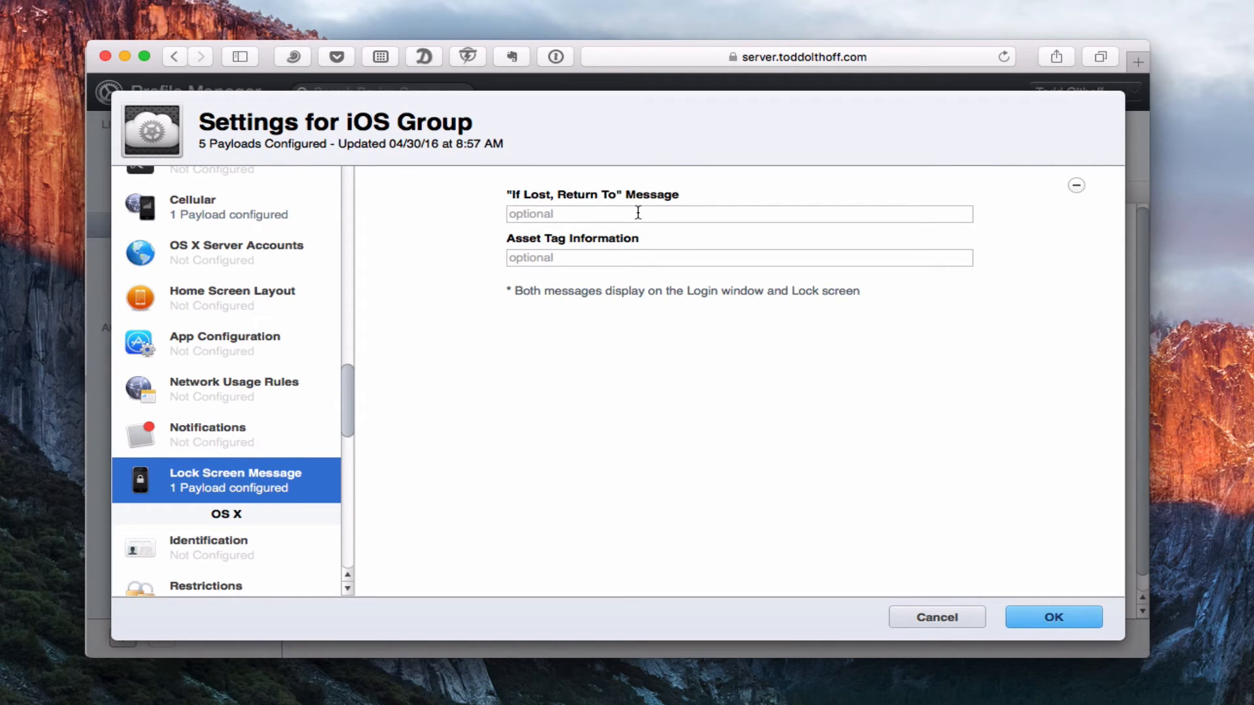
mouse_move(346, 393)
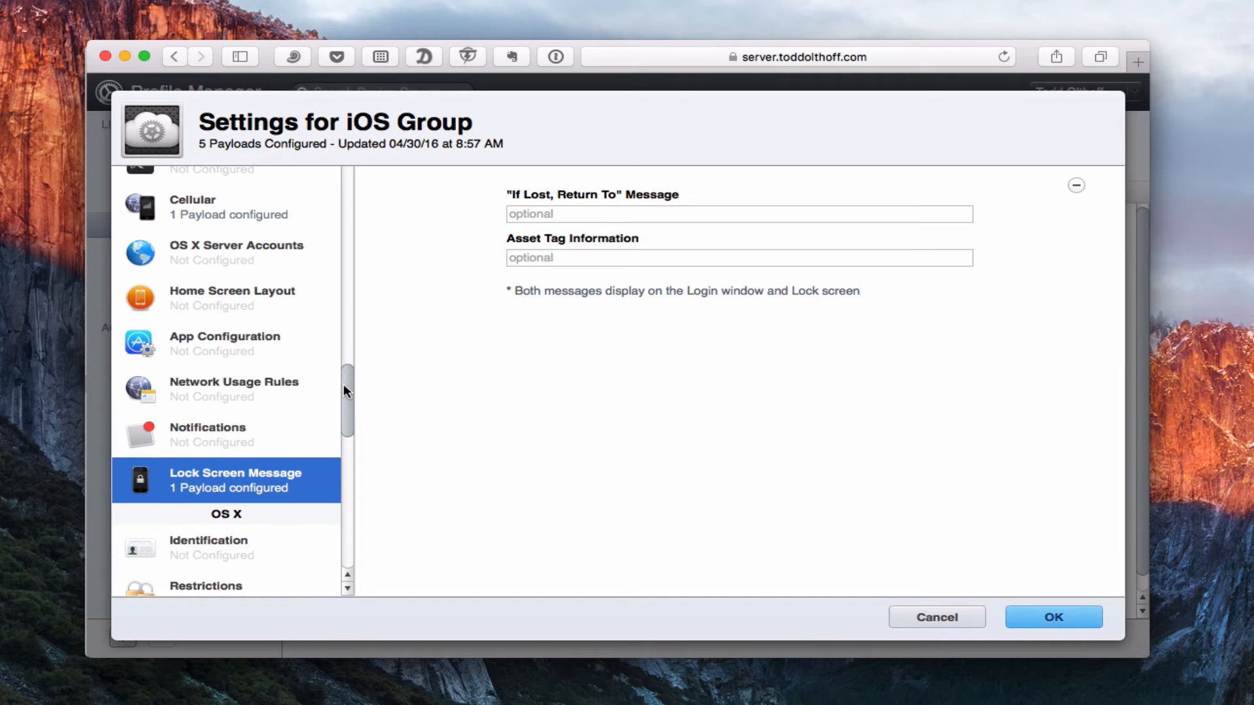
scroll("down", 3)
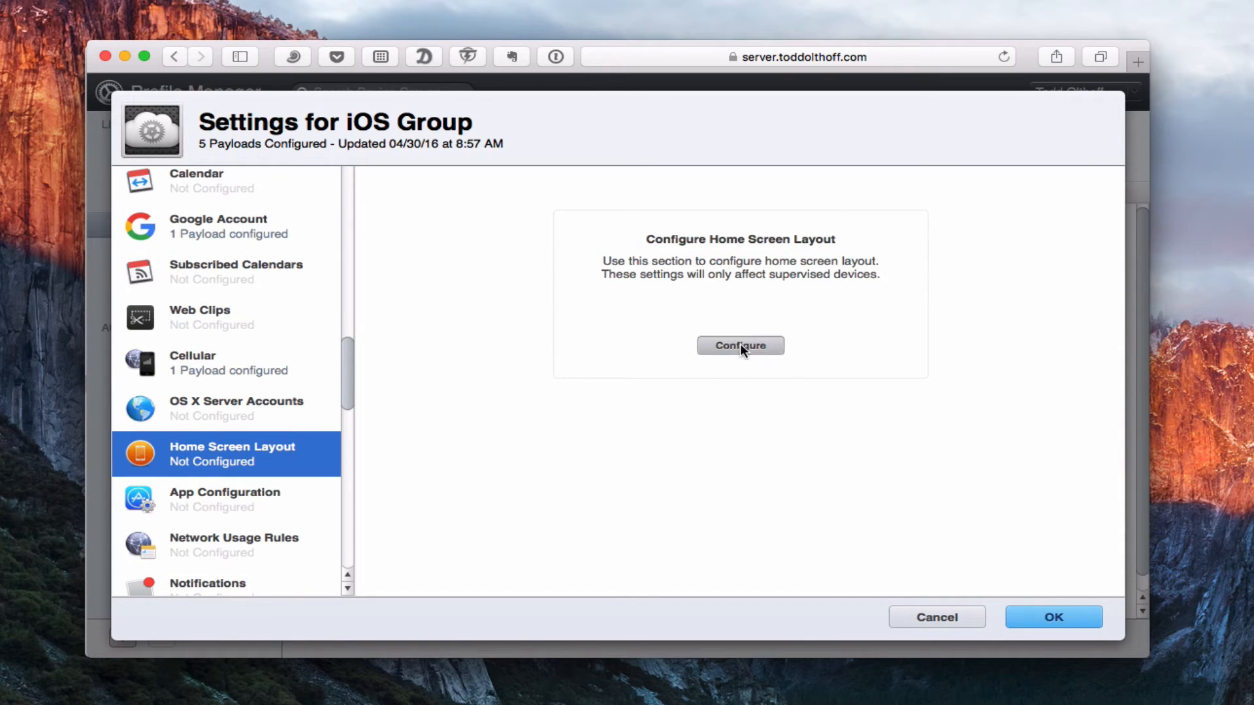
- Add a Home Screen Layout payload with empty Dock and Page 1, then browse OS X payloads
left_click(741, 345)
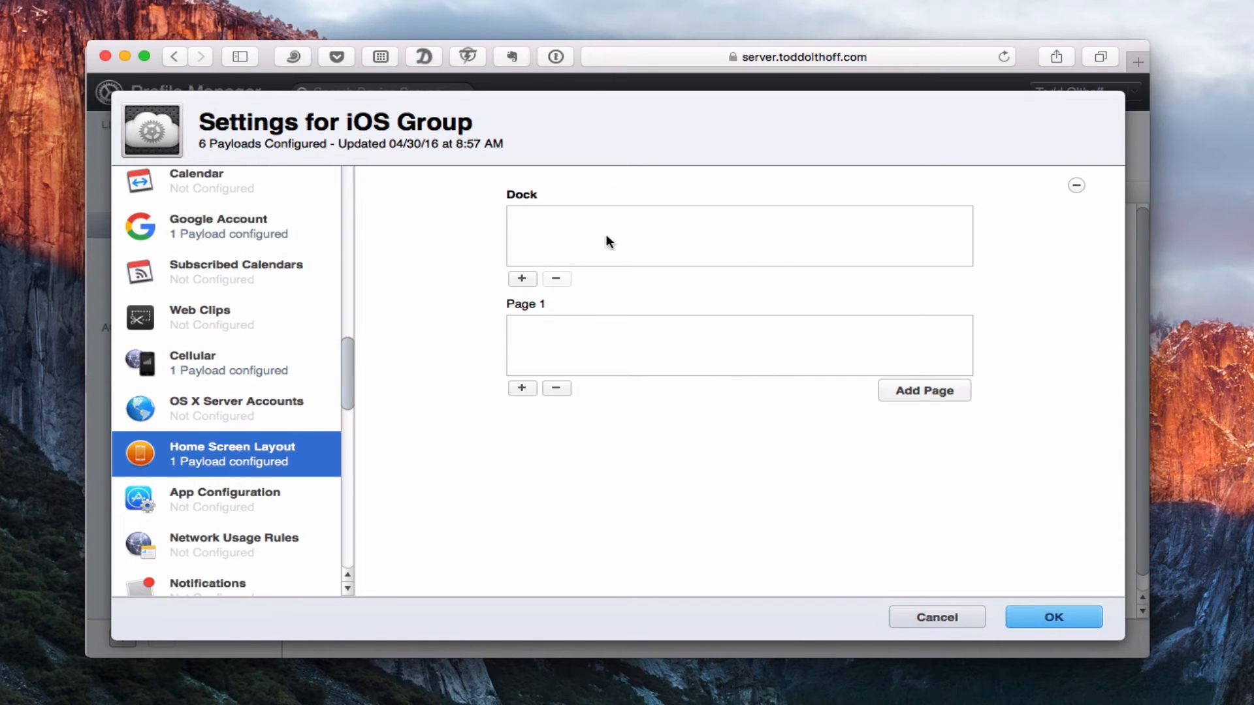
mouse_move(638, 366)
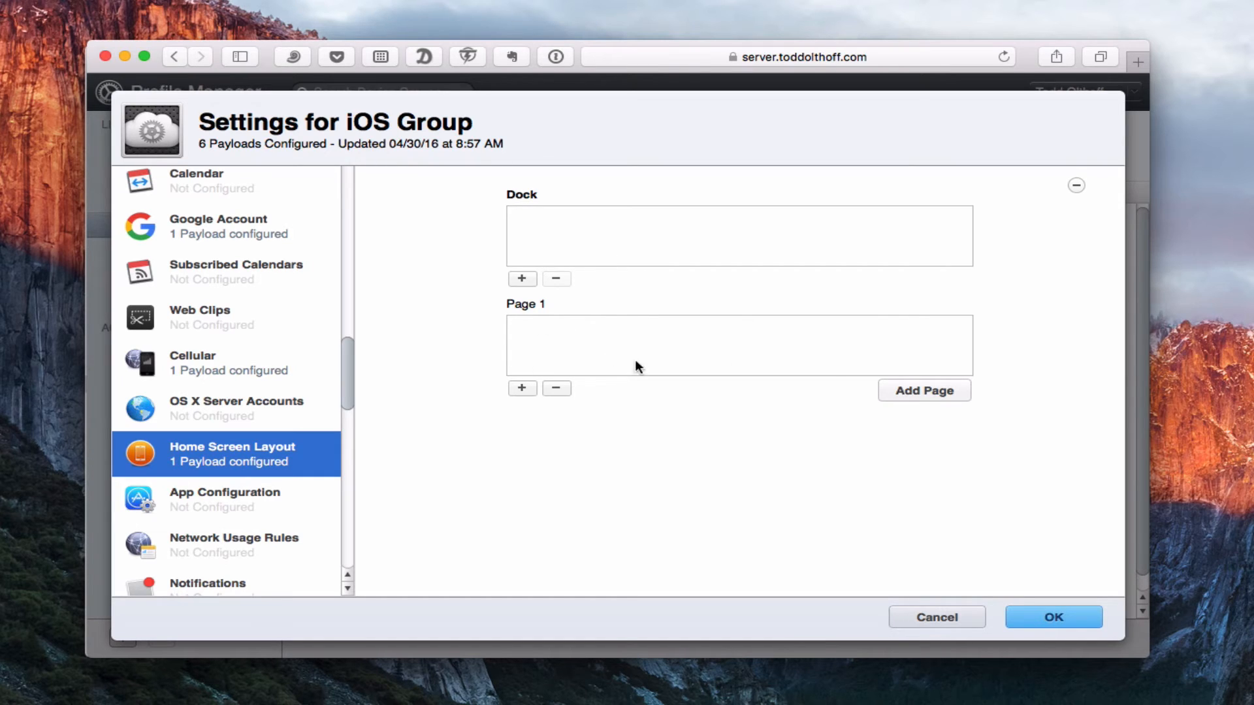
mouse_move(642, 383)
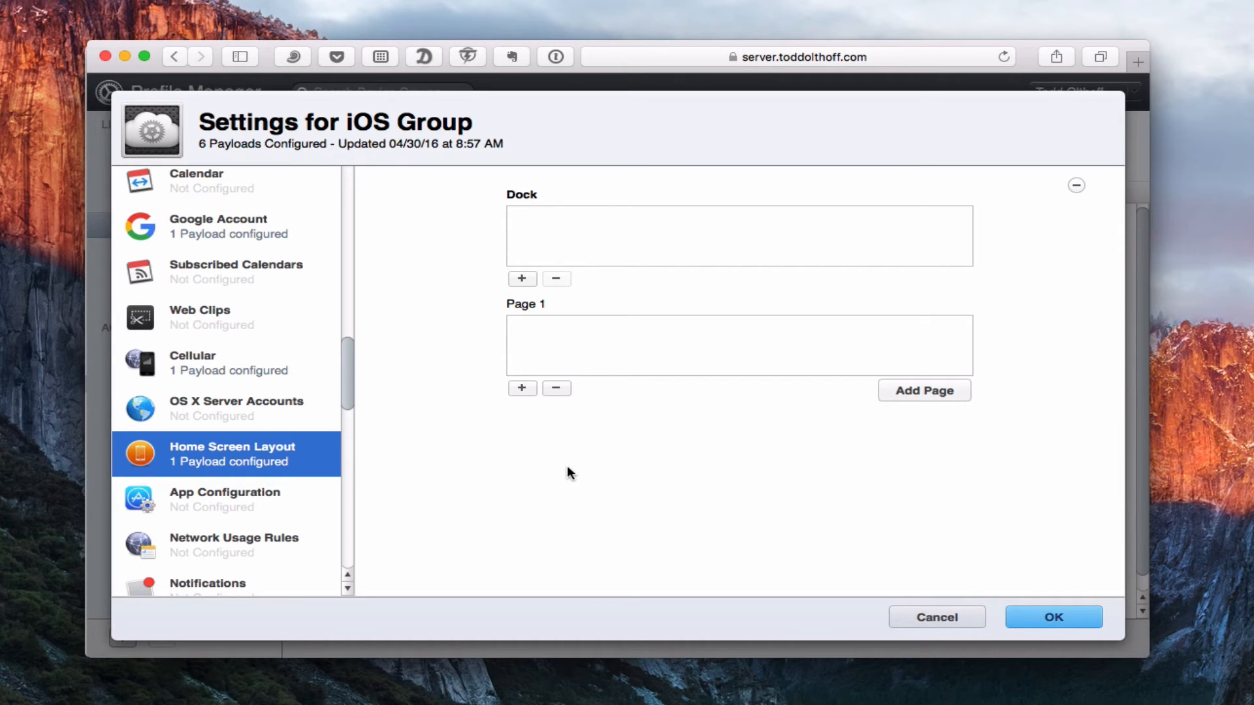
mouse_move(338, 389)
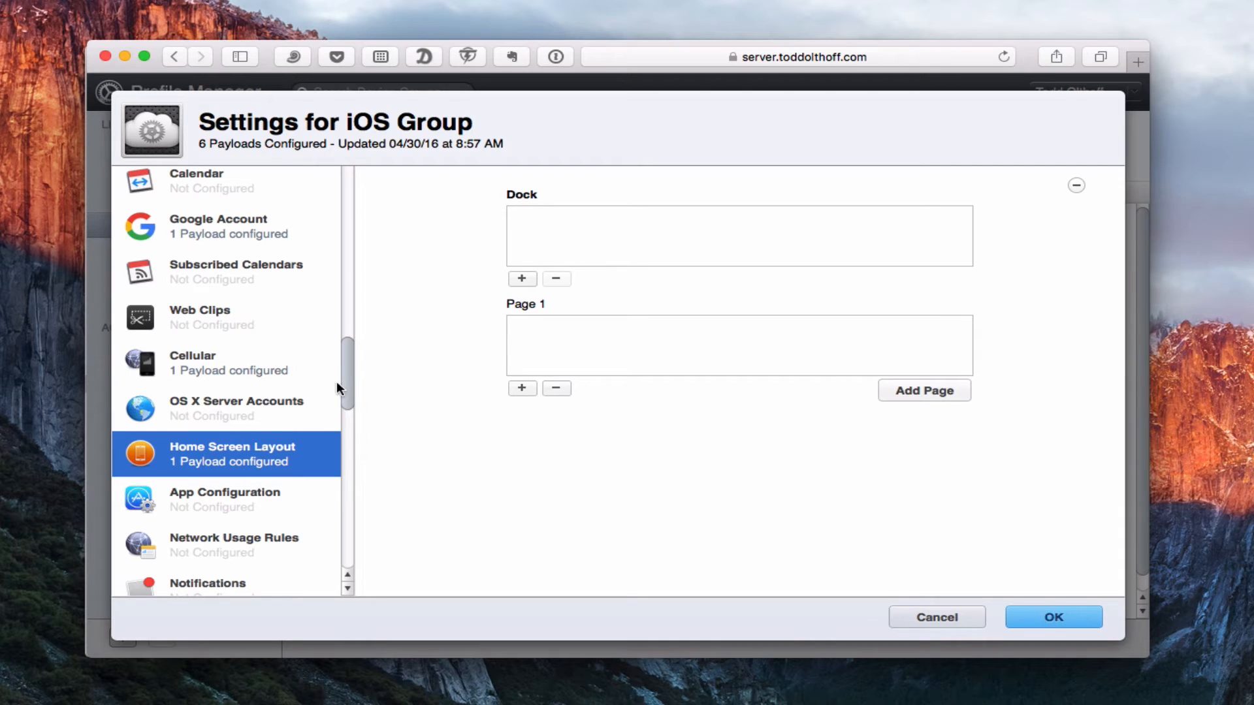
scroll("down", 3)
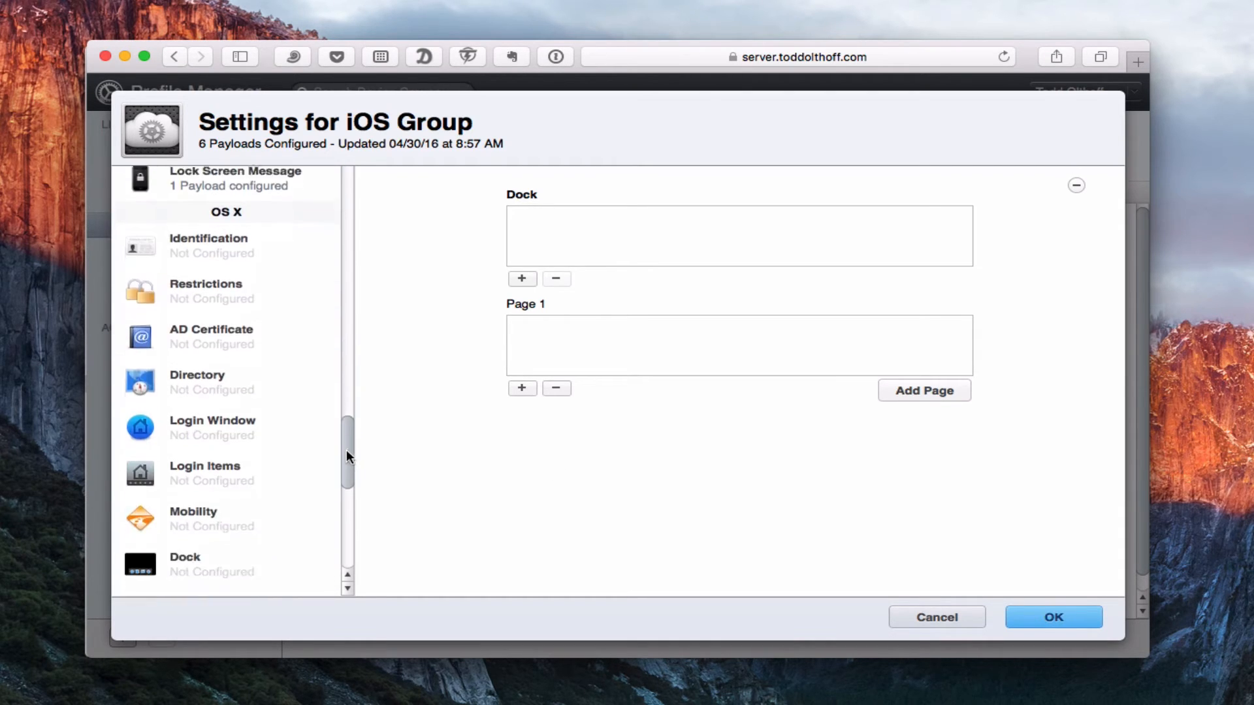
scroll("down", 3)
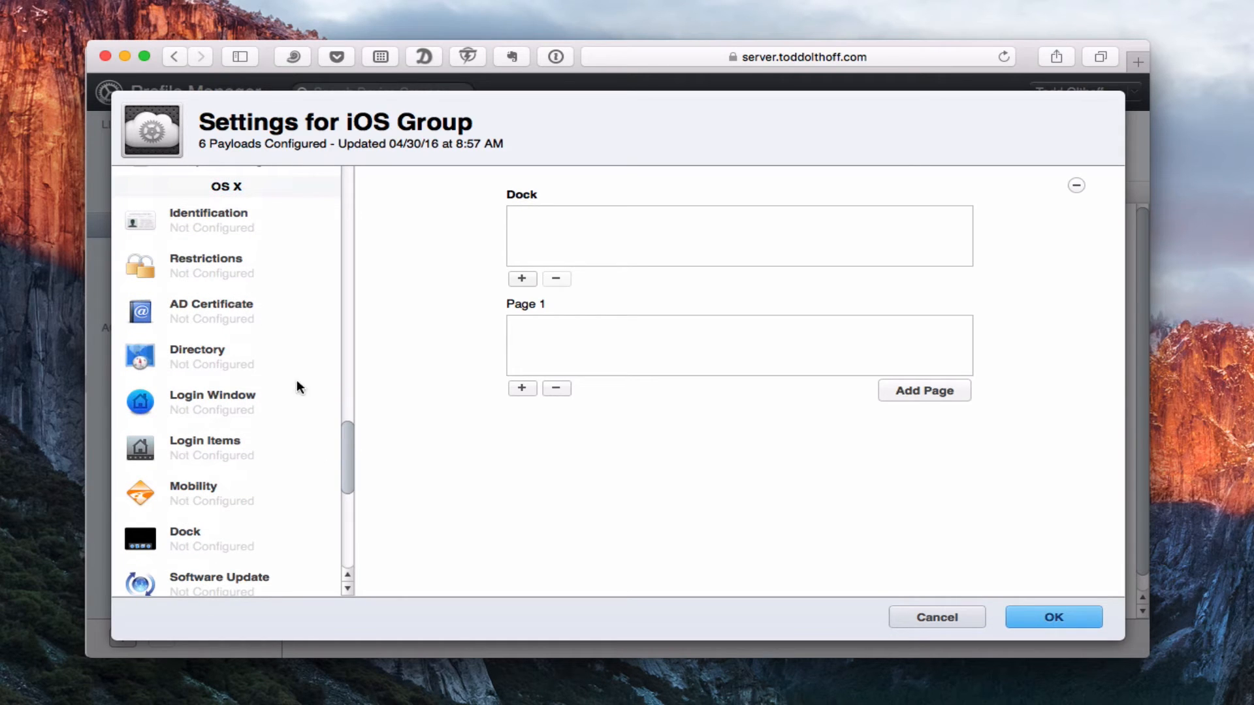
mouse_move(201, 438)
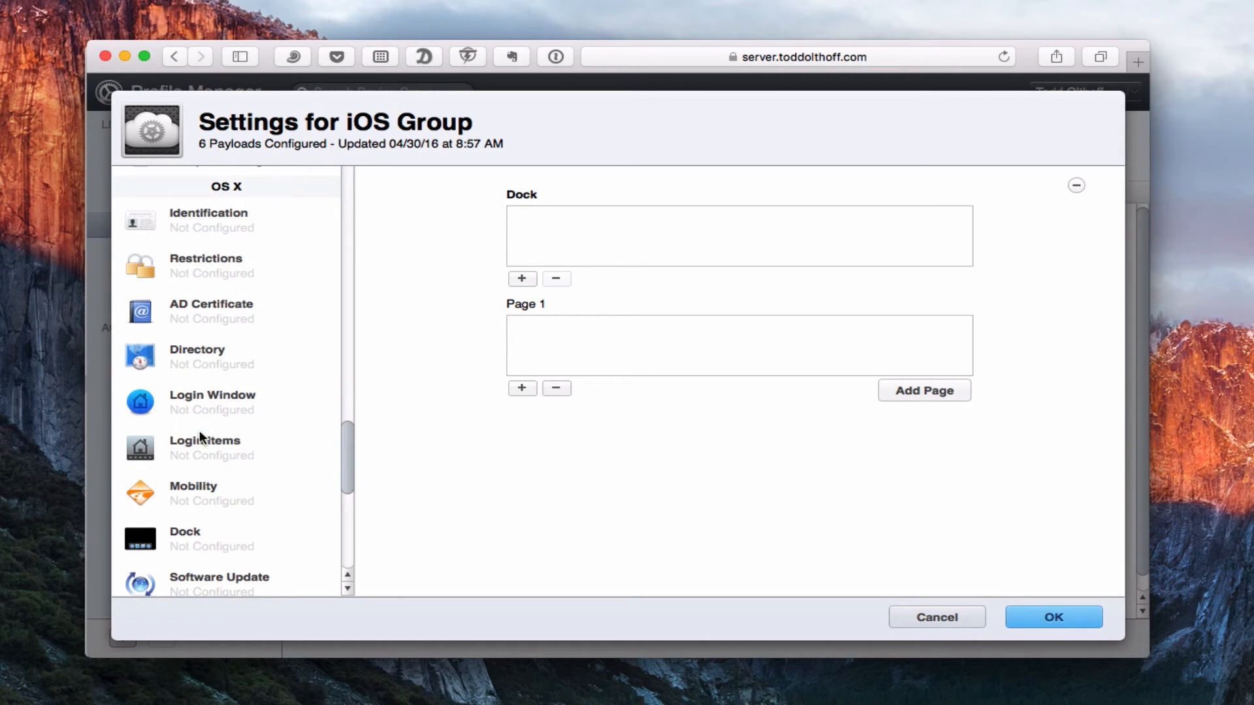
mouse_move(211, 413)
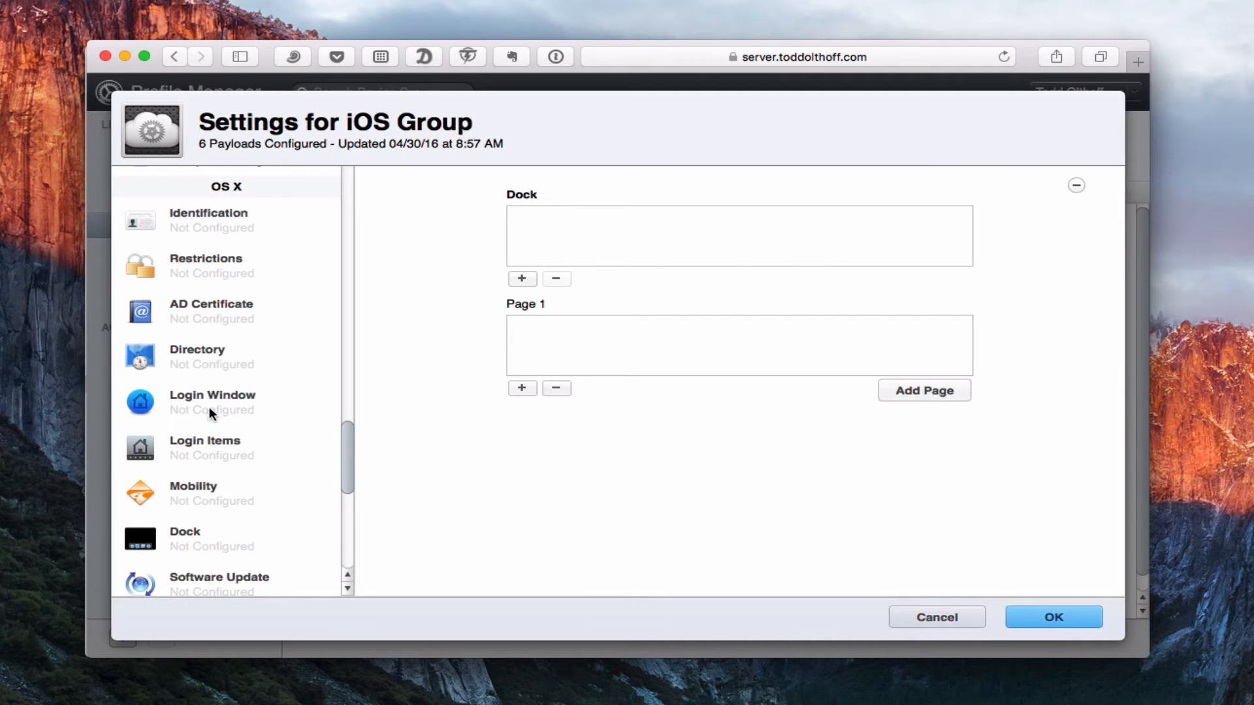
- Add a Login Window payload with Show network users enabled in the login list
left_click(211, 402)
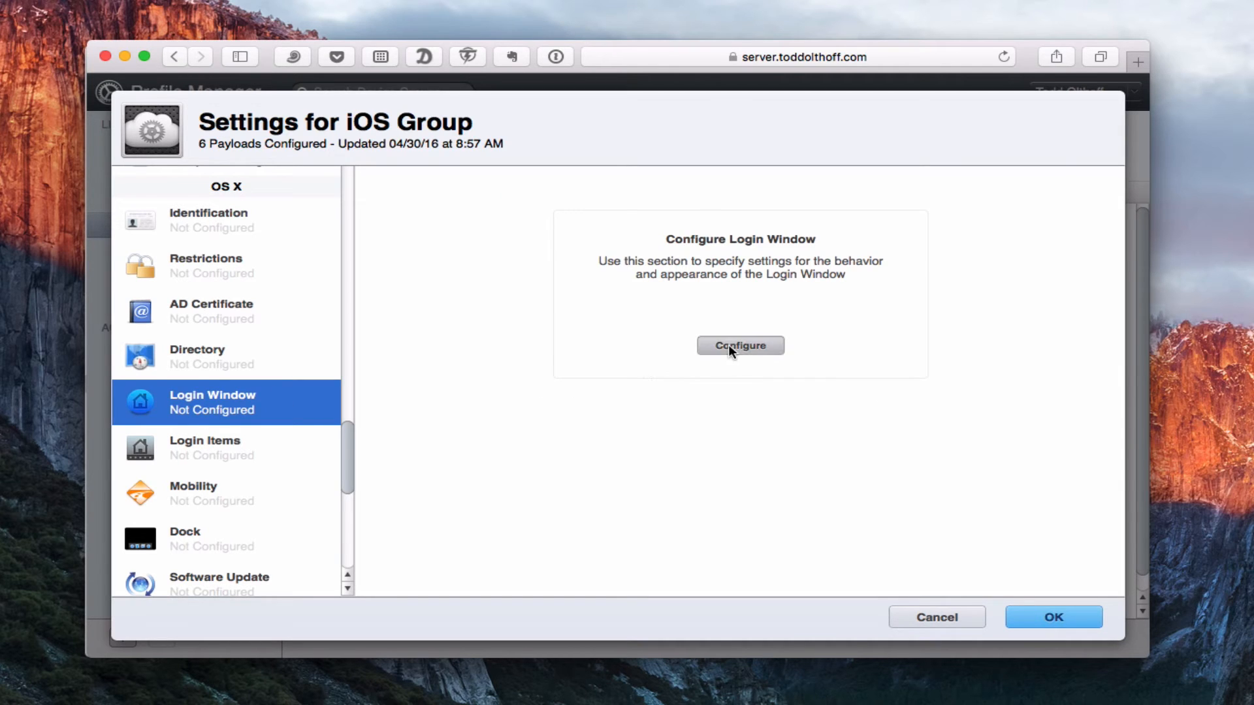
left_click(741, 346)
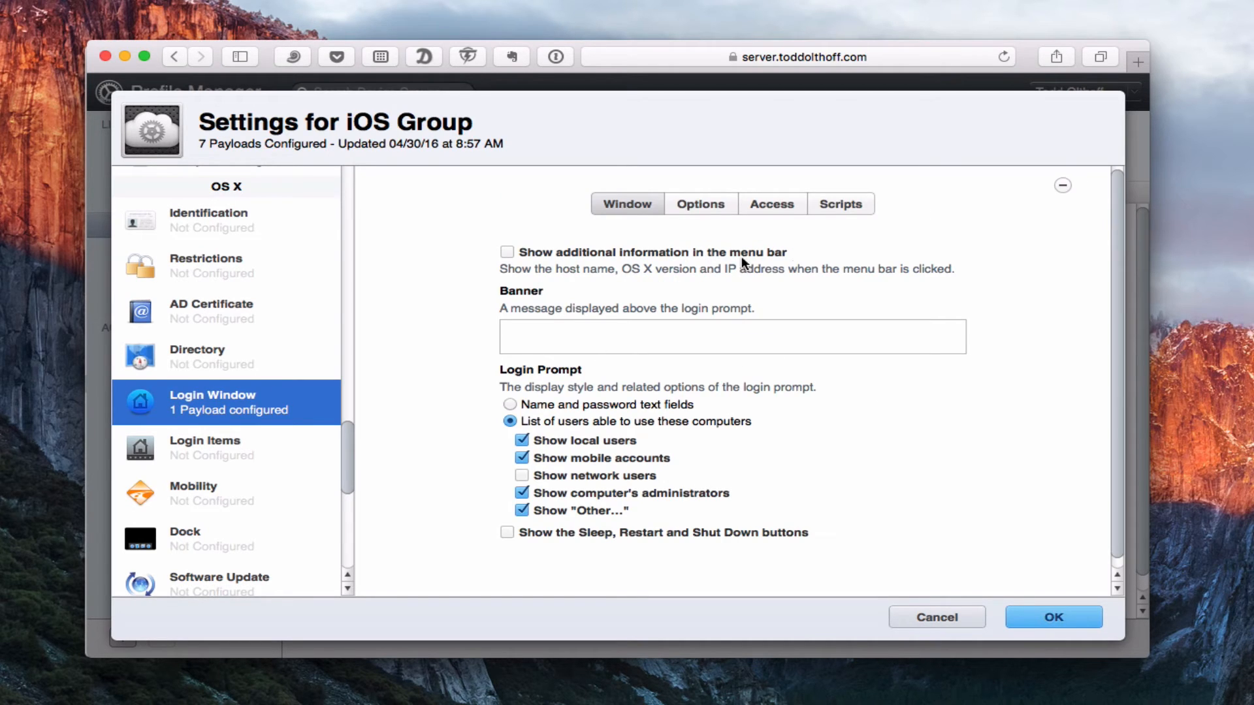
mouse_move(585, 264)
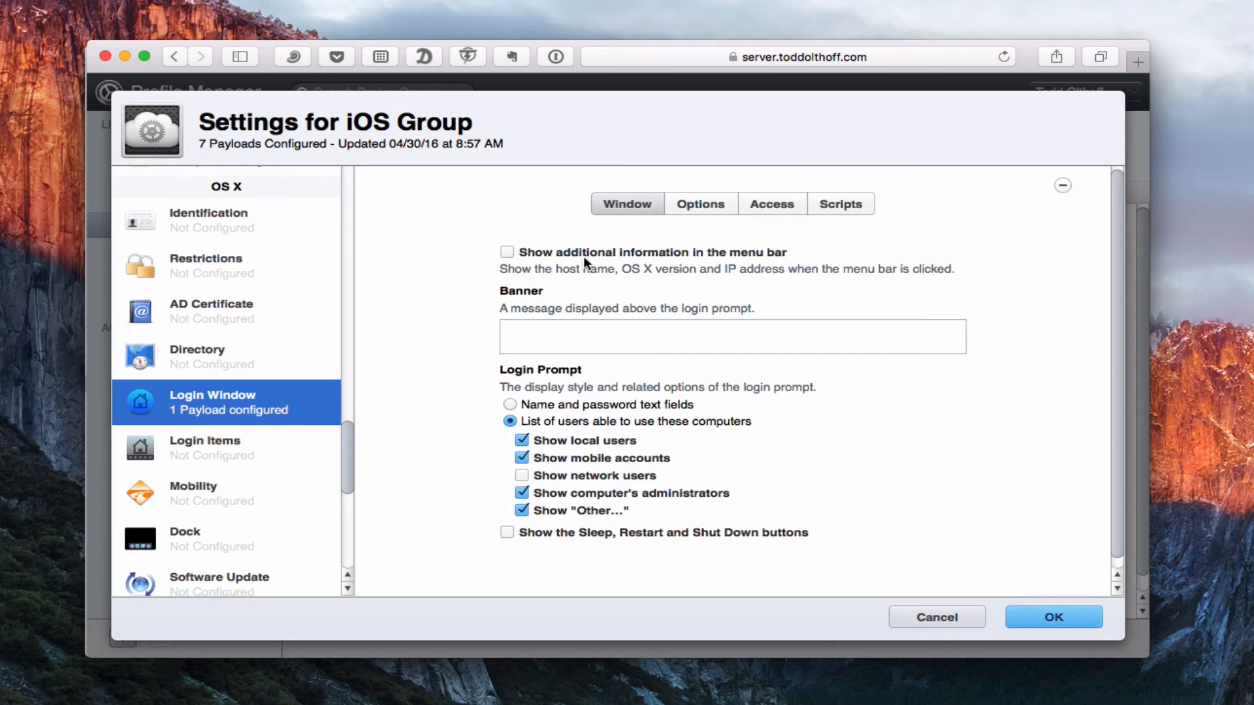
mouse_move(792, 275)
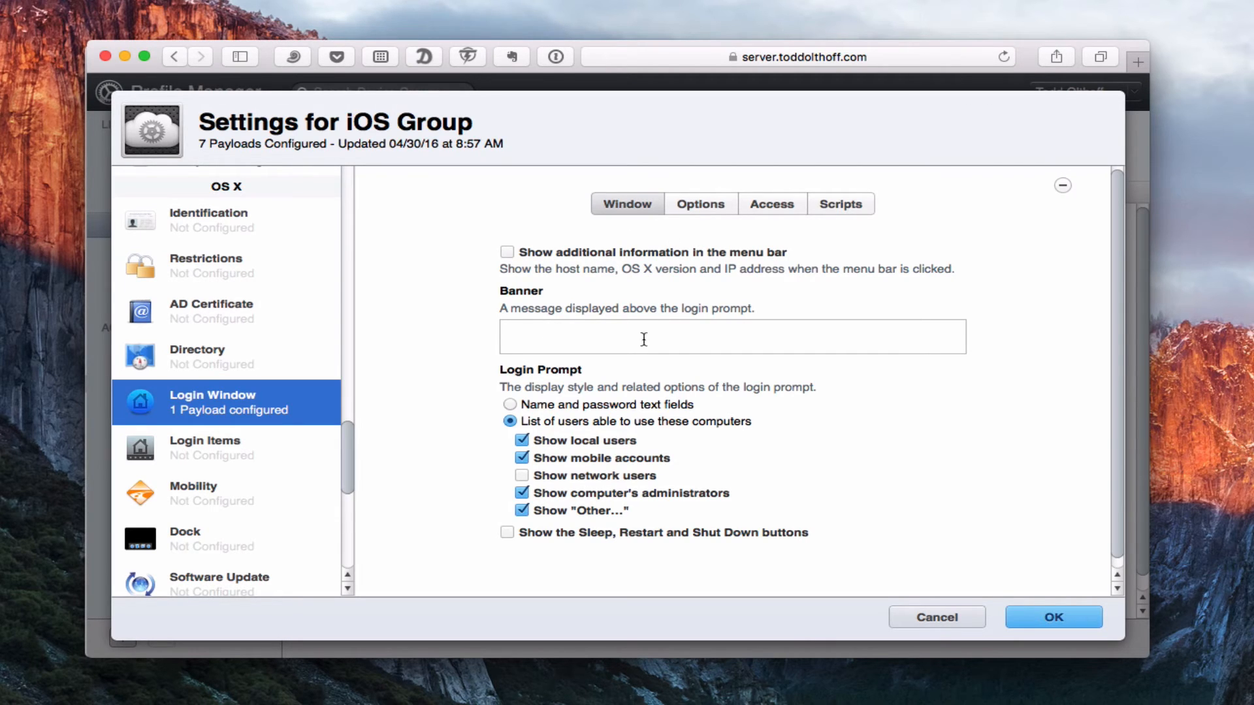
mouse_move(636, 328)
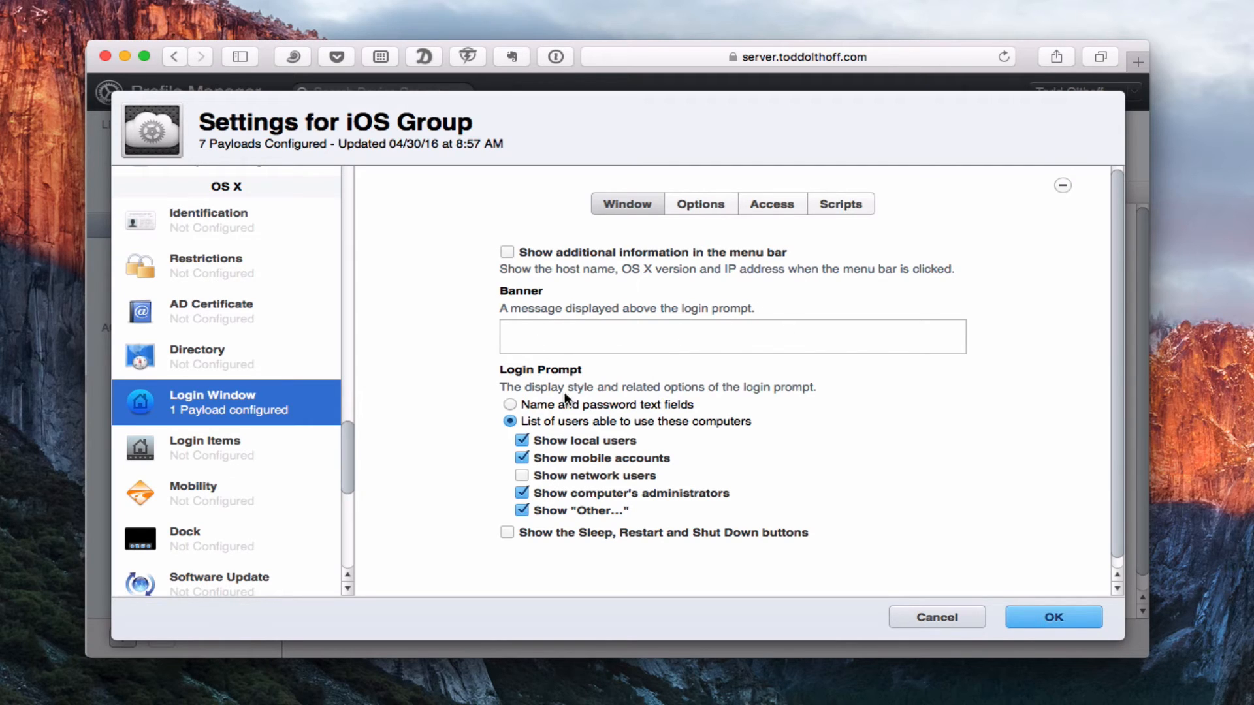
mouse_move(677, 435)
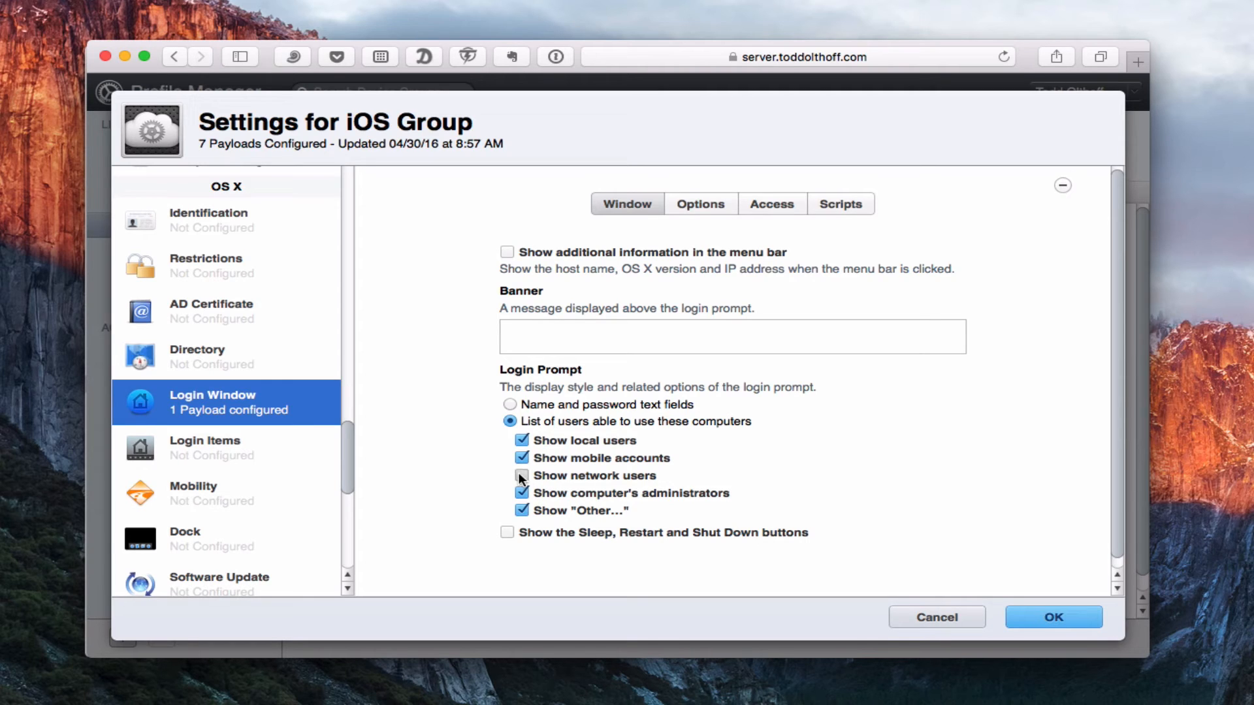
left_click(521, 476)
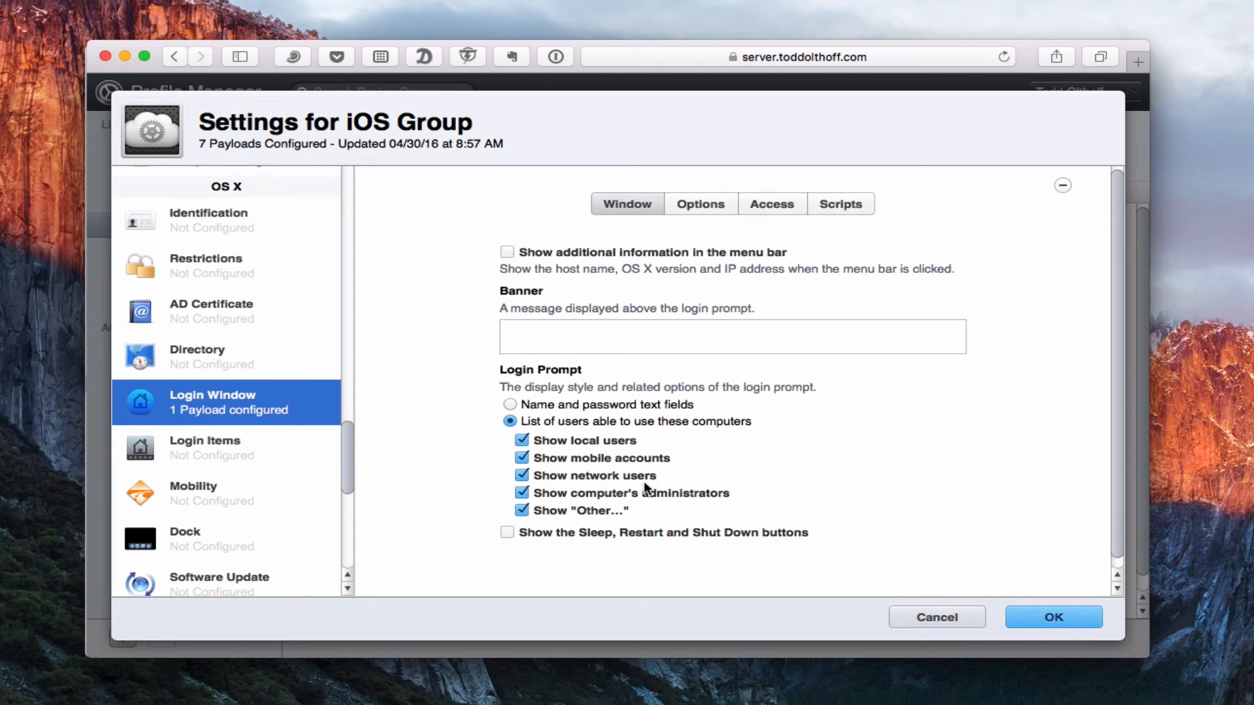
mouse_move(557, 485)
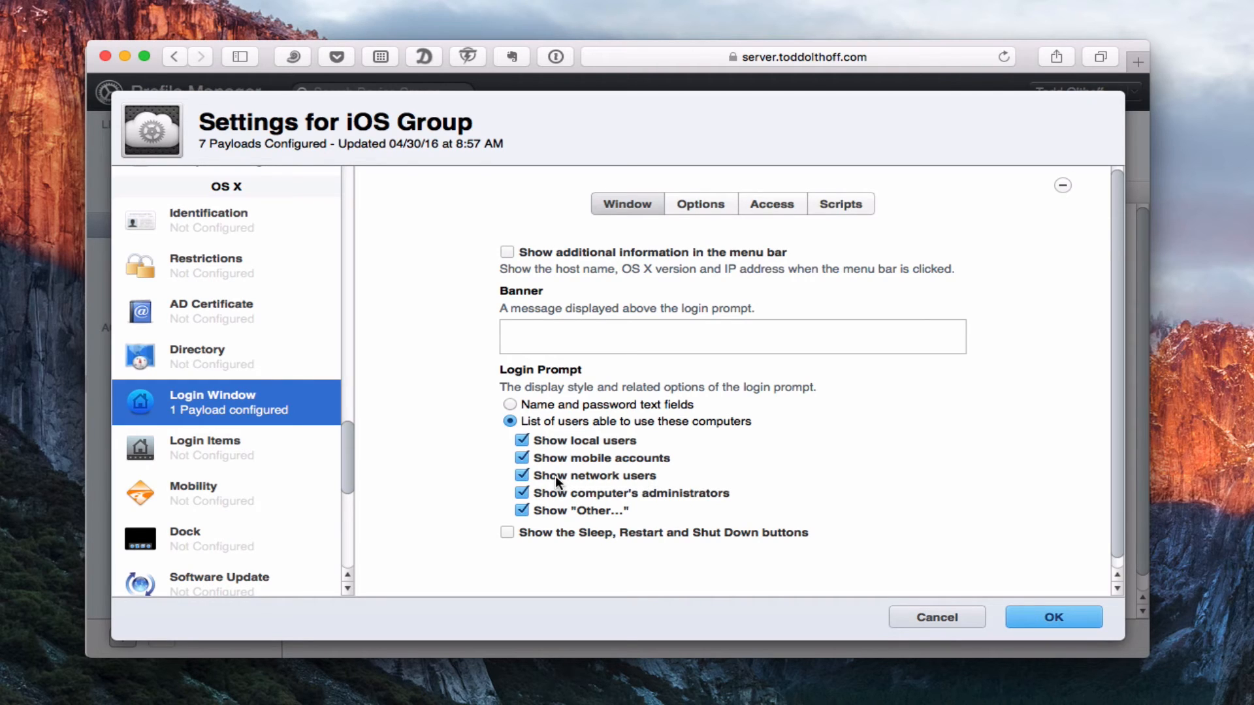
mouse_move(714, 258)
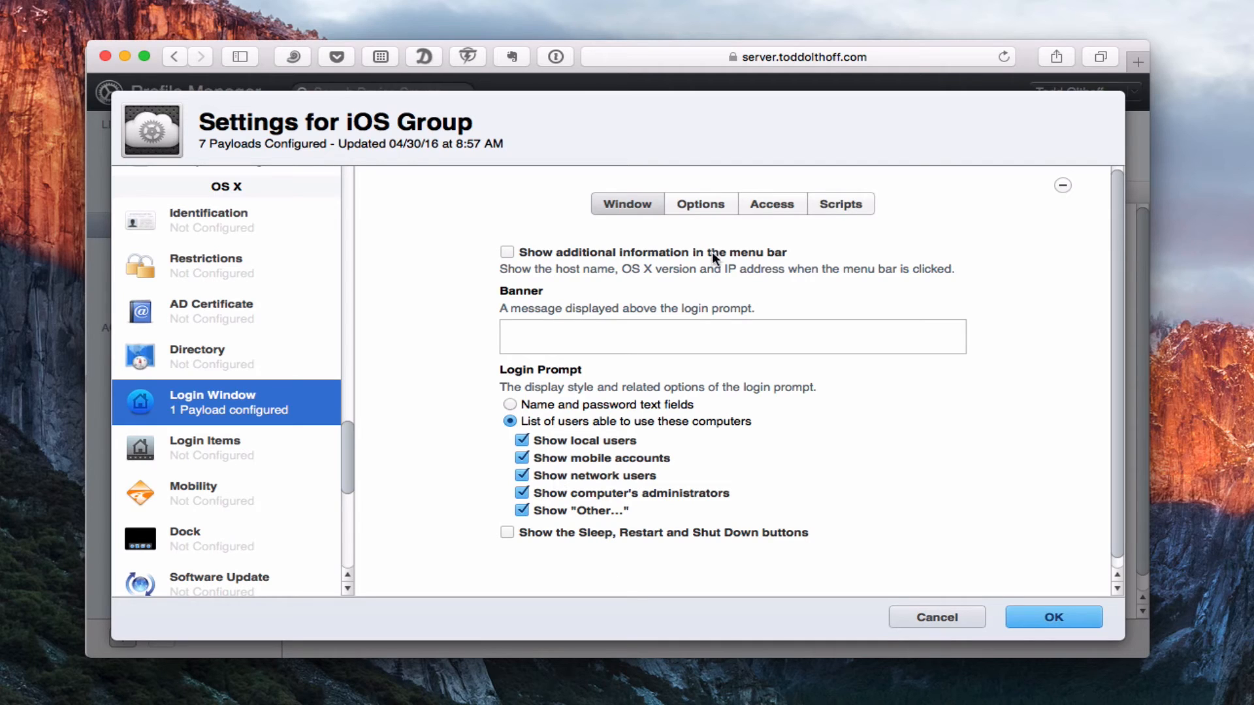
- Show the Login Window Options tab with password hints, 30-minute logout and guest access
left_click(700, 204)
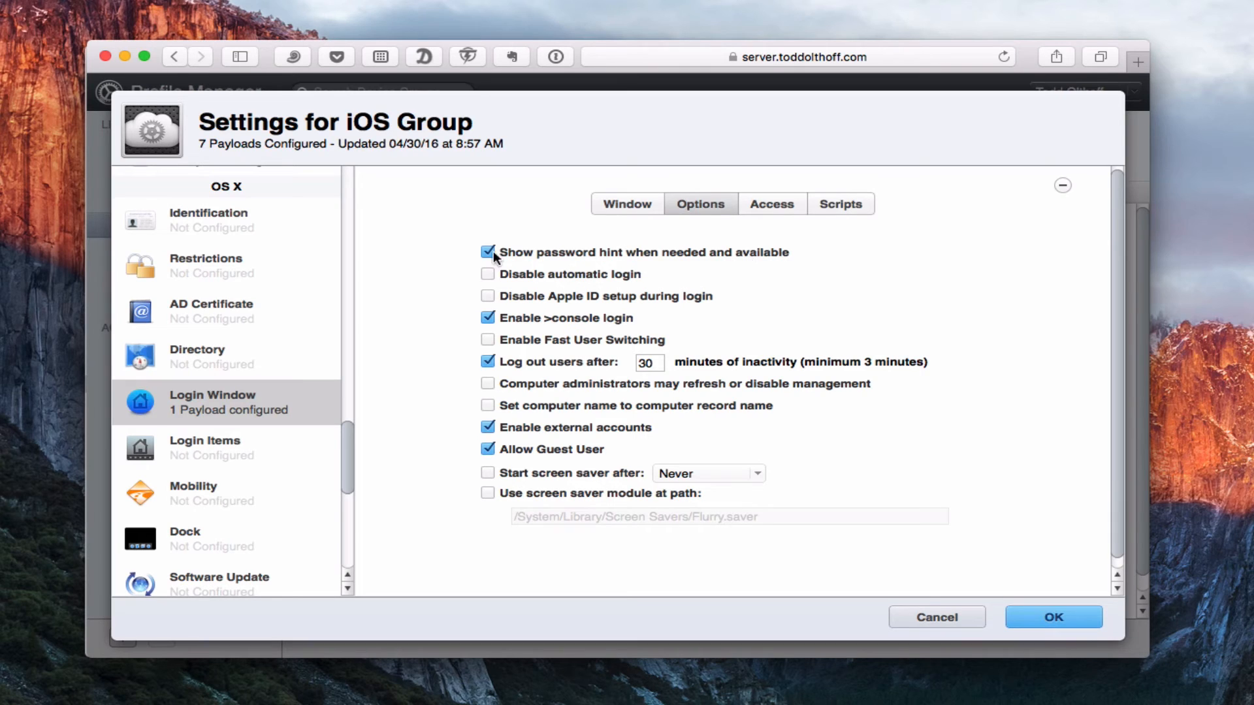
mouse_move(599, 287)
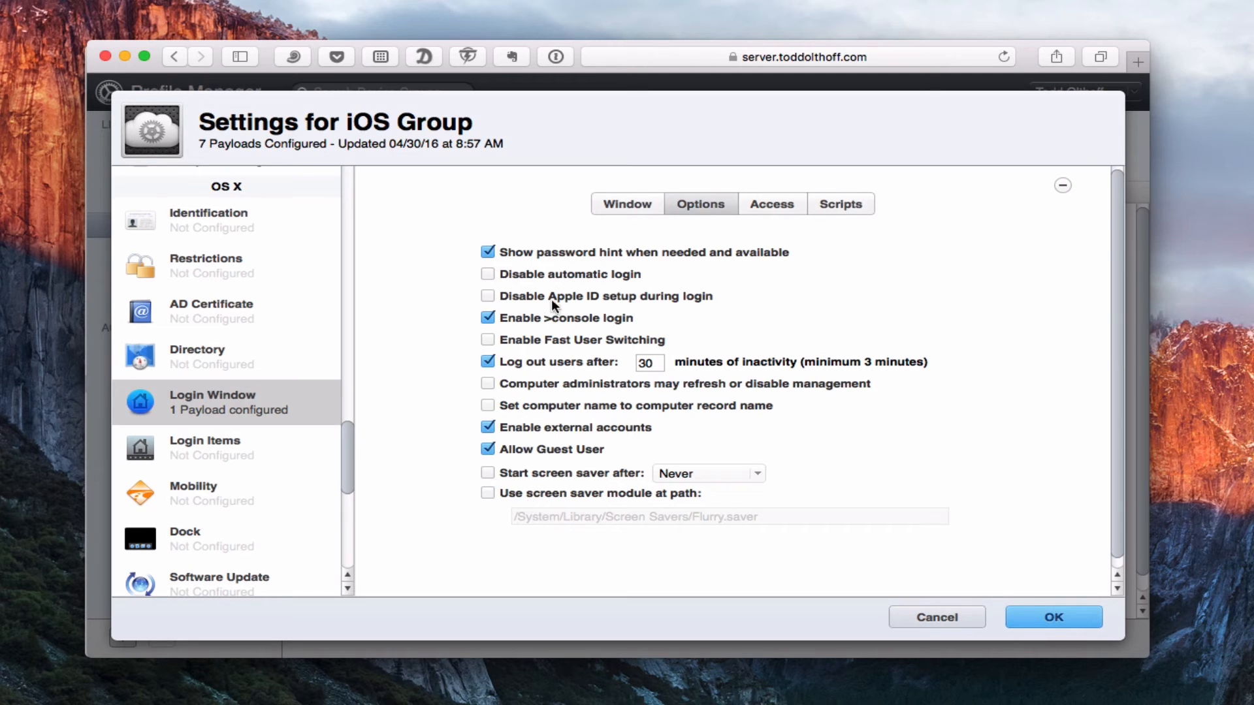
mouse_move(779, 214)
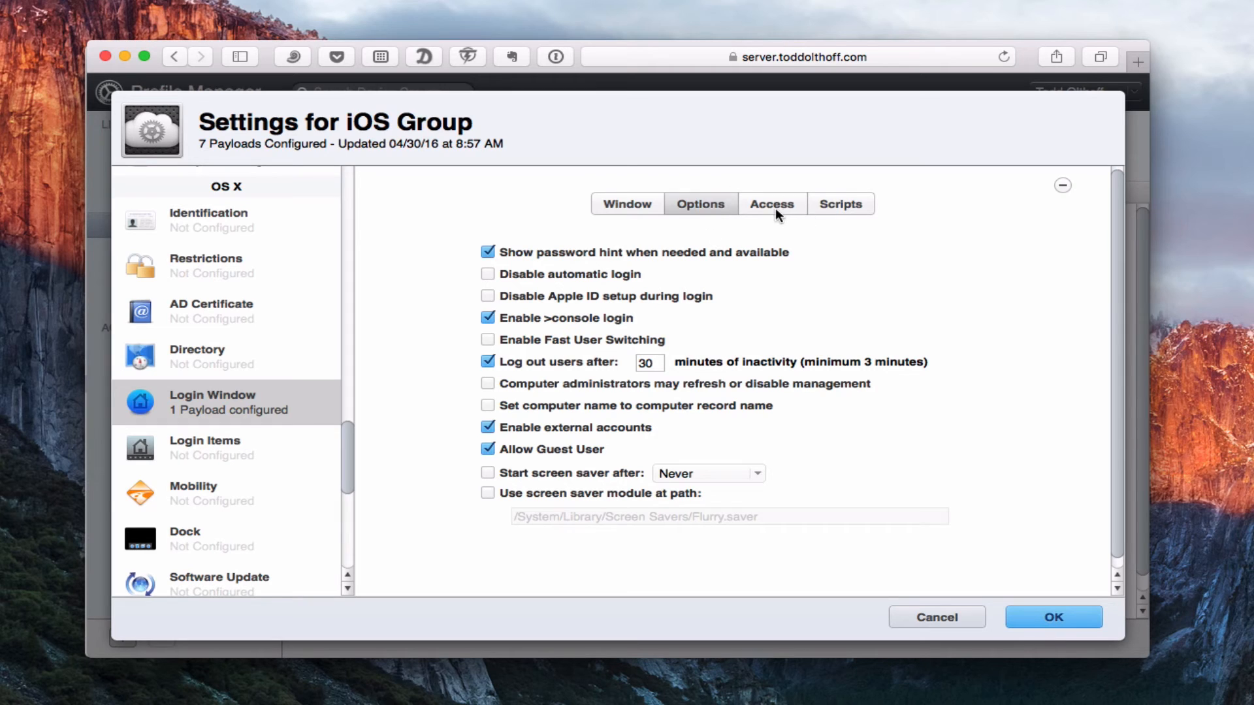
- Review the Login Window Access tab: empty Allow and Deny lists, local-only users permitted
left_click(771, 203)
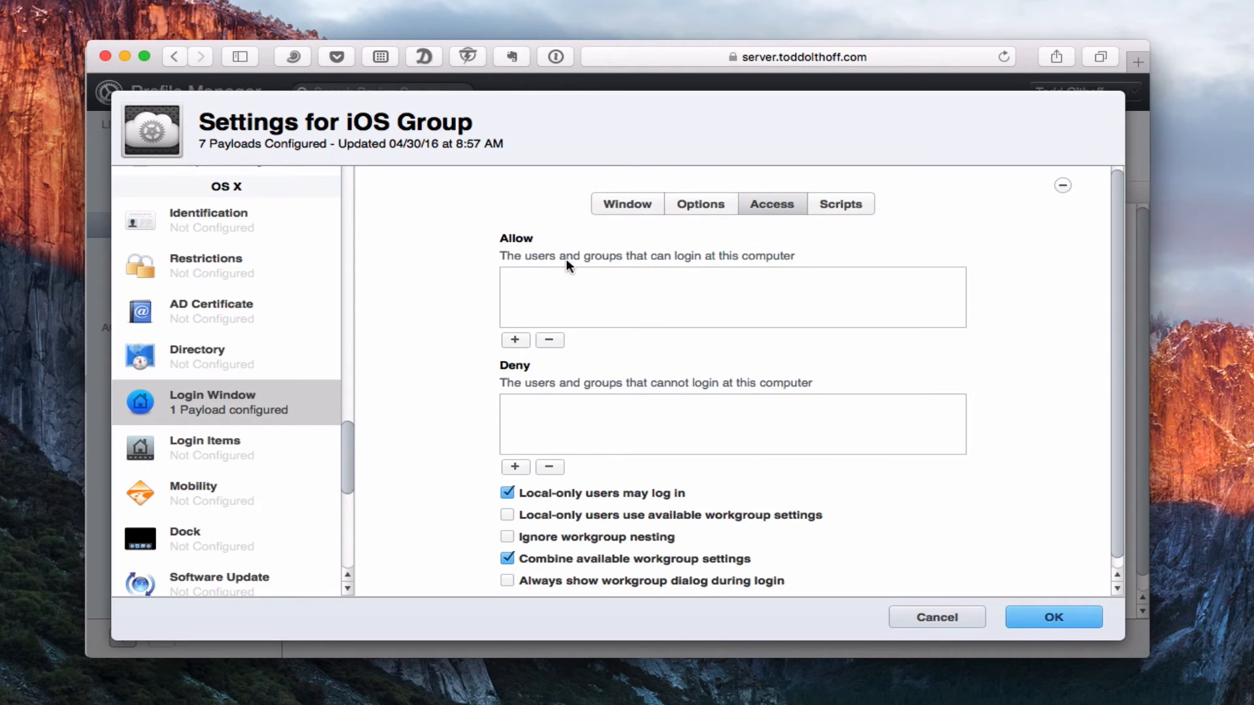
mouse_move(763, 286)
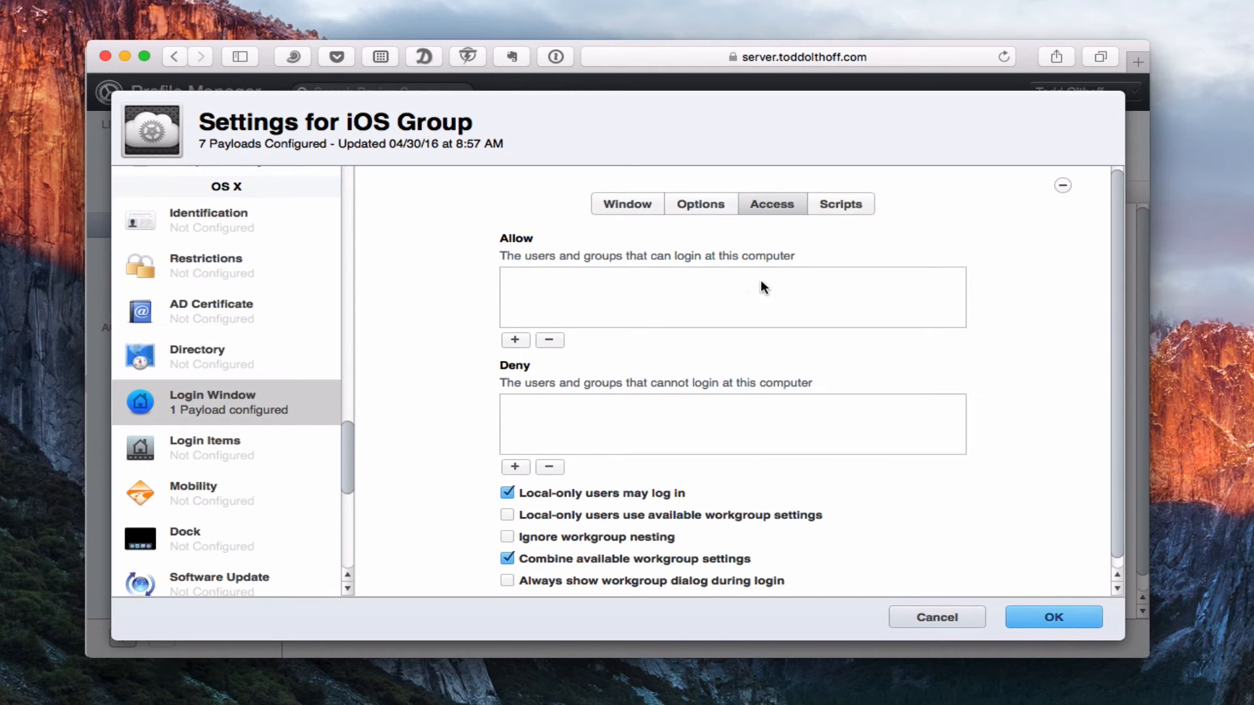
mouse_move(686, 417)
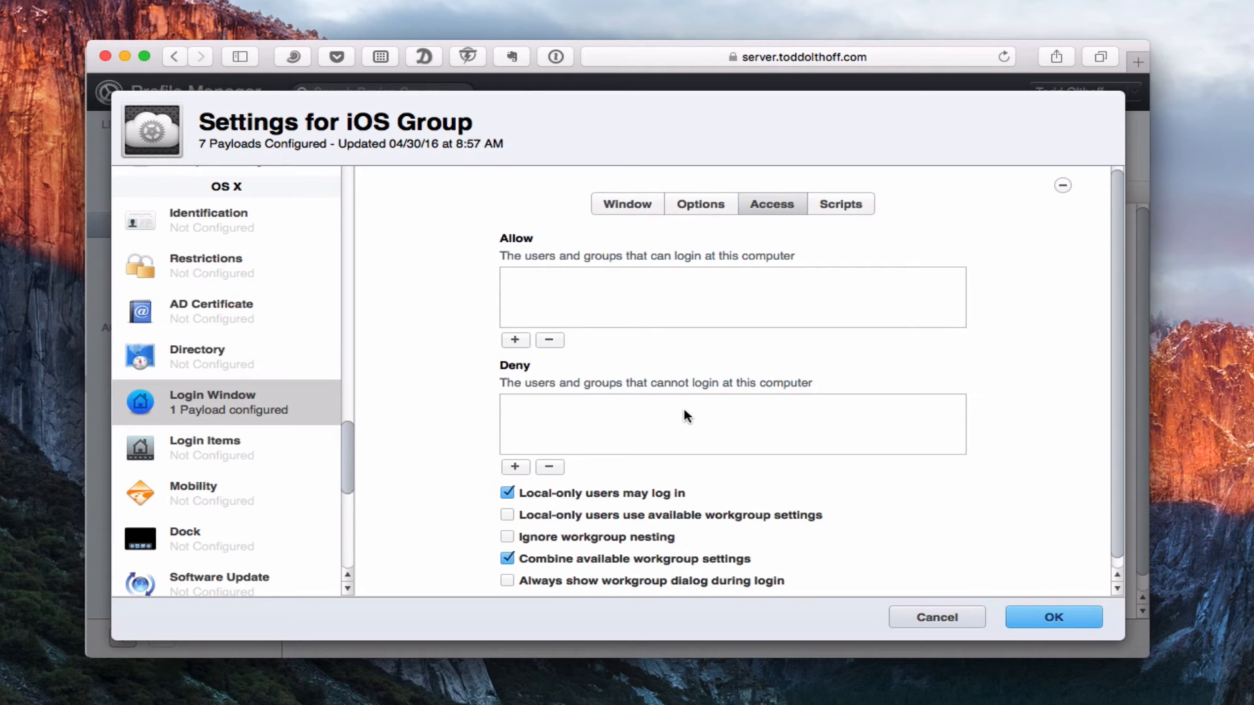
mouse_move(511, 467)
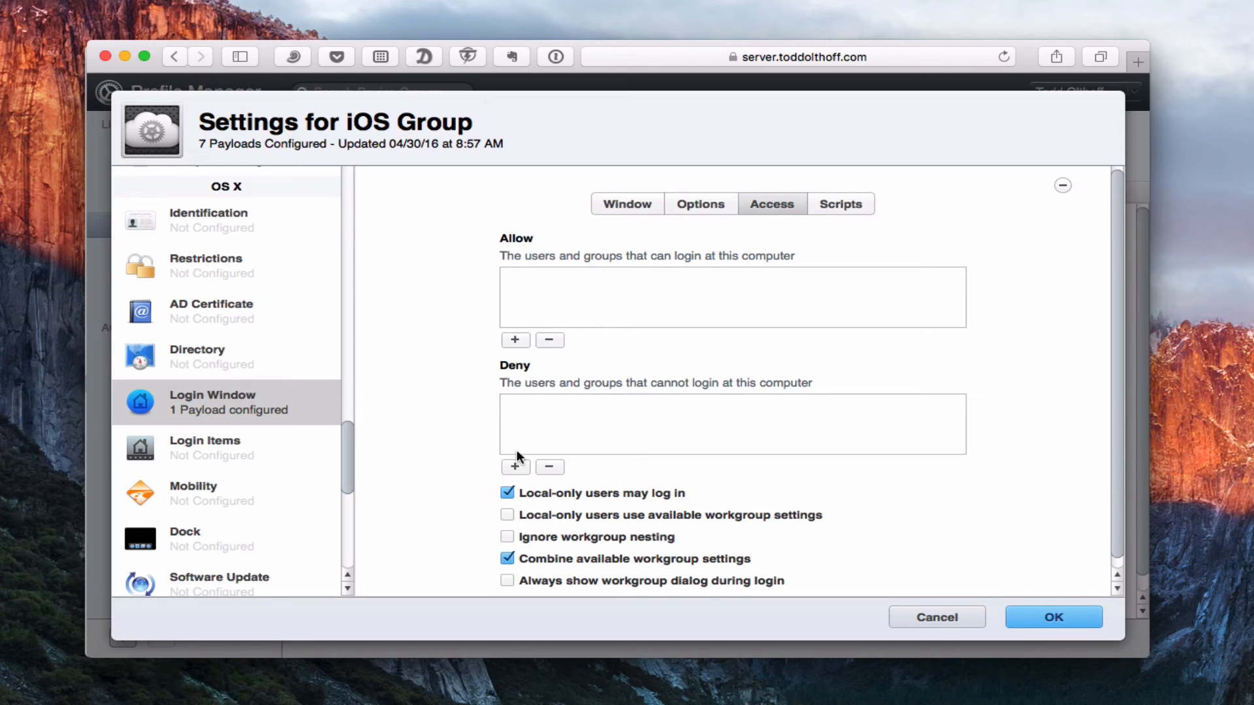
scroll("down", 3)
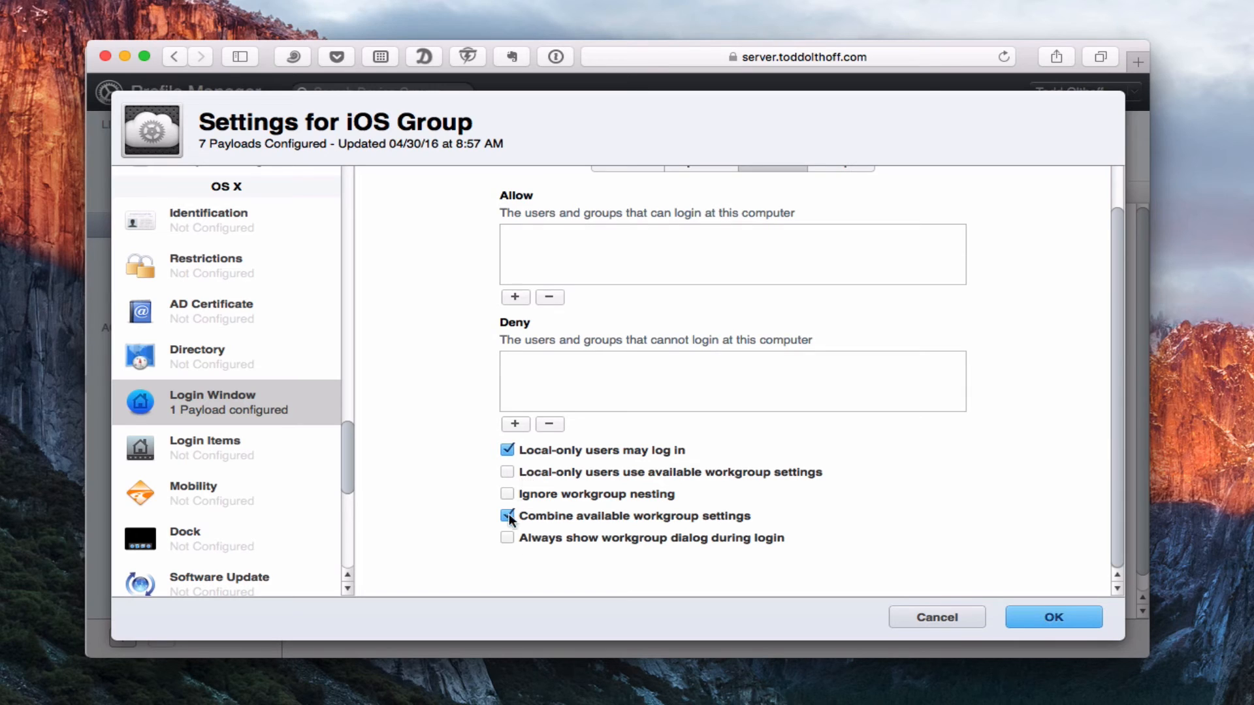
left_click(507, 516)
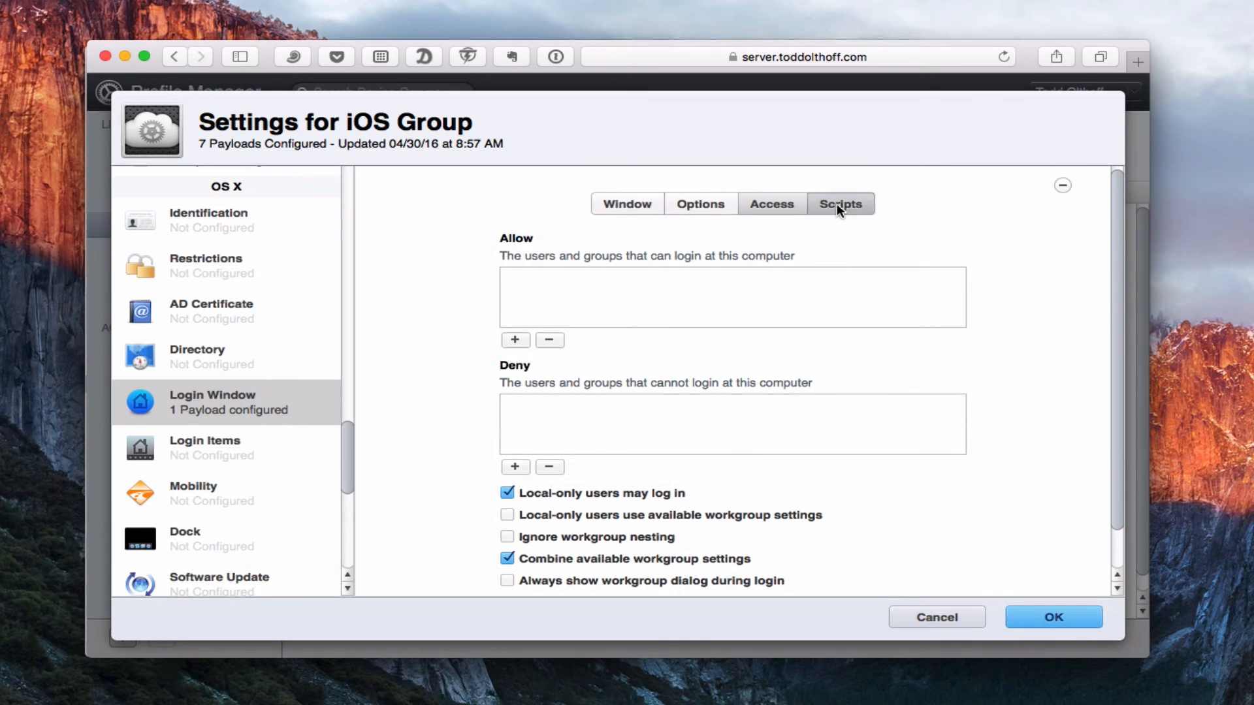
- Show the Login Window Scripts tab, with no login or logout script uploaded
left_click(841, 204)
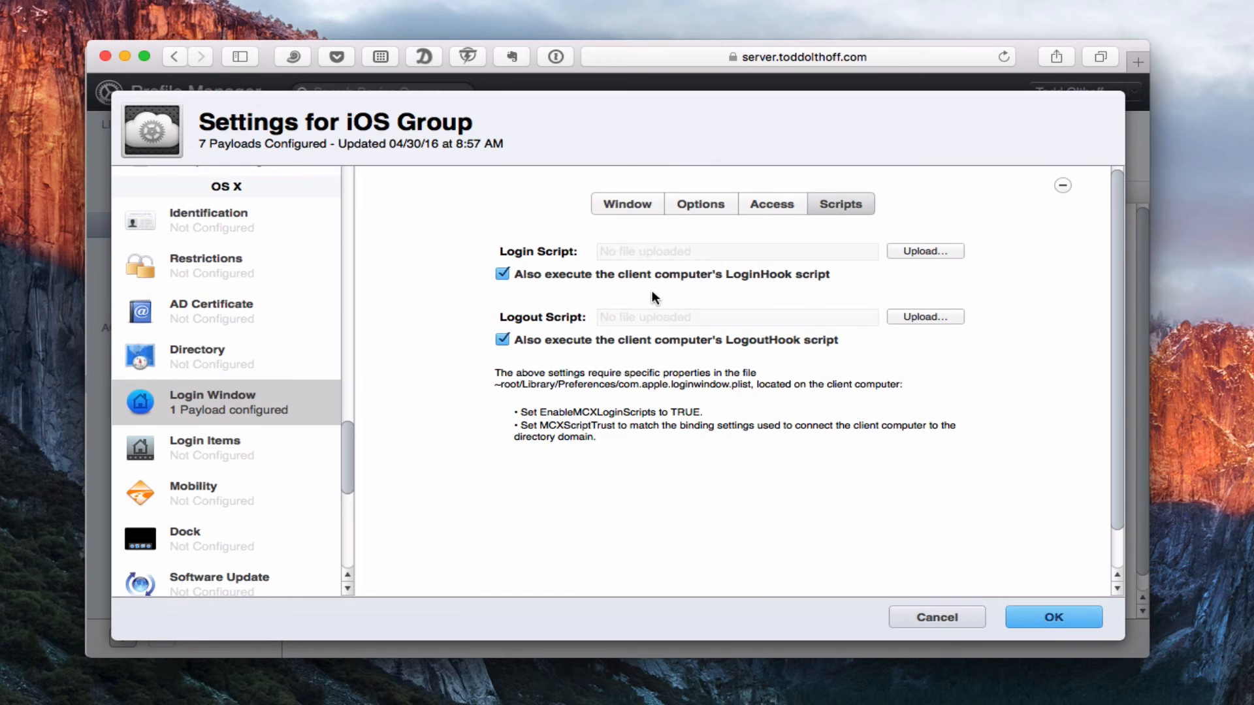
mouse_move(880, 271)
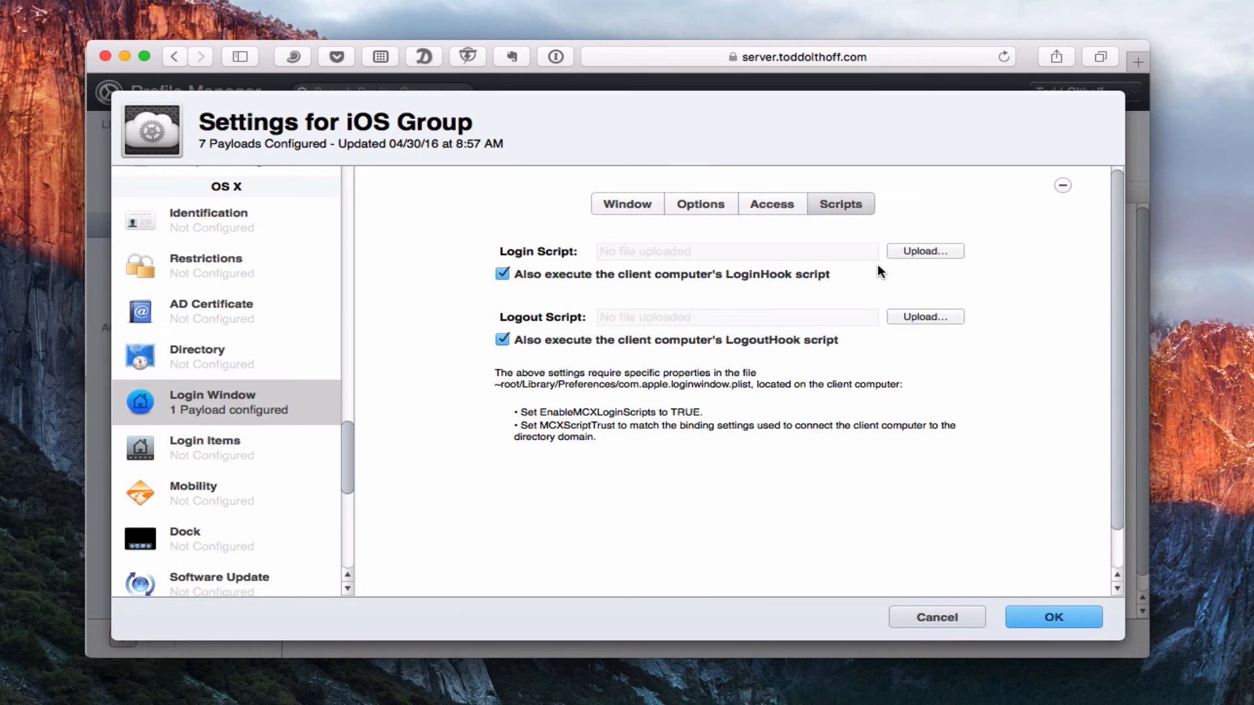
mouse_move(856, 276)
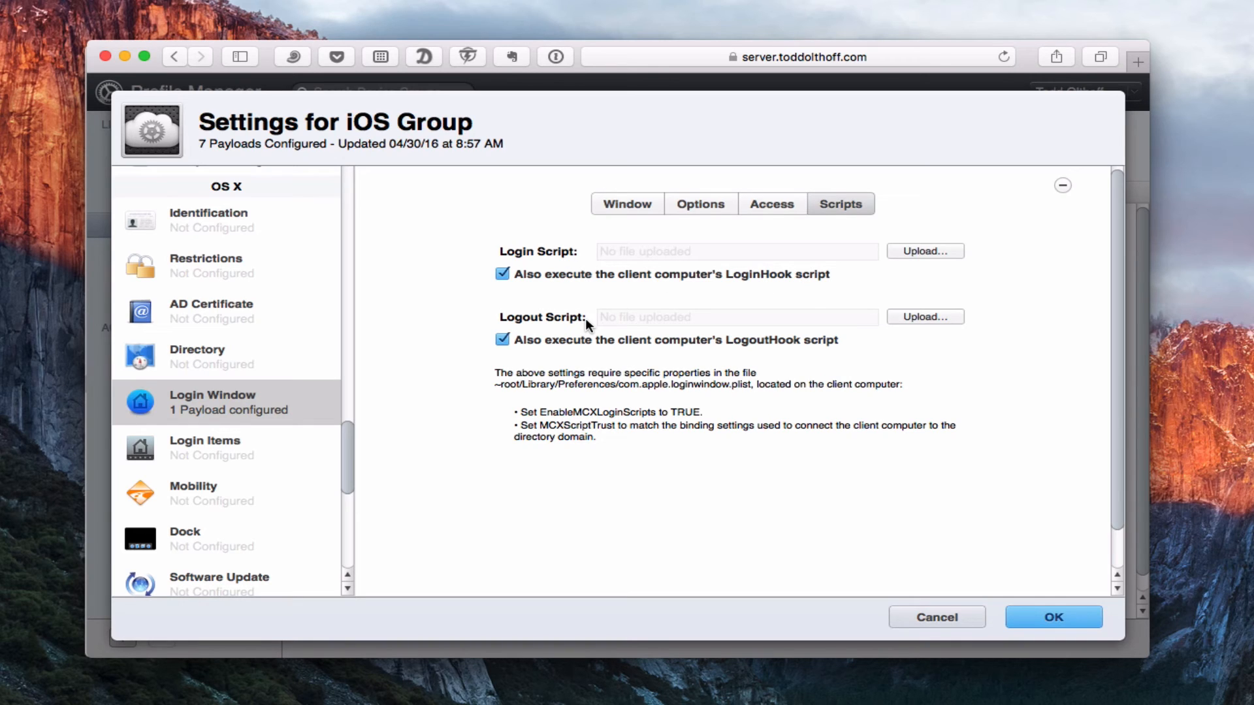
mouse_move(224, 414)
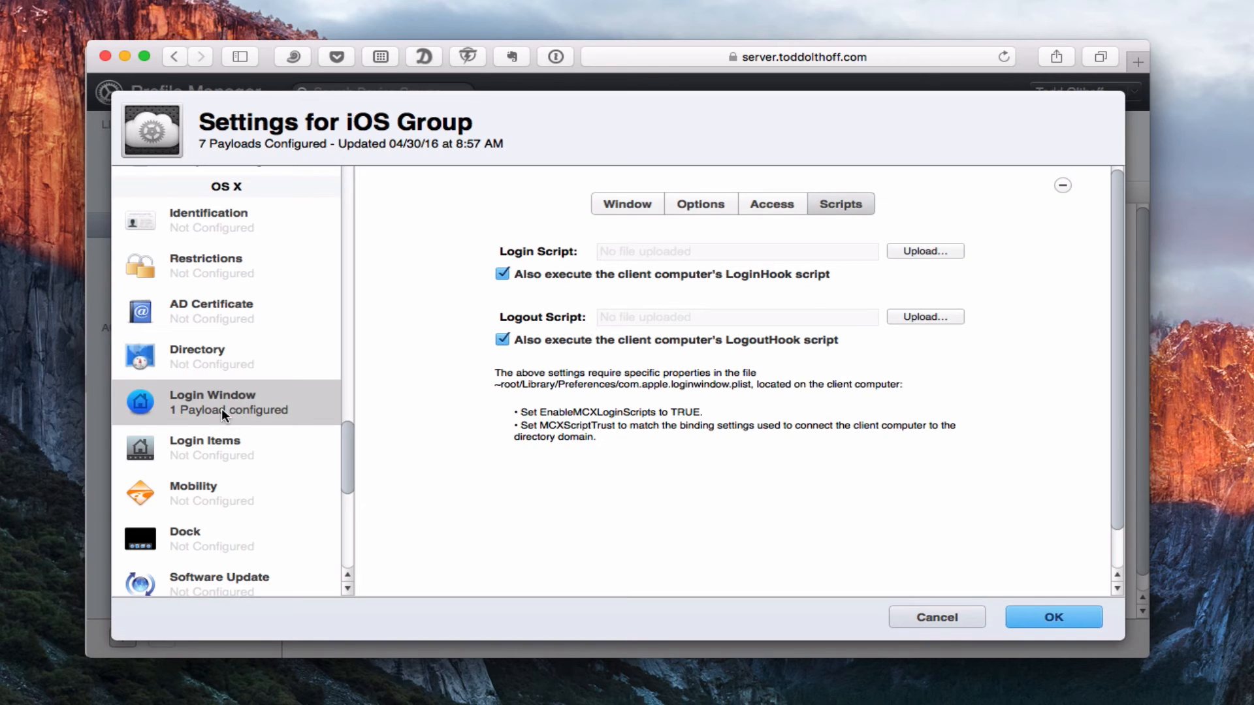
mouse_move(266, 409)
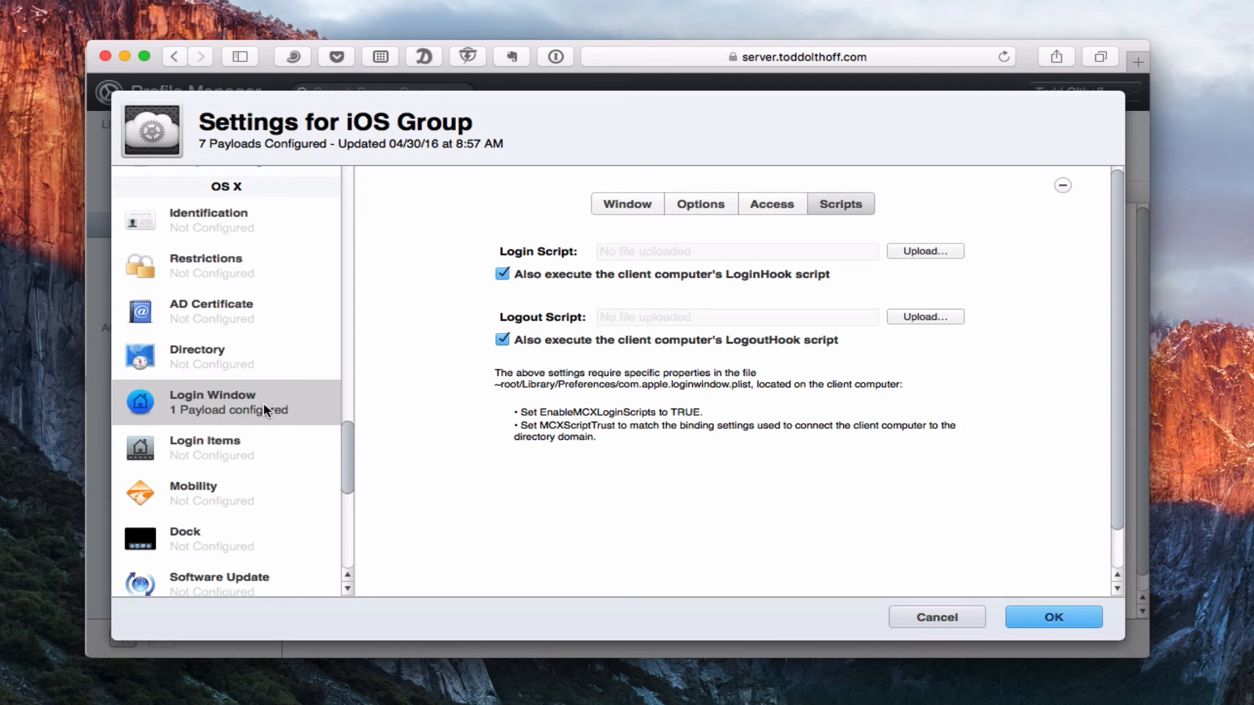
mouse_move(225, 415)
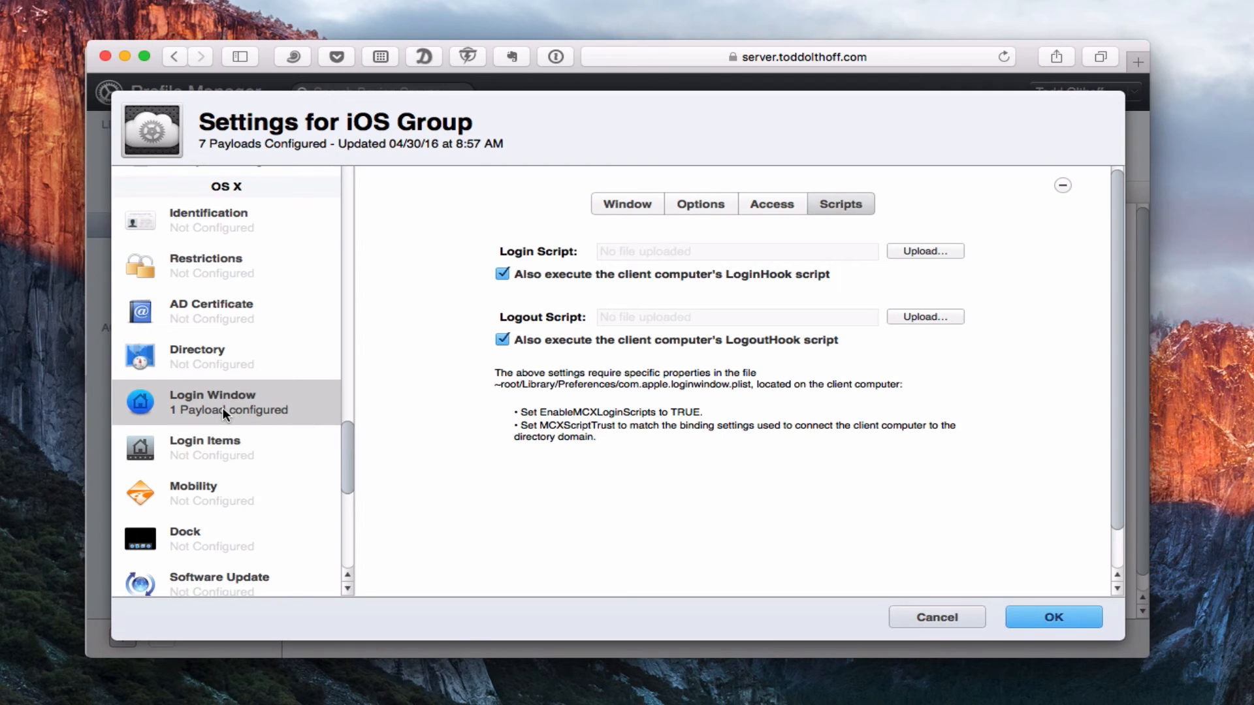
mouse_move(303, 454)
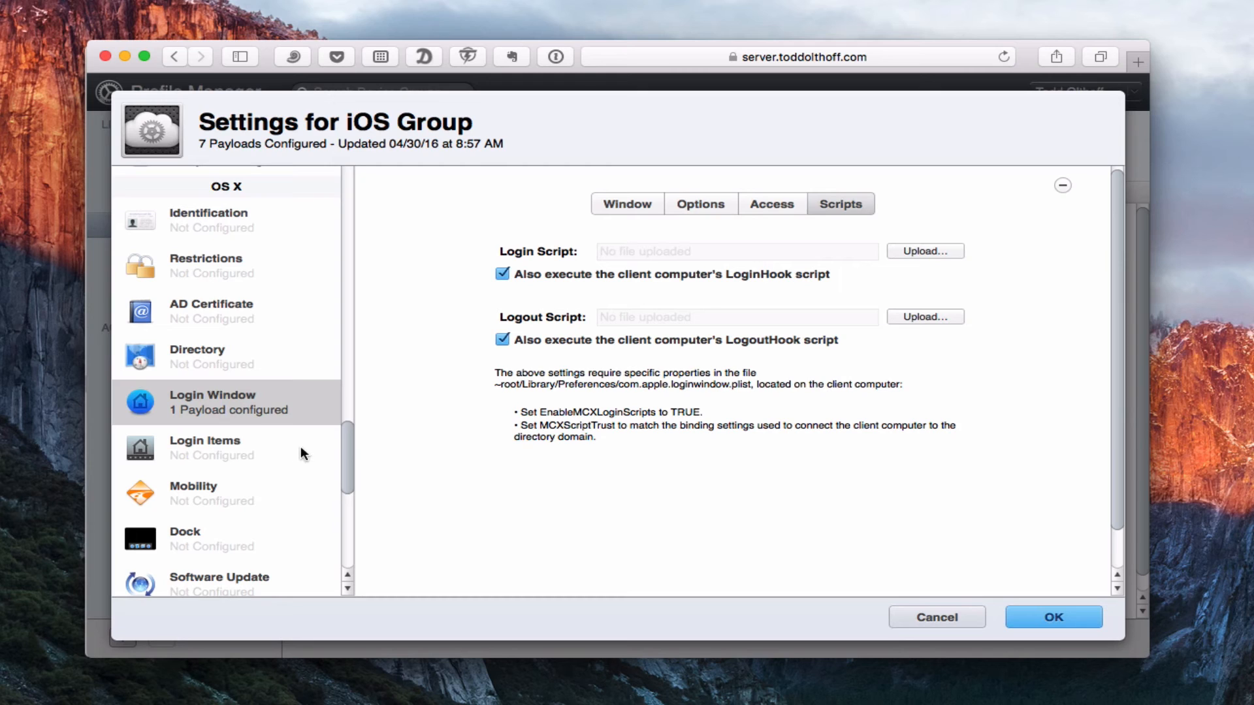
scroll("down", 3)
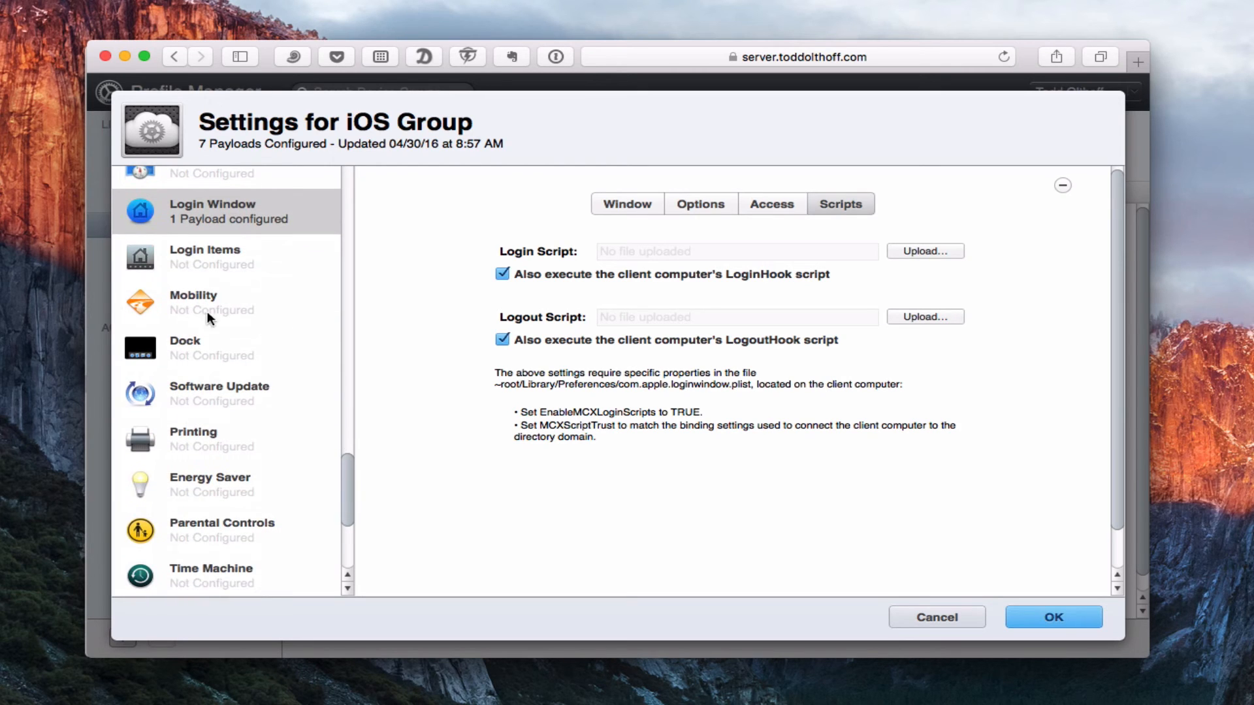
mouse_move(315, 274)
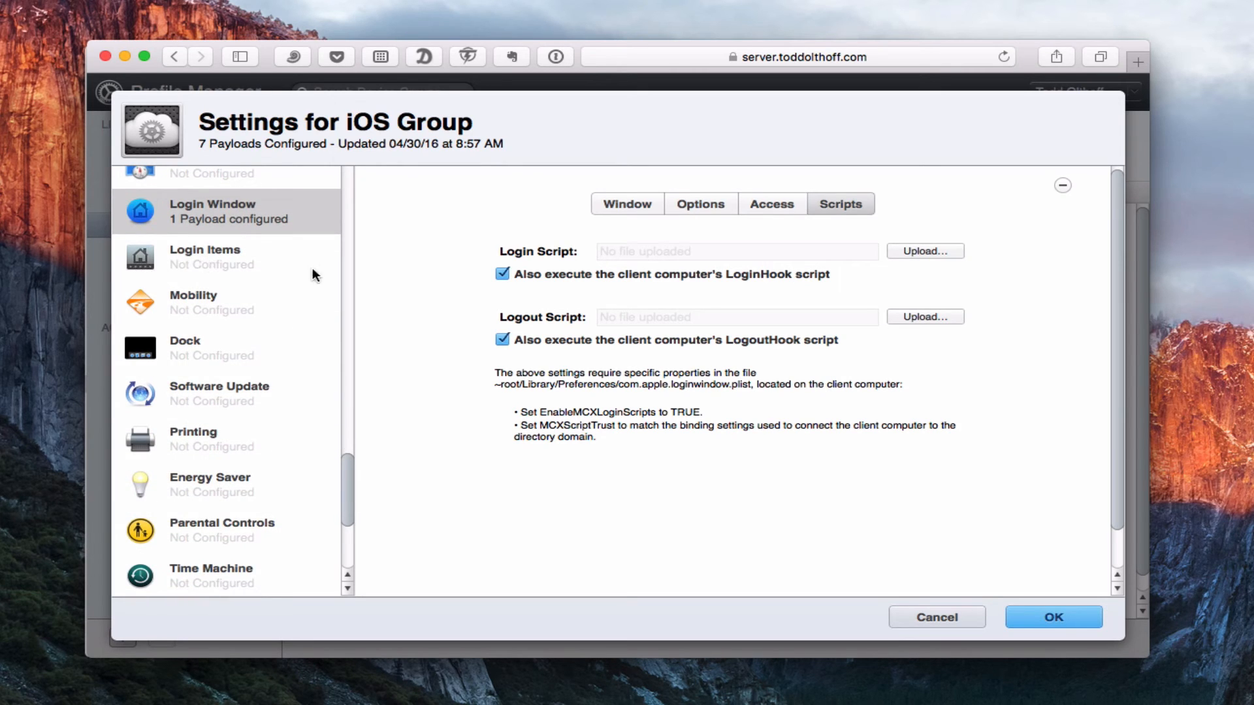
mouse_move(224, 307)
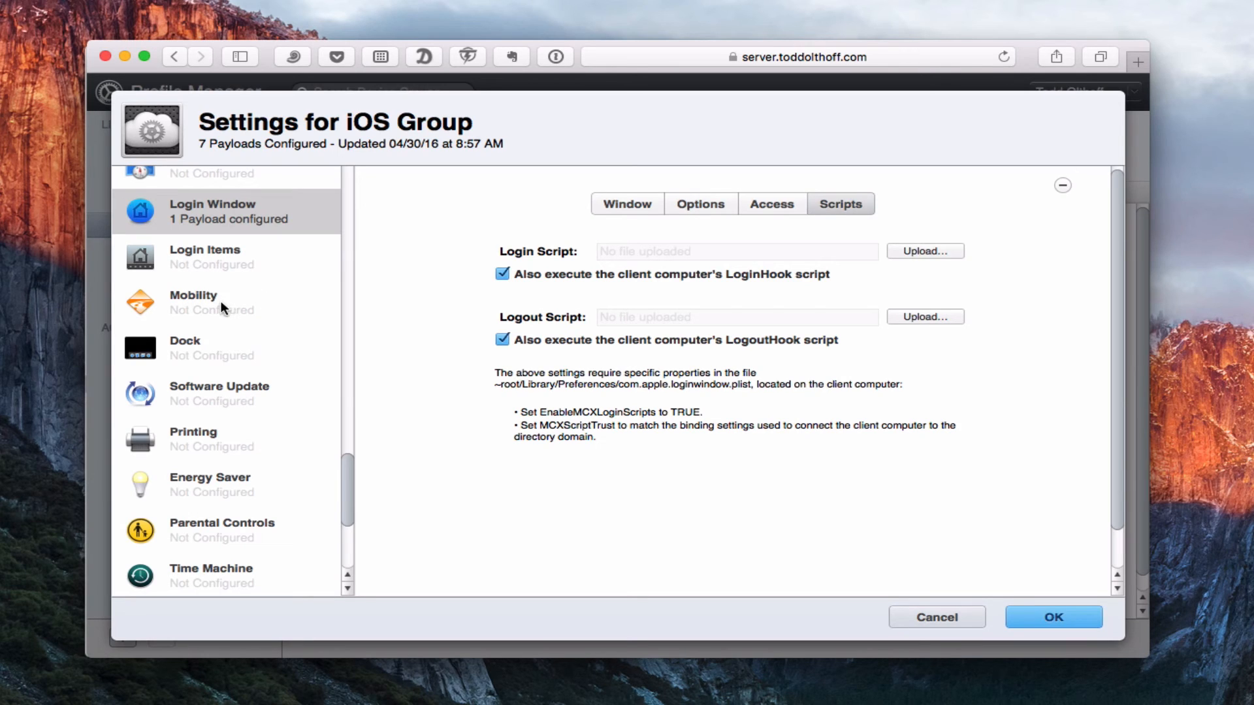
mouse_move(175, 322)
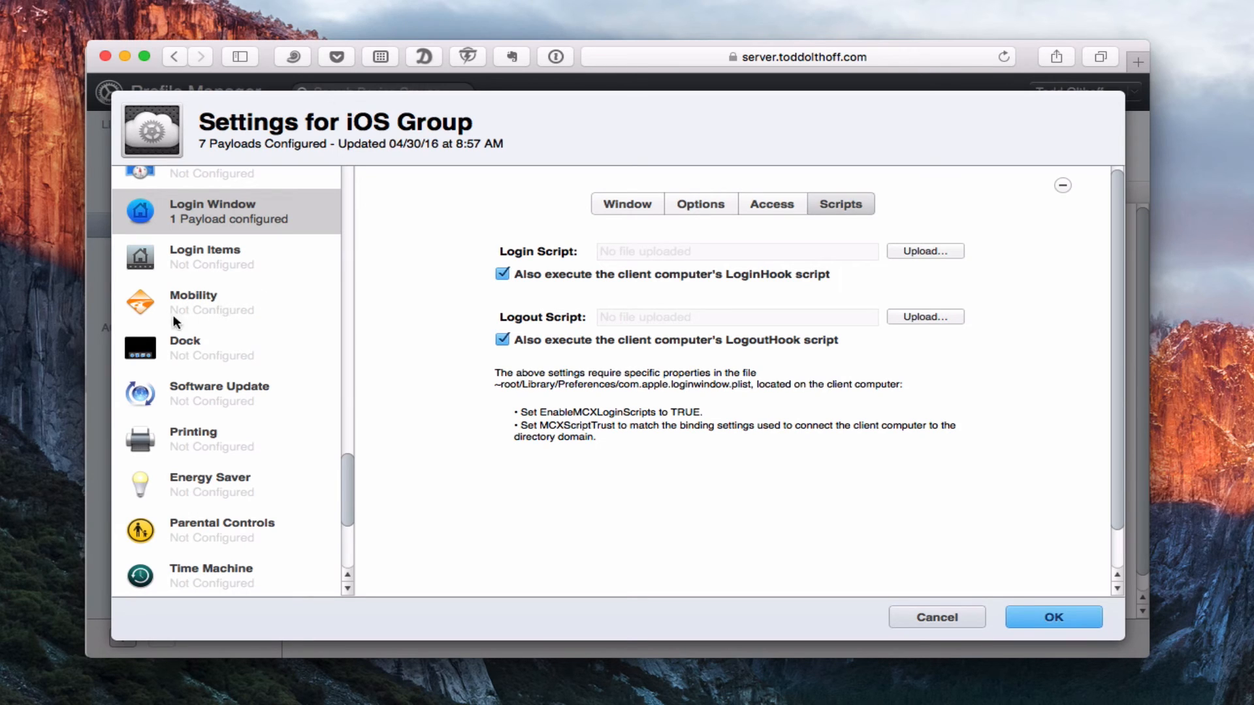
mouse_move(202, 303)
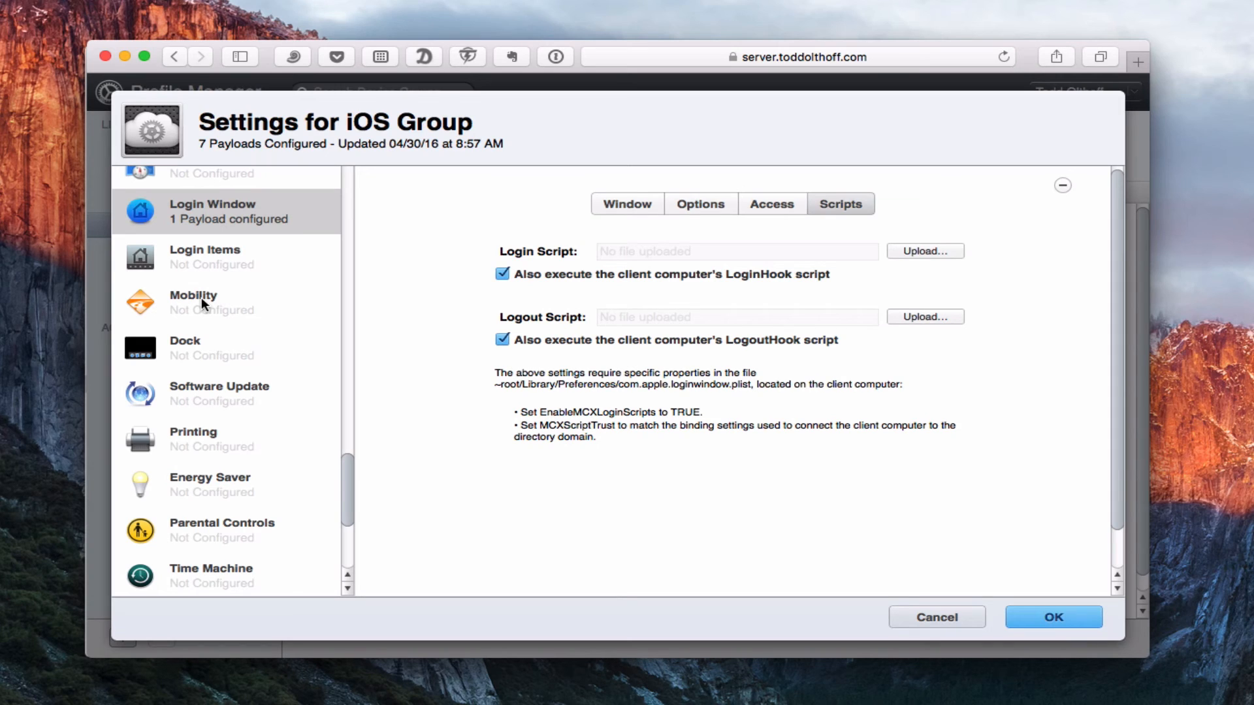
- Add a Software Update payload with no update server and OS X betas allowed
left_click(220, 393)
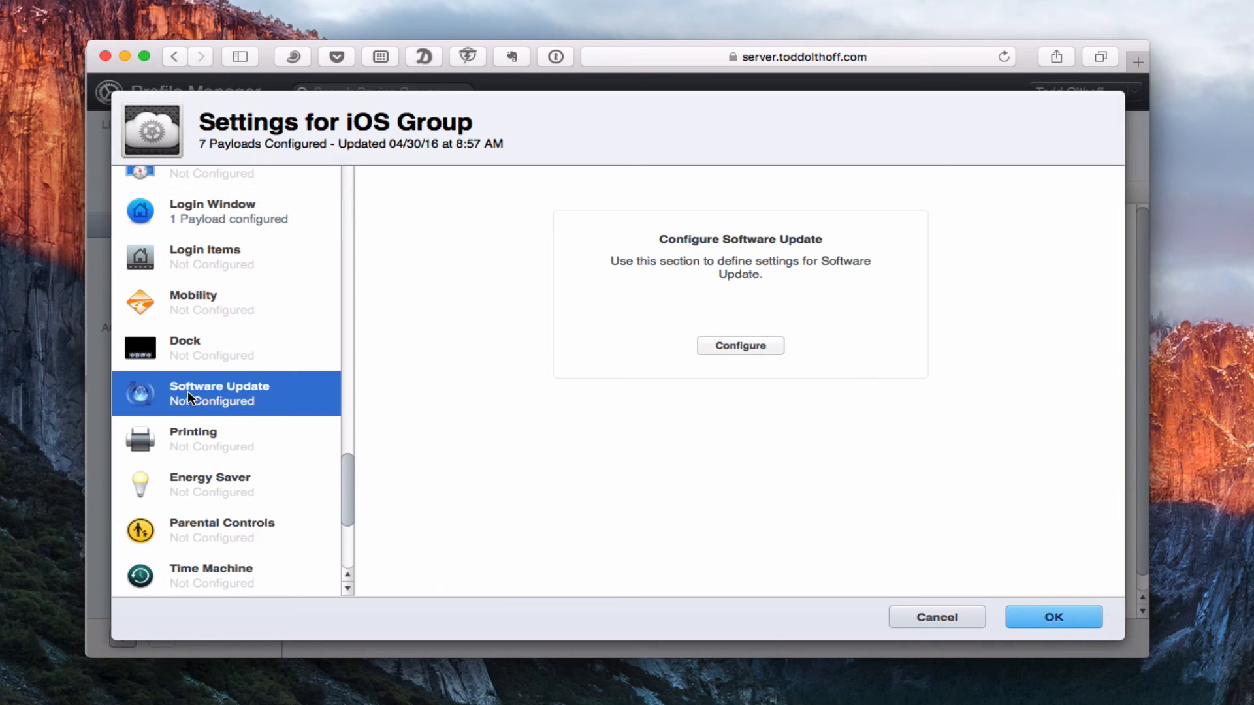
left_click(740, 345)
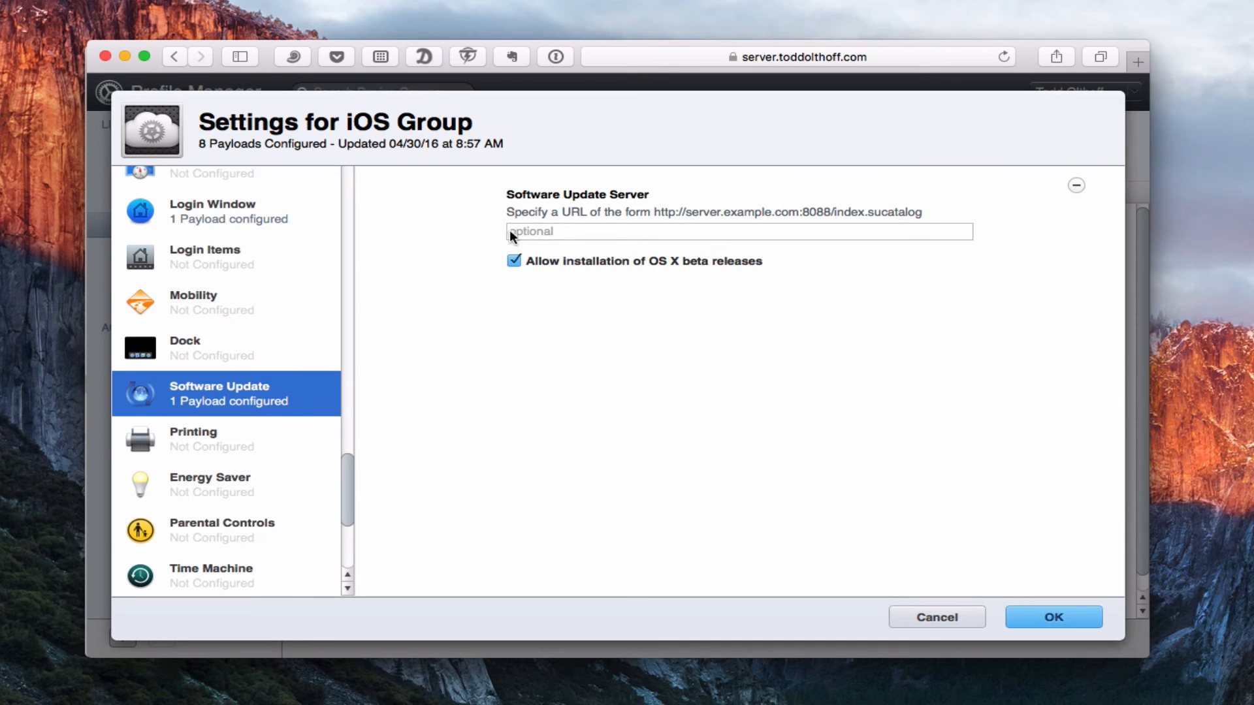
mouse_move(627, 234)
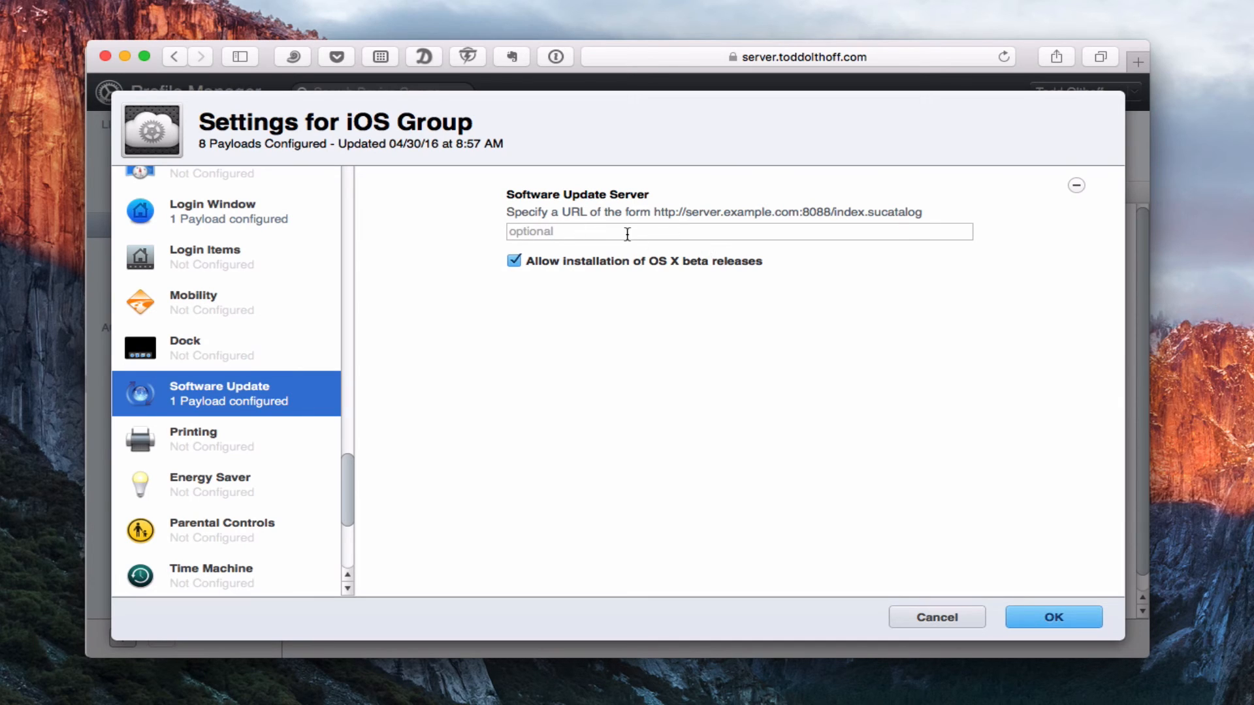
mouse_move(271, 403)
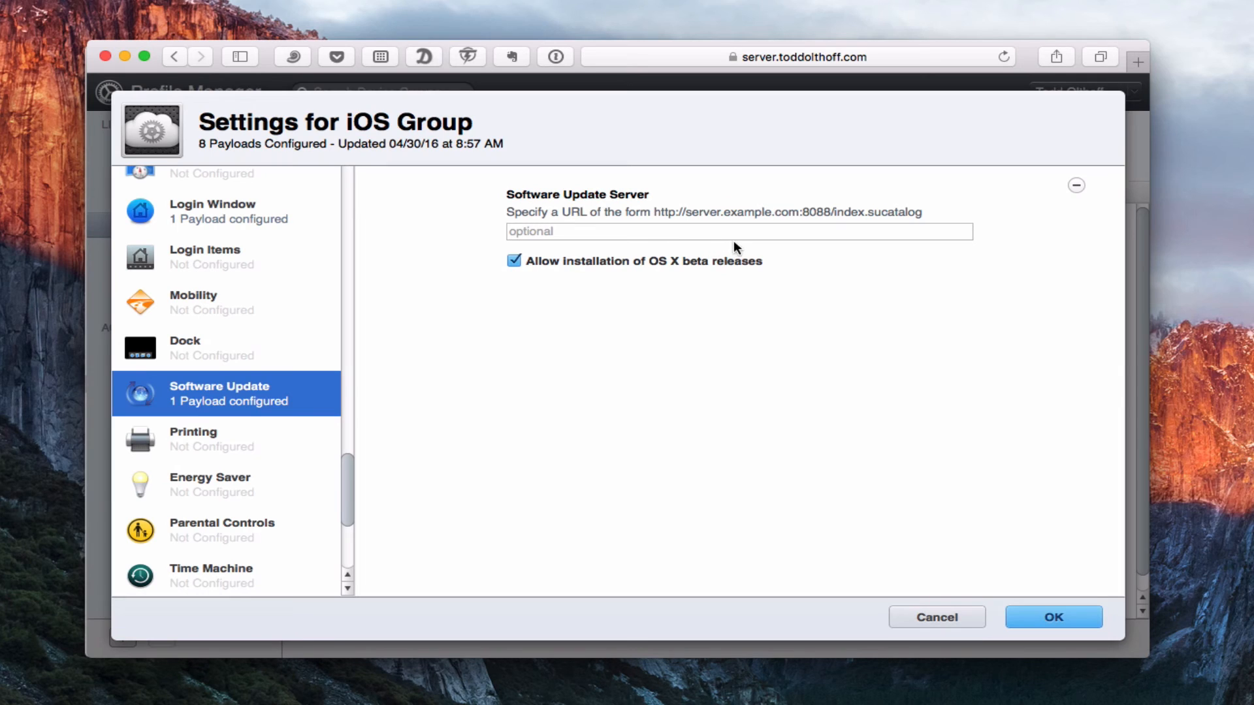
mouse_move(754, 225)
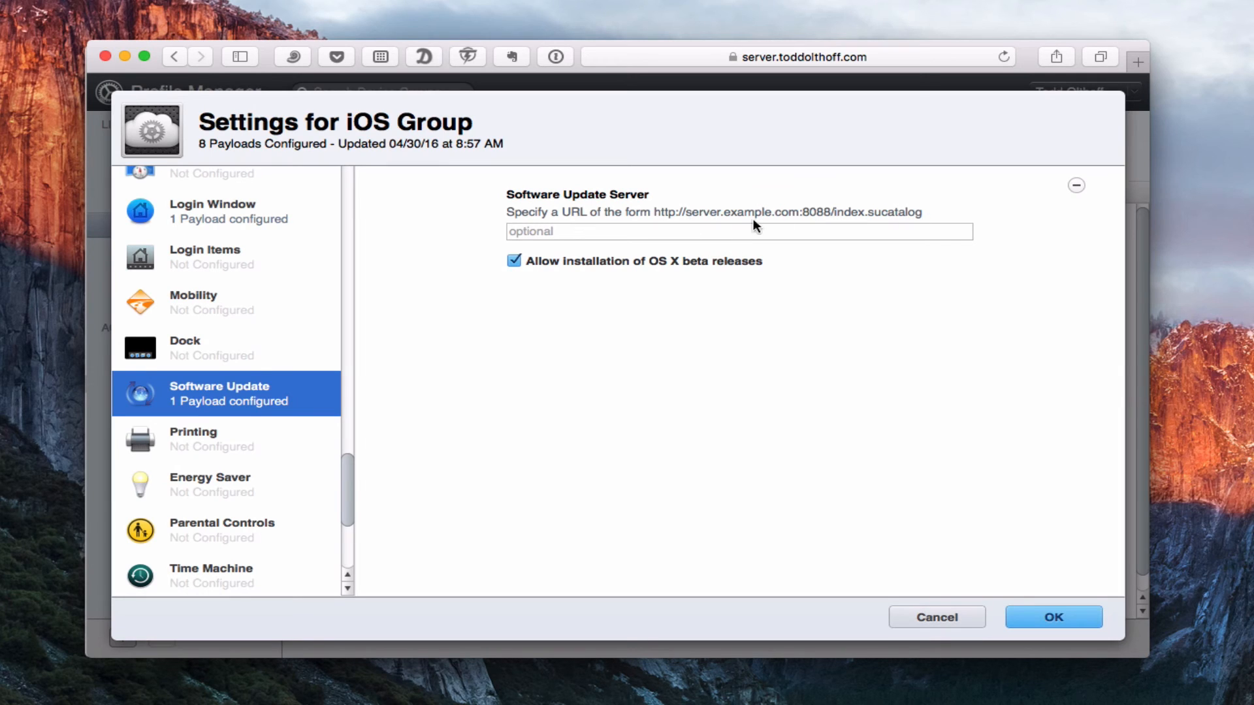
mouse_move(775, 220)
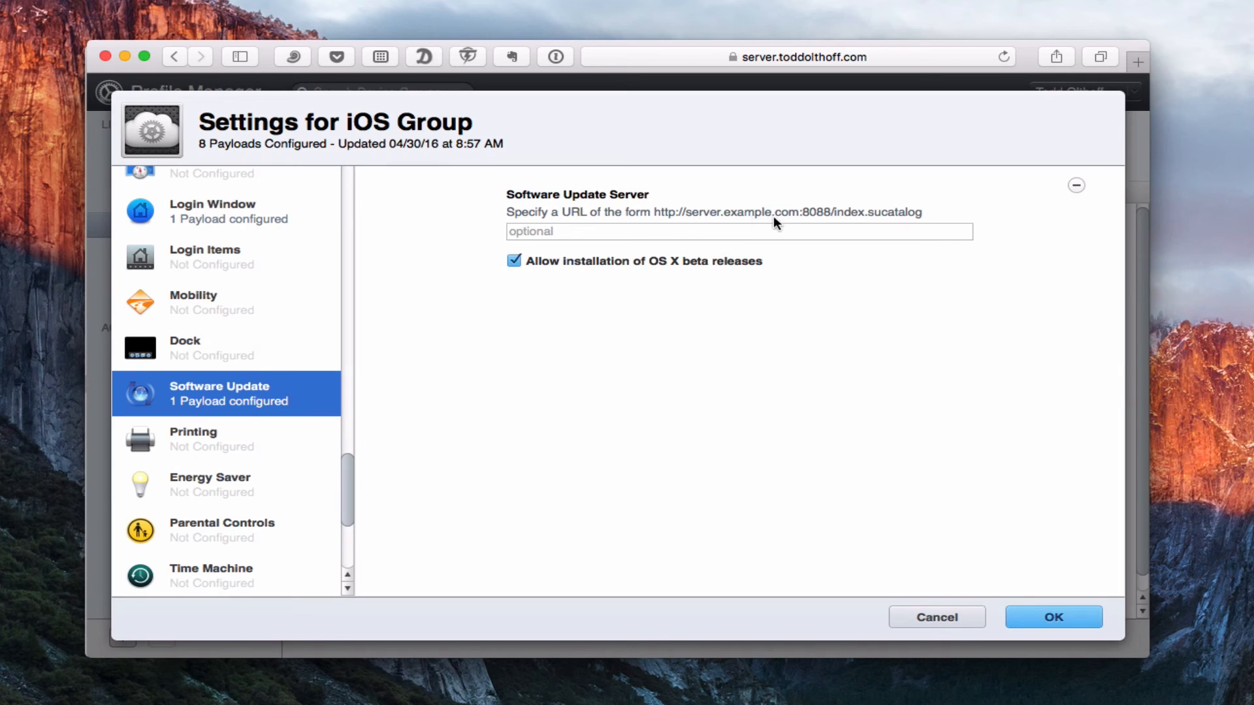
mouse_move(898, 221)
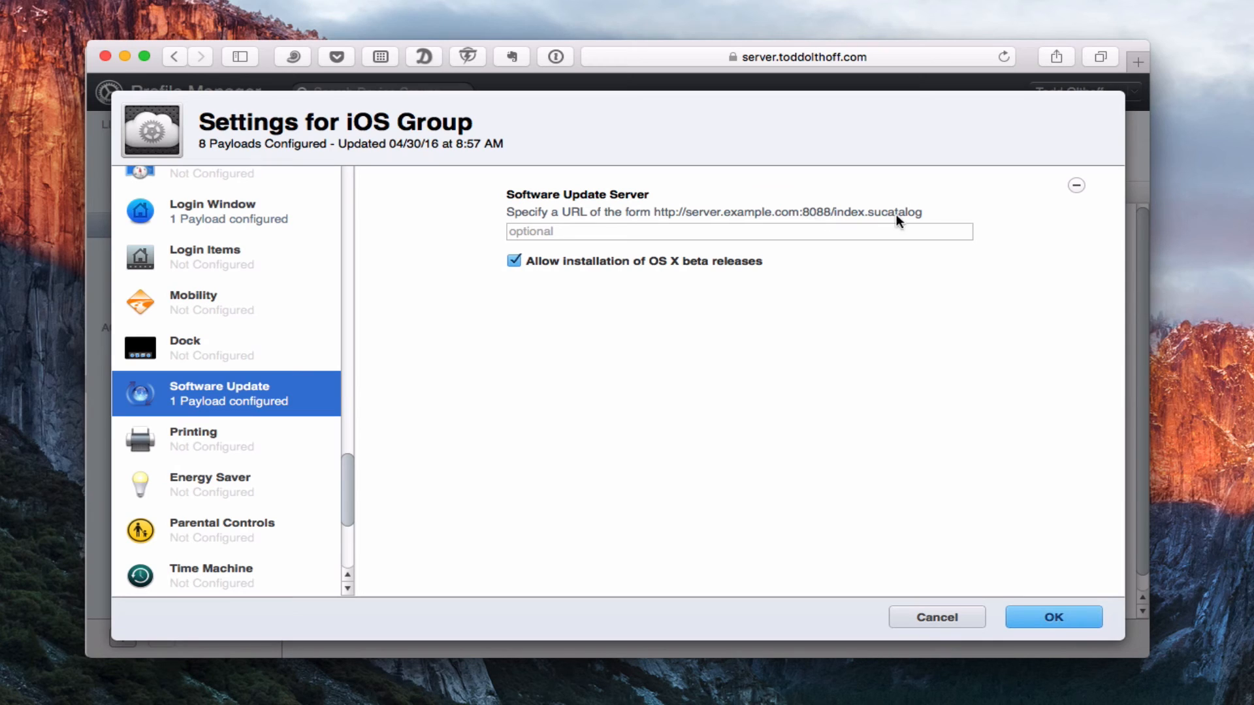
mouse_move(876, 224)
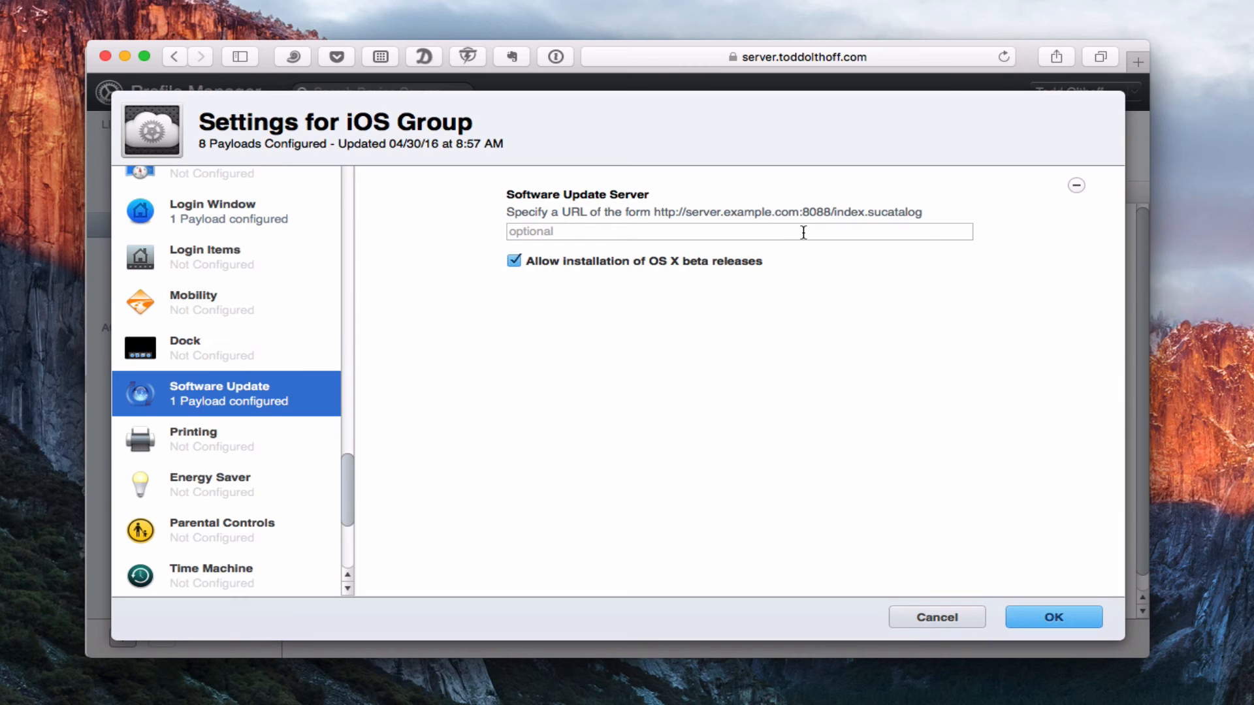
scroll("down", 3)
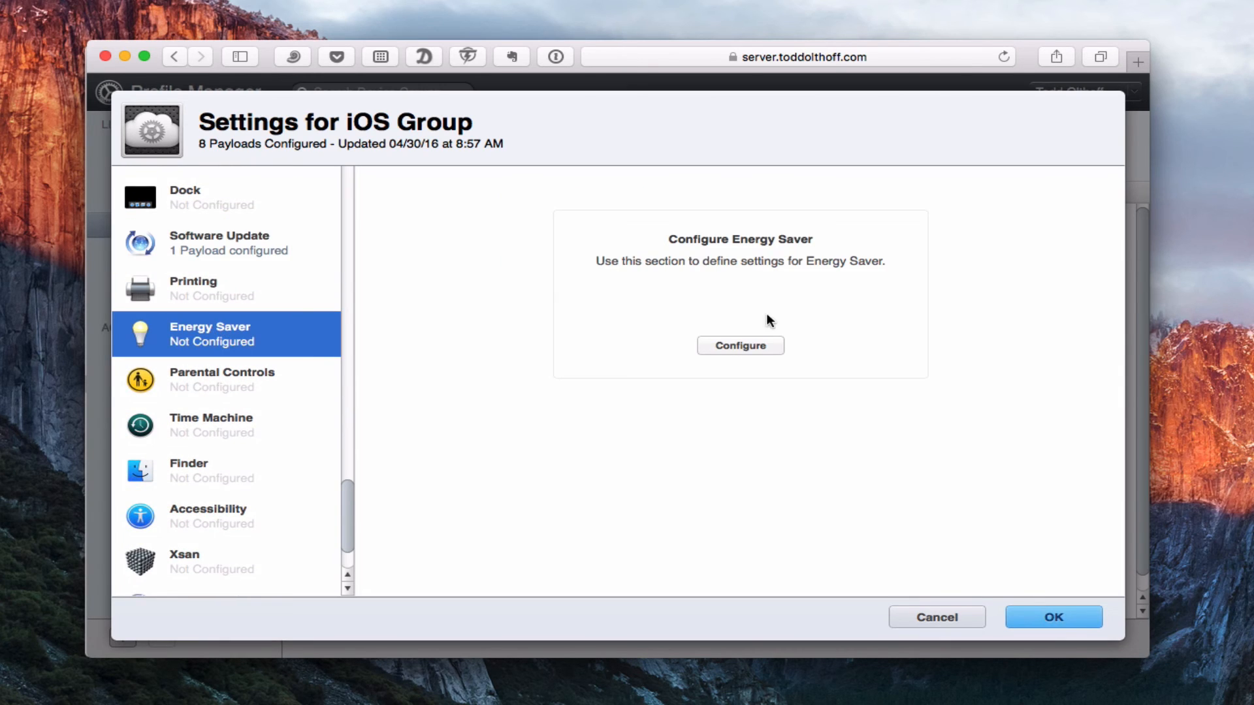
- Add an Energy Saver payload and review its Schedule and Desktop sleep settings
left_click(740, 346)
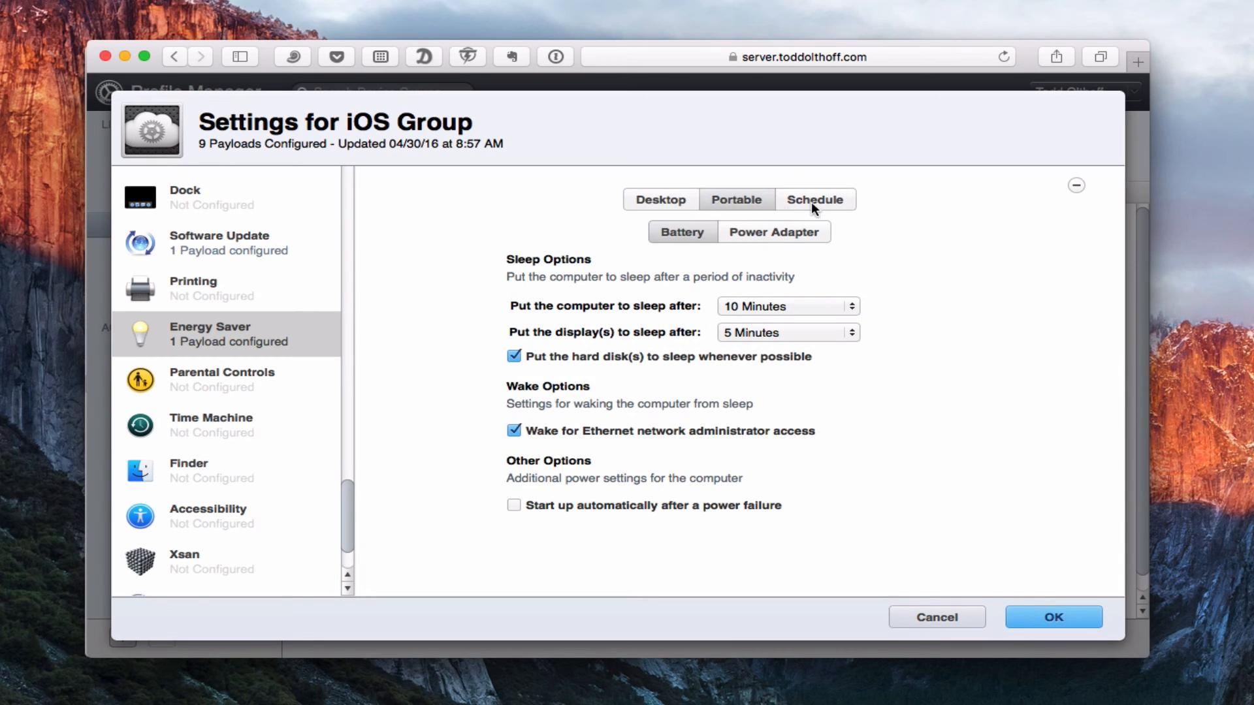
mouse_move(856, 165)
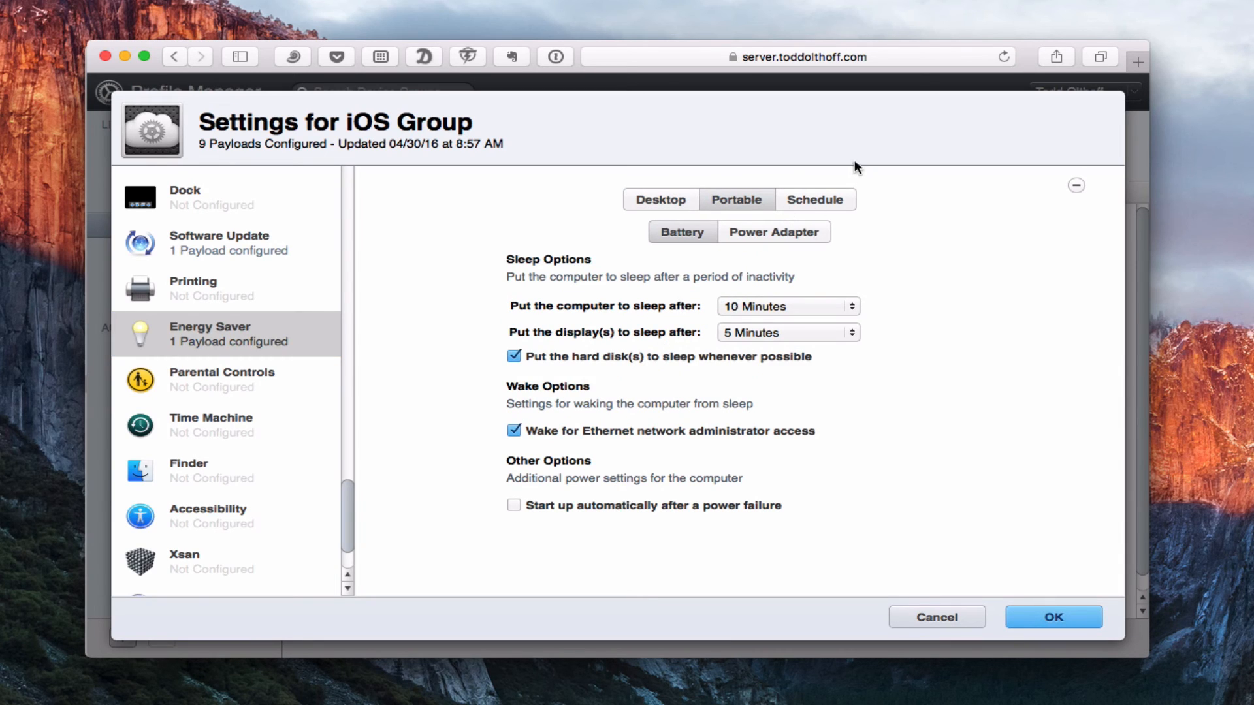
left_click(814, 199)
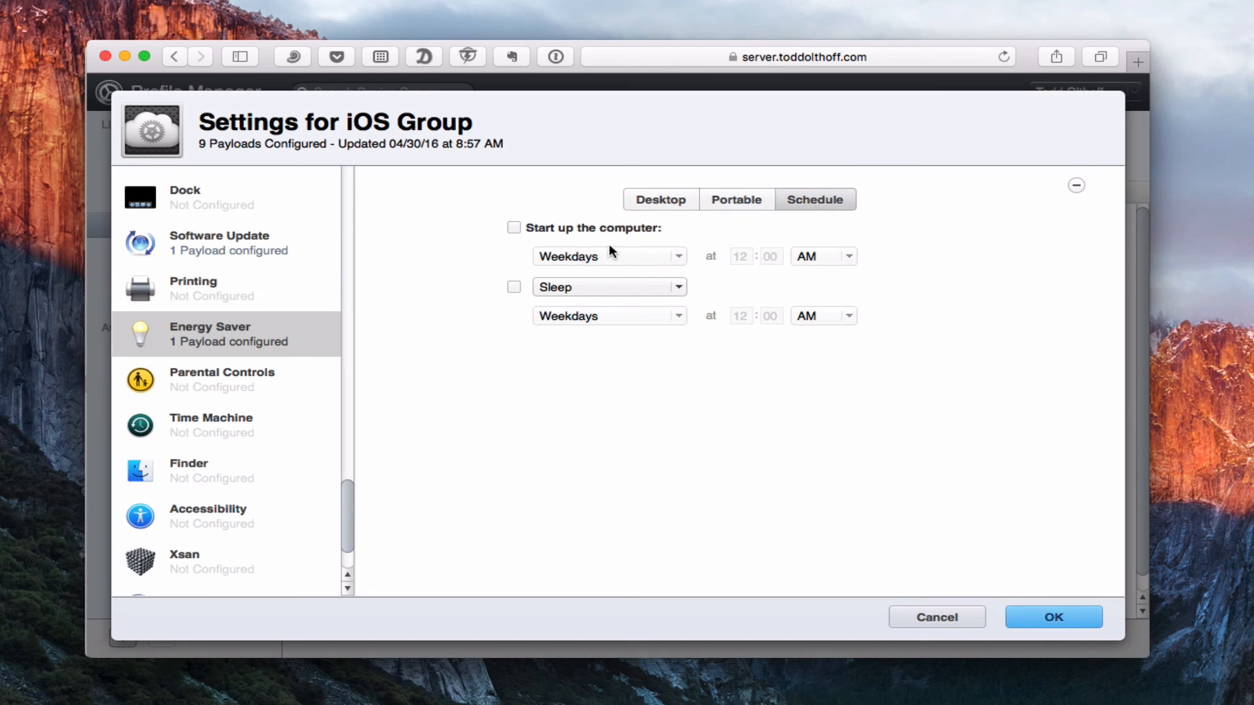
mouse_move(600, 346)
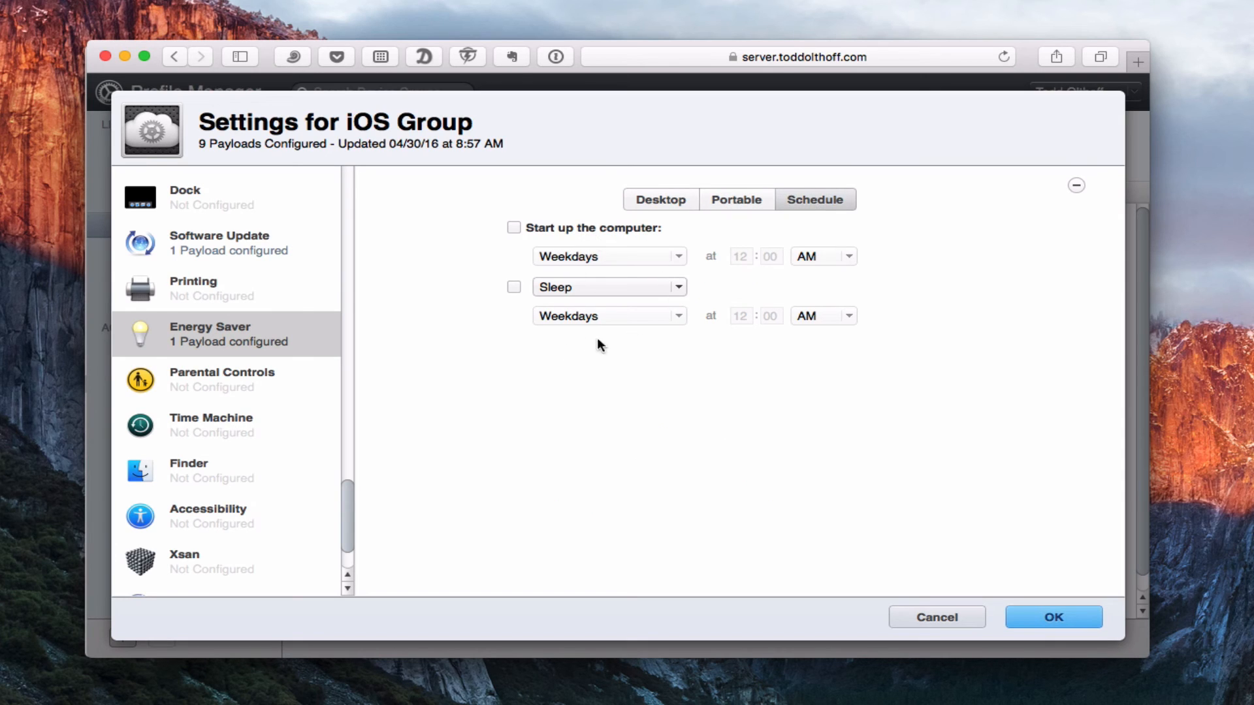
left_click(660, 200)
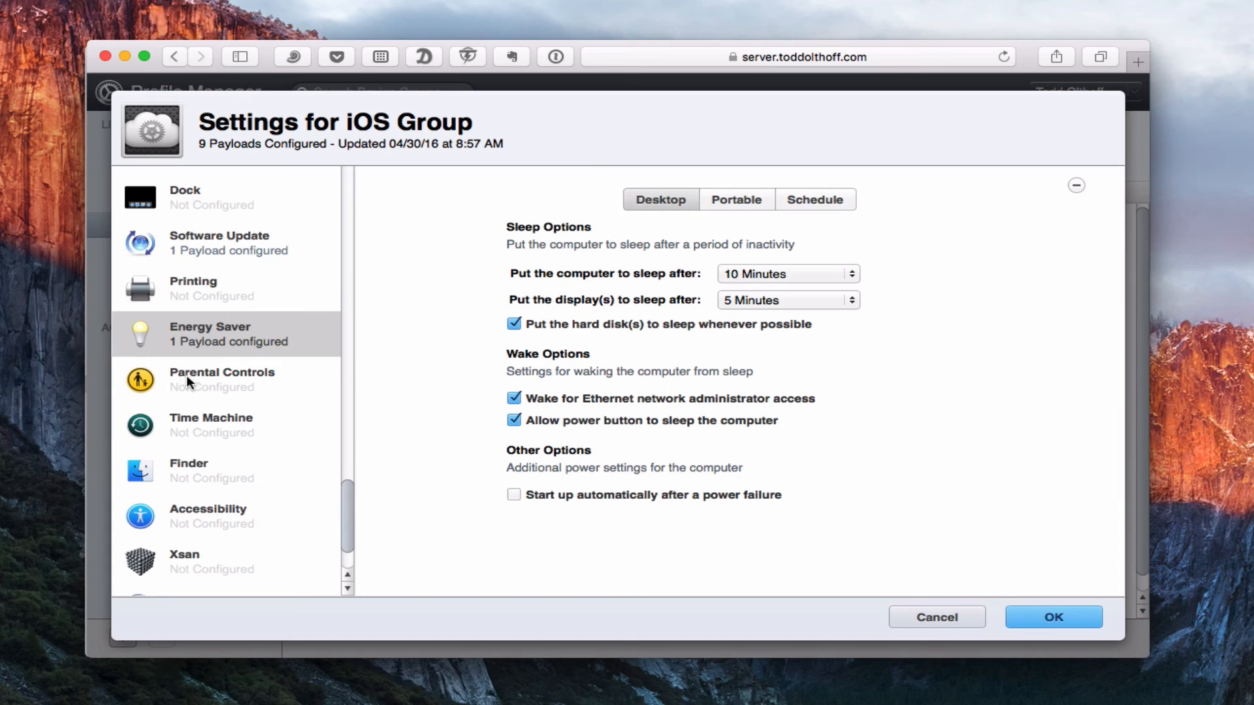
mouse_move(213, 341)
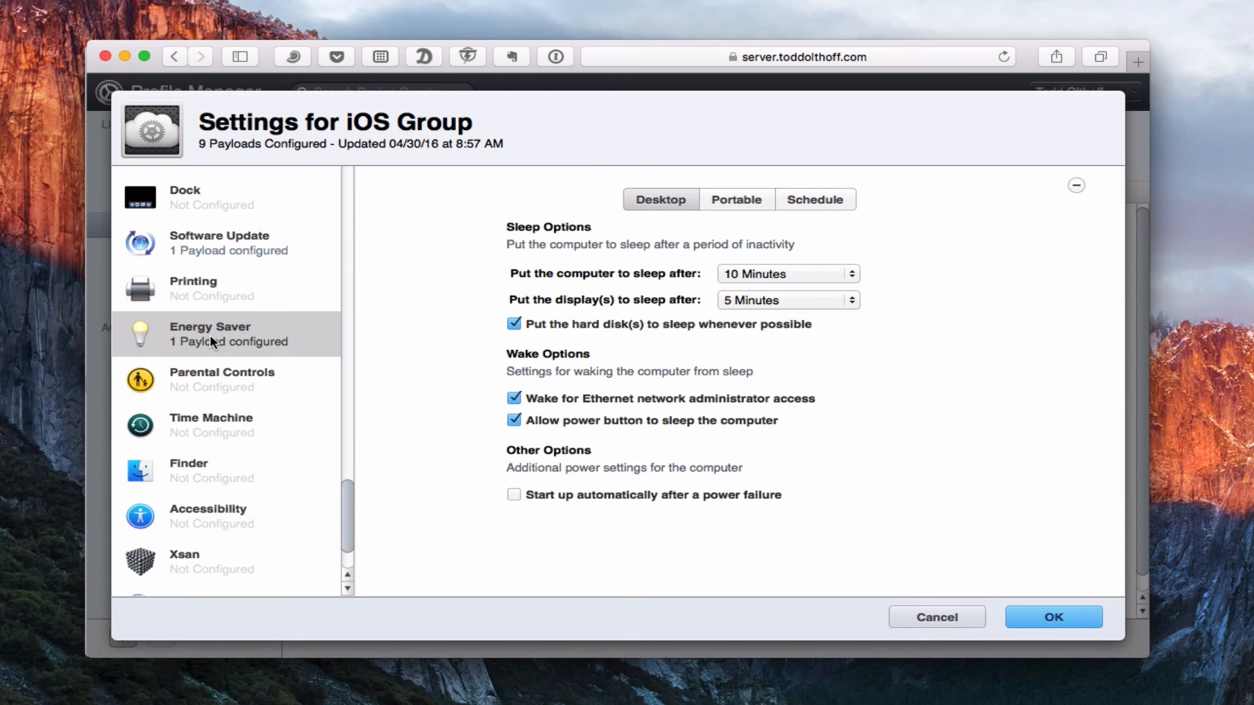
mouse_move(189, 436)
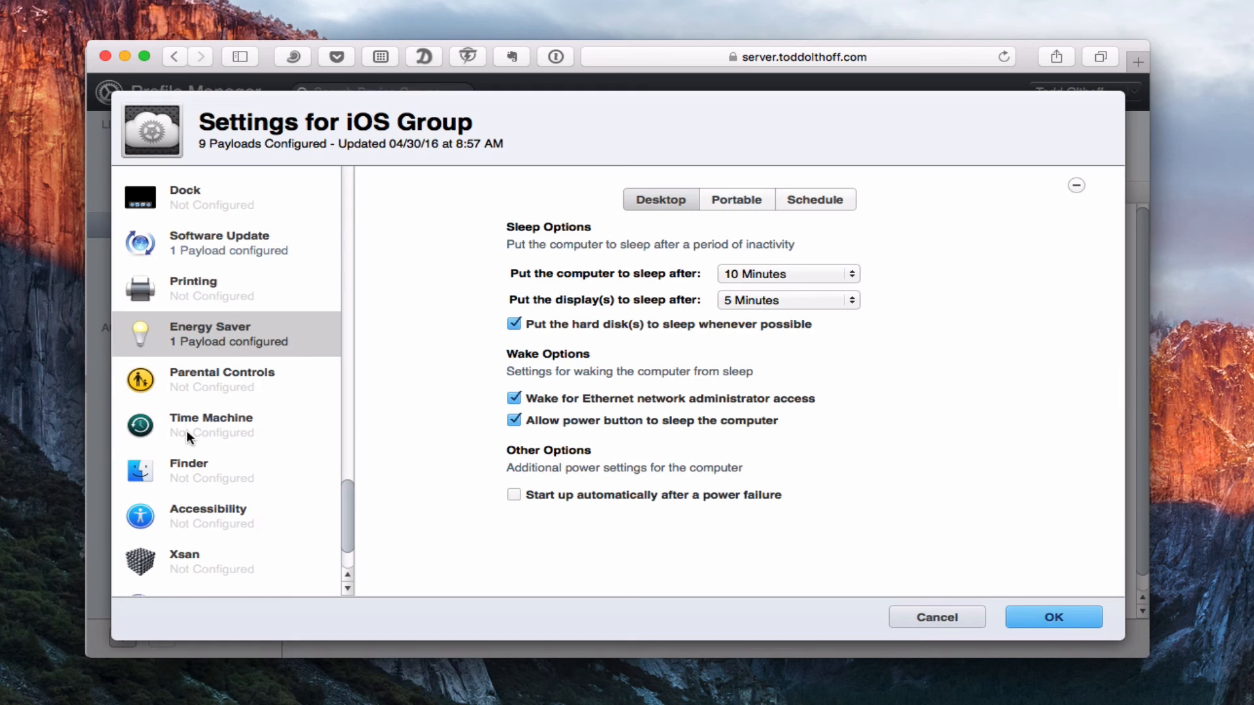
- Show the Time Machine payload's backup server, options and paths to skip
left_click(211, 424)
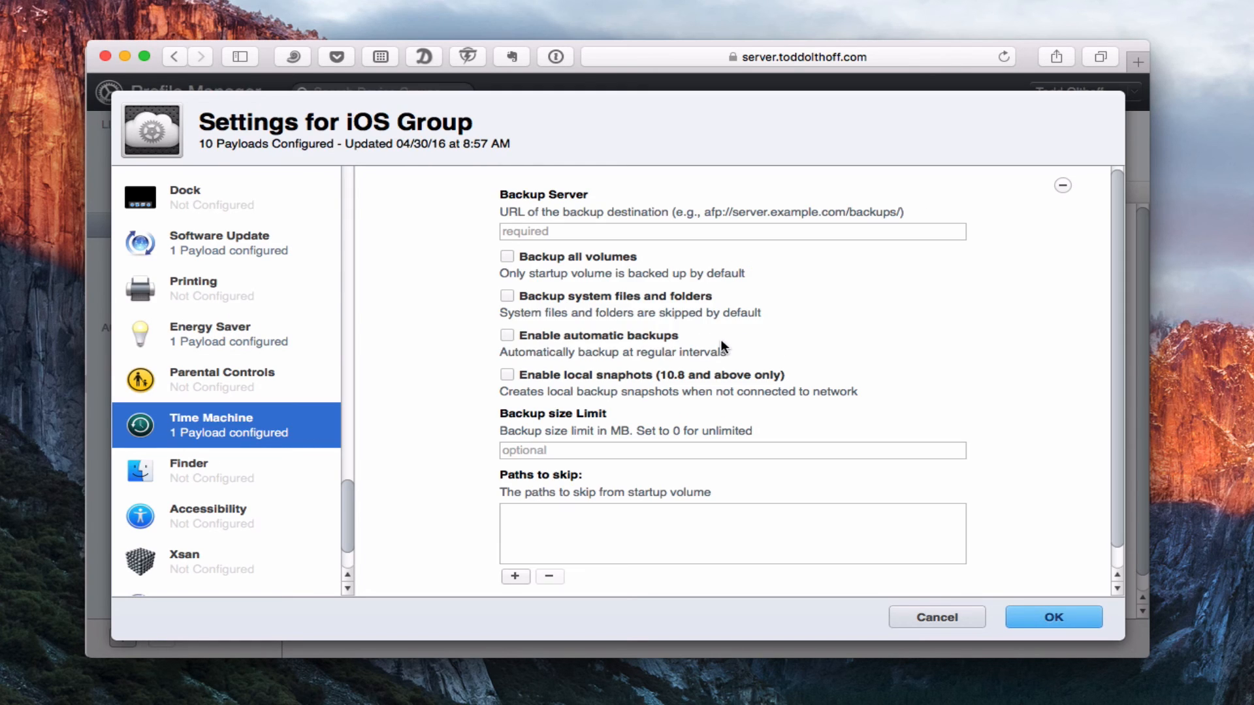
mouse_move(611, 228)
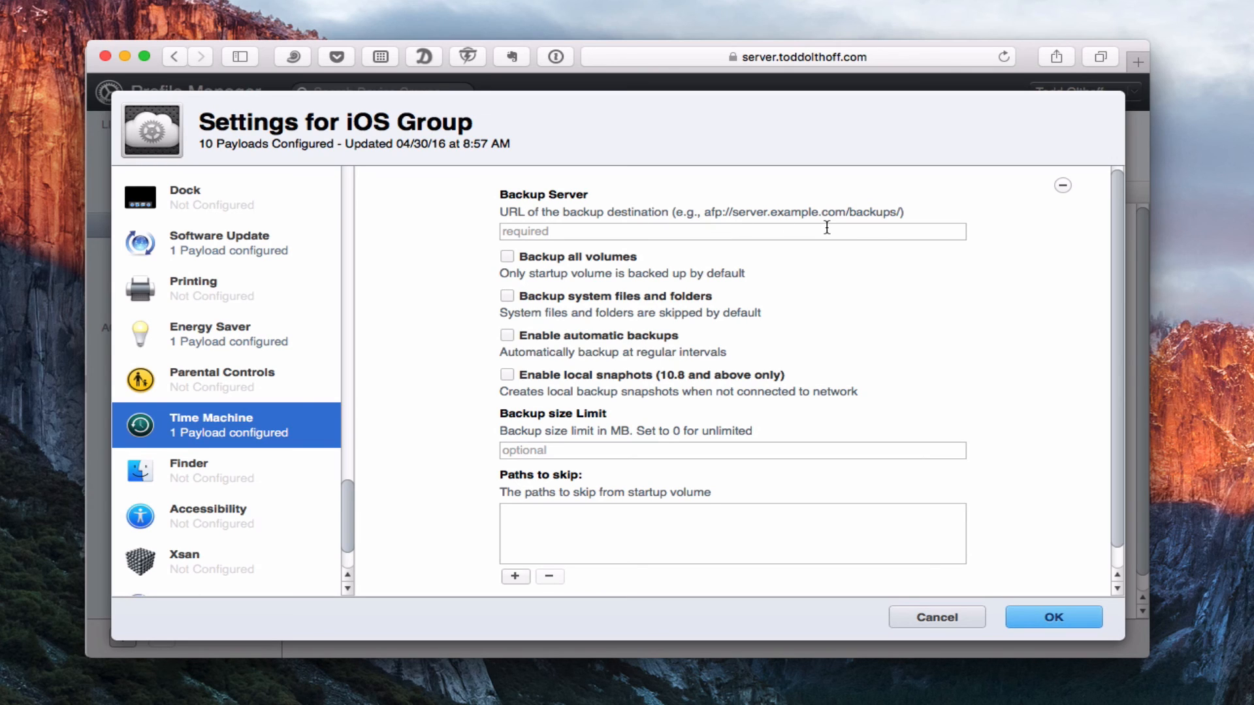
mouse_move(925, 221)
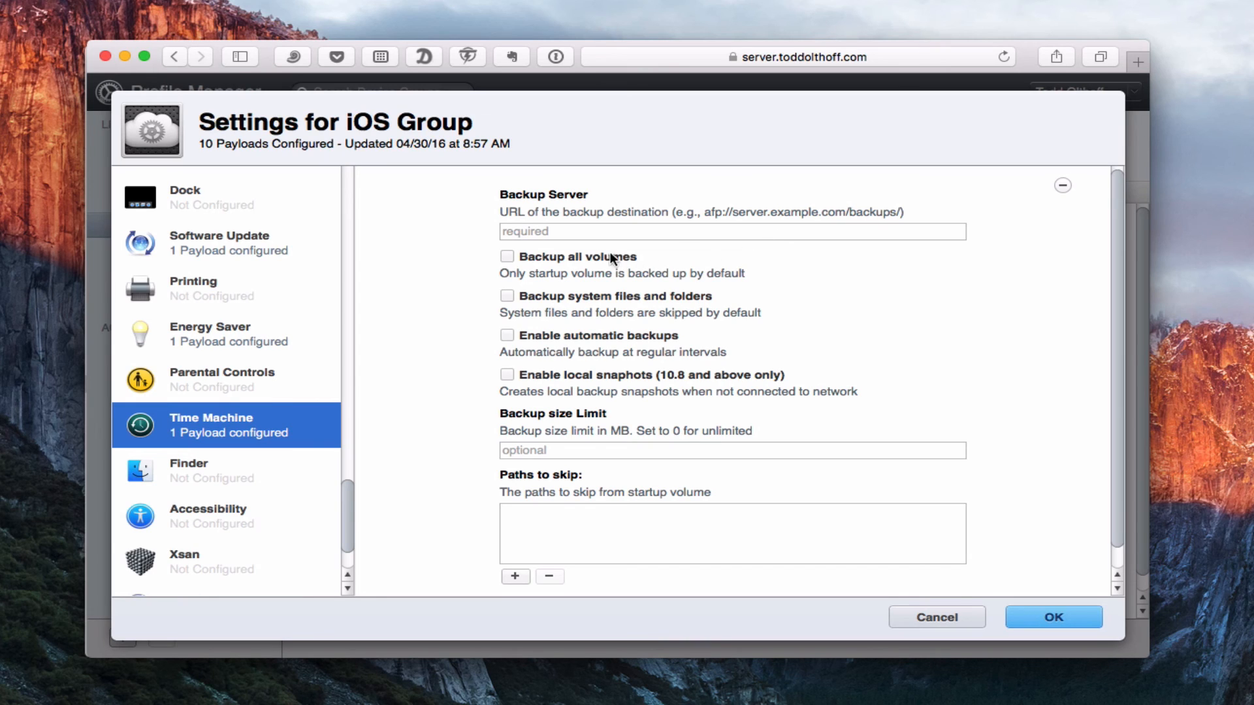
mouse_move(721, 307)
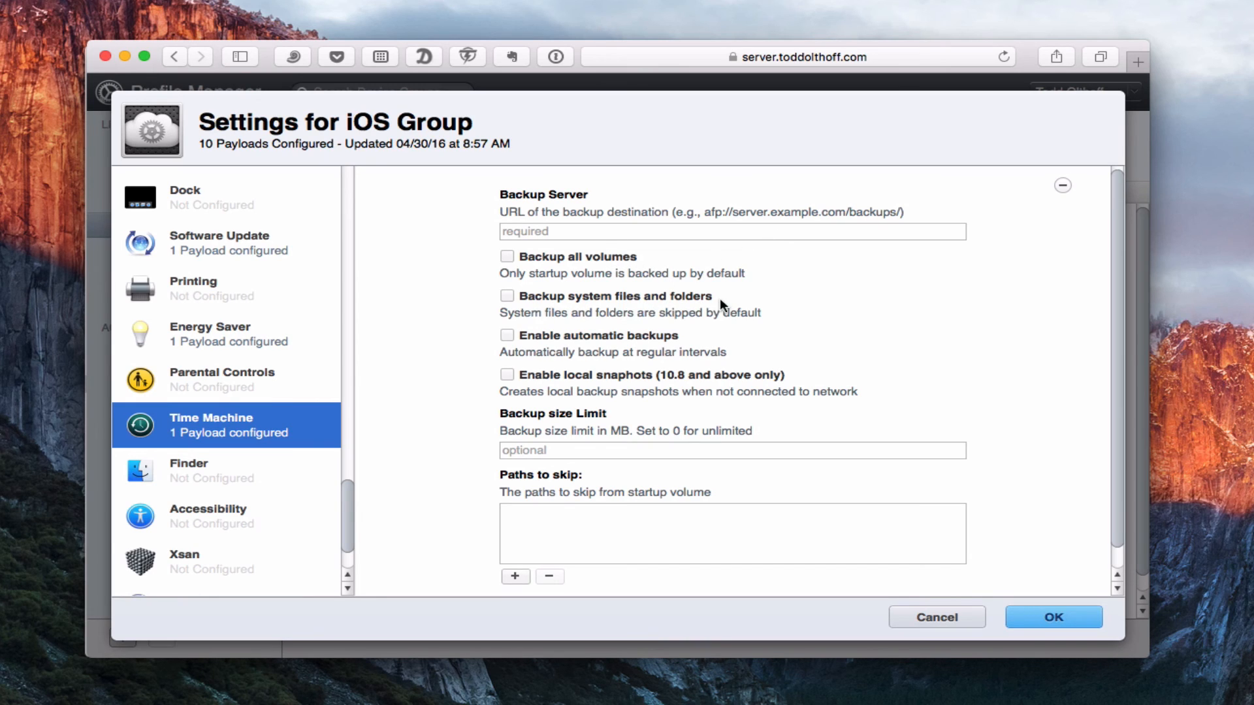
mouse_move(575, 383)
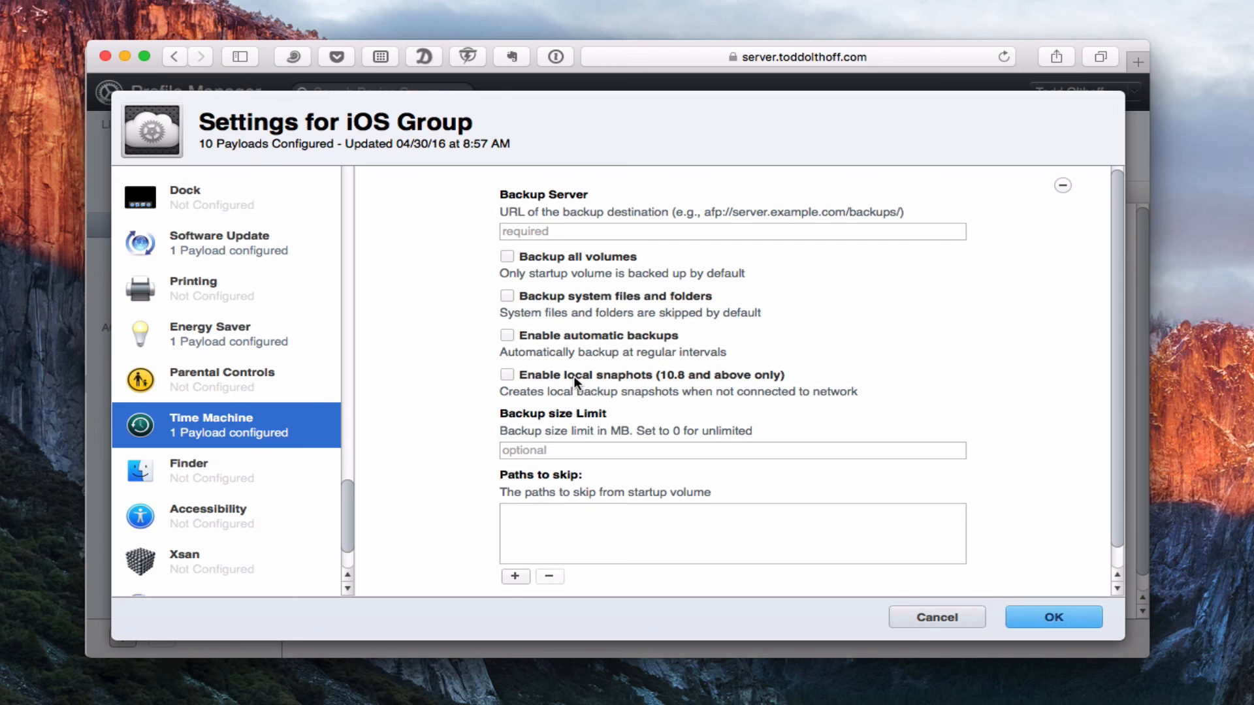
mouse_move(666, 387)
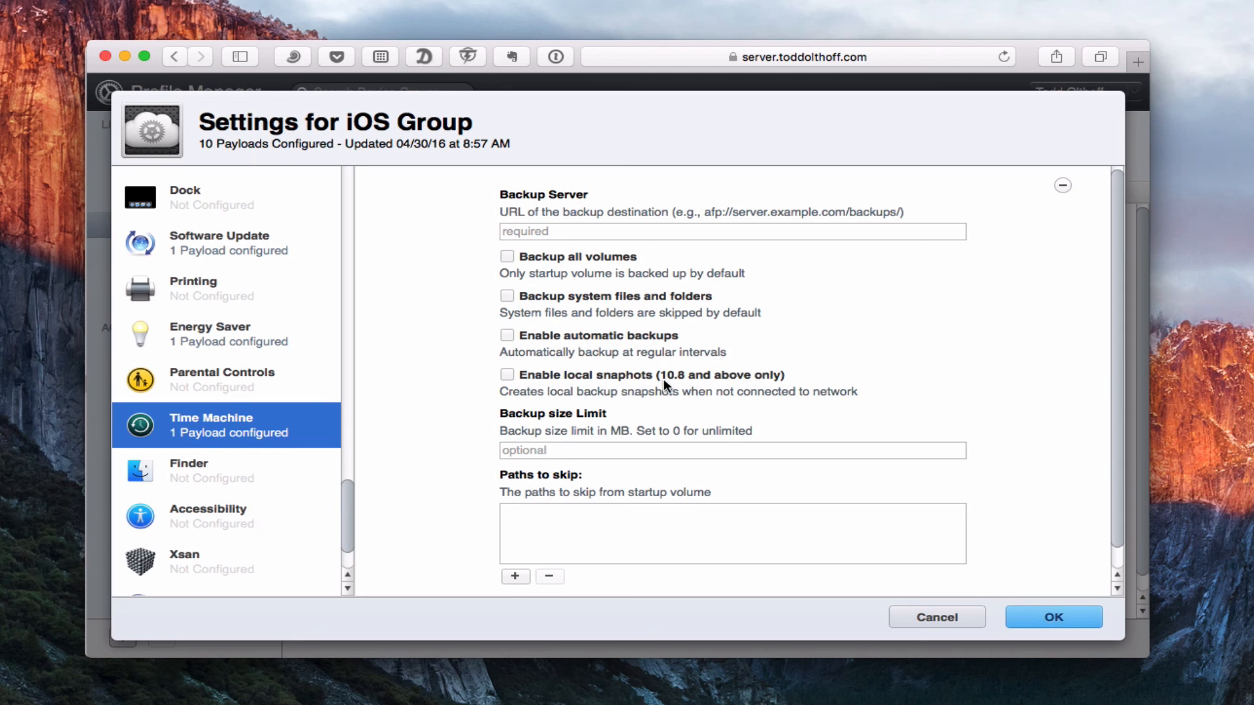
mouse_move(591, 442)
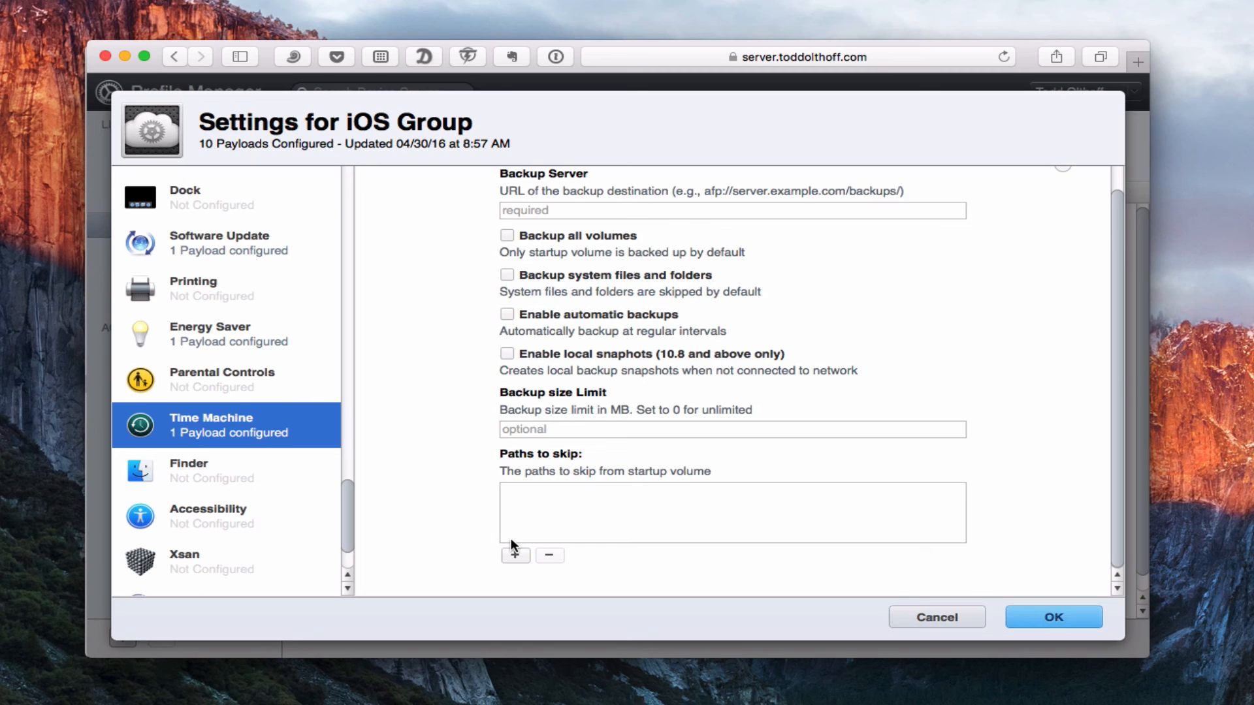
mouse_move(518, 549)
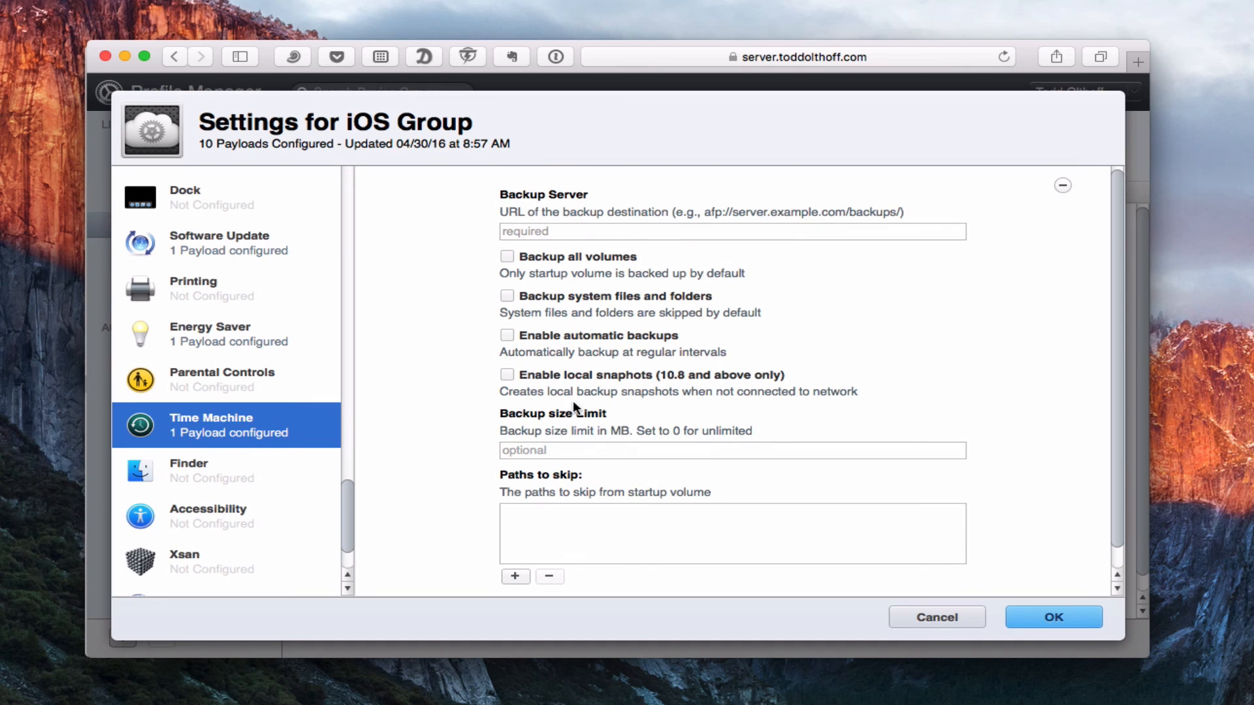
mouse_move(544, 536)
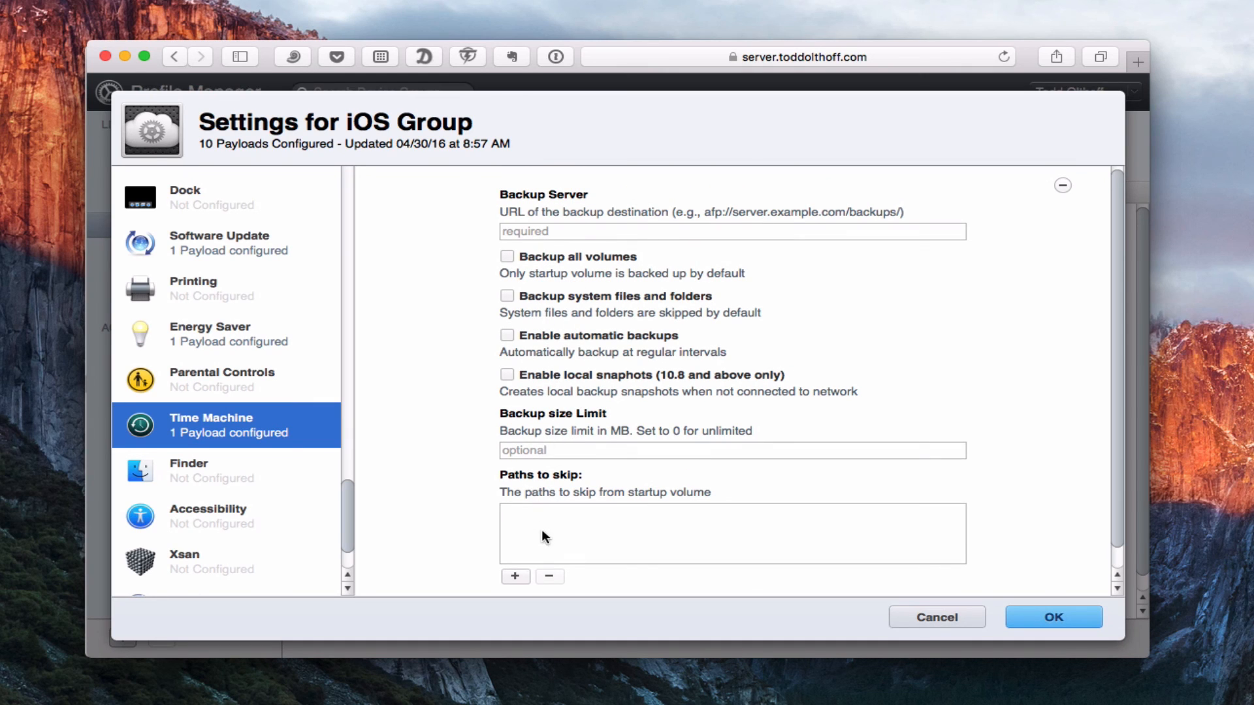
mouse_move(163, 566)
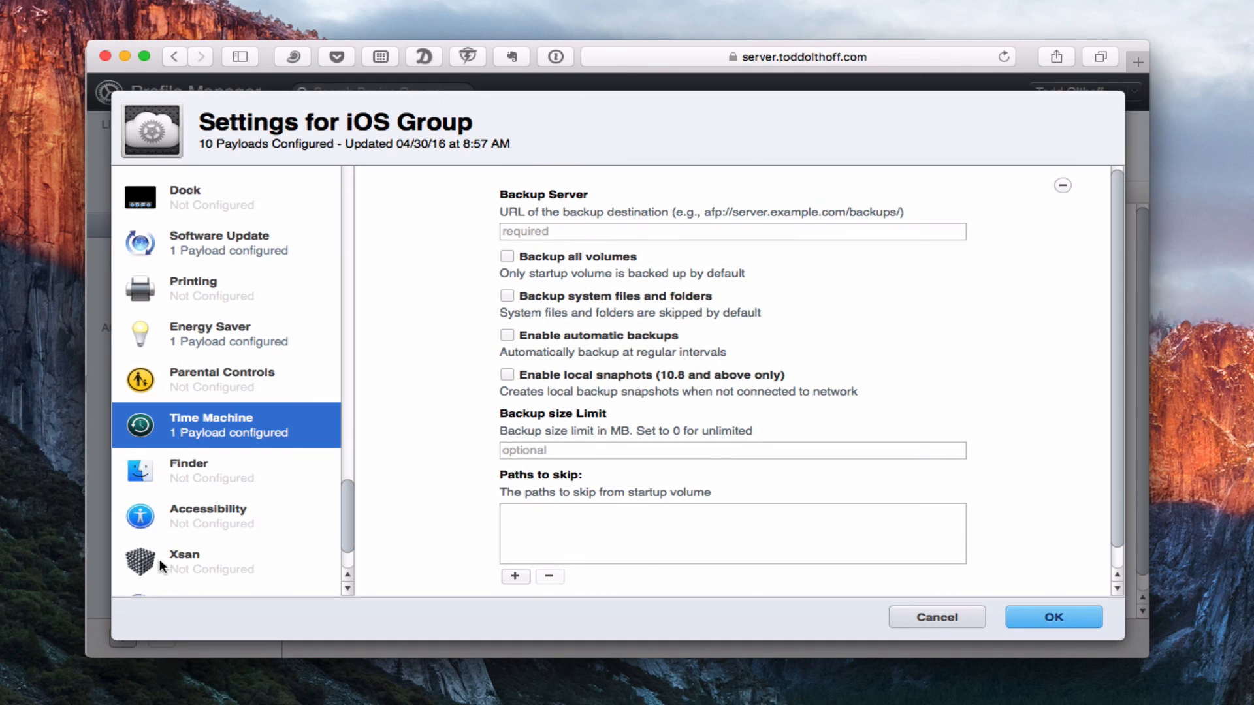
- Add an Xsan payload, then browse the Proxies and Custom Settings payloads
left_click(196, 562)
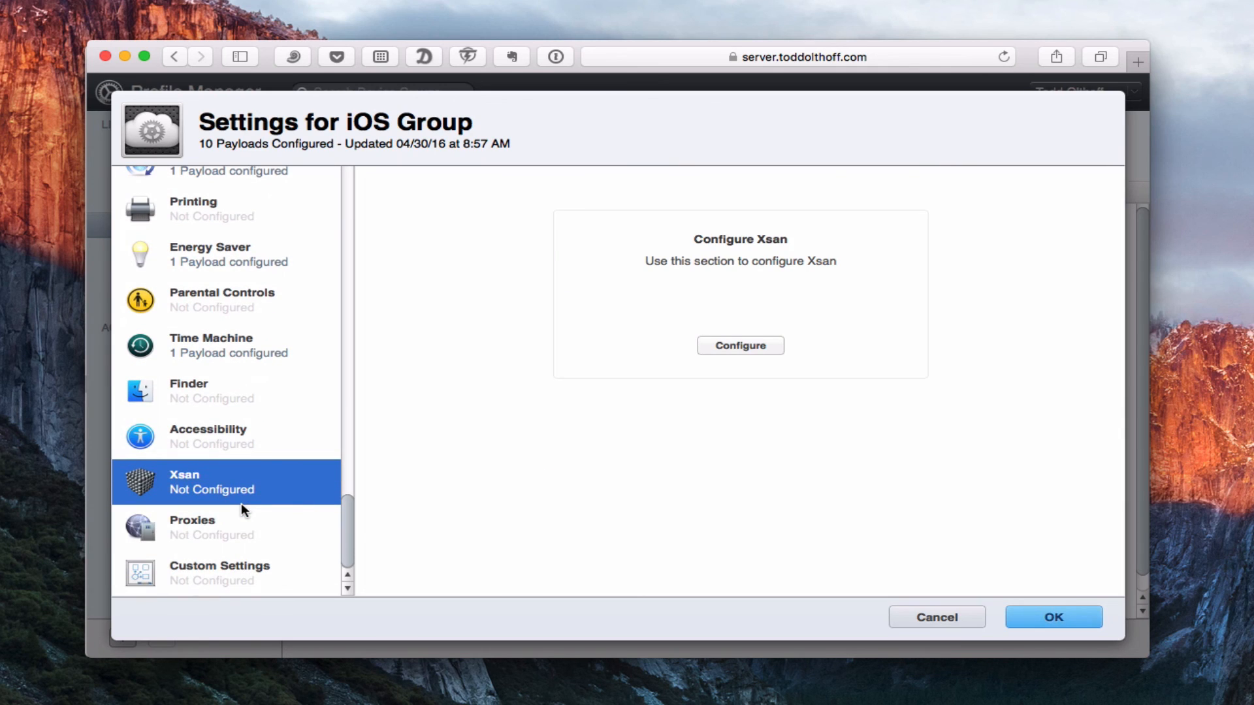
left_click(740, 345)
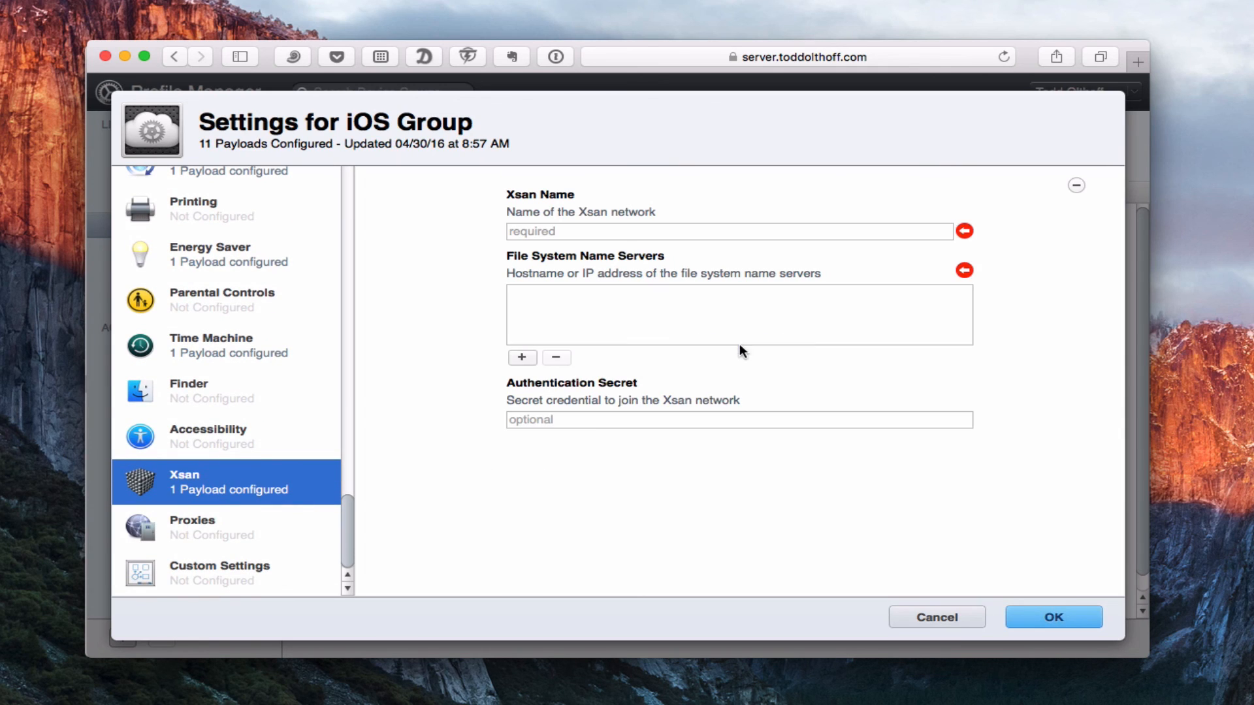
mouse_move(505, 371)
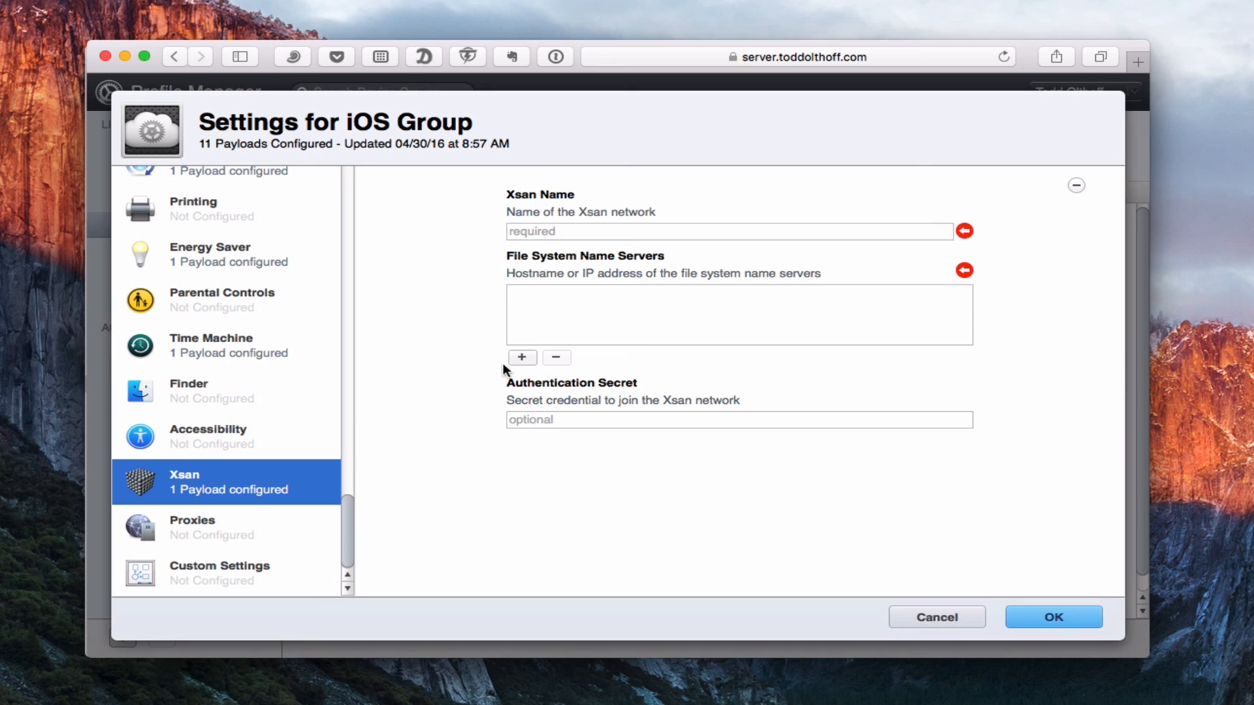
mouse_move(561, 262)
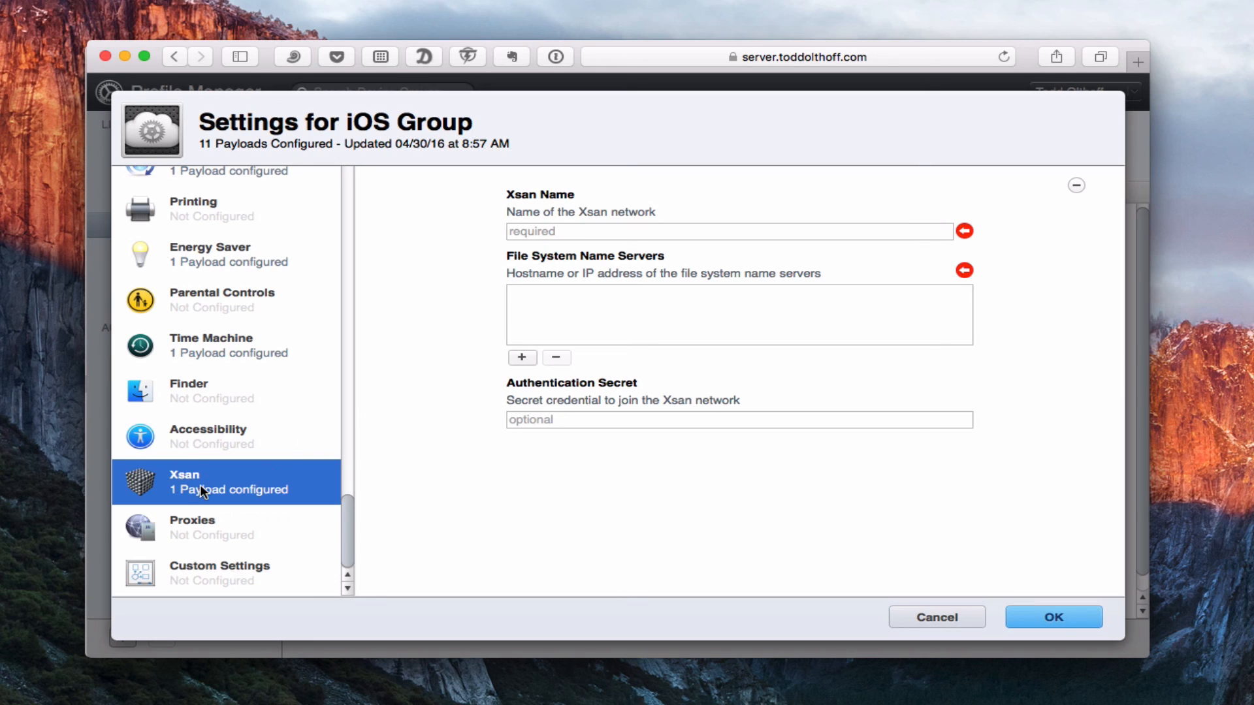
mouse_move(252, 529)
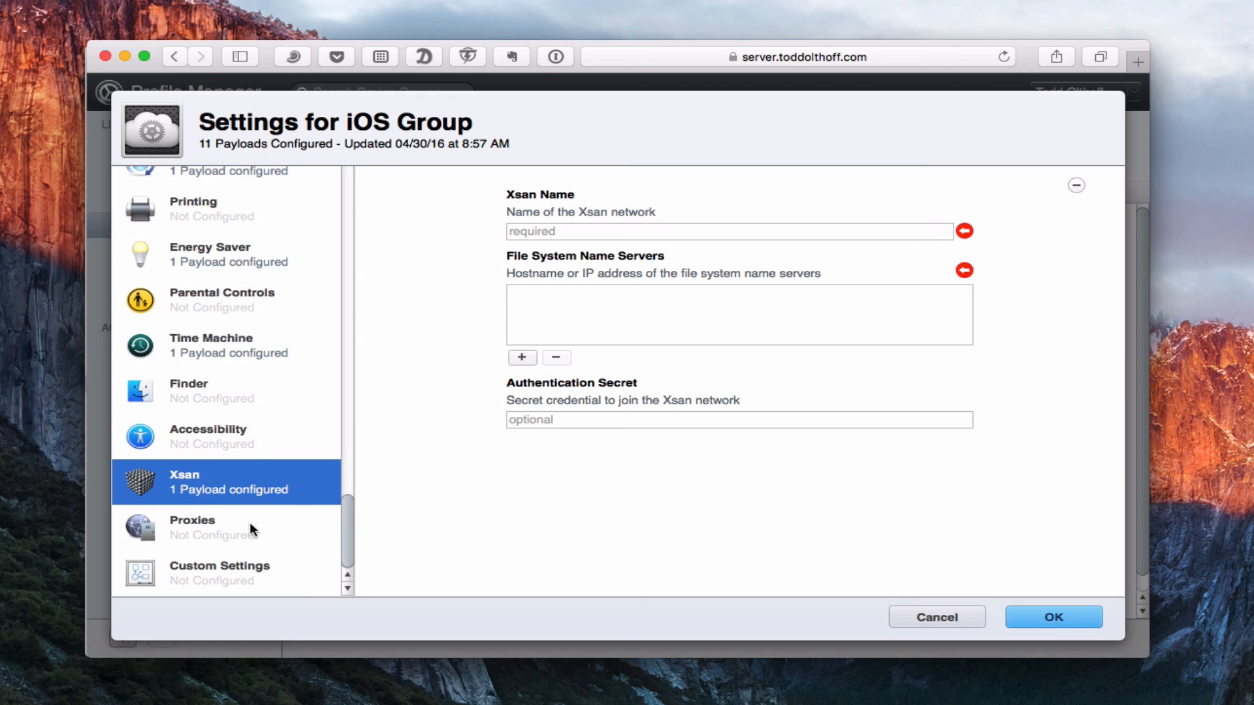
left_click(210, 527)
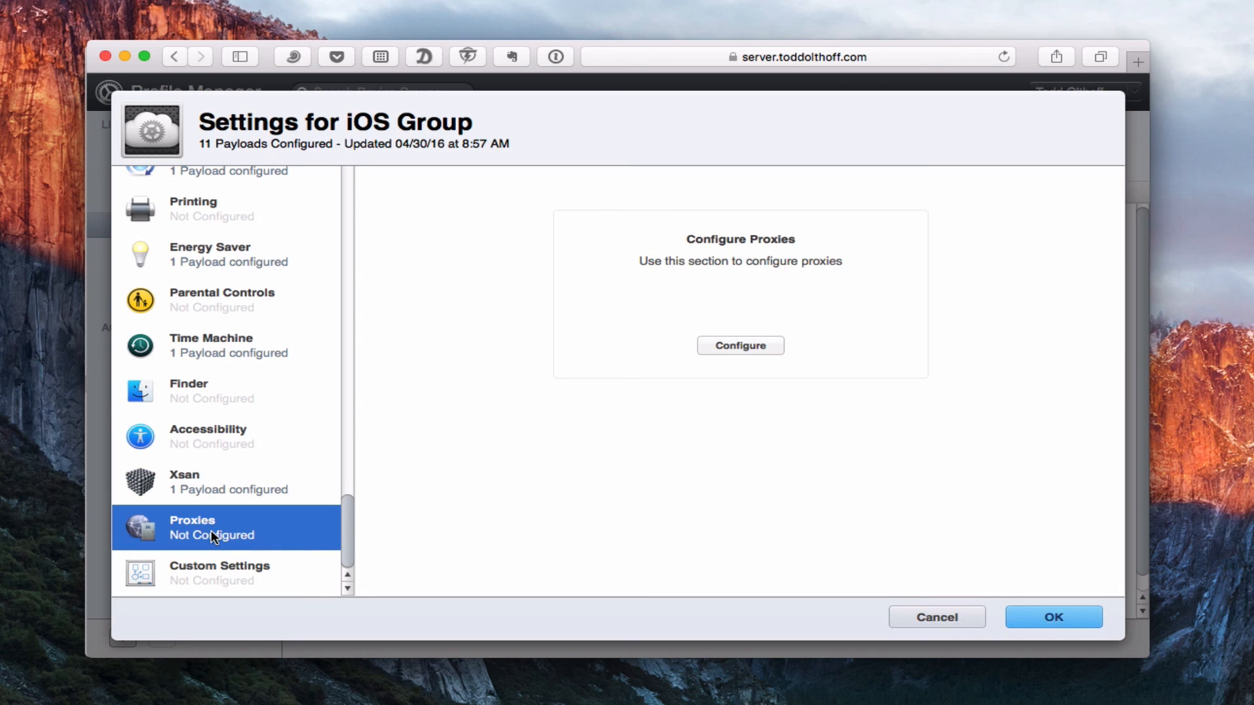
left_click(218, 573)
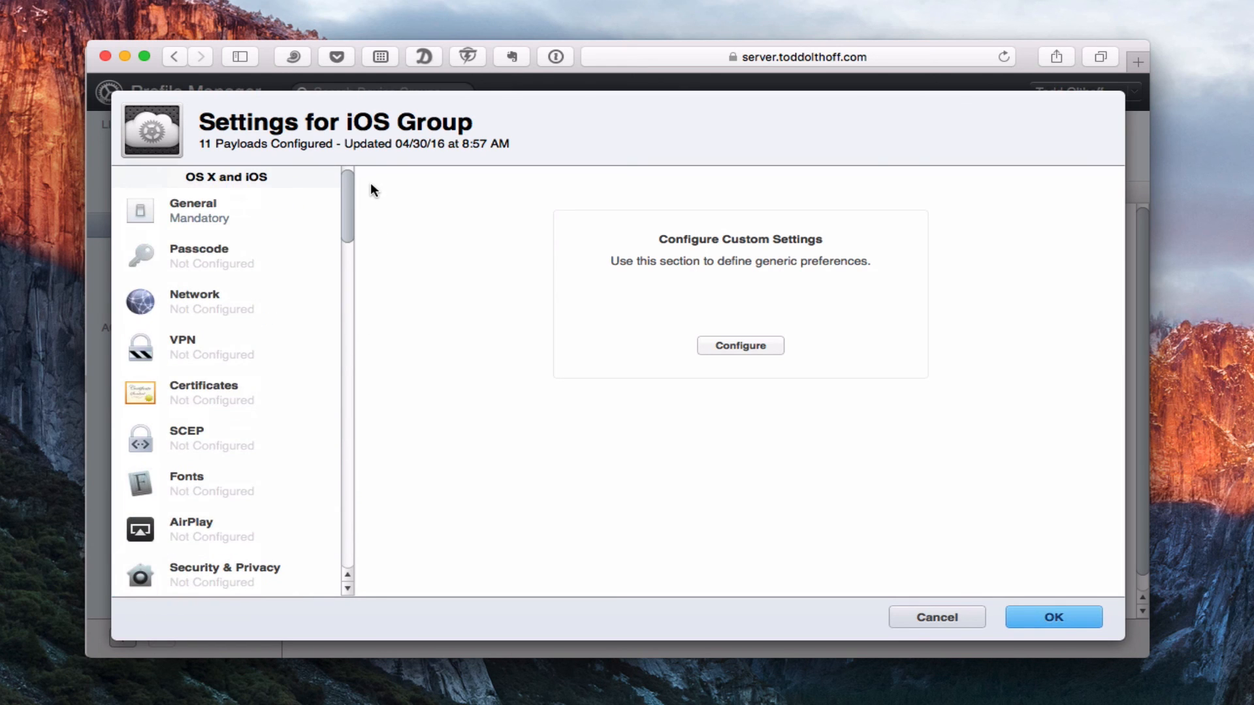
mouse_move(192, 442)
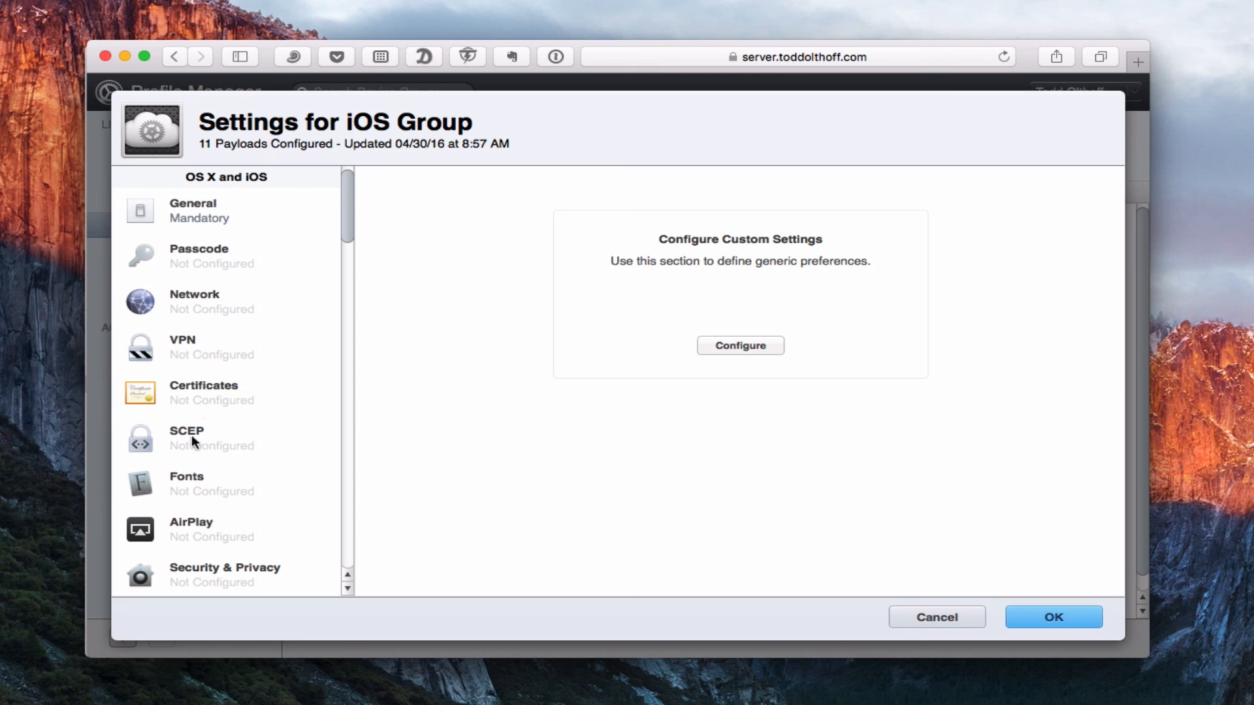
mouse_move(970, 595)
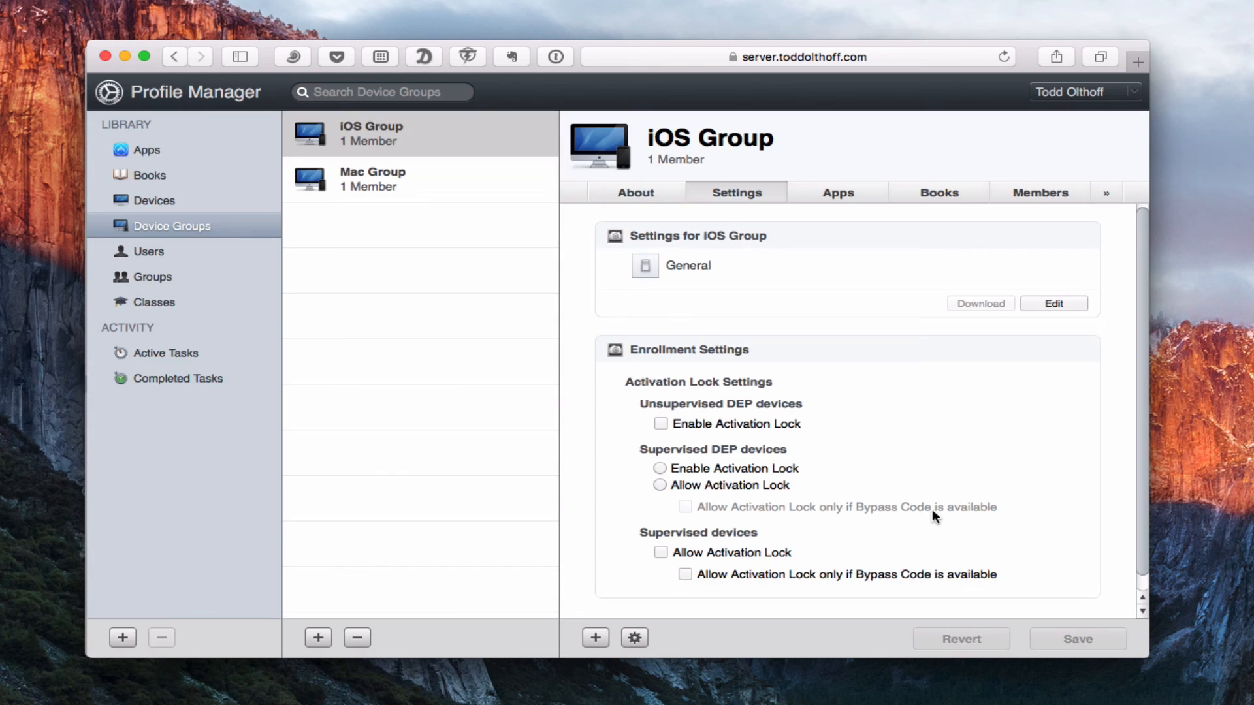
mouse_move(193, 261)
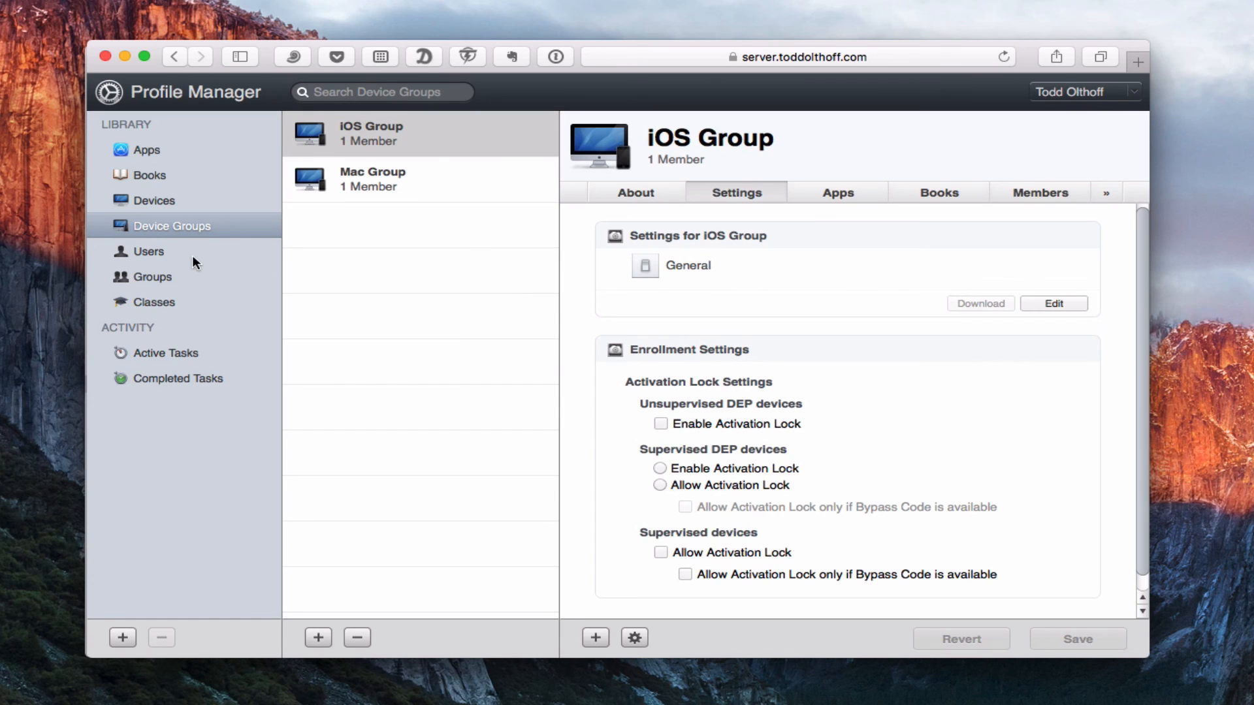
mouse_move(340, 156)
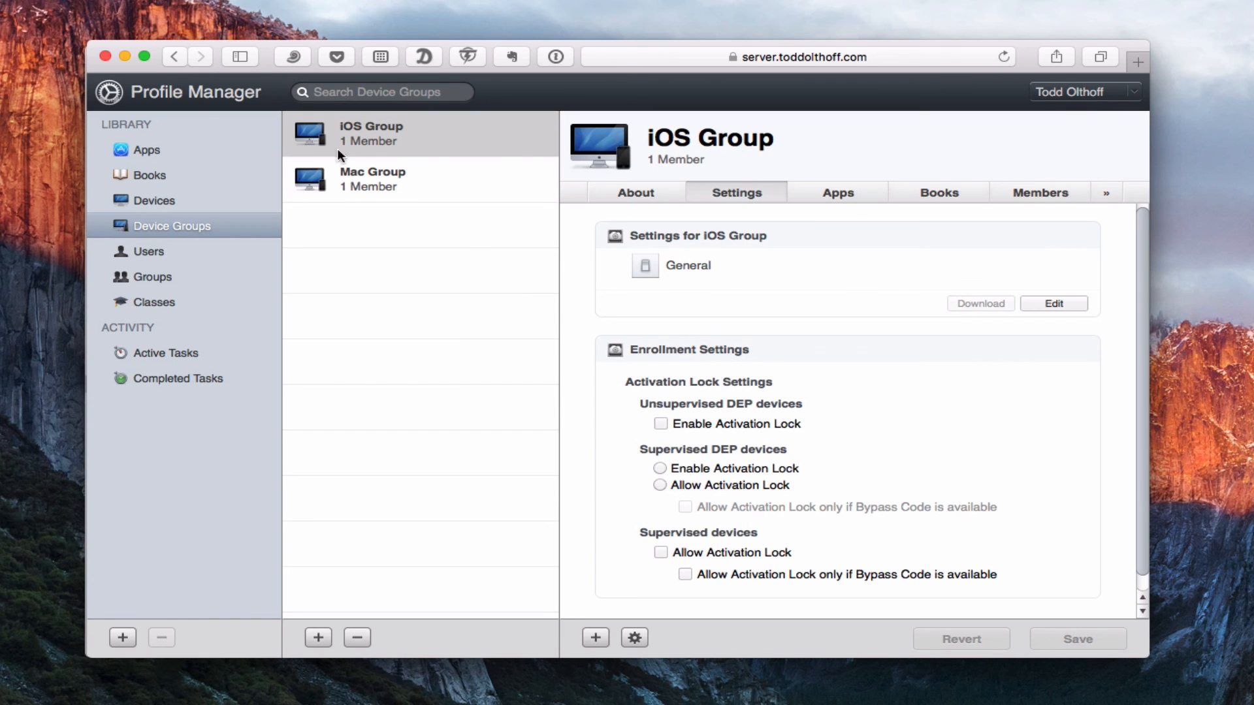
mouse_move(738, 216)
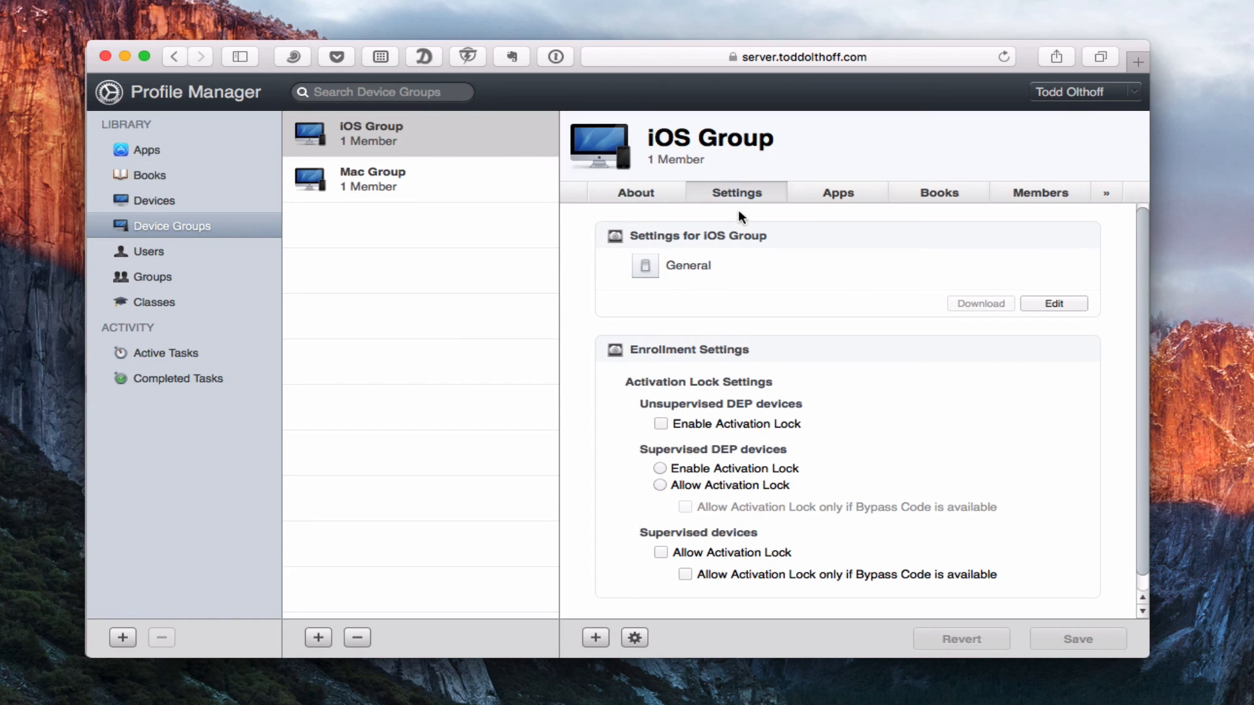
mouse_move(724, 226)
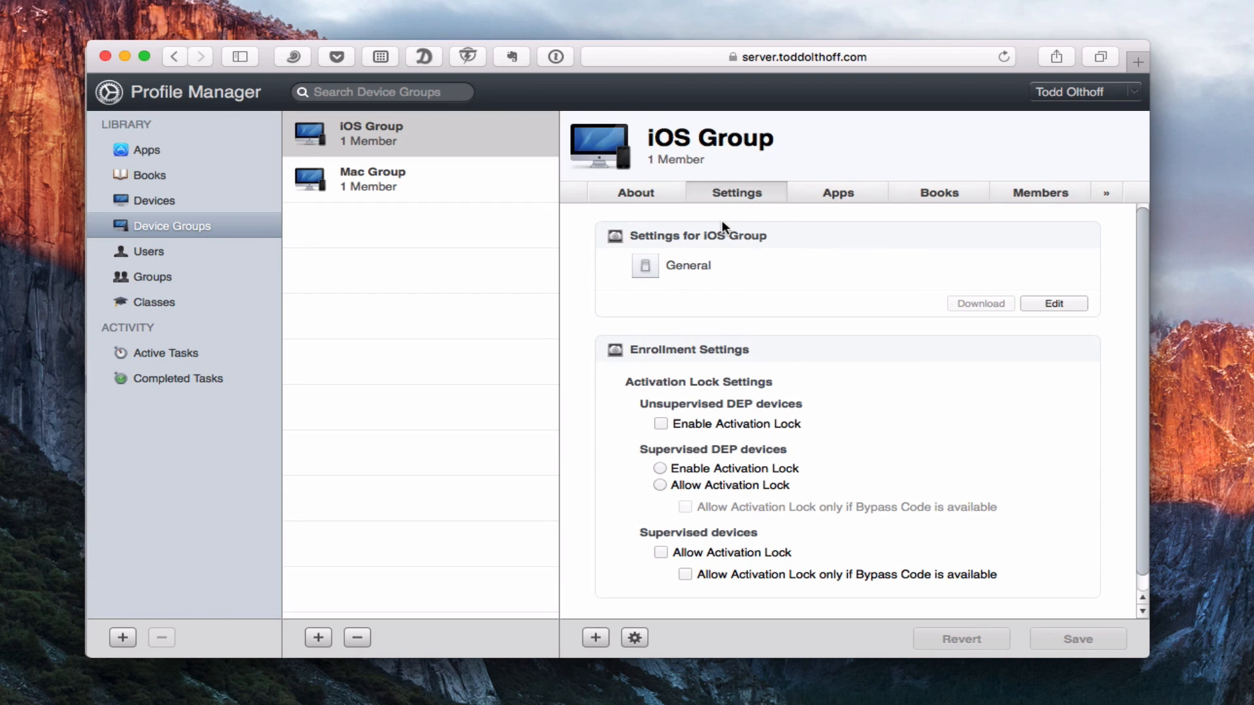
- Reveal the iOS Group's remaining views from the » button beside Members
left_click(1109, 192)
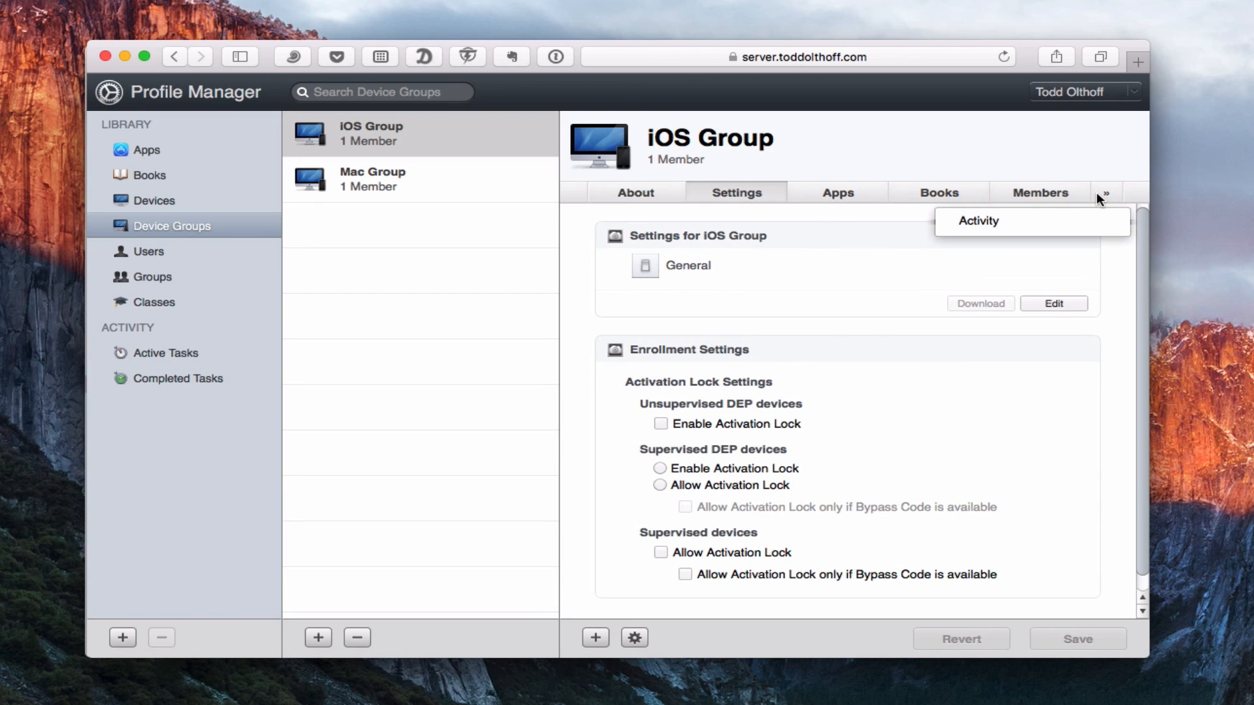
mouse_move(1069, 203)
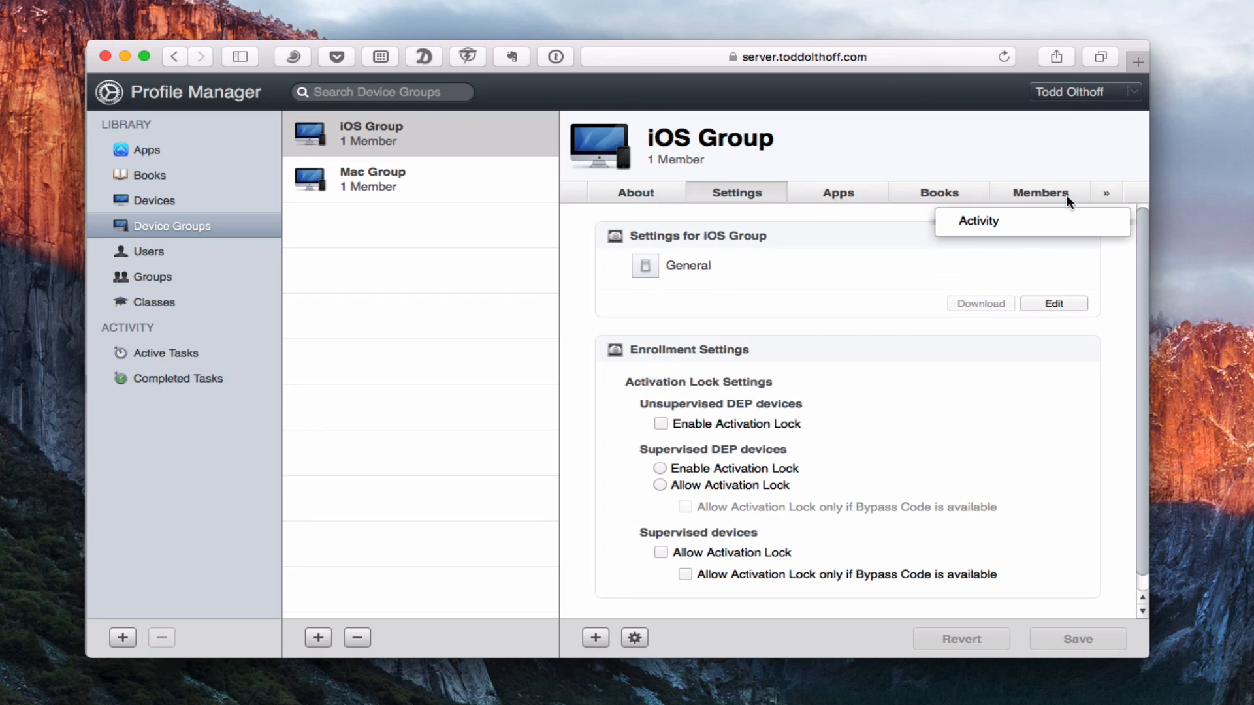
- Open the iOS Group's Activity view, which reports No Activity
left_click(978, 221)
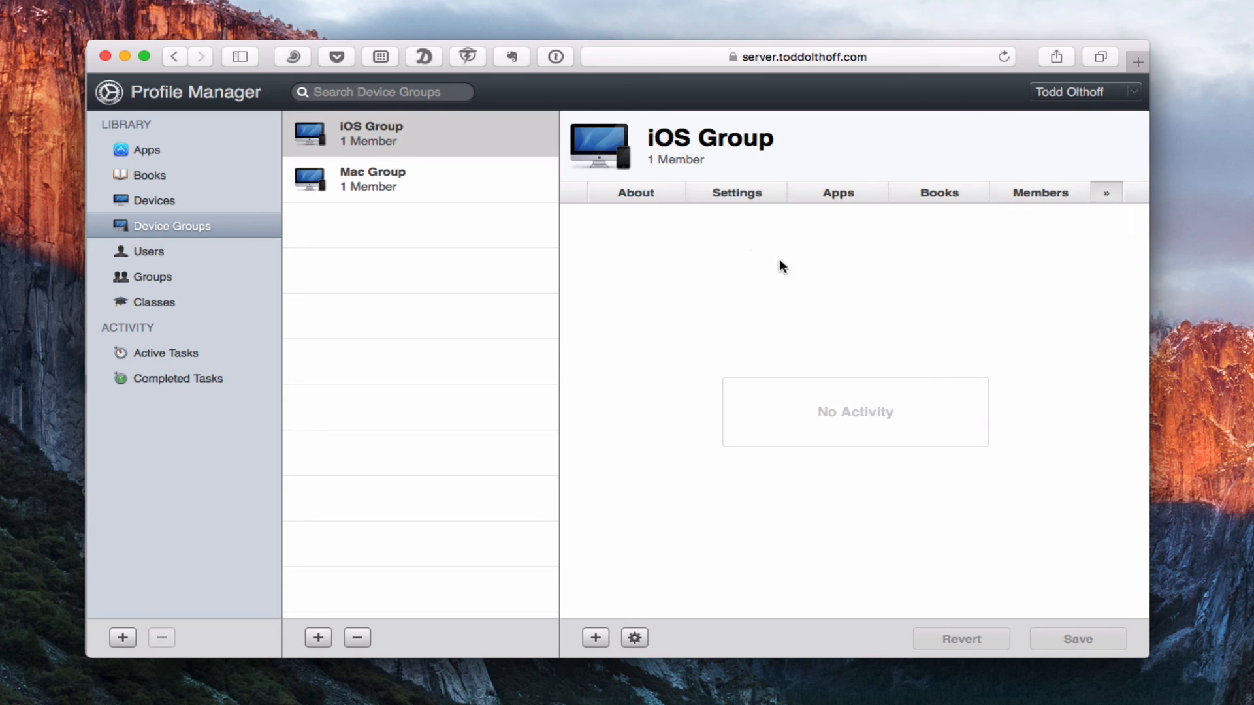
mouse_move(853, 267)
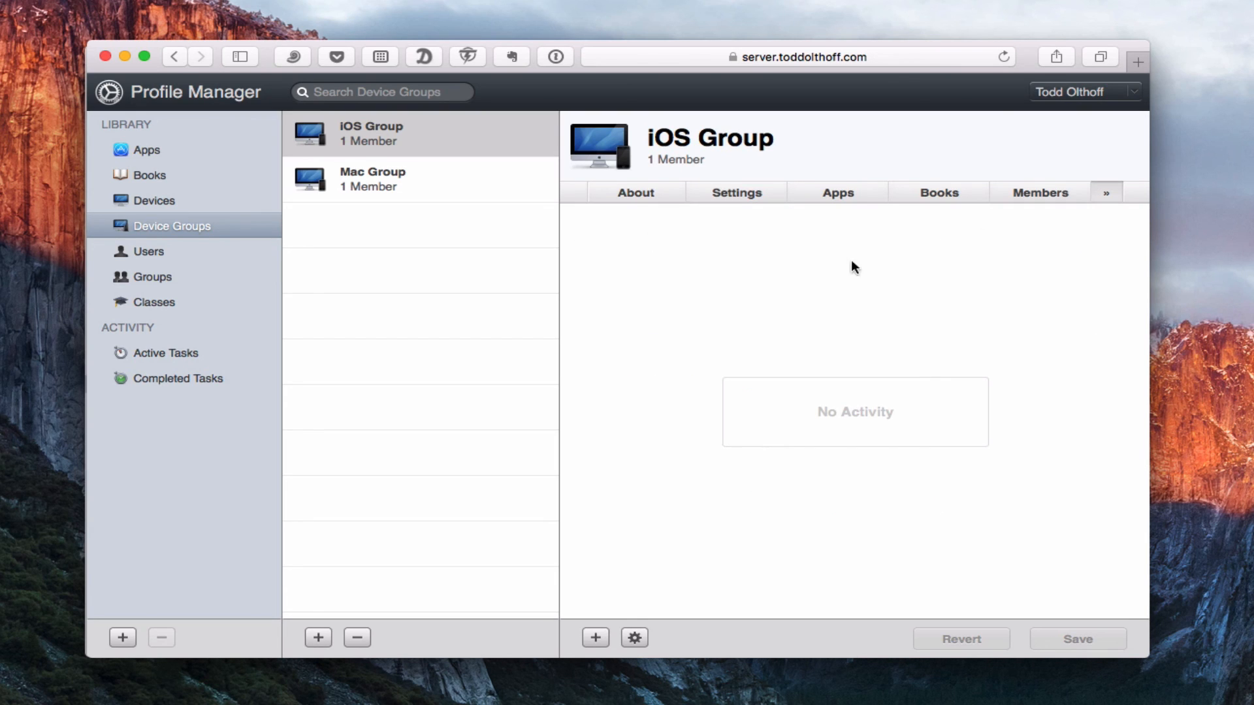
mouse_move(184, 360)
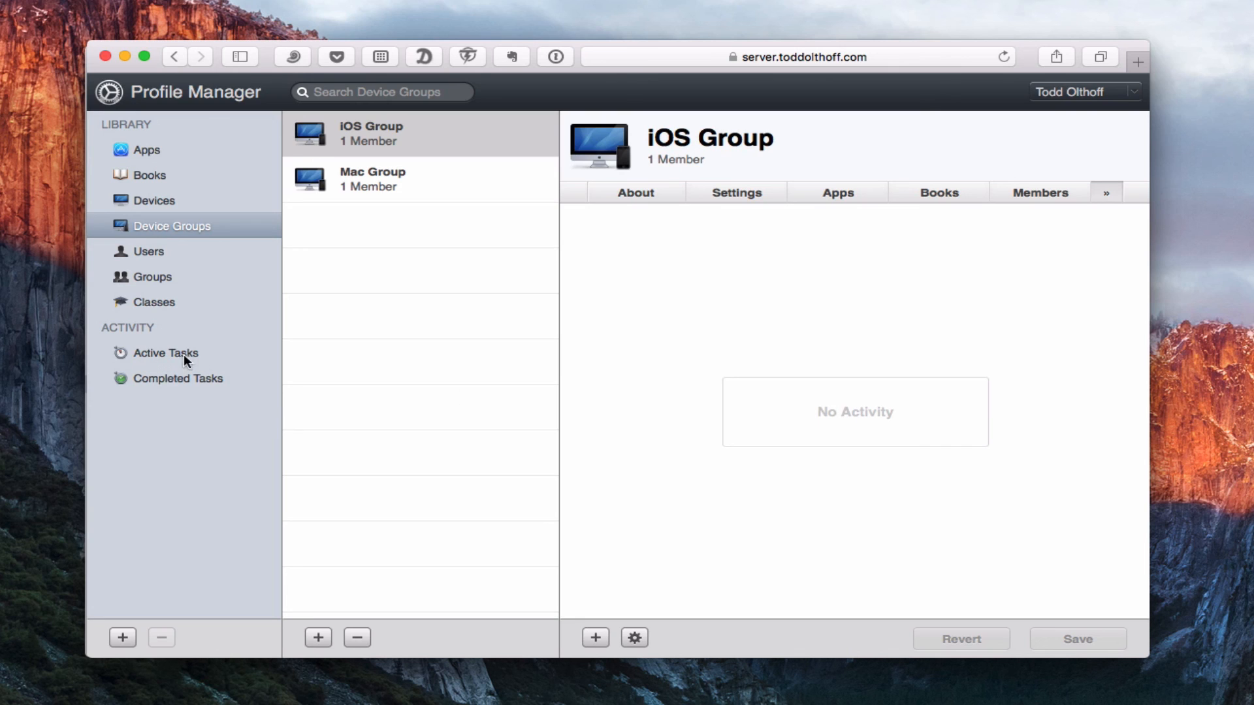
mouse_move(203, 356)
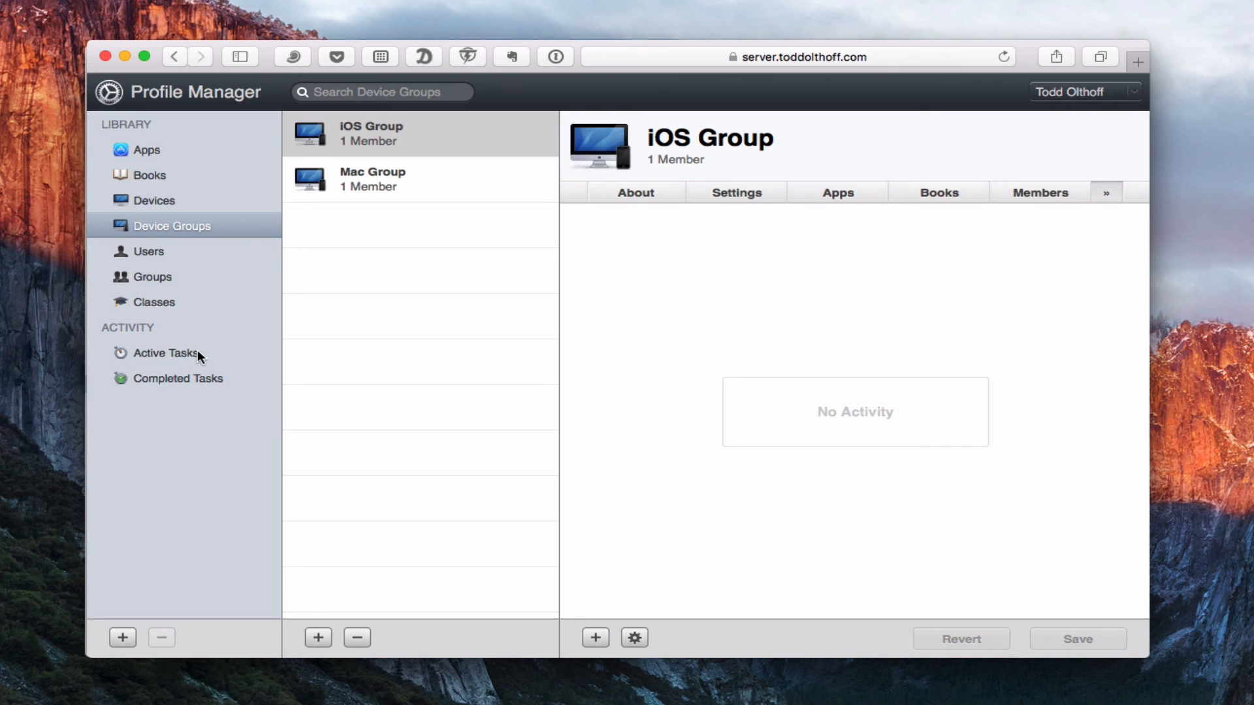
mouse_move(201, 364)
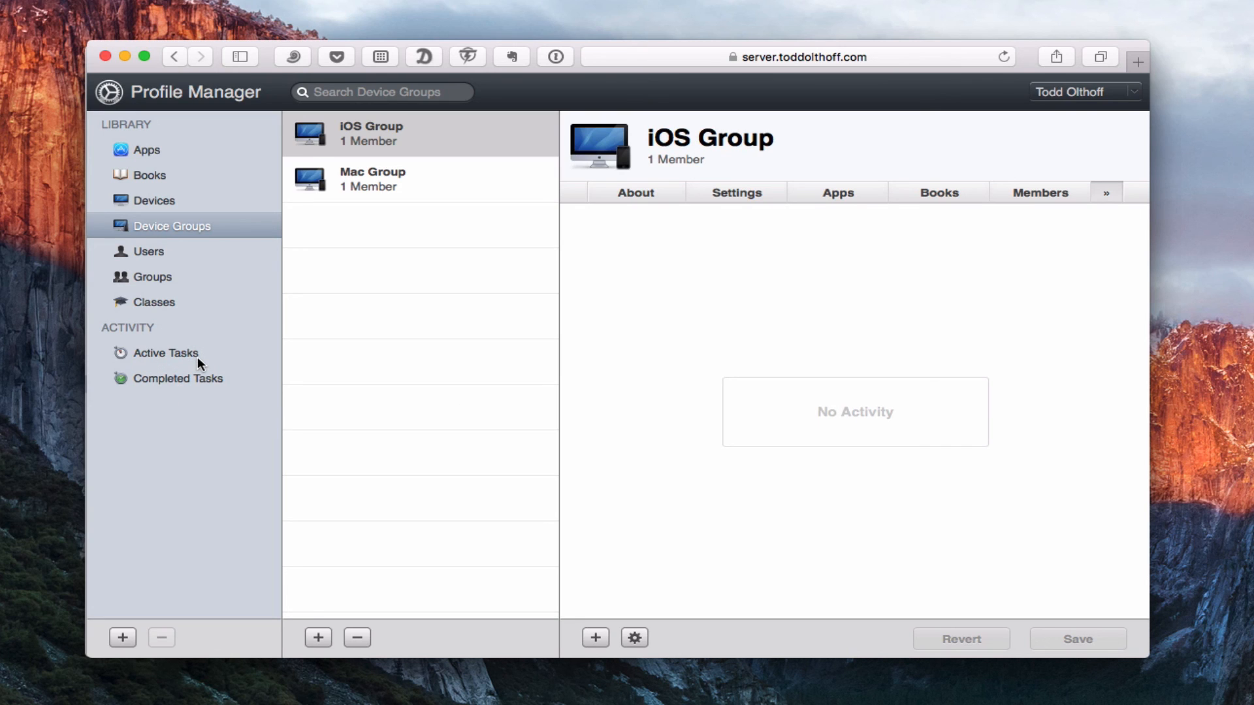